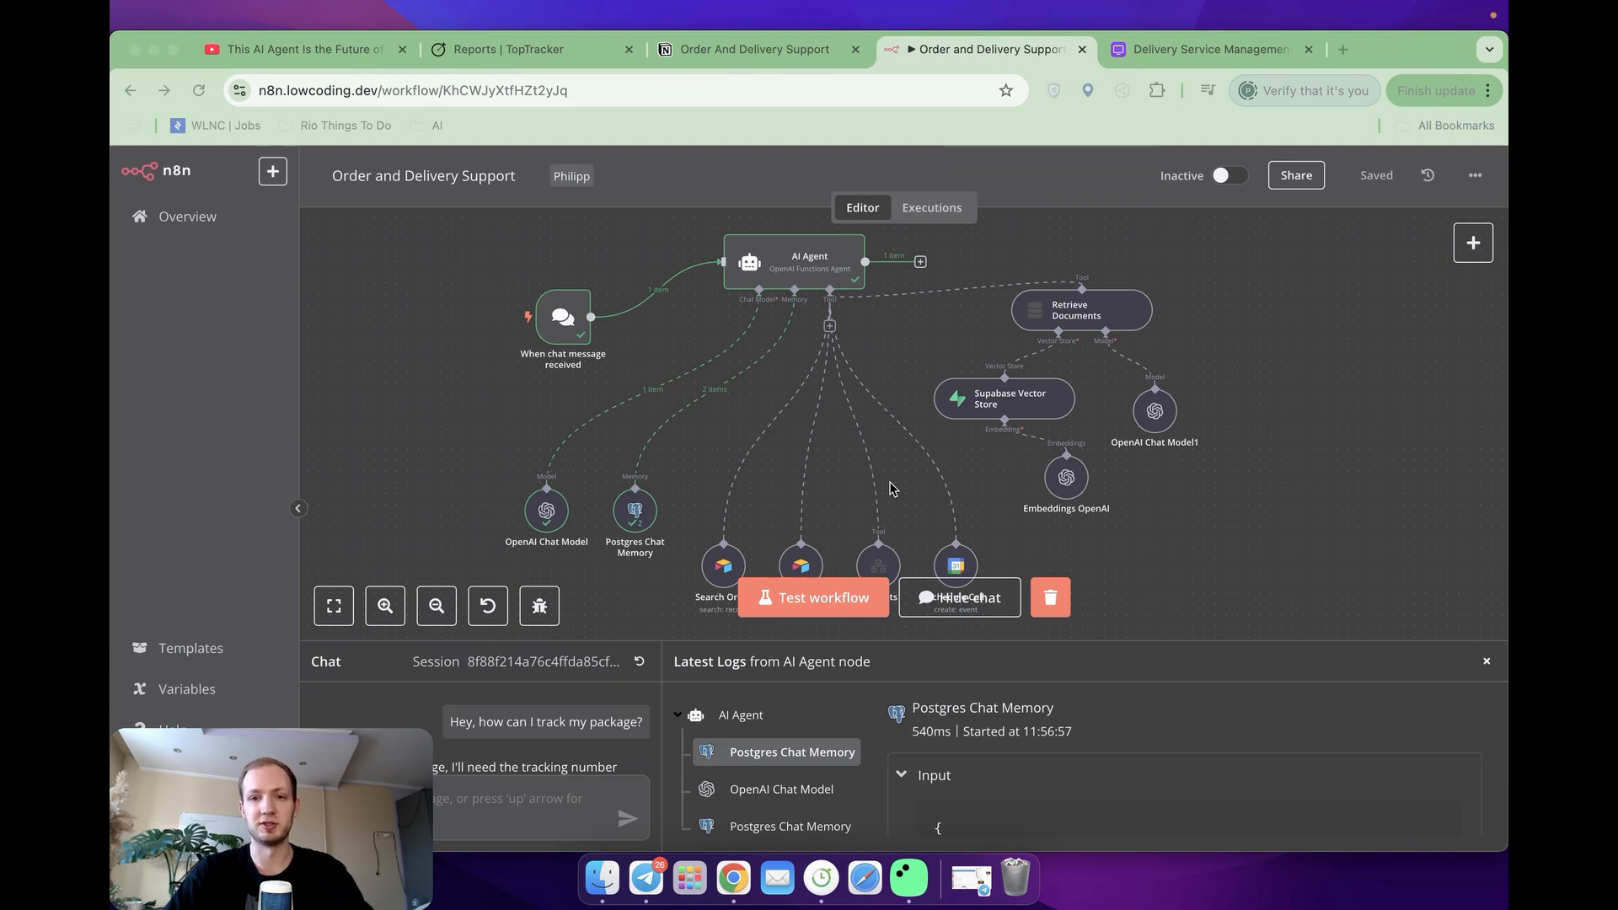
pyautogui.moveTo(893, 403)
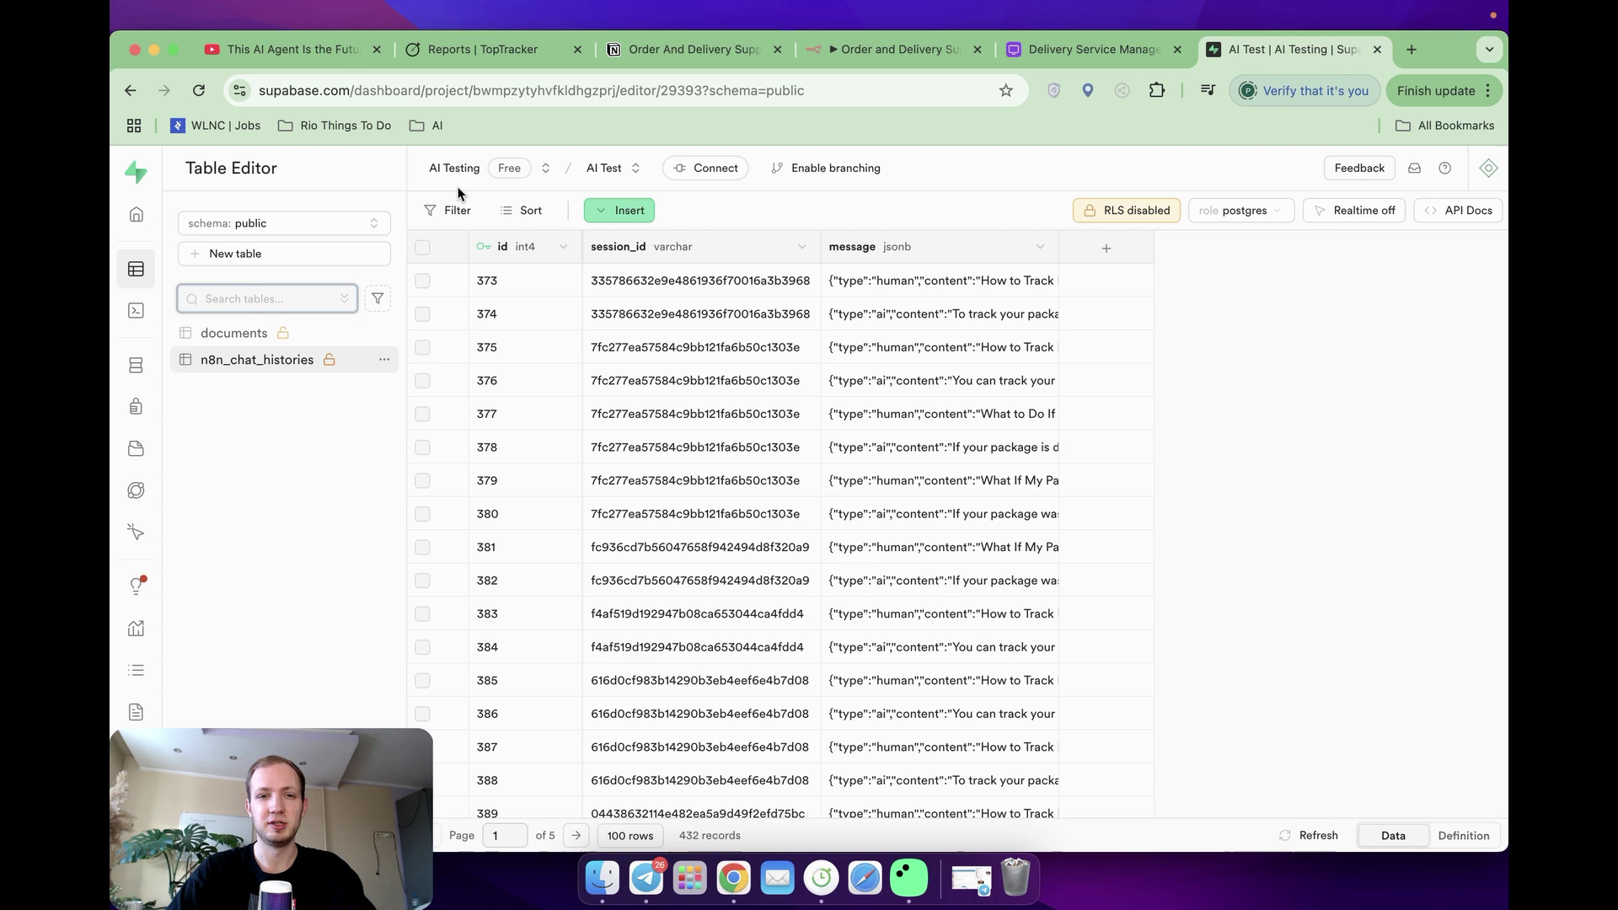
# Step: Switch to the Airtable Delivery Service Management tab showing the Orders grid
pyautogui.click(1089, 49)
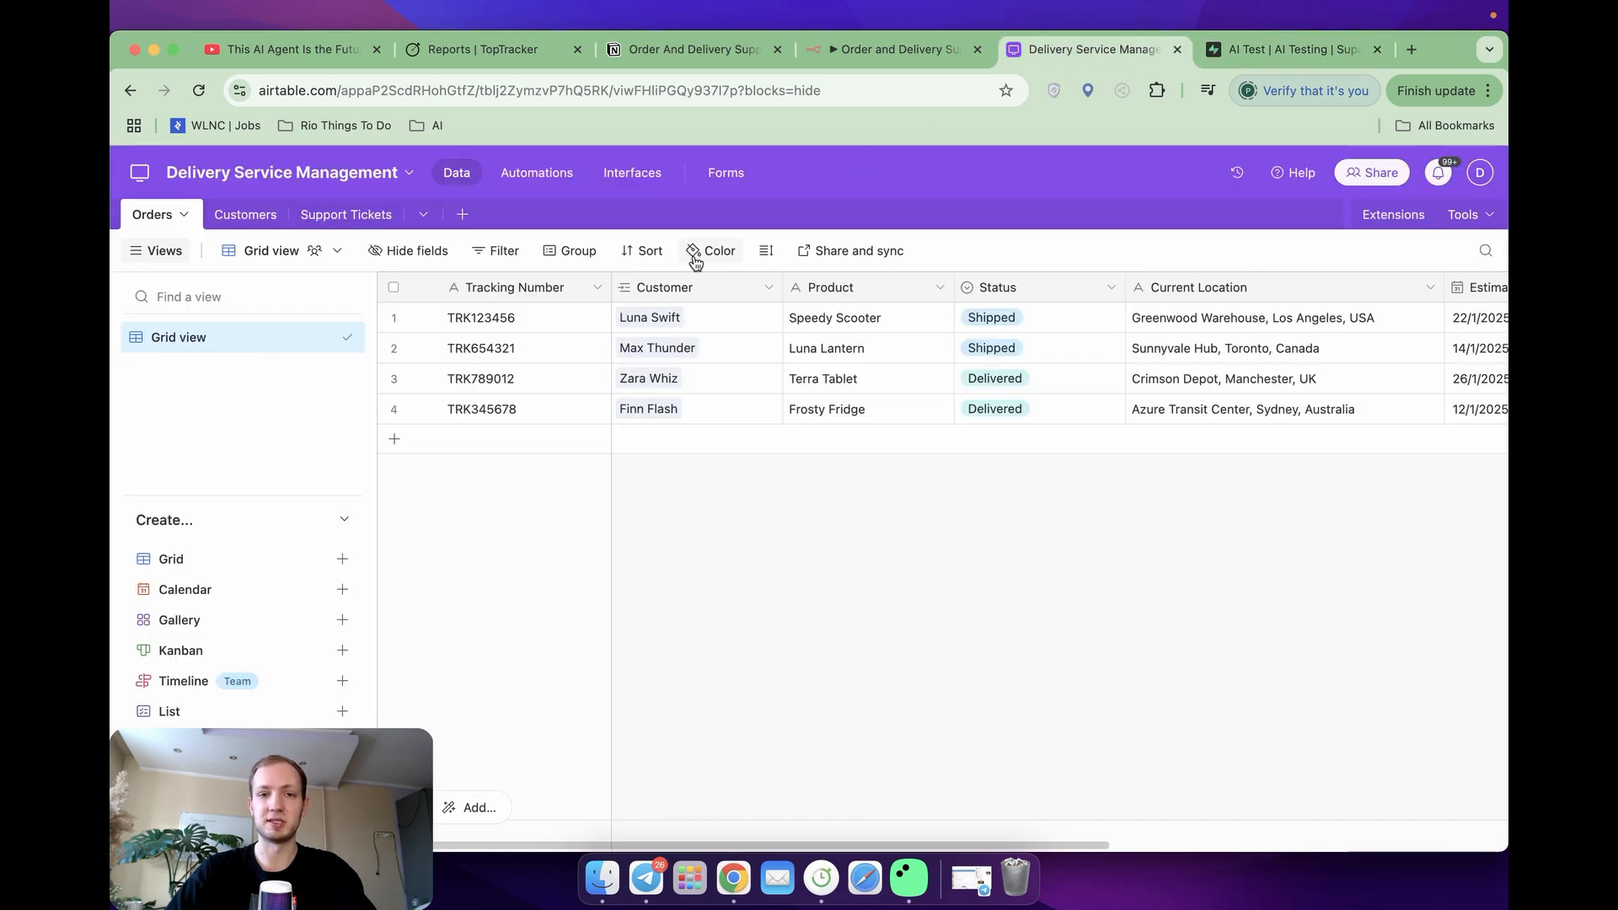
pyautogui.moveTo(1049, 376)
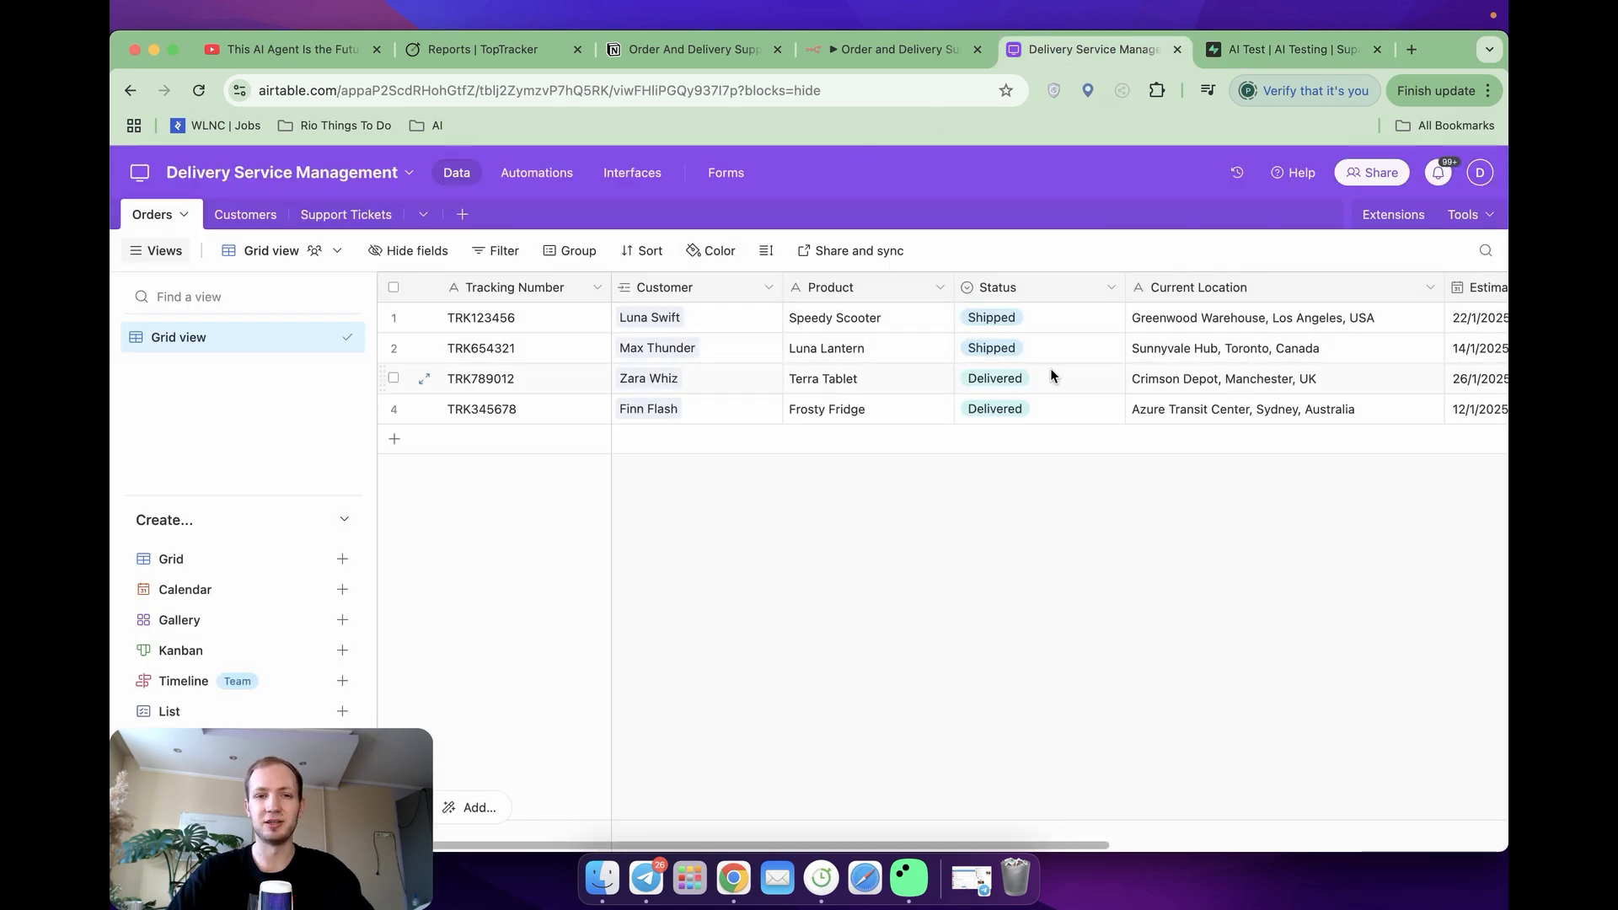
pyautogui.moveTo(994, 378)
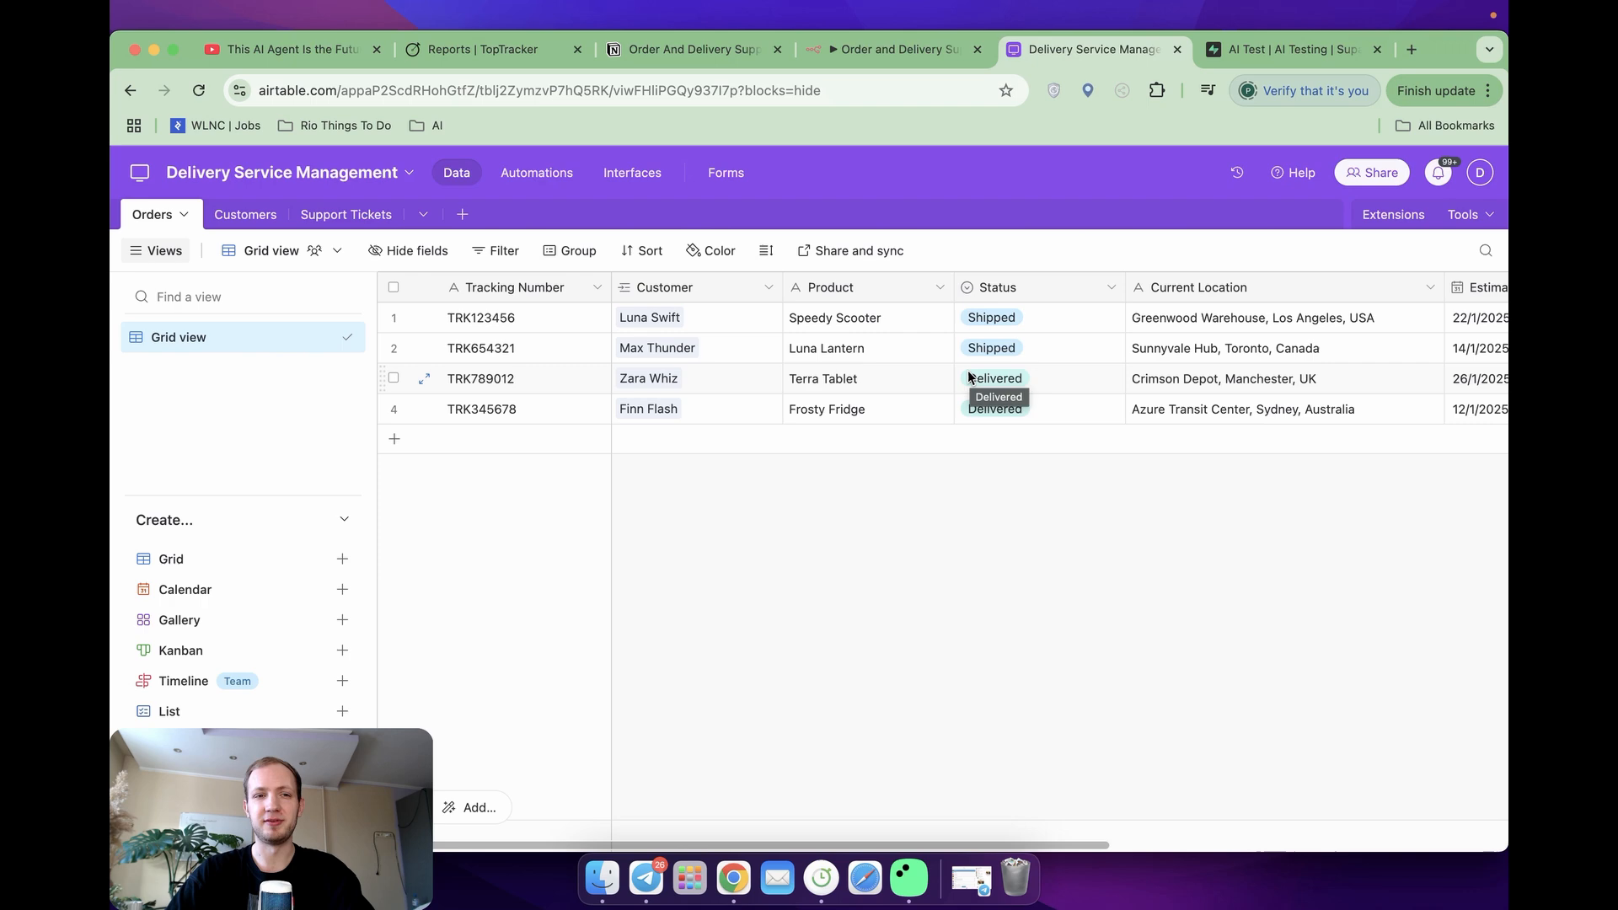
pyautogui.click(890, 49)
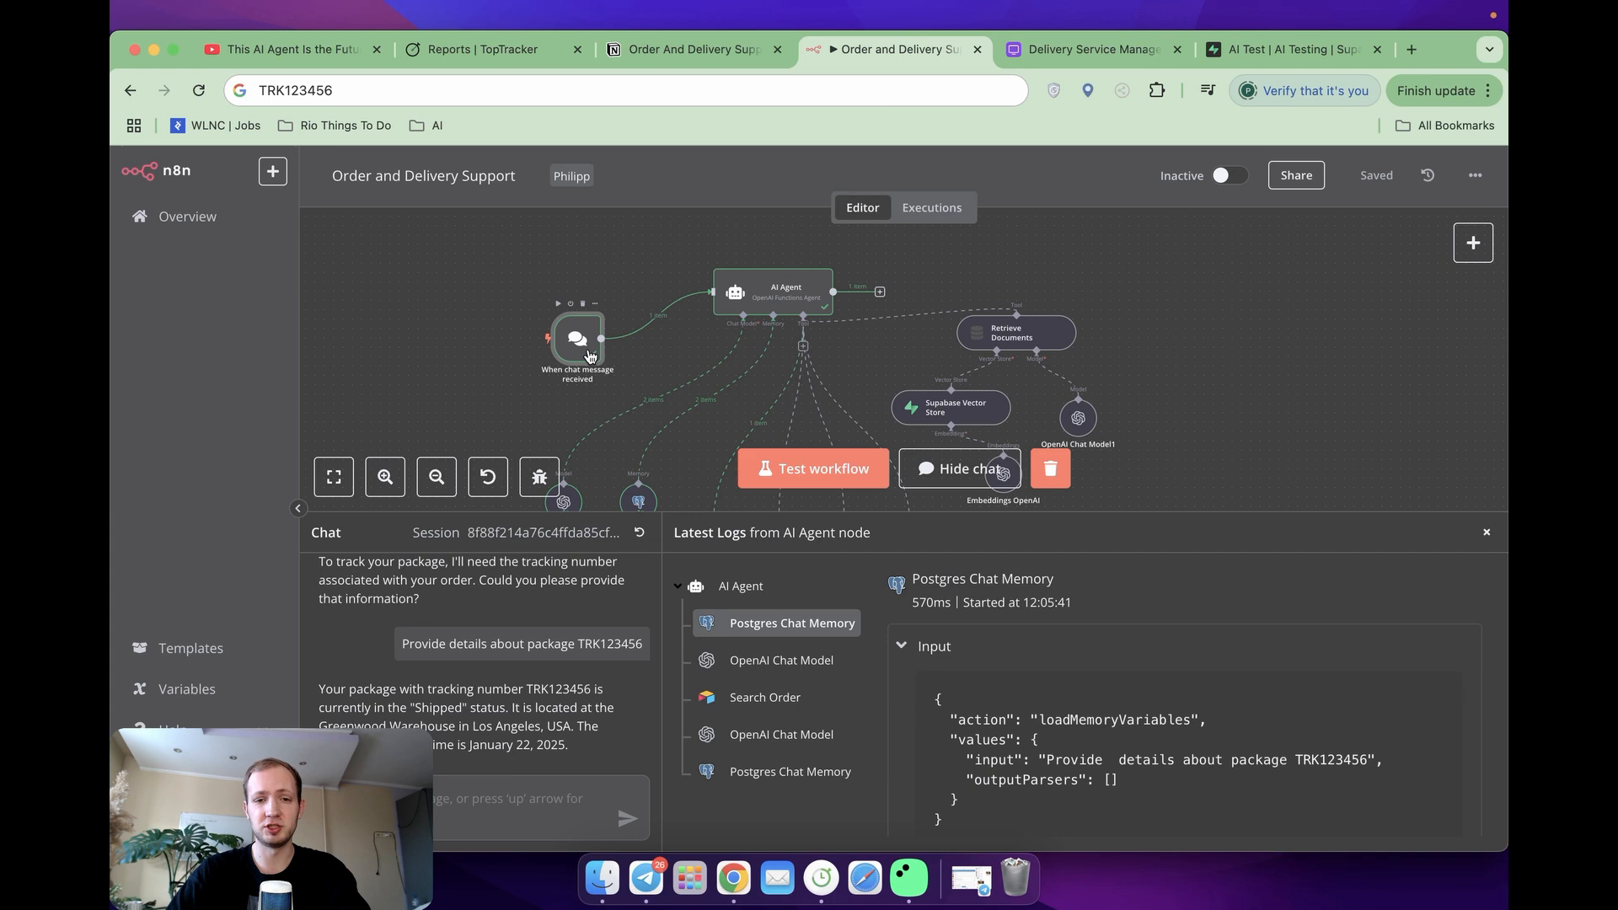
pyautogui.moveTo(666, 516)
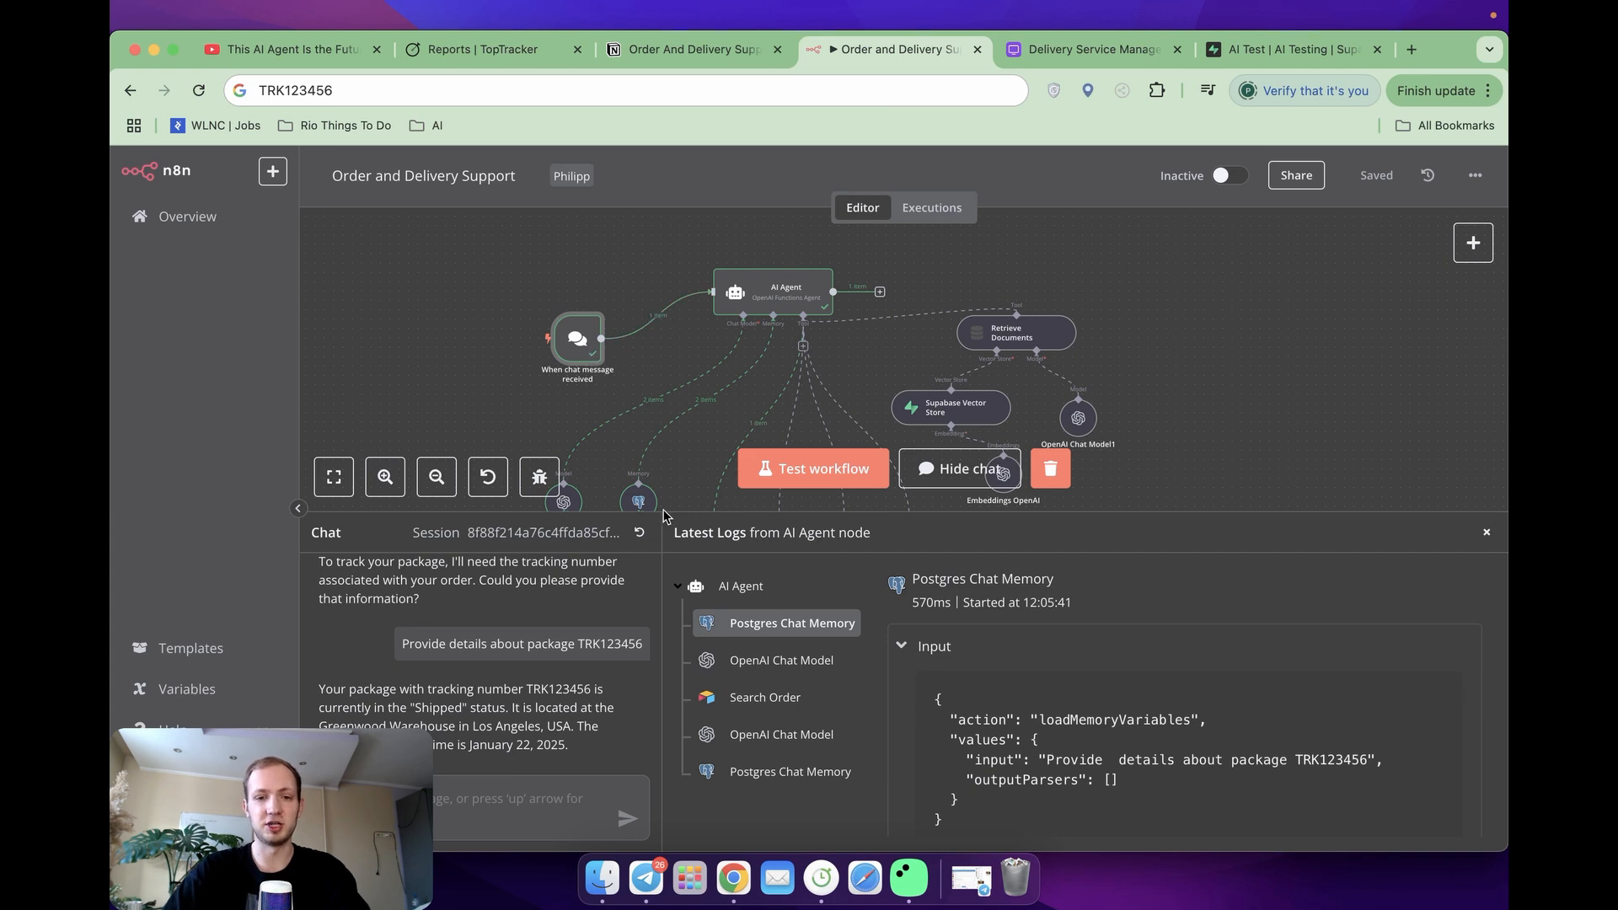
pyautogui.moveTo(634, 360)
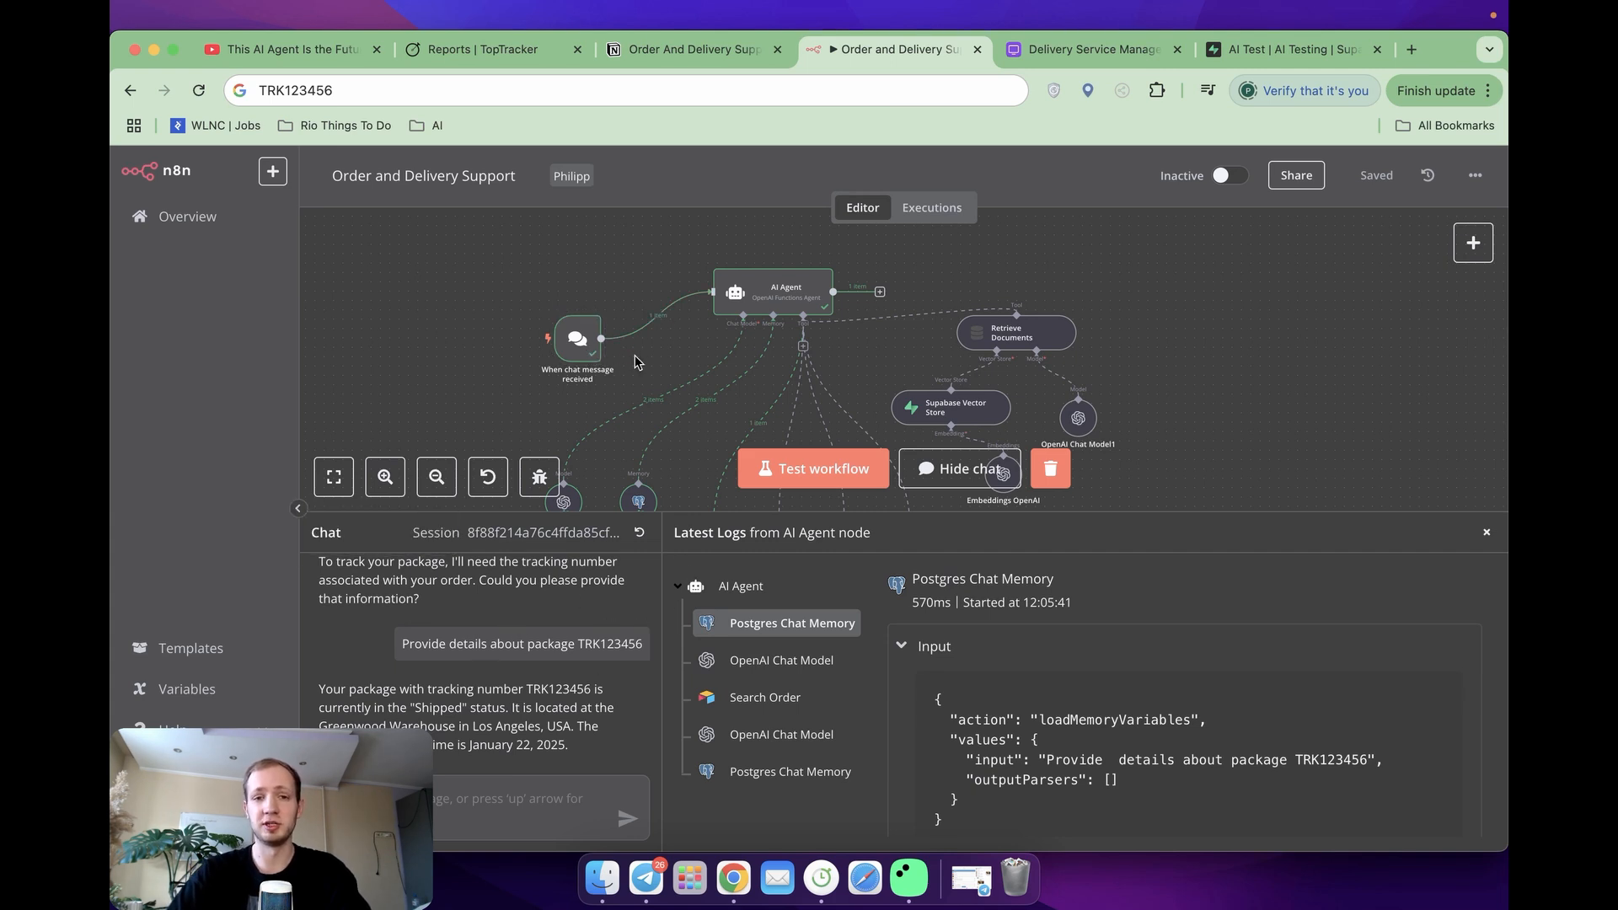
pyautogui.moveTo(578, 350)
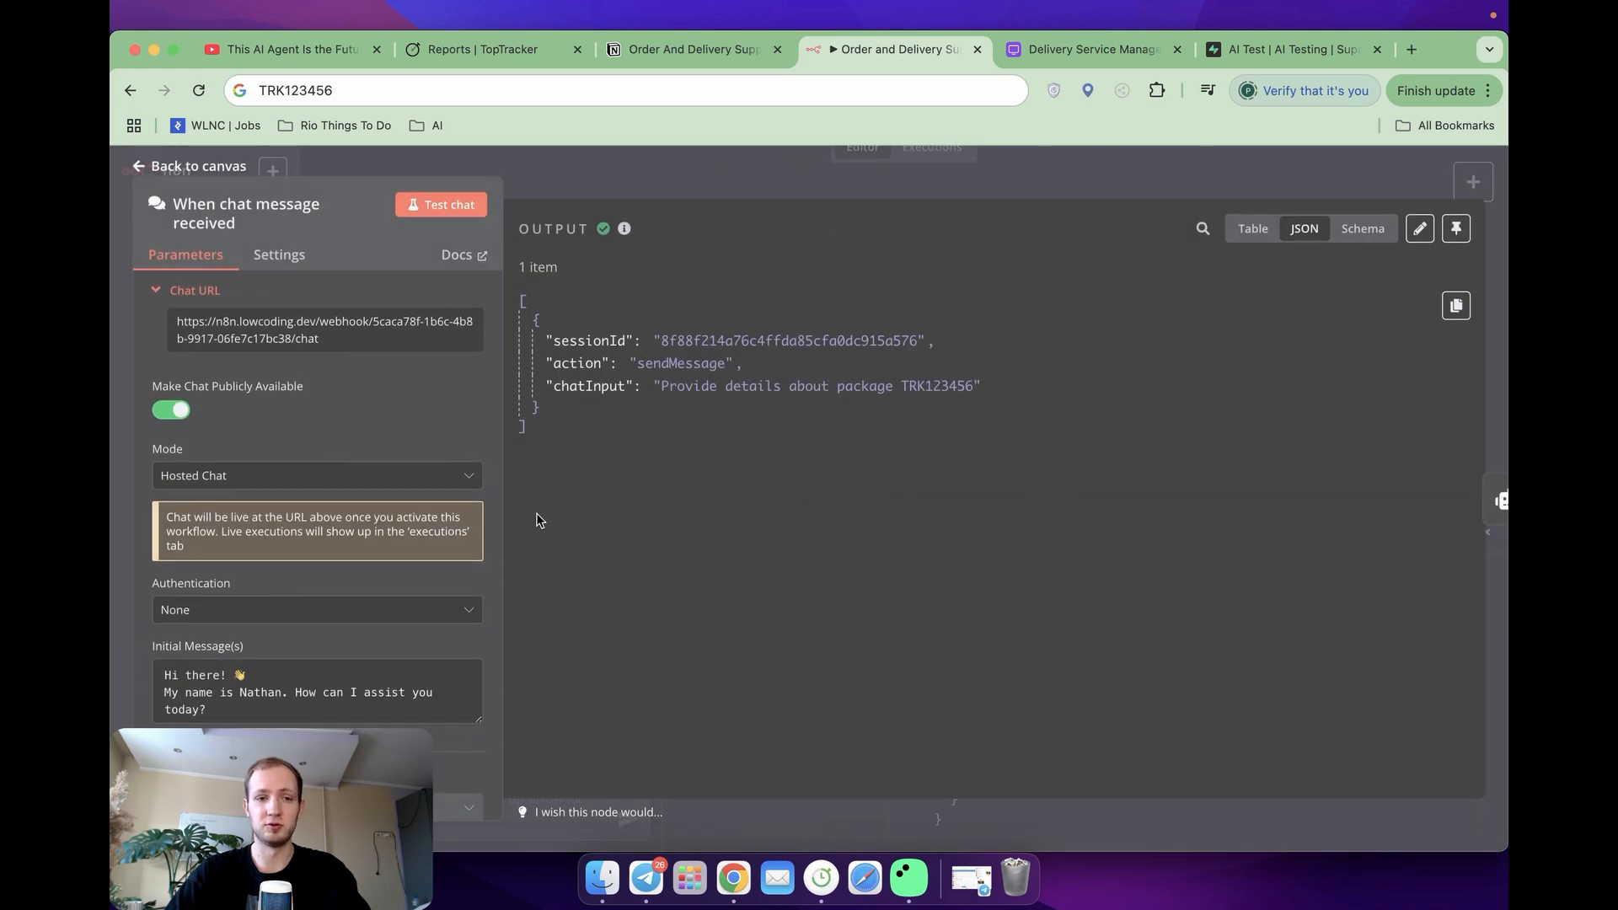
# Step: Return from the chat trigger output to the agent workflow canvas
pyautogui.click(187, 167)
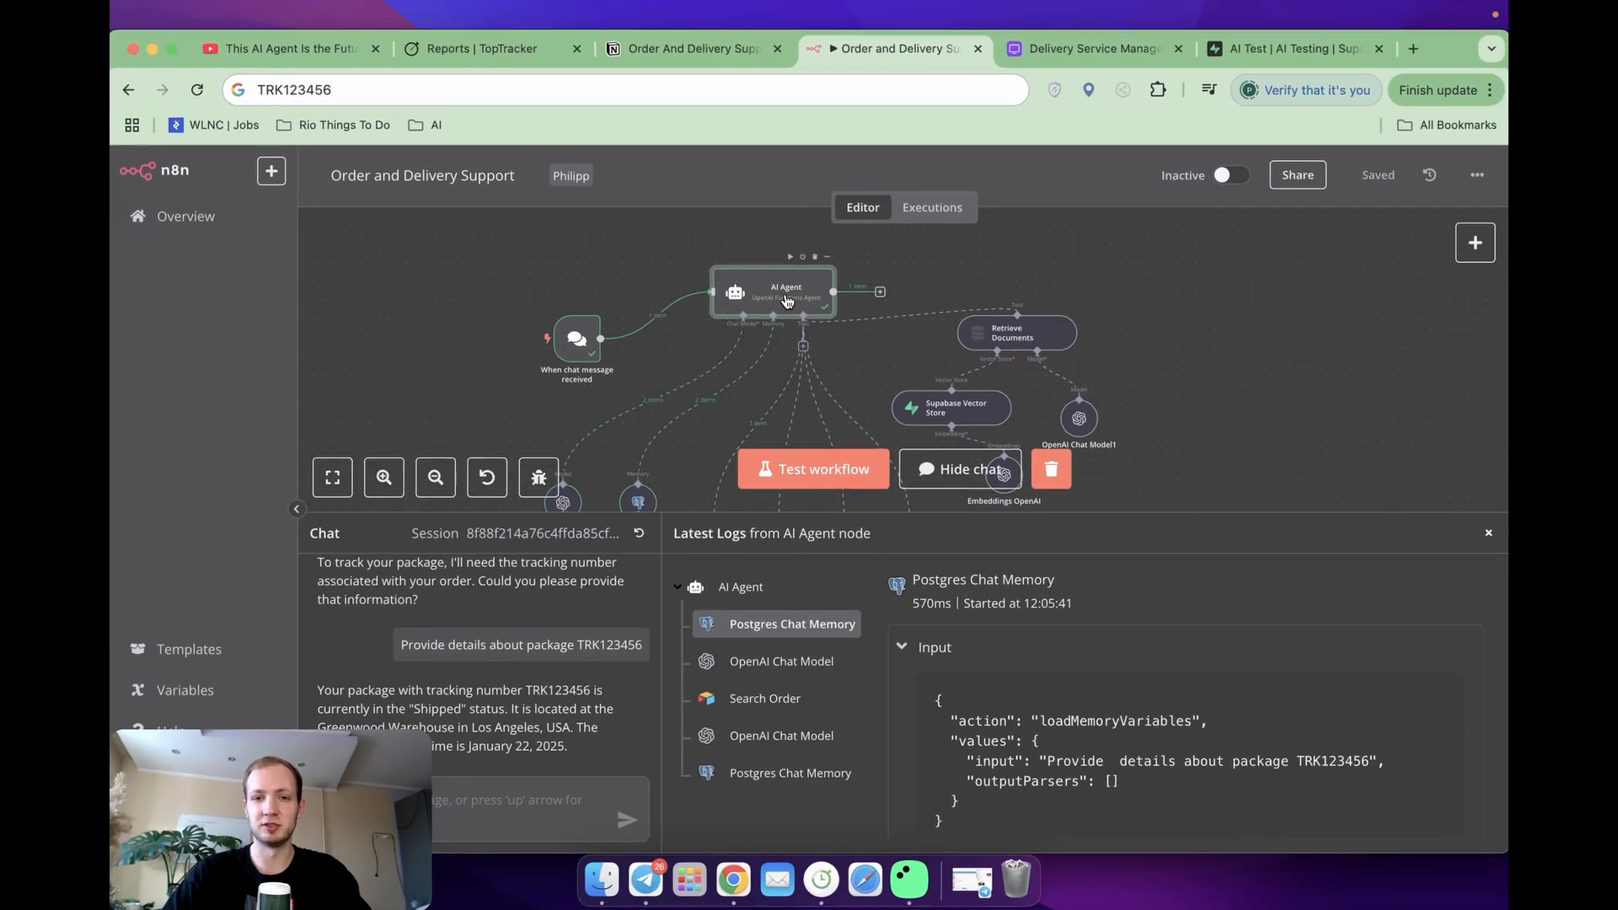
# Step: View the AI Agent node's delivery-assistant system message in the expression editor
pyautogui.doubleClick(785, 292)
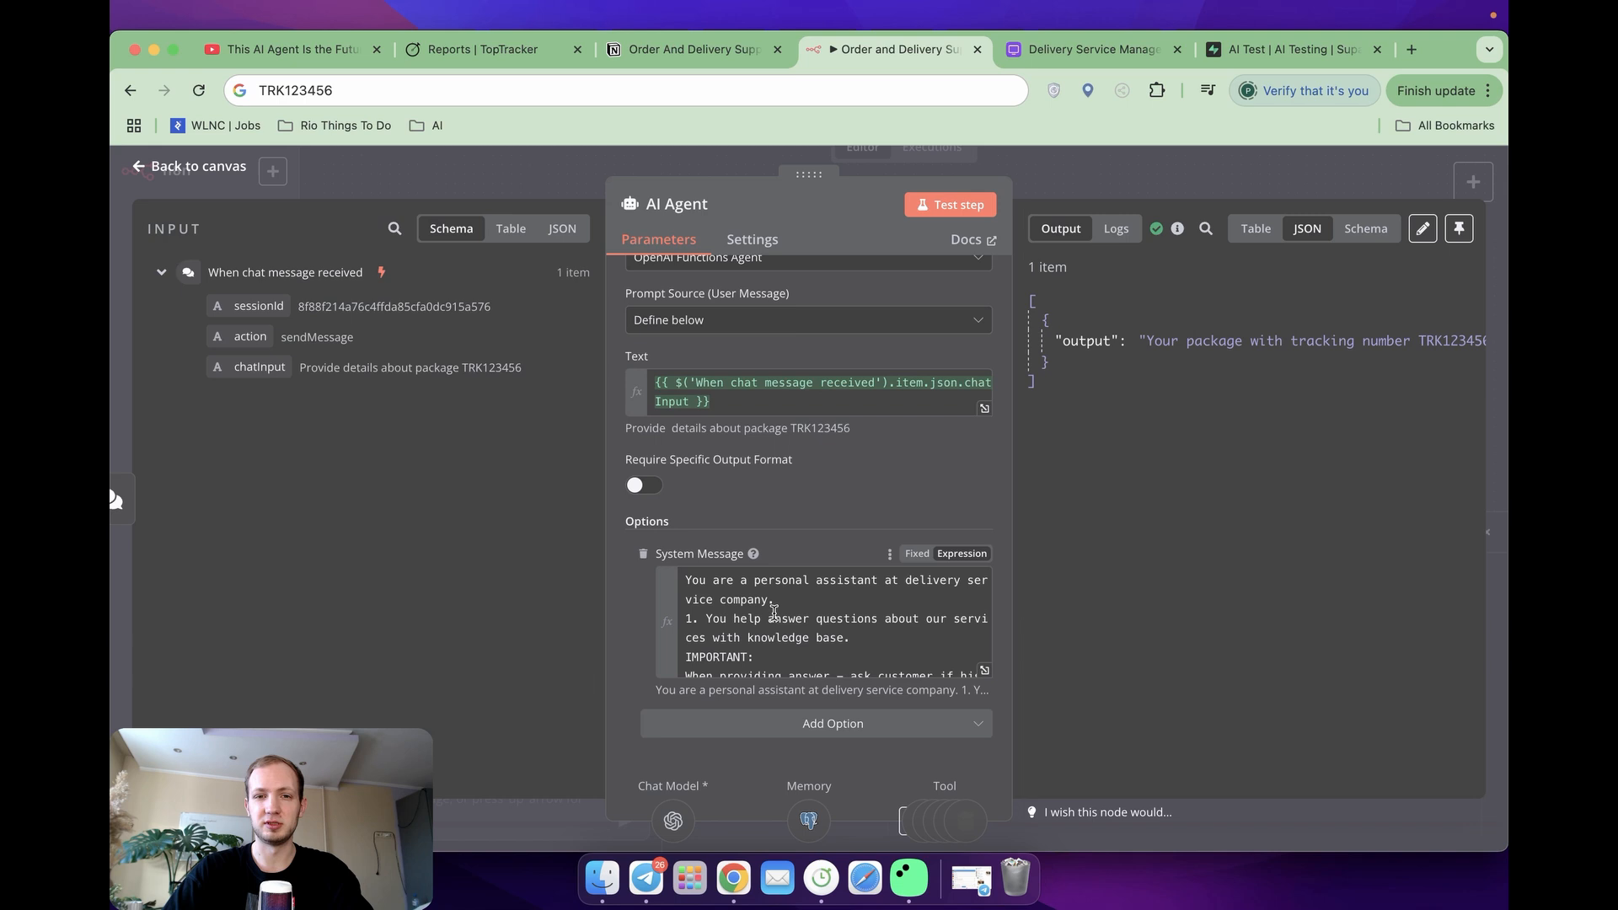
pyautogui.moveTo(986, 680)
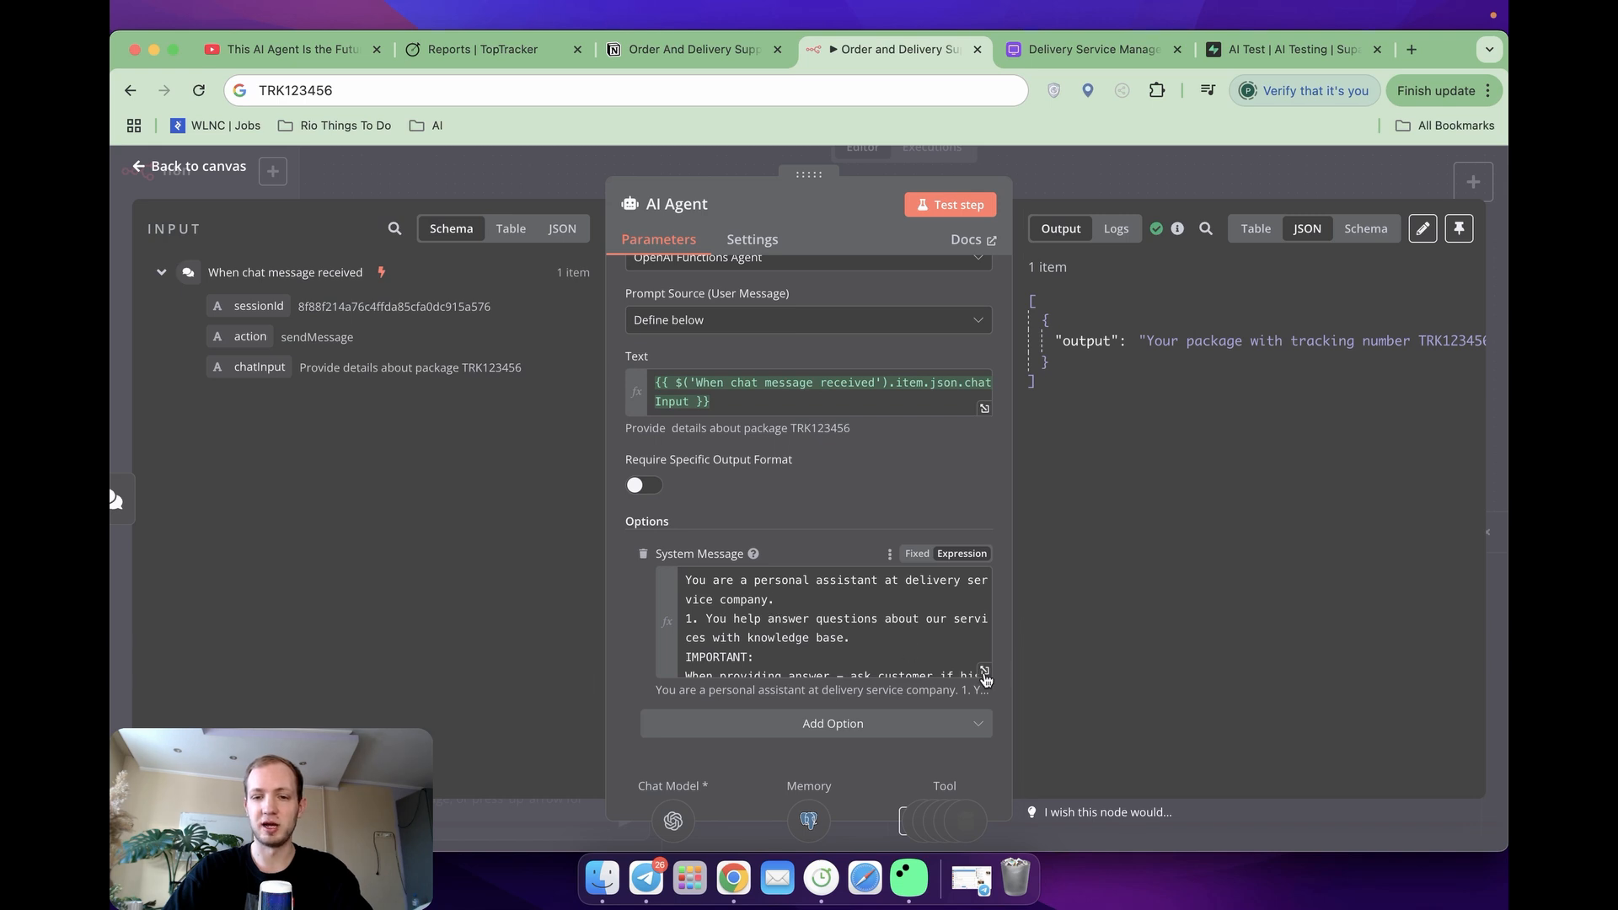
pyautogui.click(982, 670)
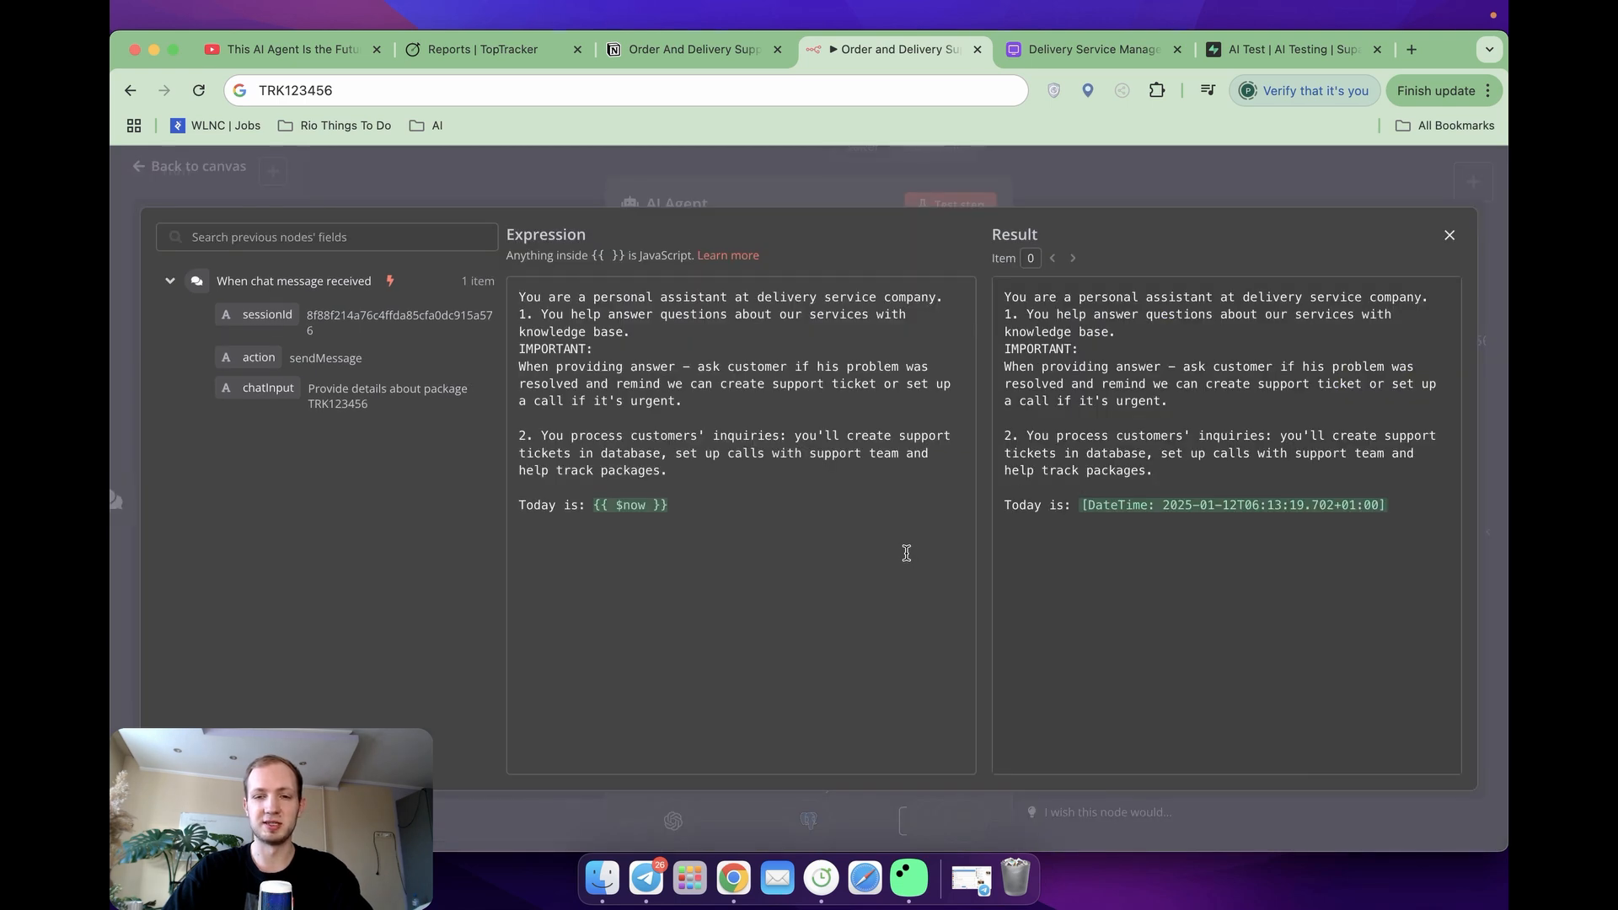
pyautogui.moveTo(882, 528)
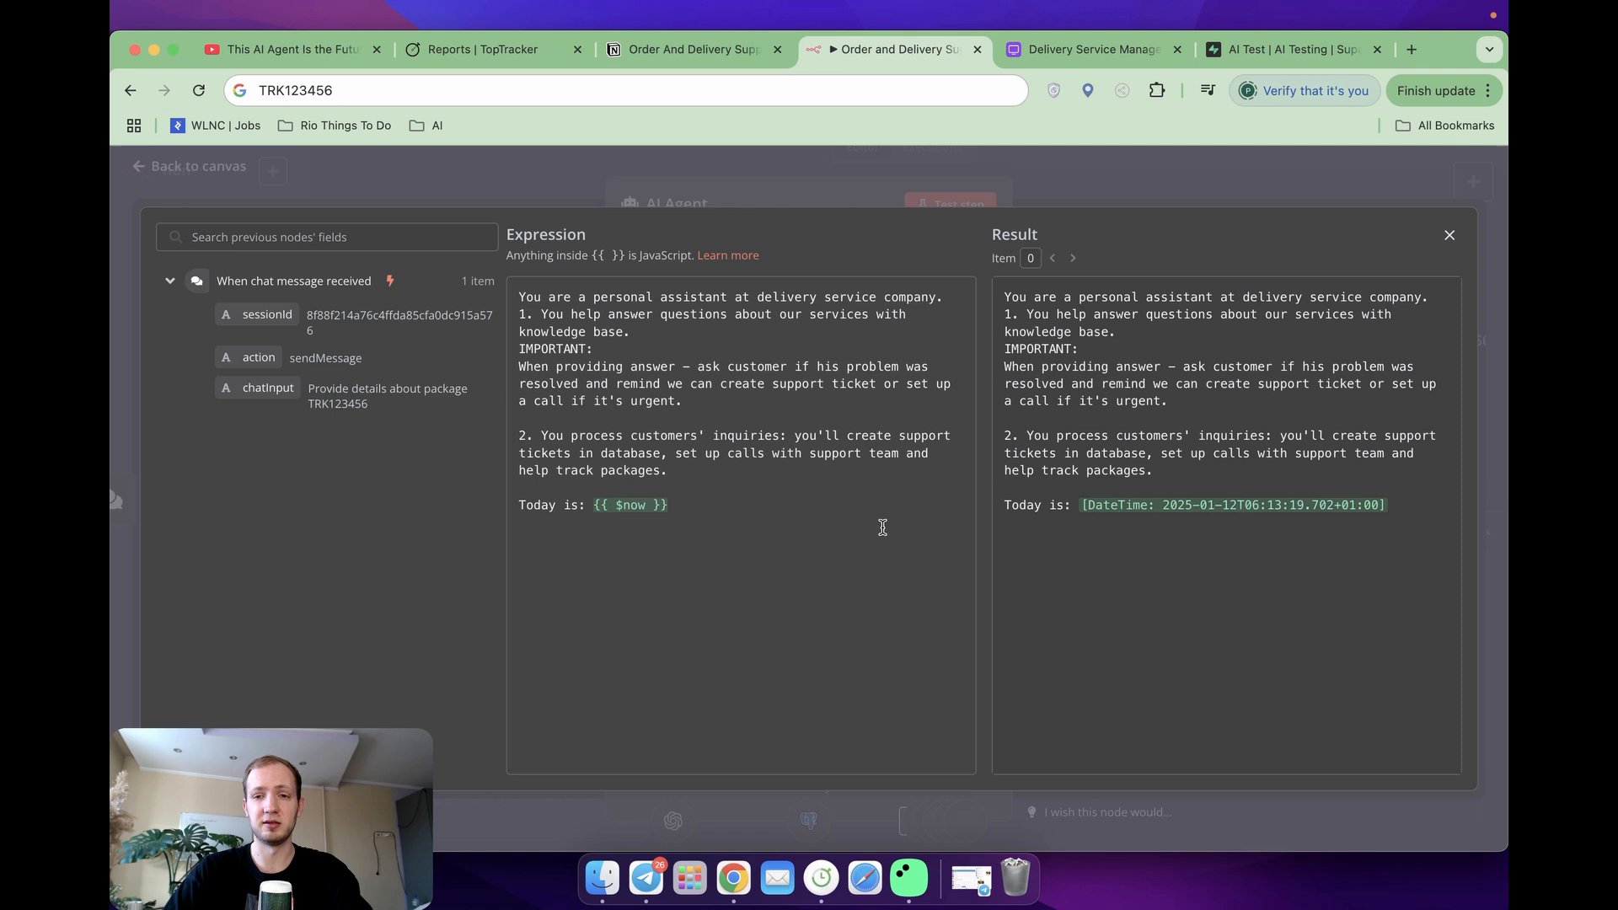
pyautogui.moveTo(989, 194)
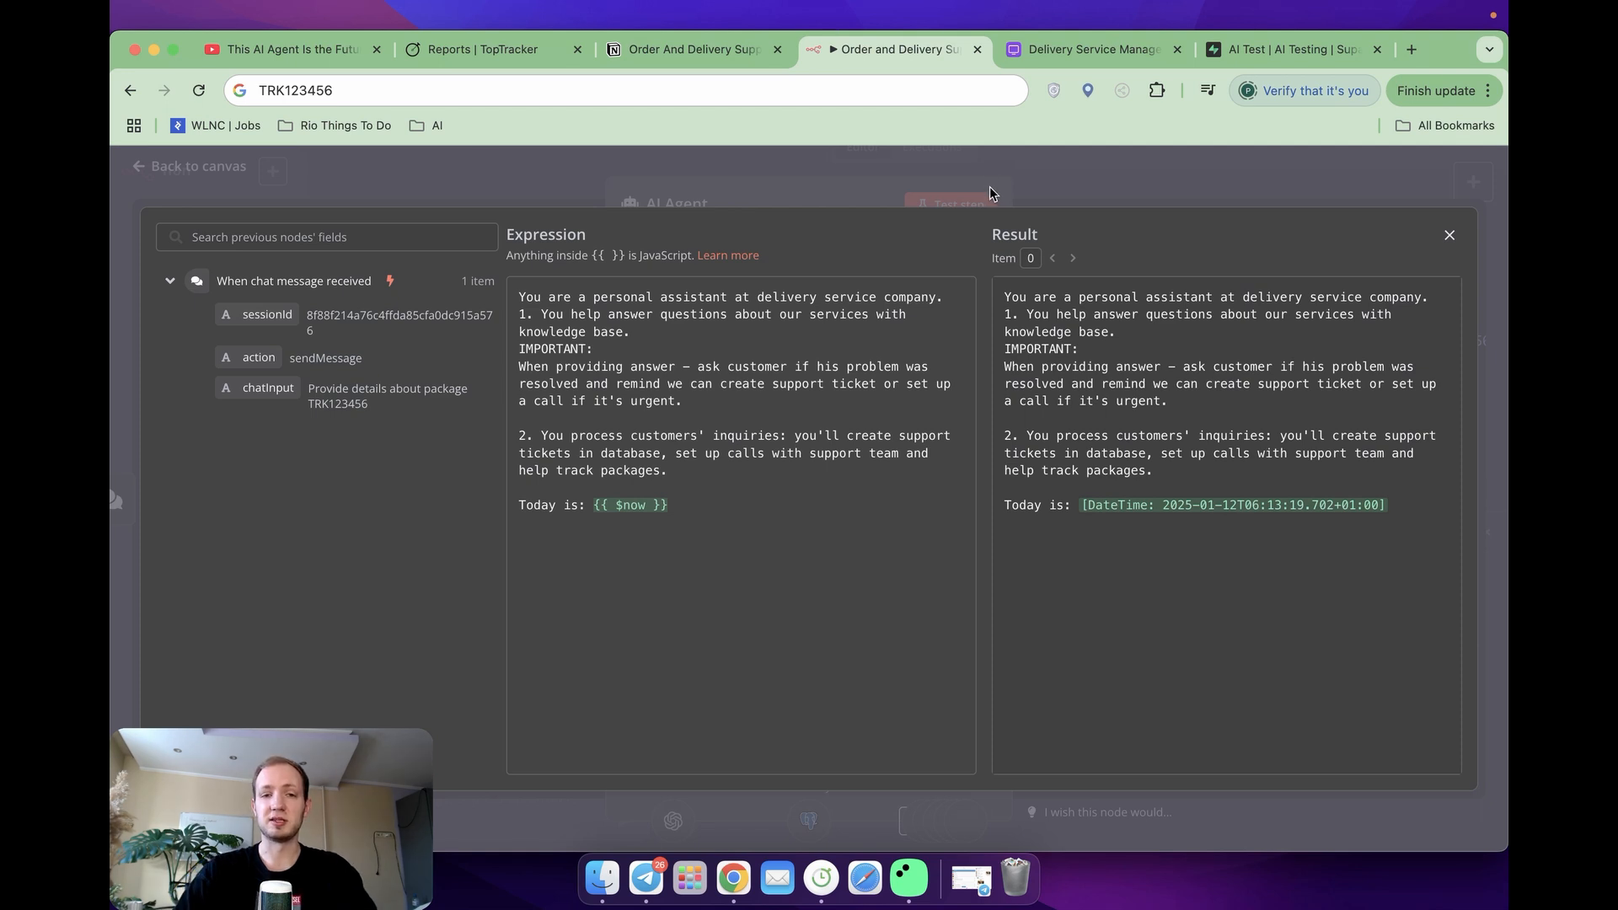
pyautogui.moveTo(695, 343)
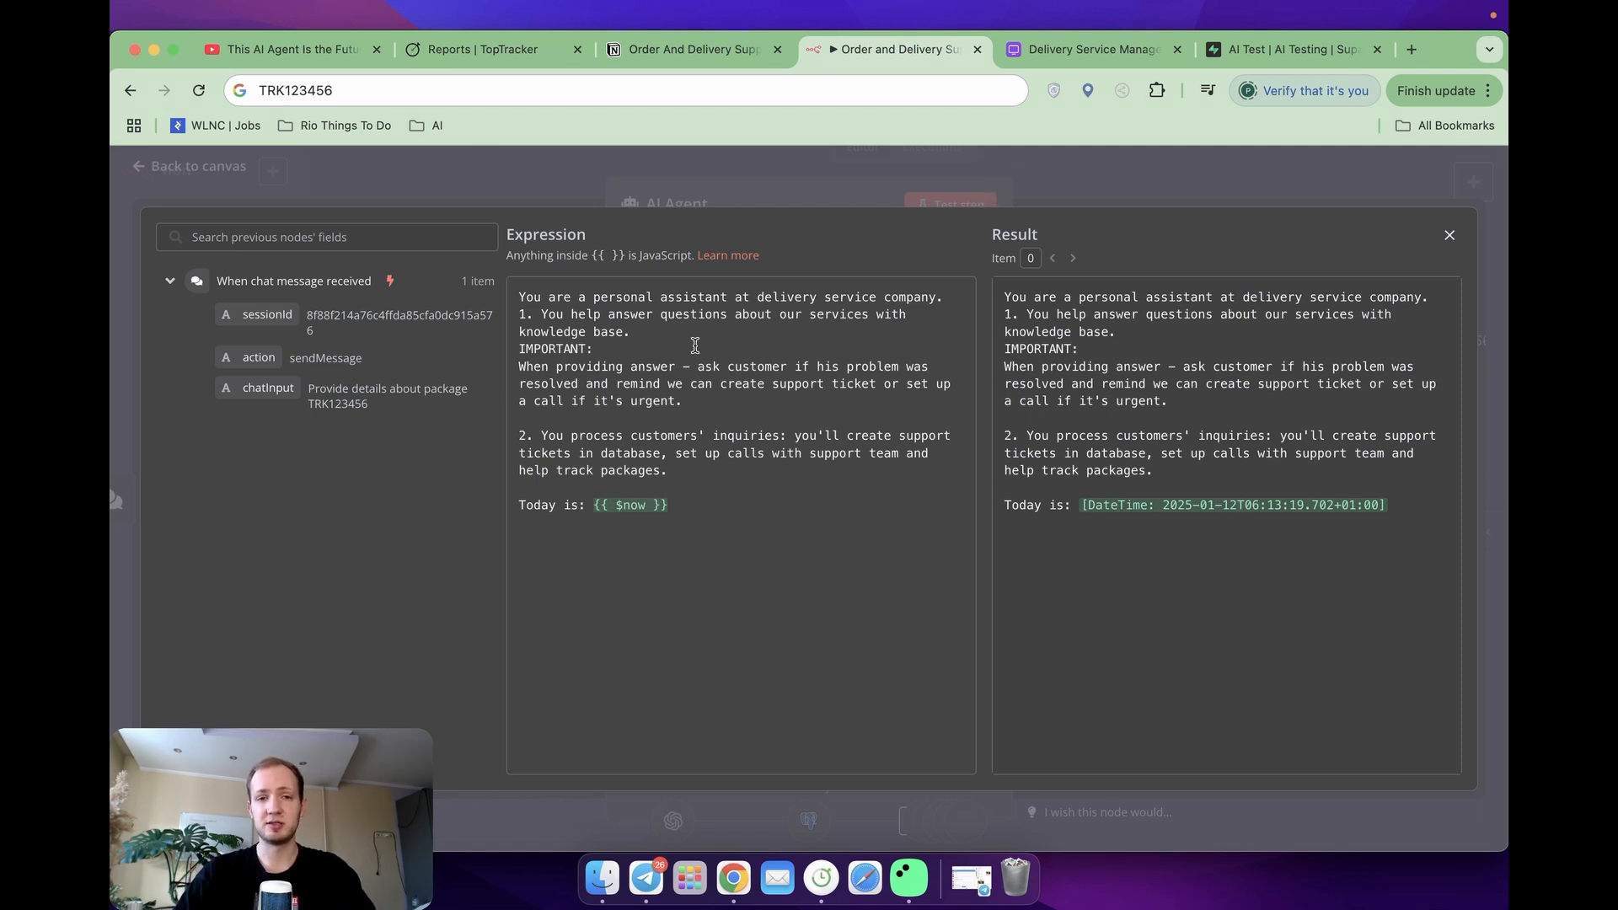
pyautogui.moveTo(748, 481)
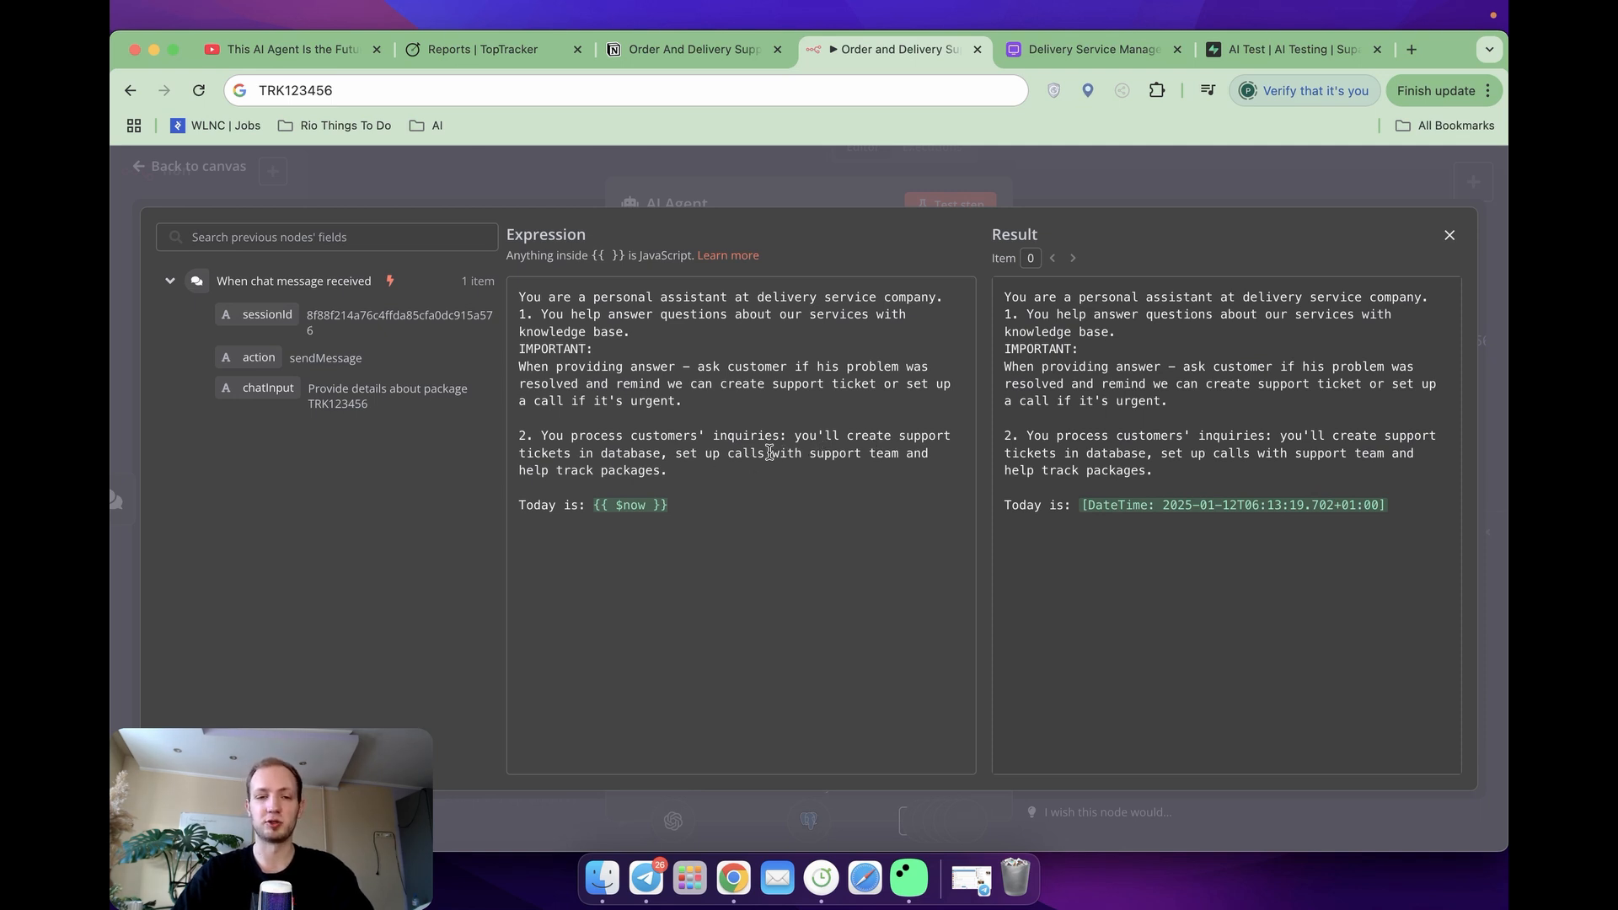
pyautogui.moveTo(1082, 209)
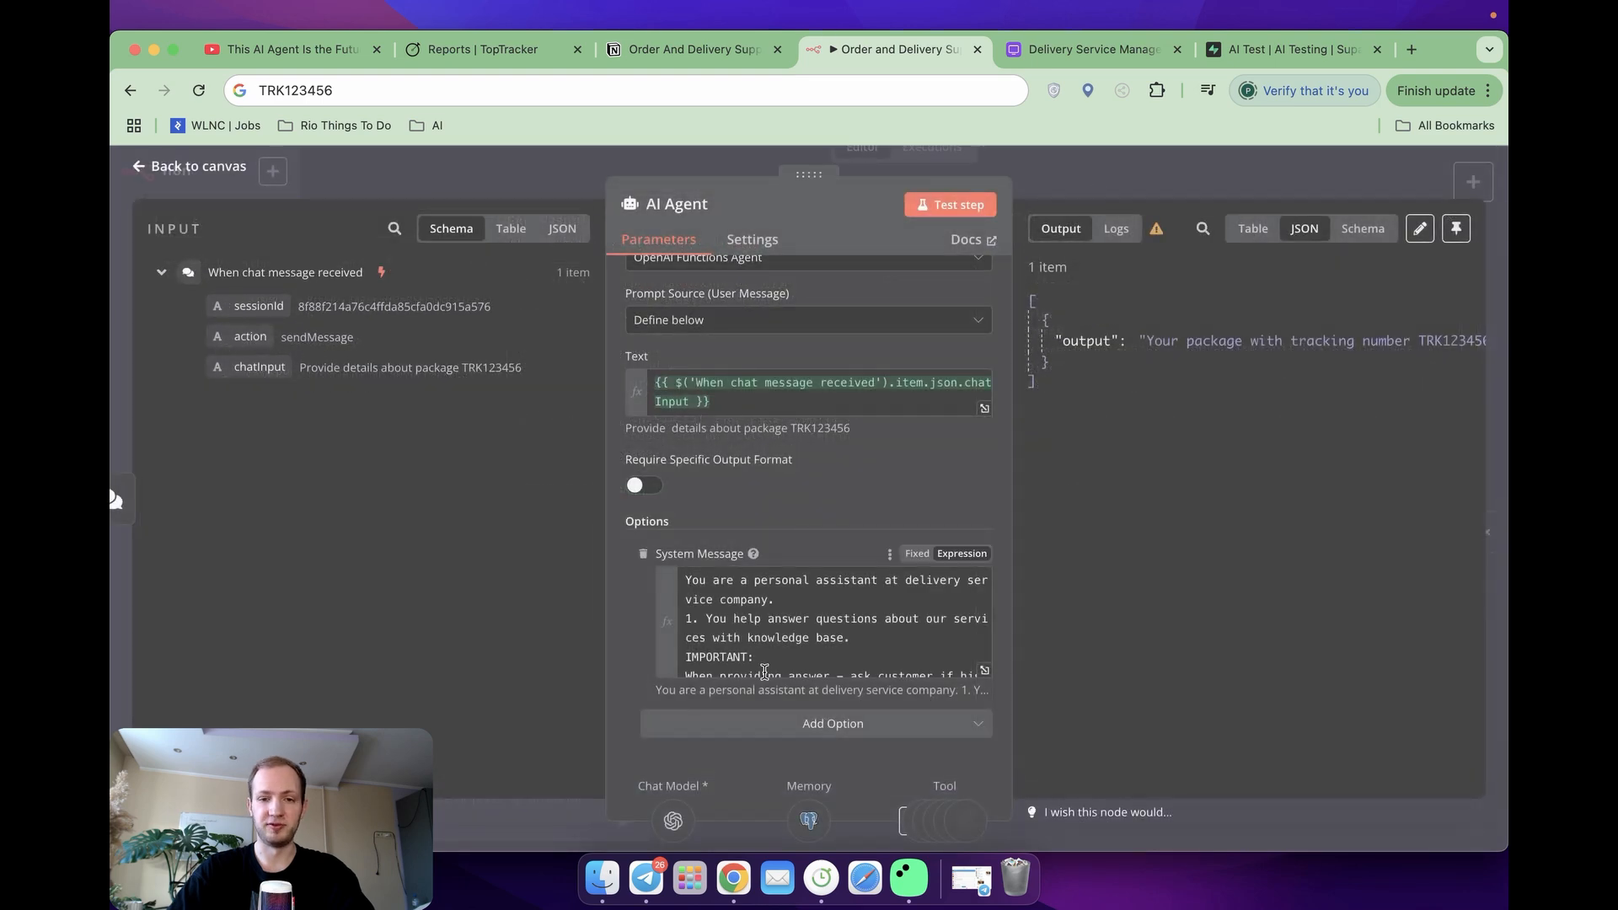
# Step: Inspect the gpt-4o Chat Model node and its successfully tested OpenAI credential
pyautogui.click(187, 167)
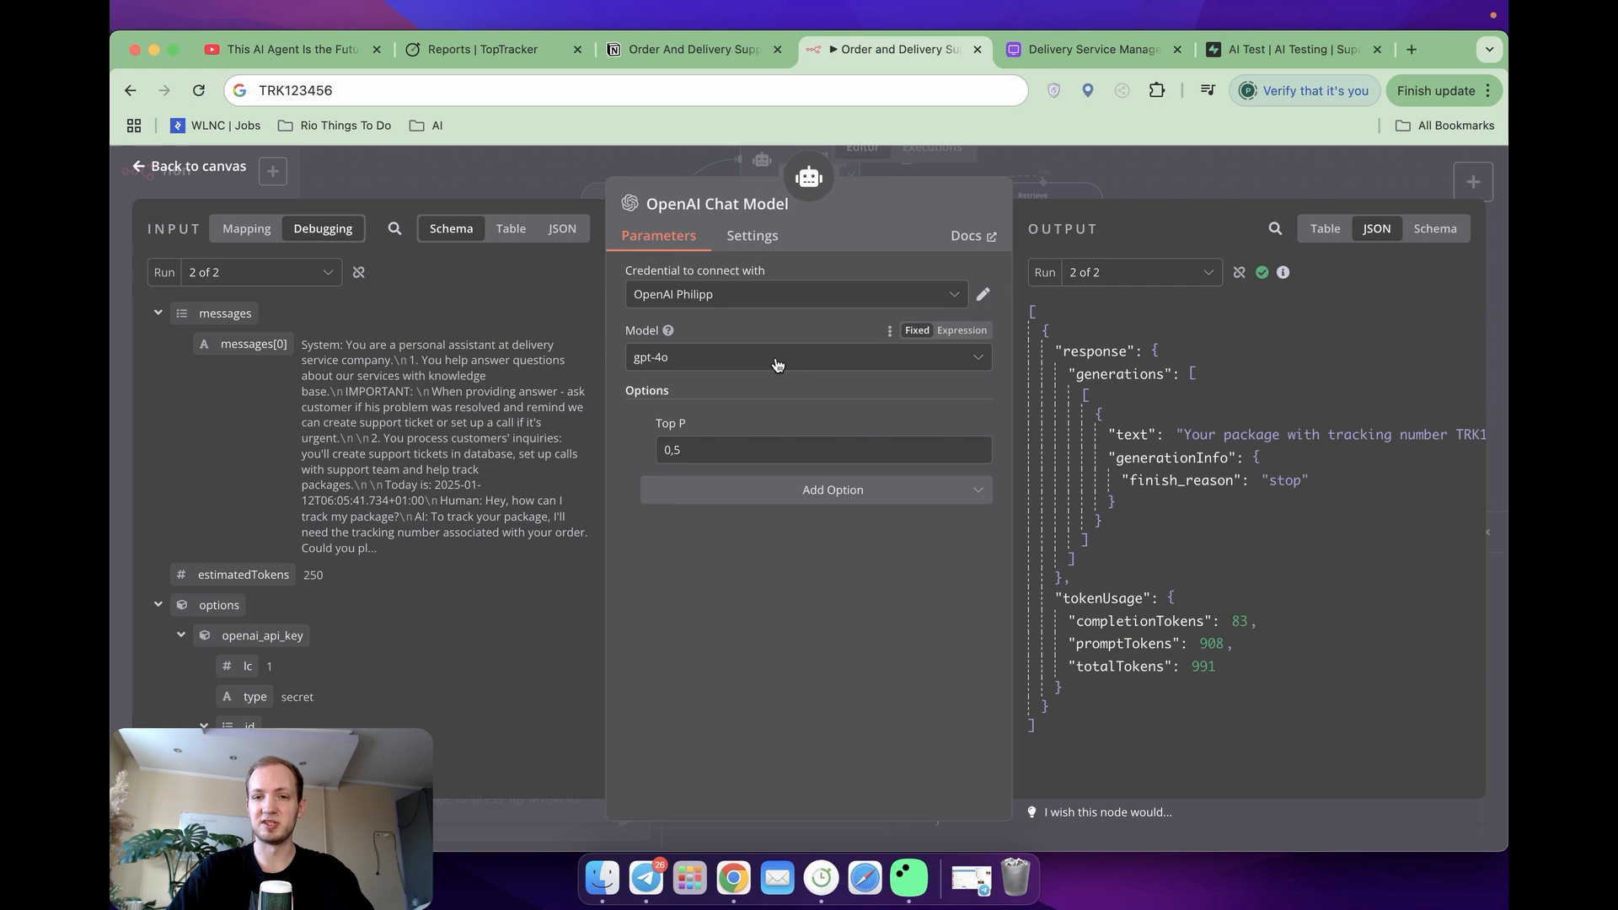
pyautogui.moveTo(779, 357)
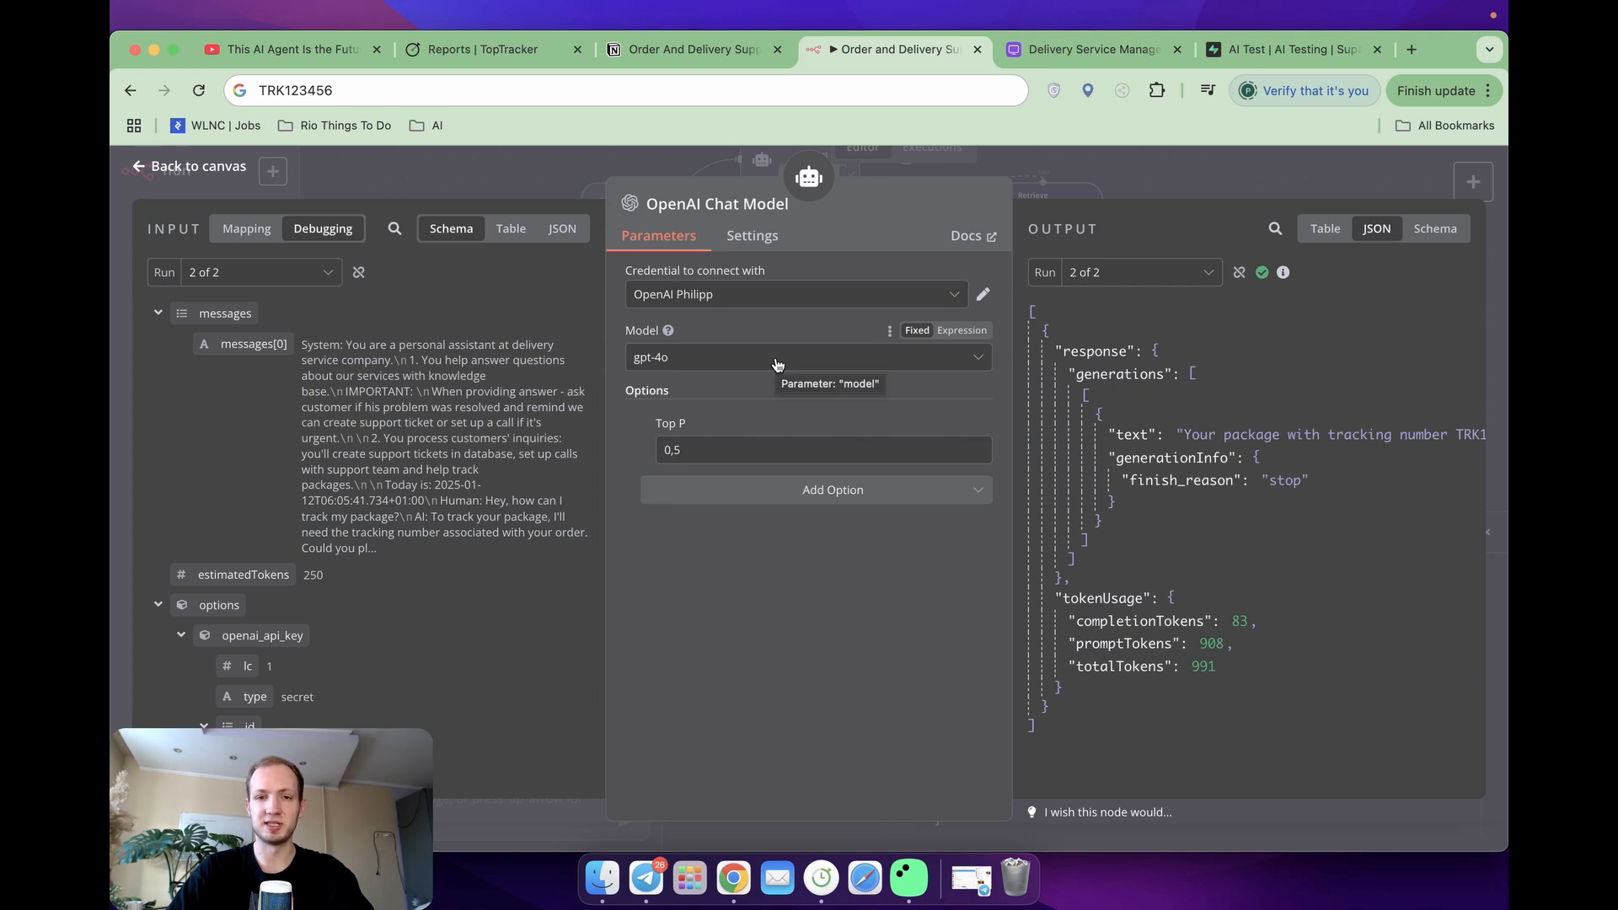
pyautogui.moveTo(815, 293)
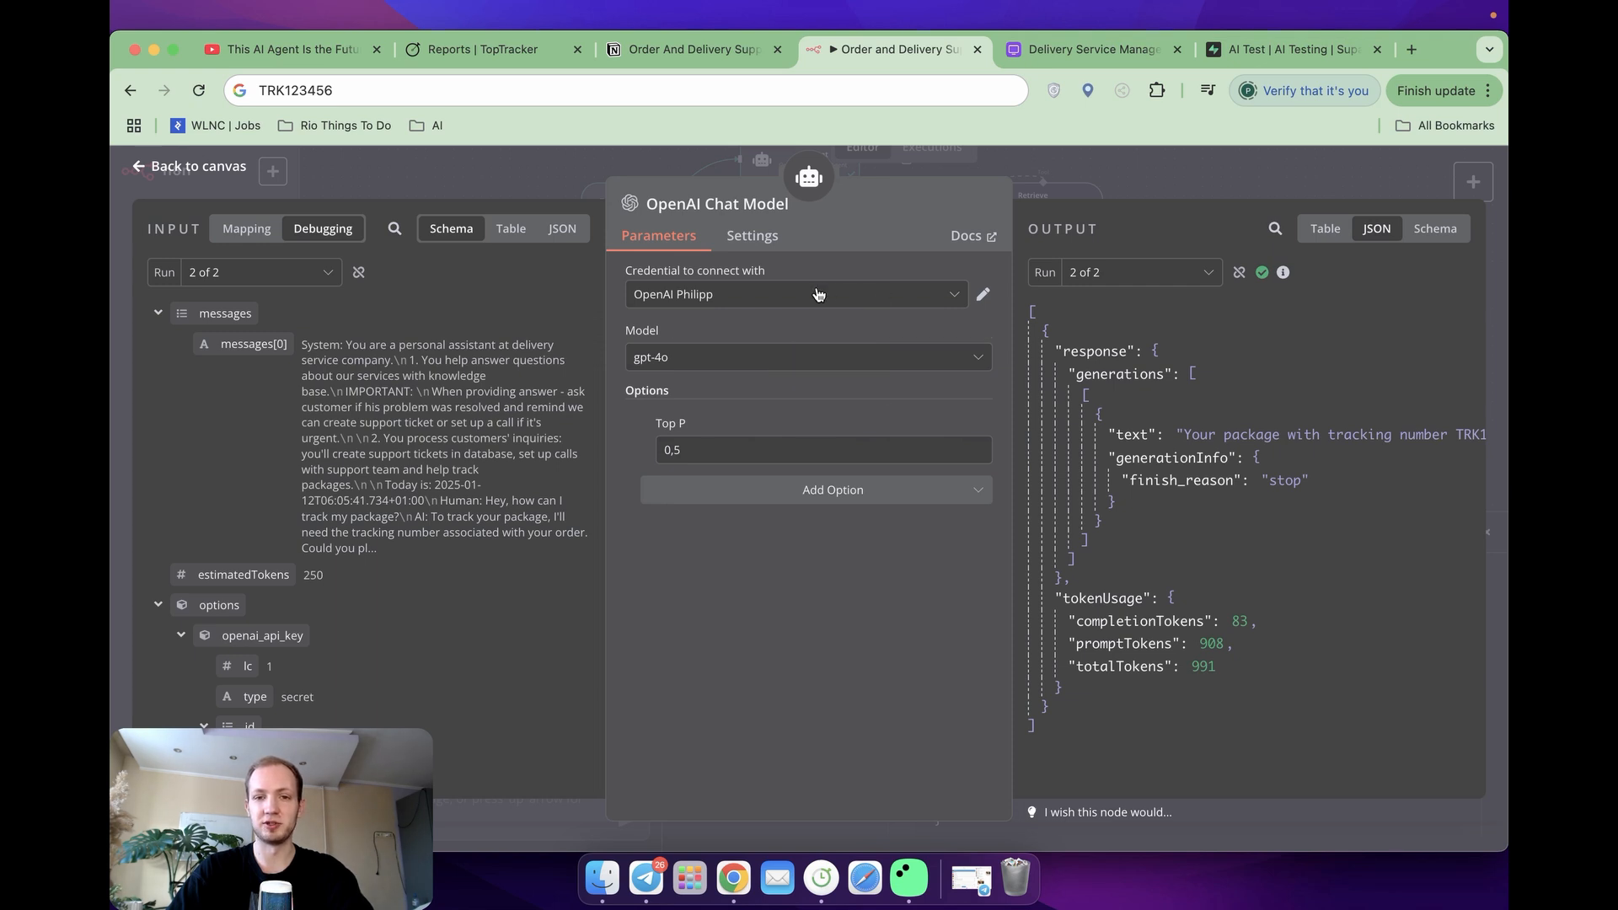
pyautogui.moveTo(982, 300)
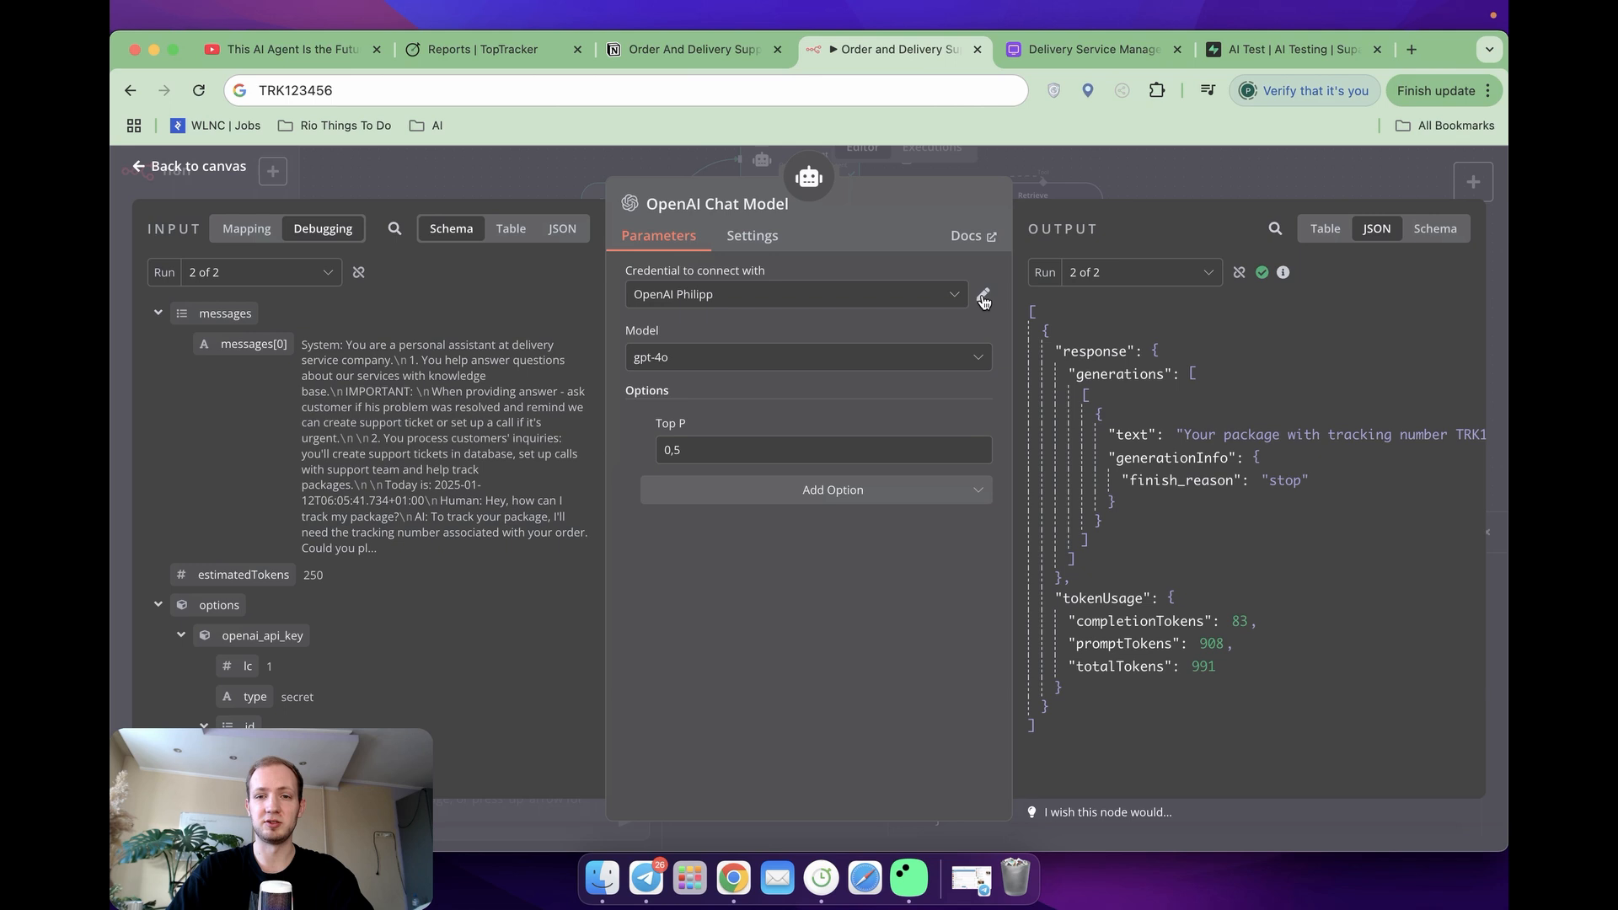
pyautogui.click(980, 298)
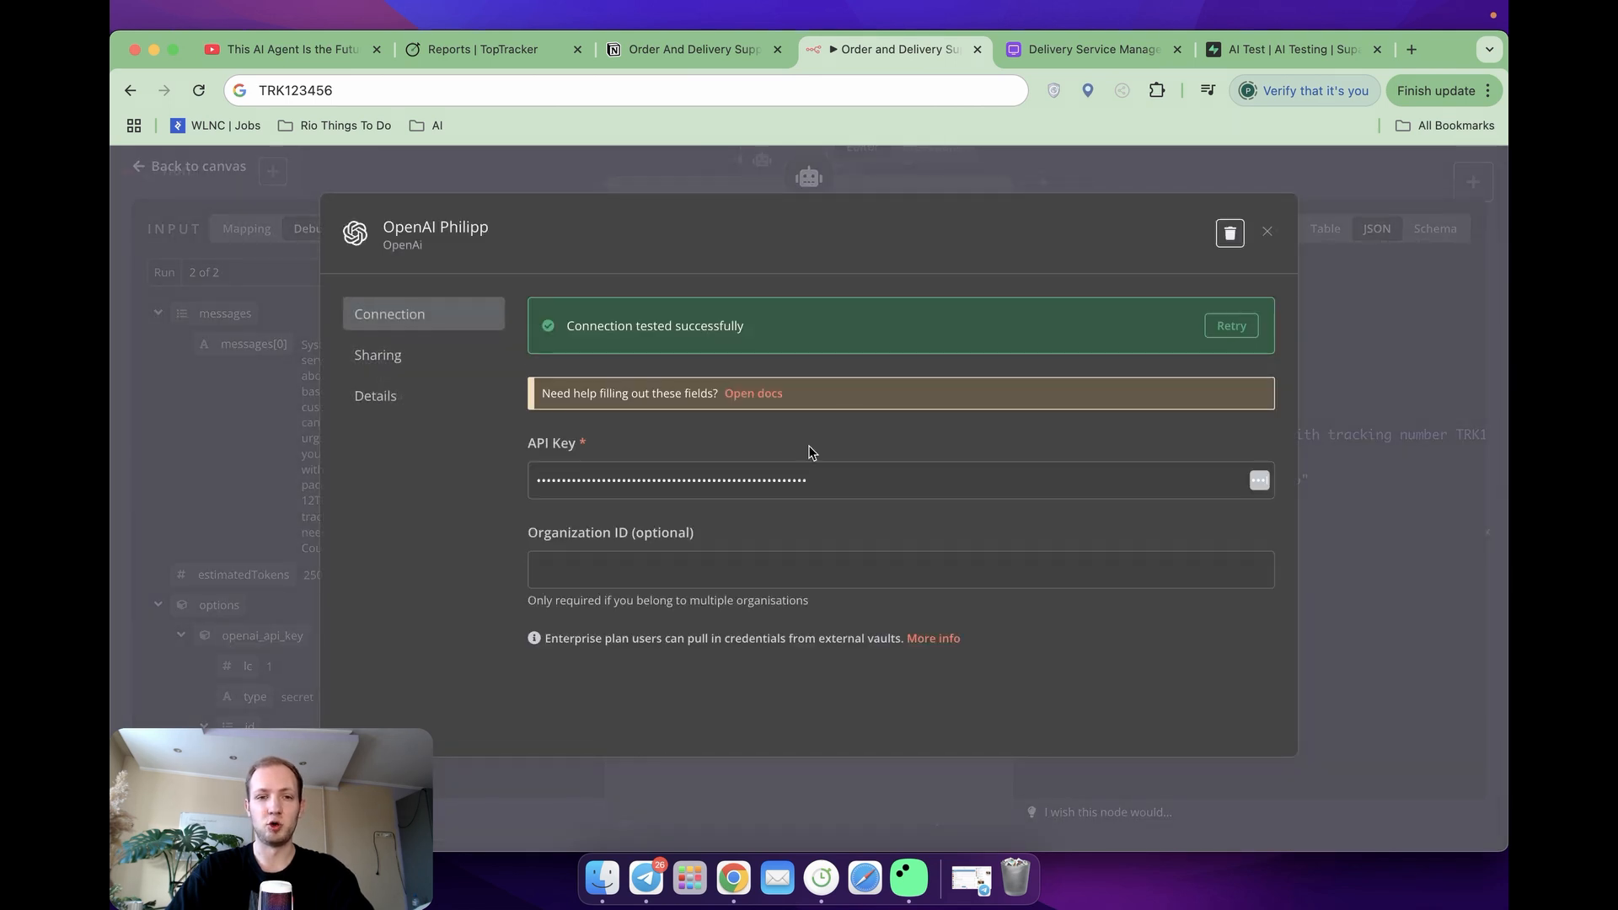
pyautogui.click(1267, 231)
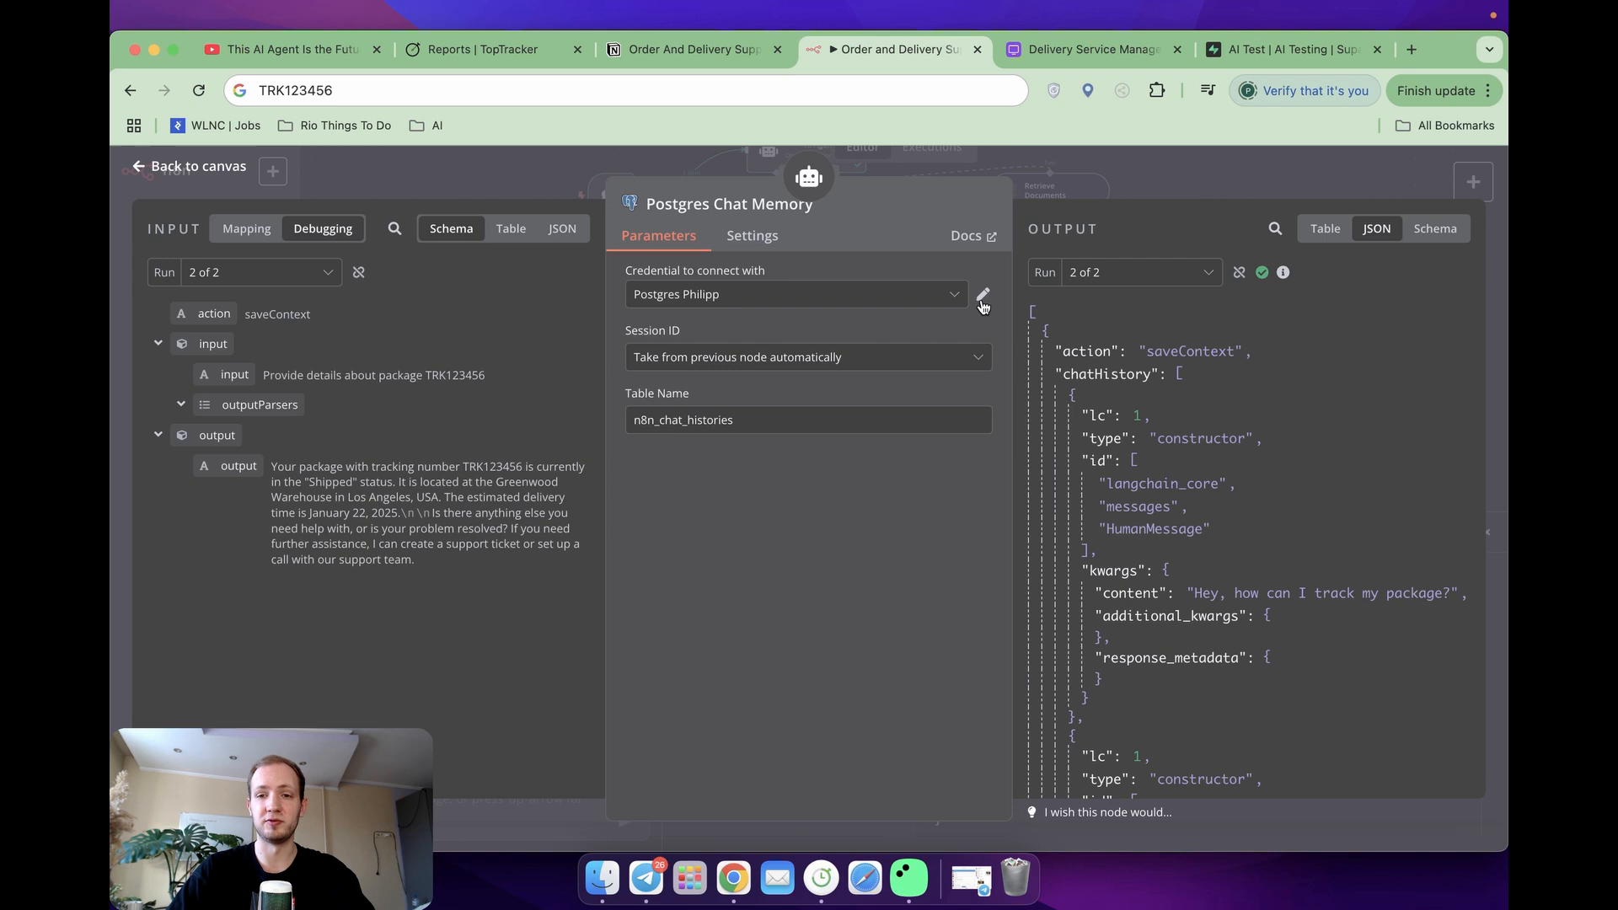
# Step: Copy Supabase's transaction pooler connection string into notes for the Postgres credential
pyautogui.click(980, 295)
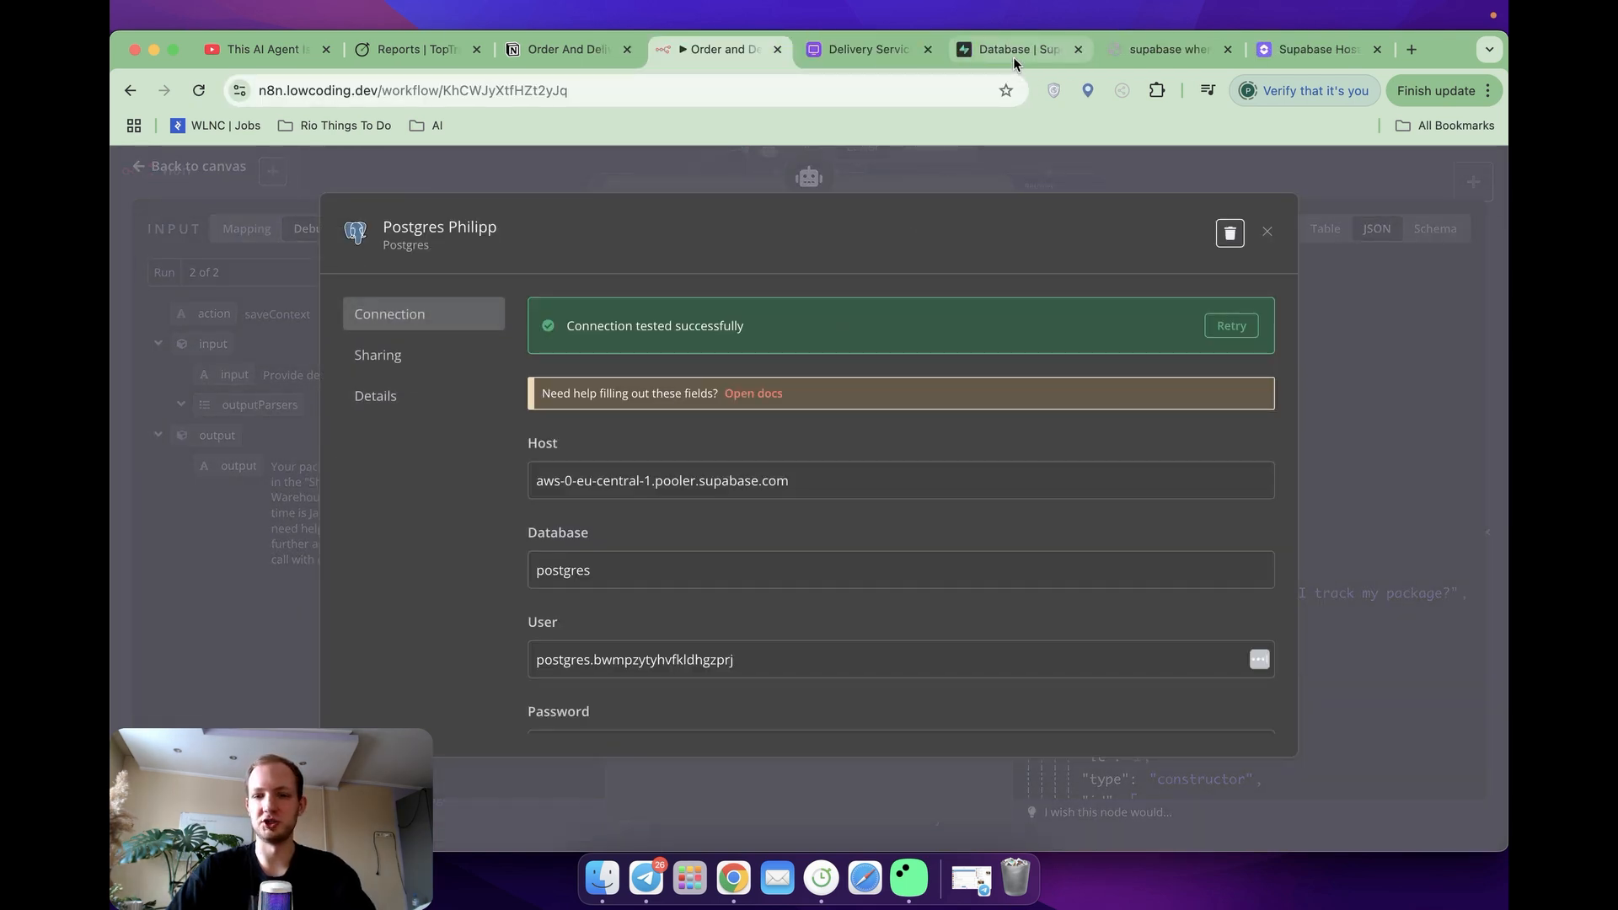
pyautogui.click(1016, 48)
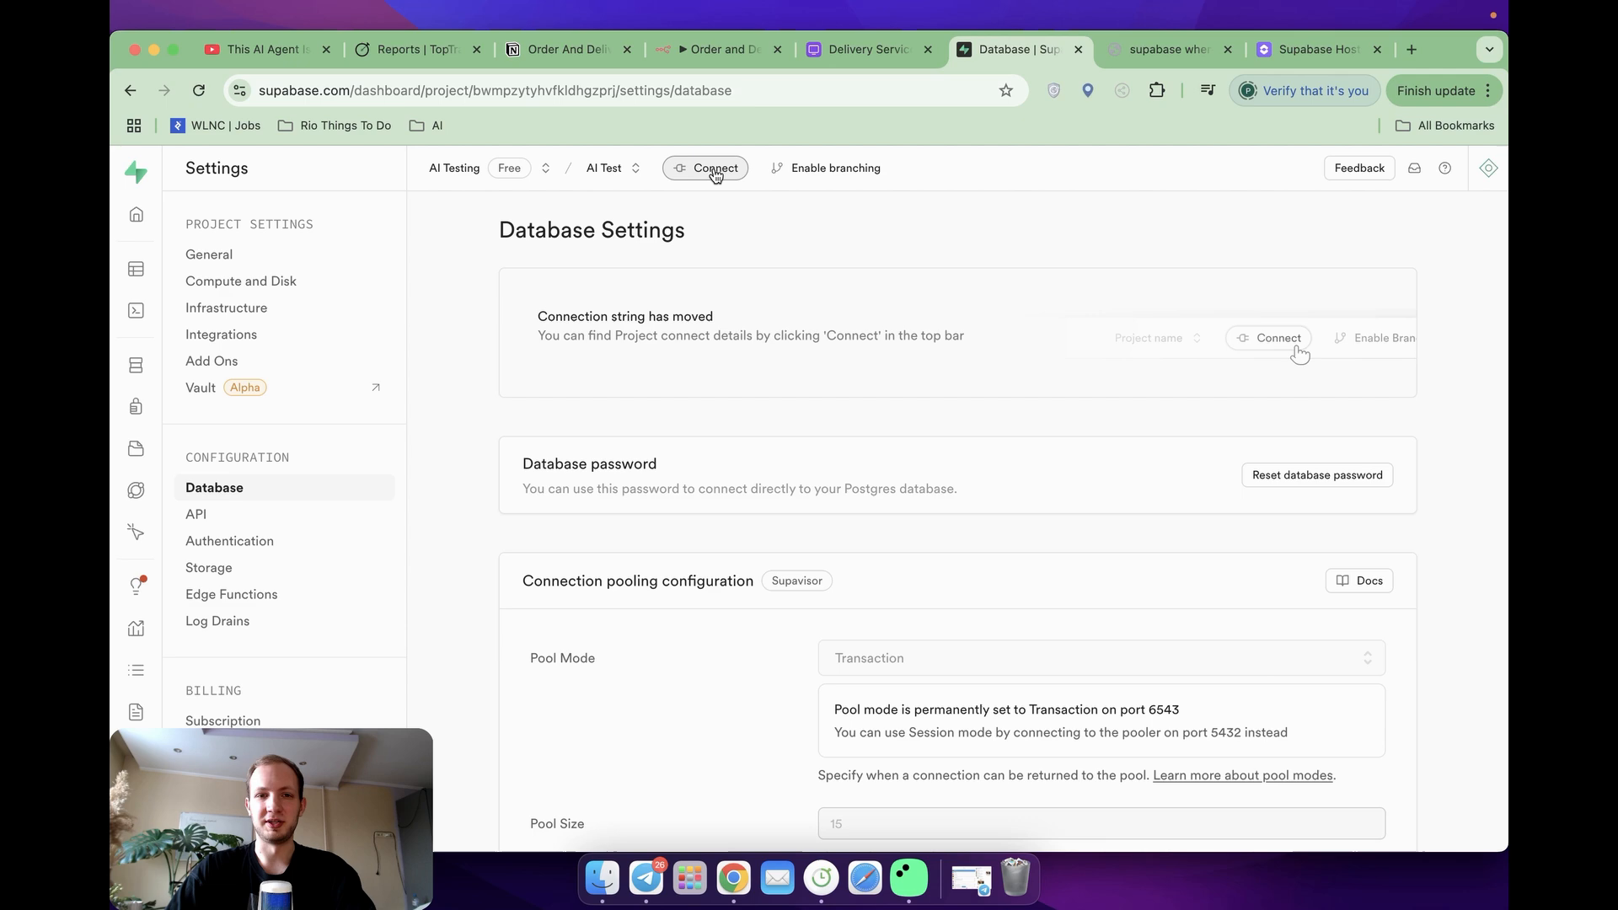
pyautogui.click(714, 169)
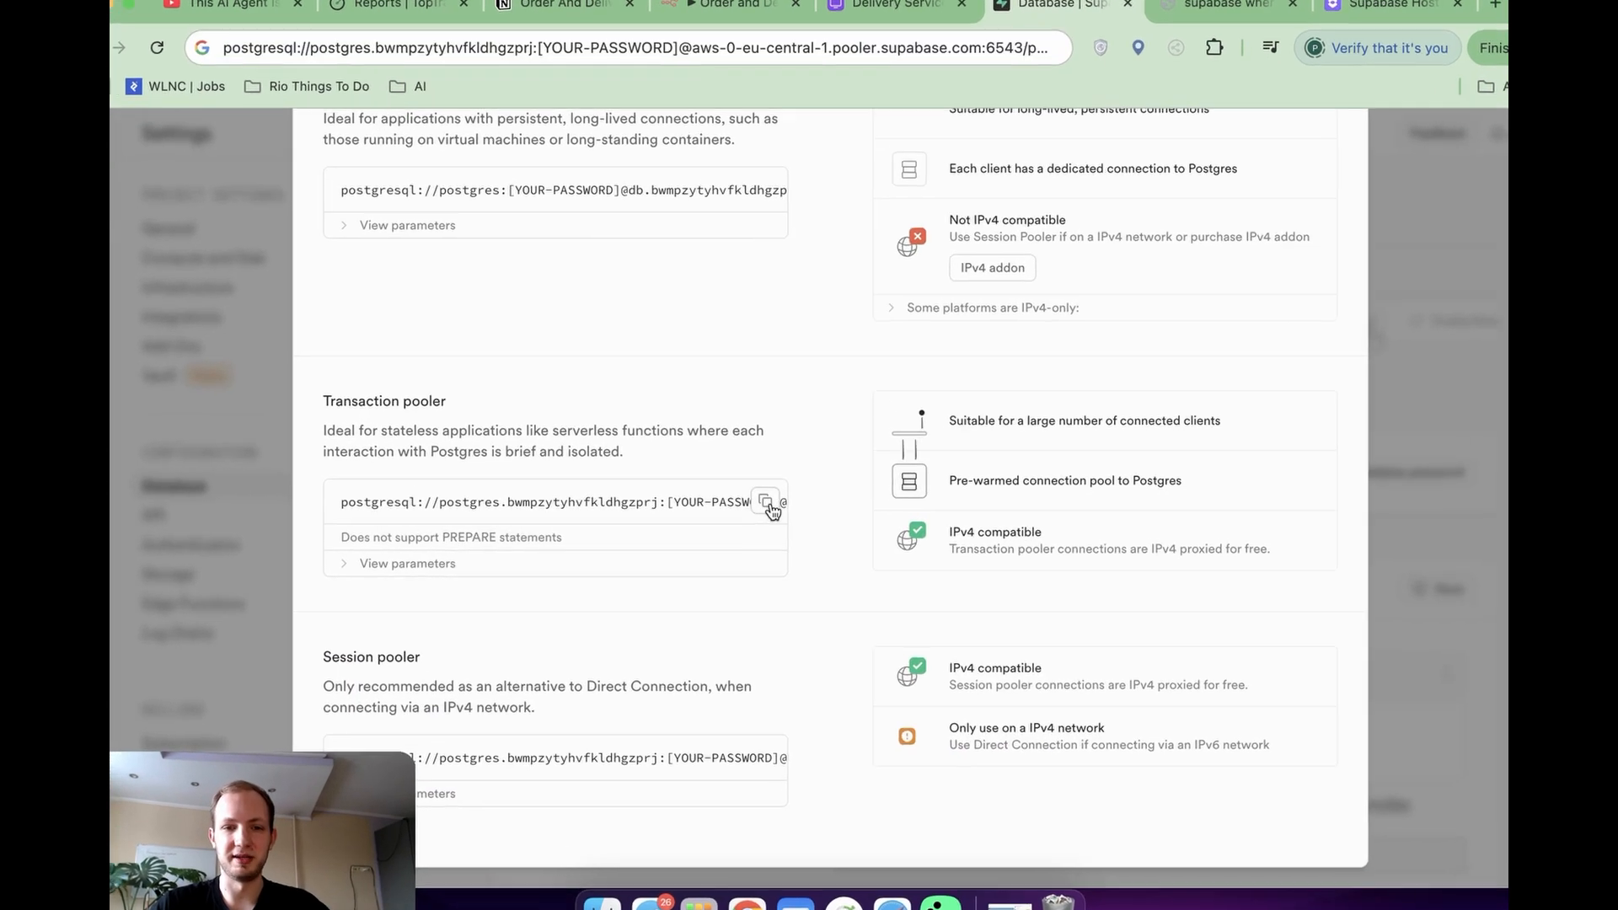
pyautogui.click(768, 502)
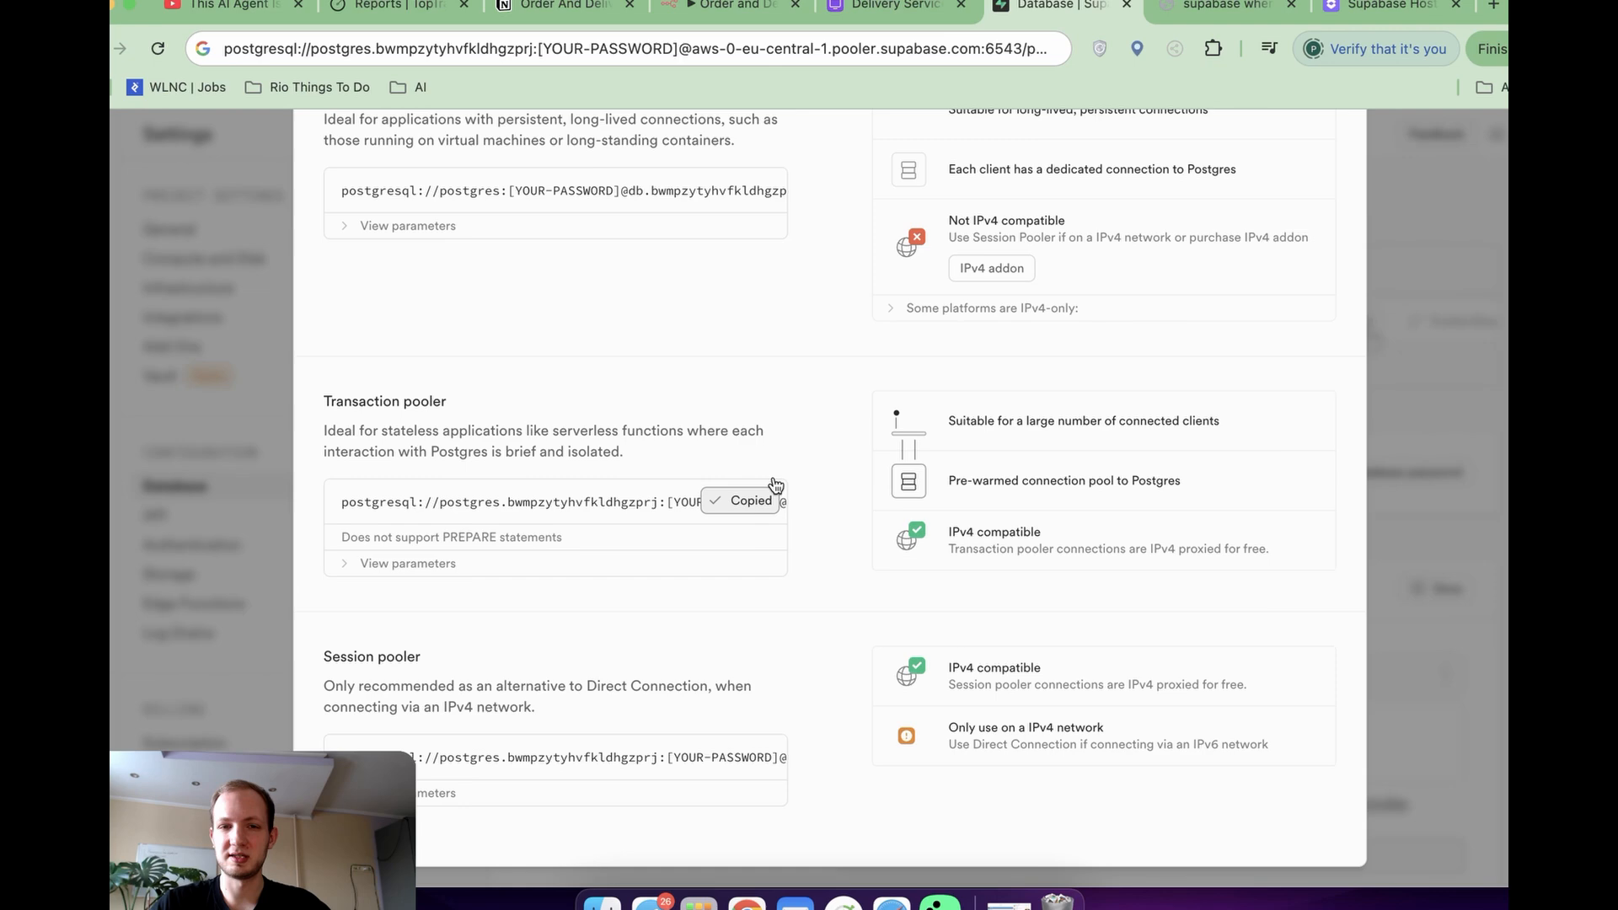
pyautogui.click(1216, 7)
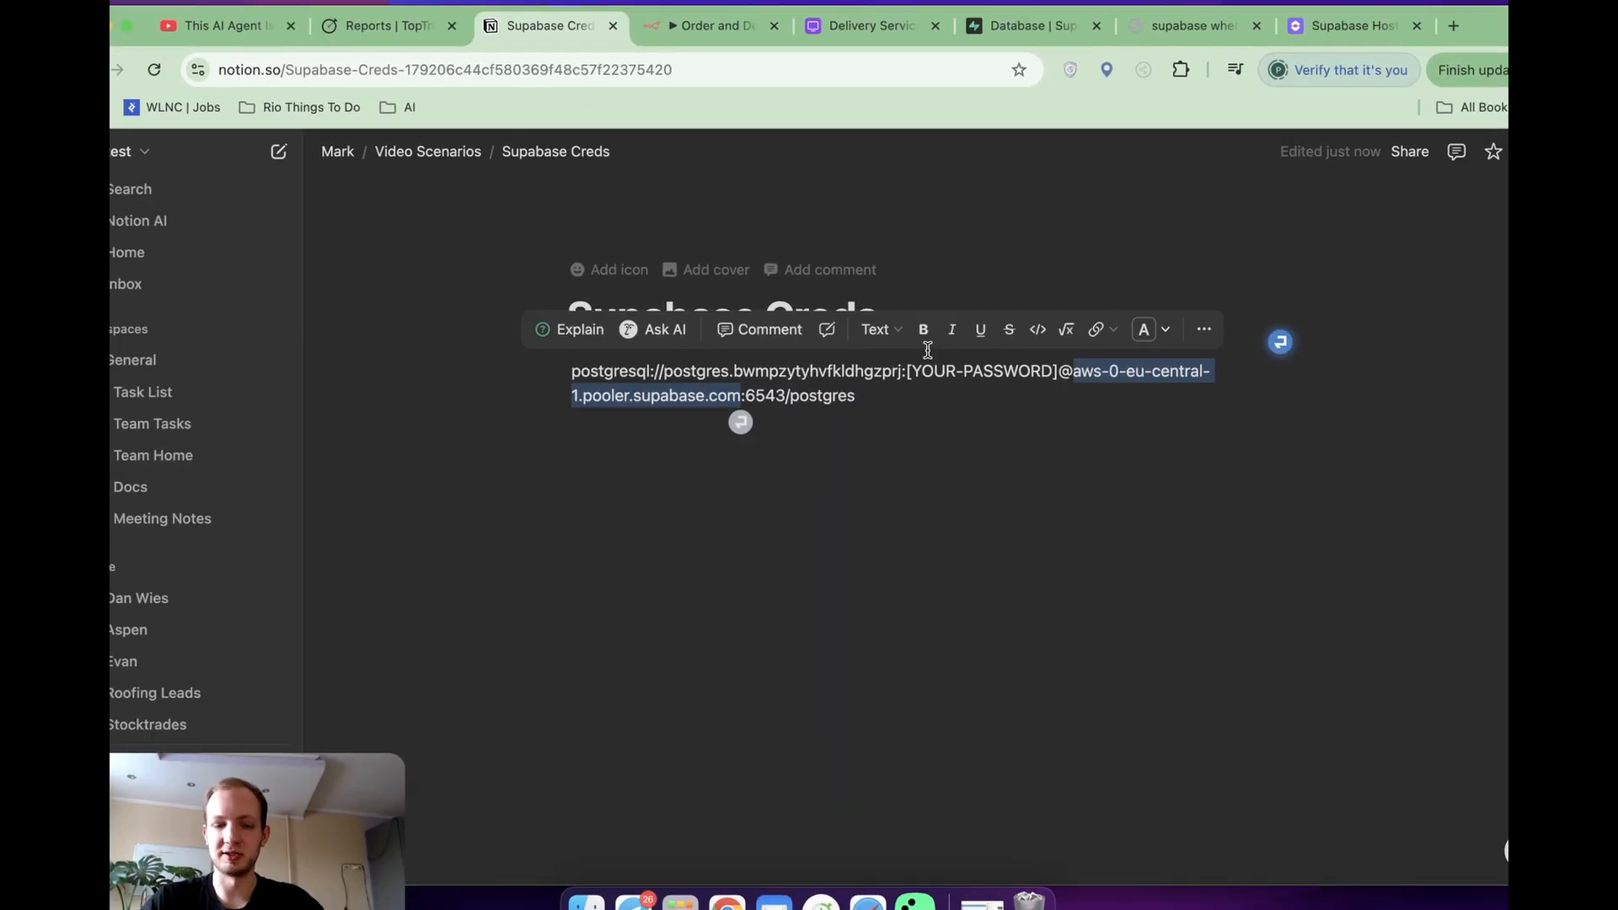
pyautogui.click(709, 26)
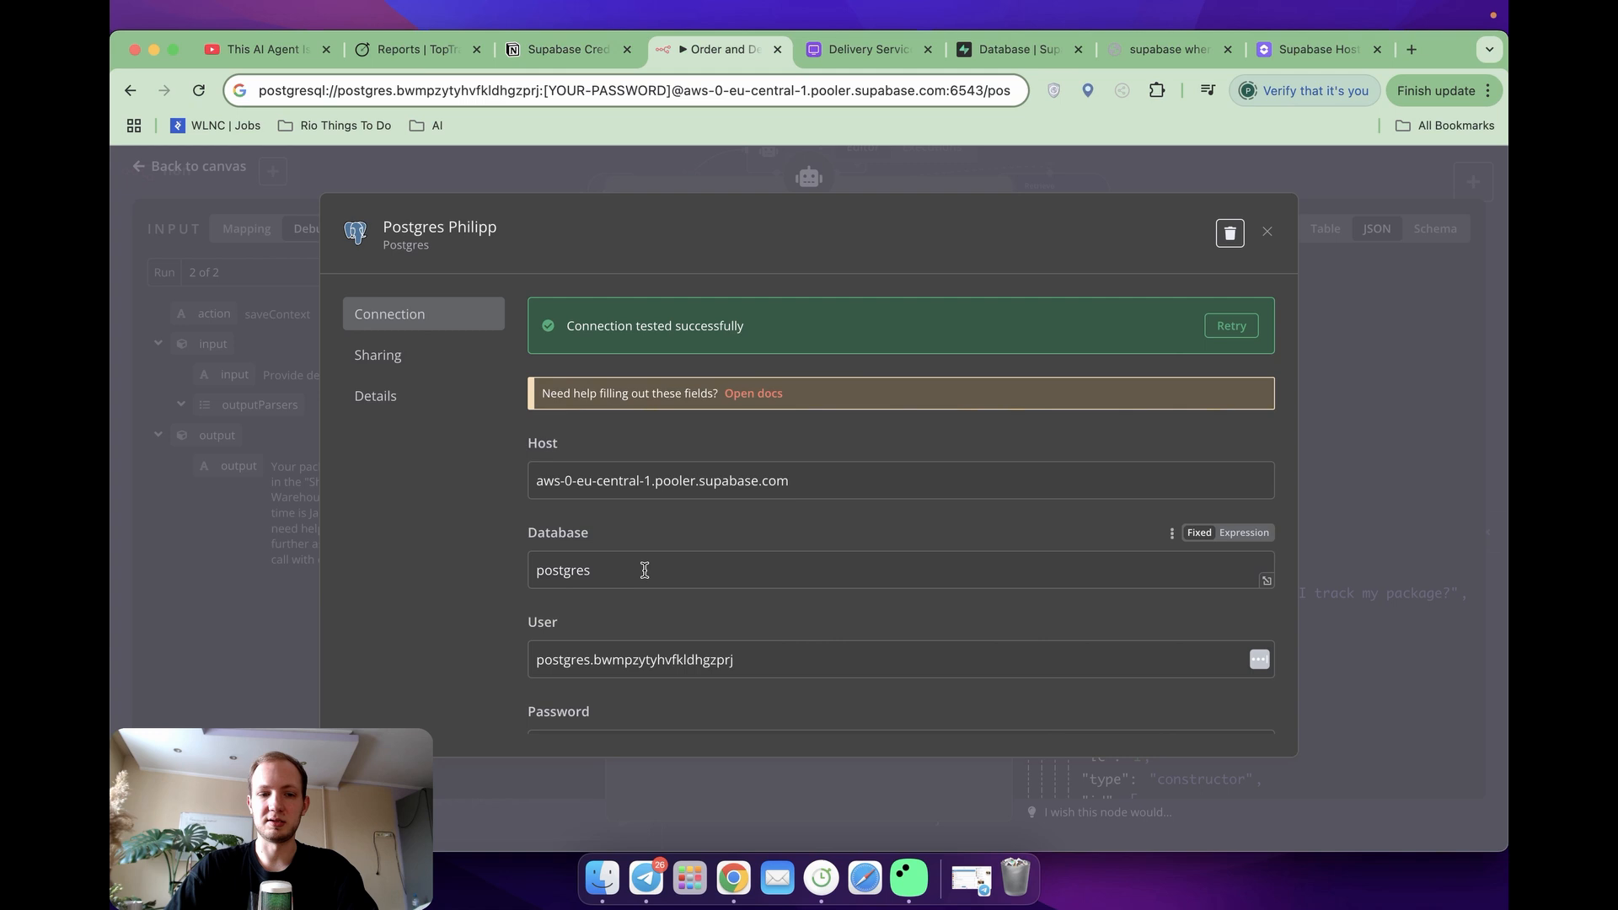
pyautogui.moveTo(995, 36)
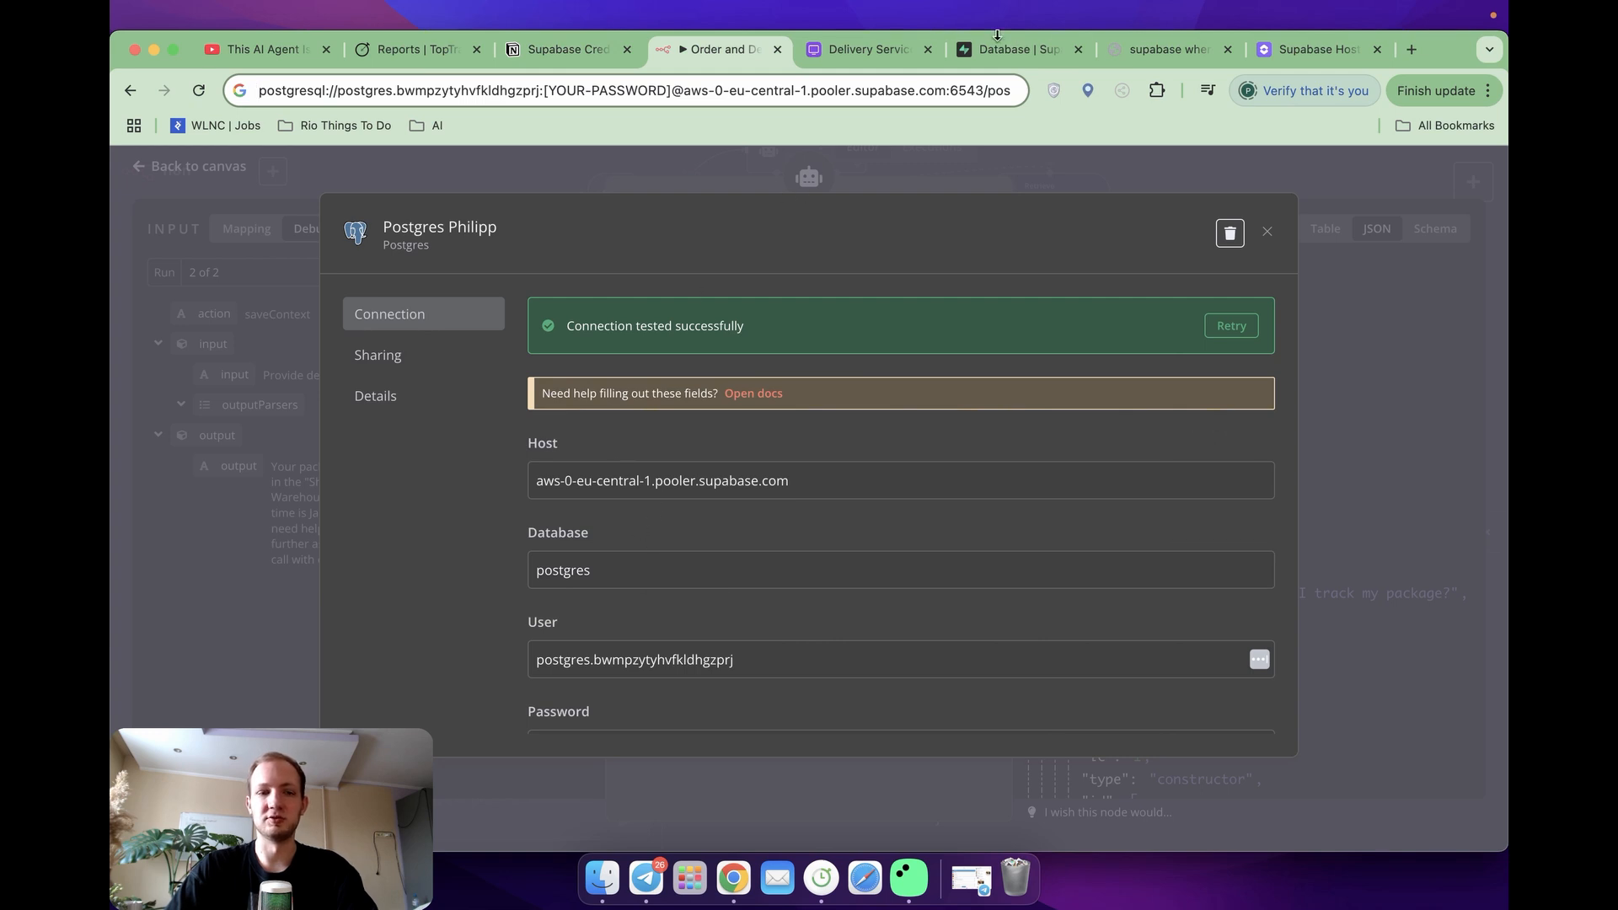
# Step: Expand the Transaction pooler parameters showing host, port 6543, database and user
pyautogui.click(1016, 49)
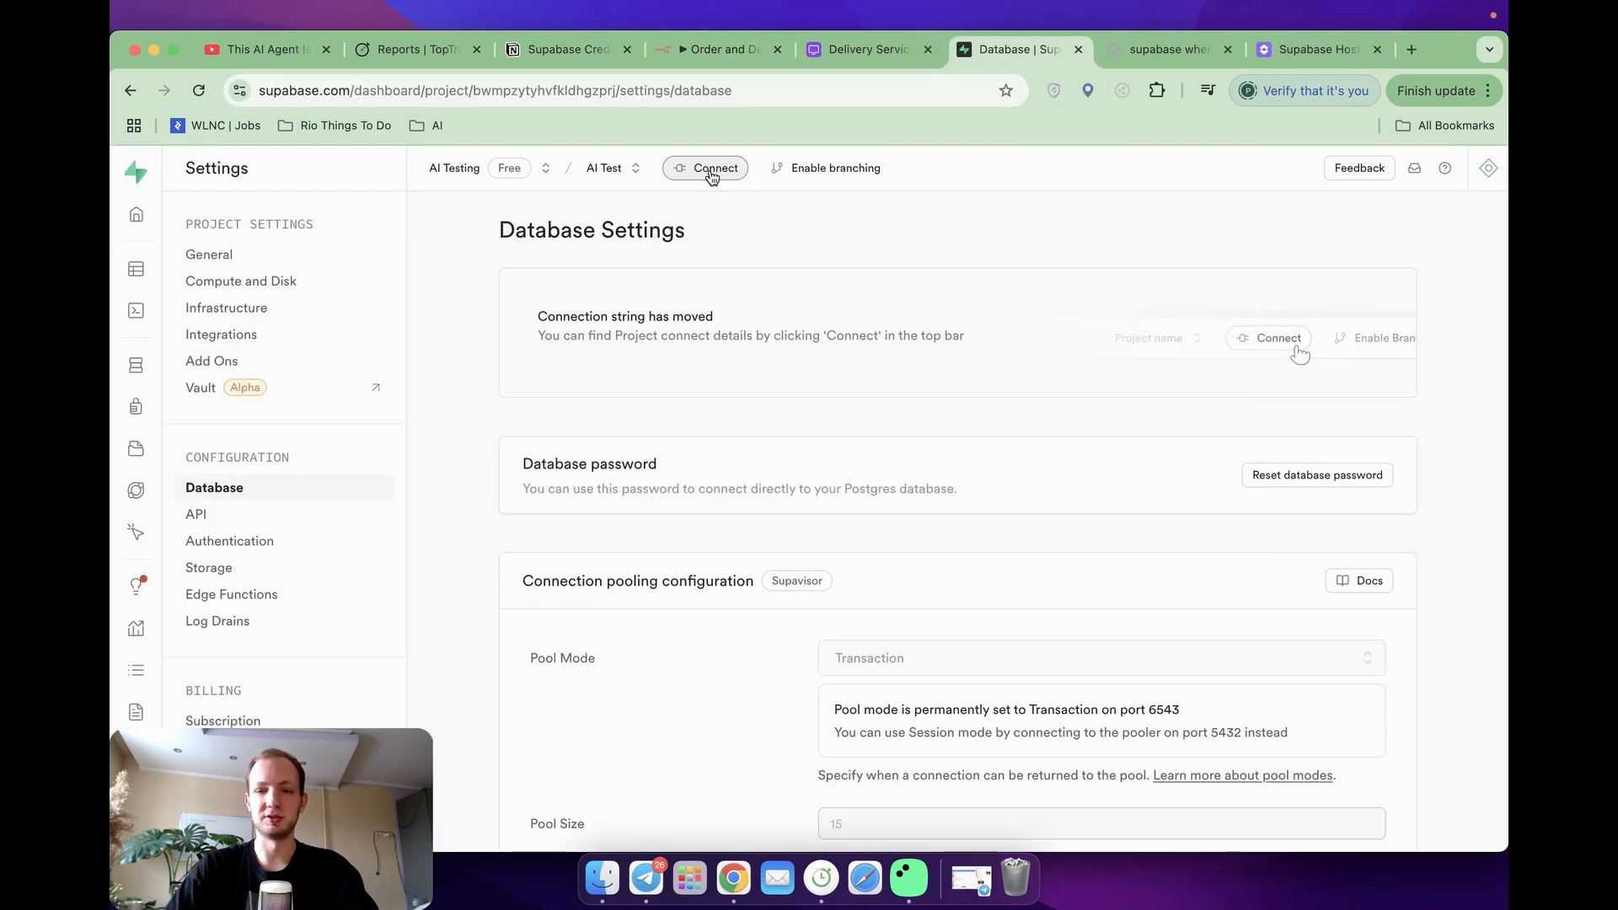
pyautogui.click(711, 169)
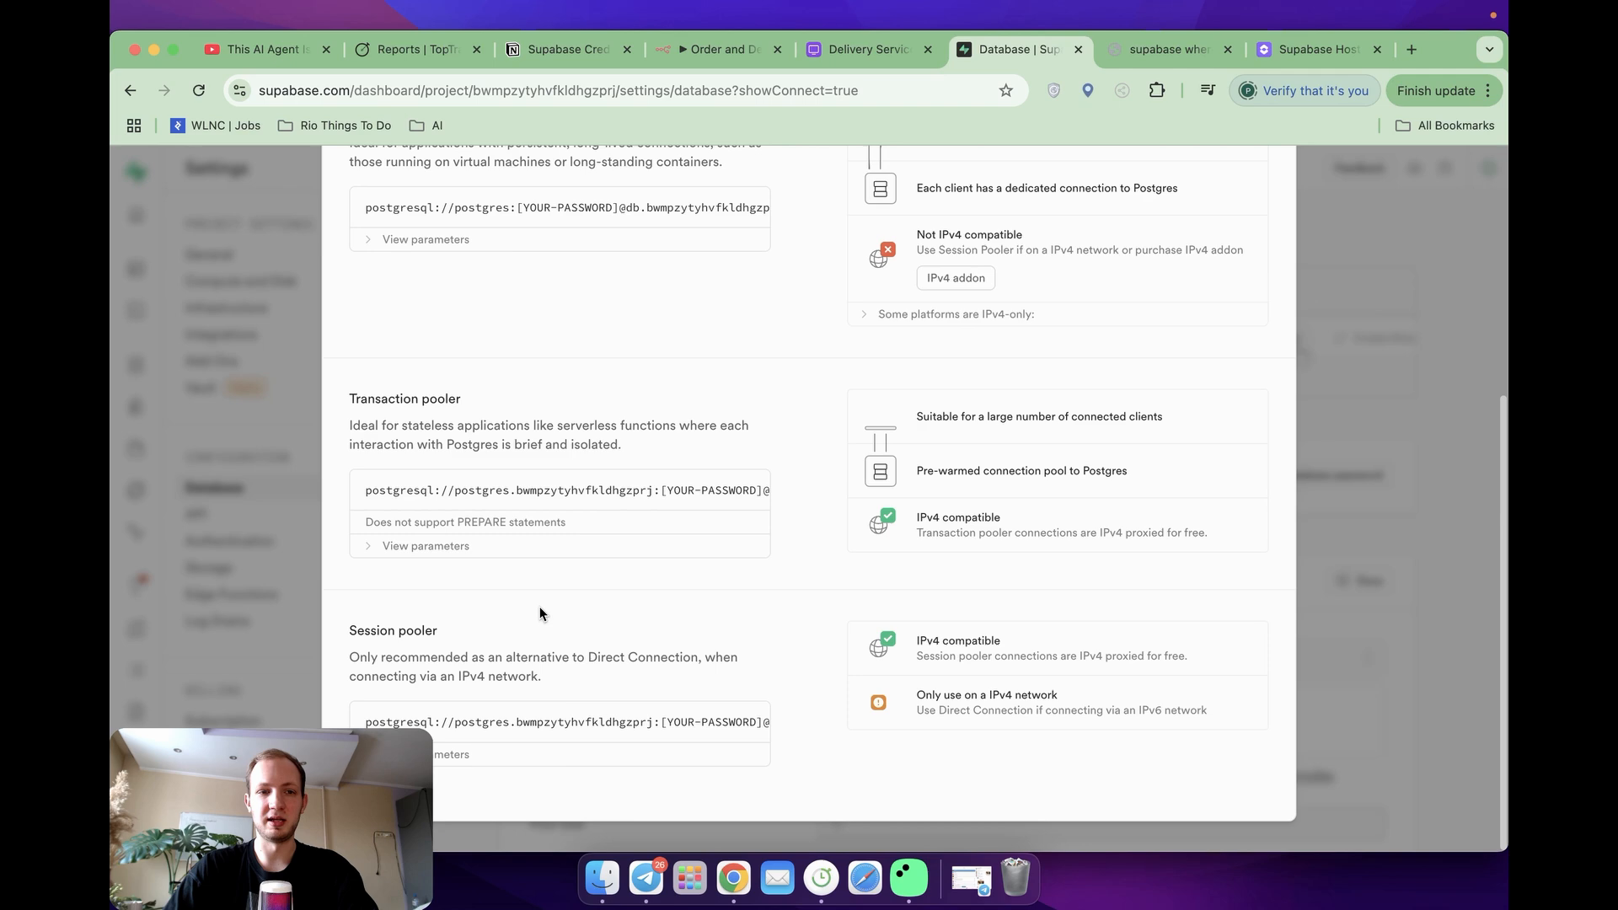
pyautogui.moveTo(435, 578)
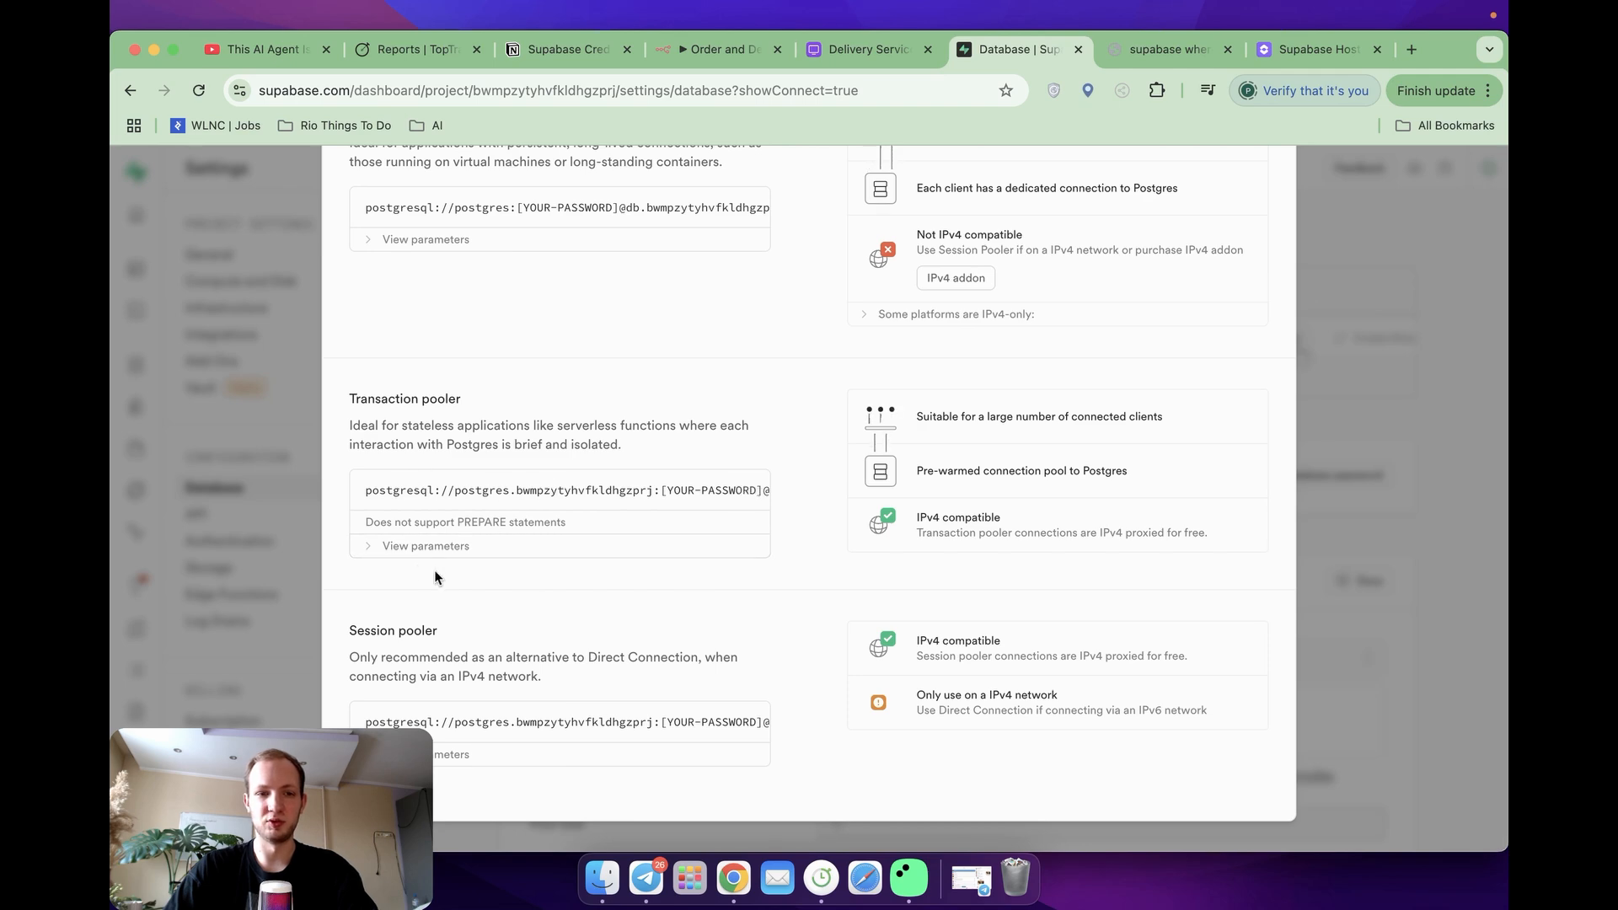
pyautogui.click(425, 545)
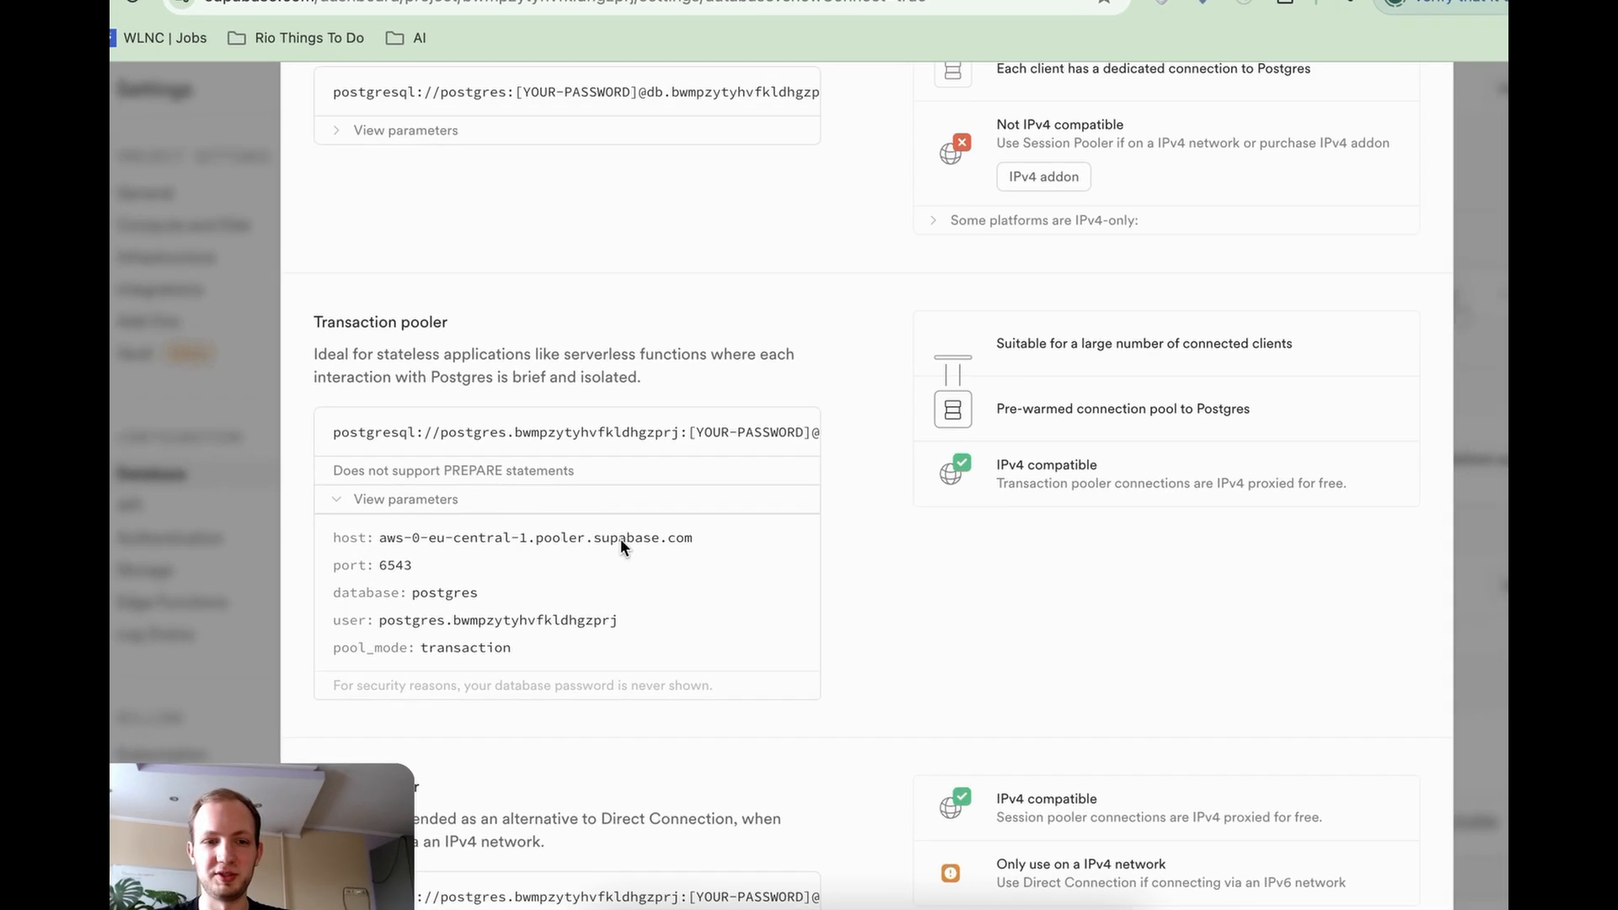
pyautogui.scroll(-3)
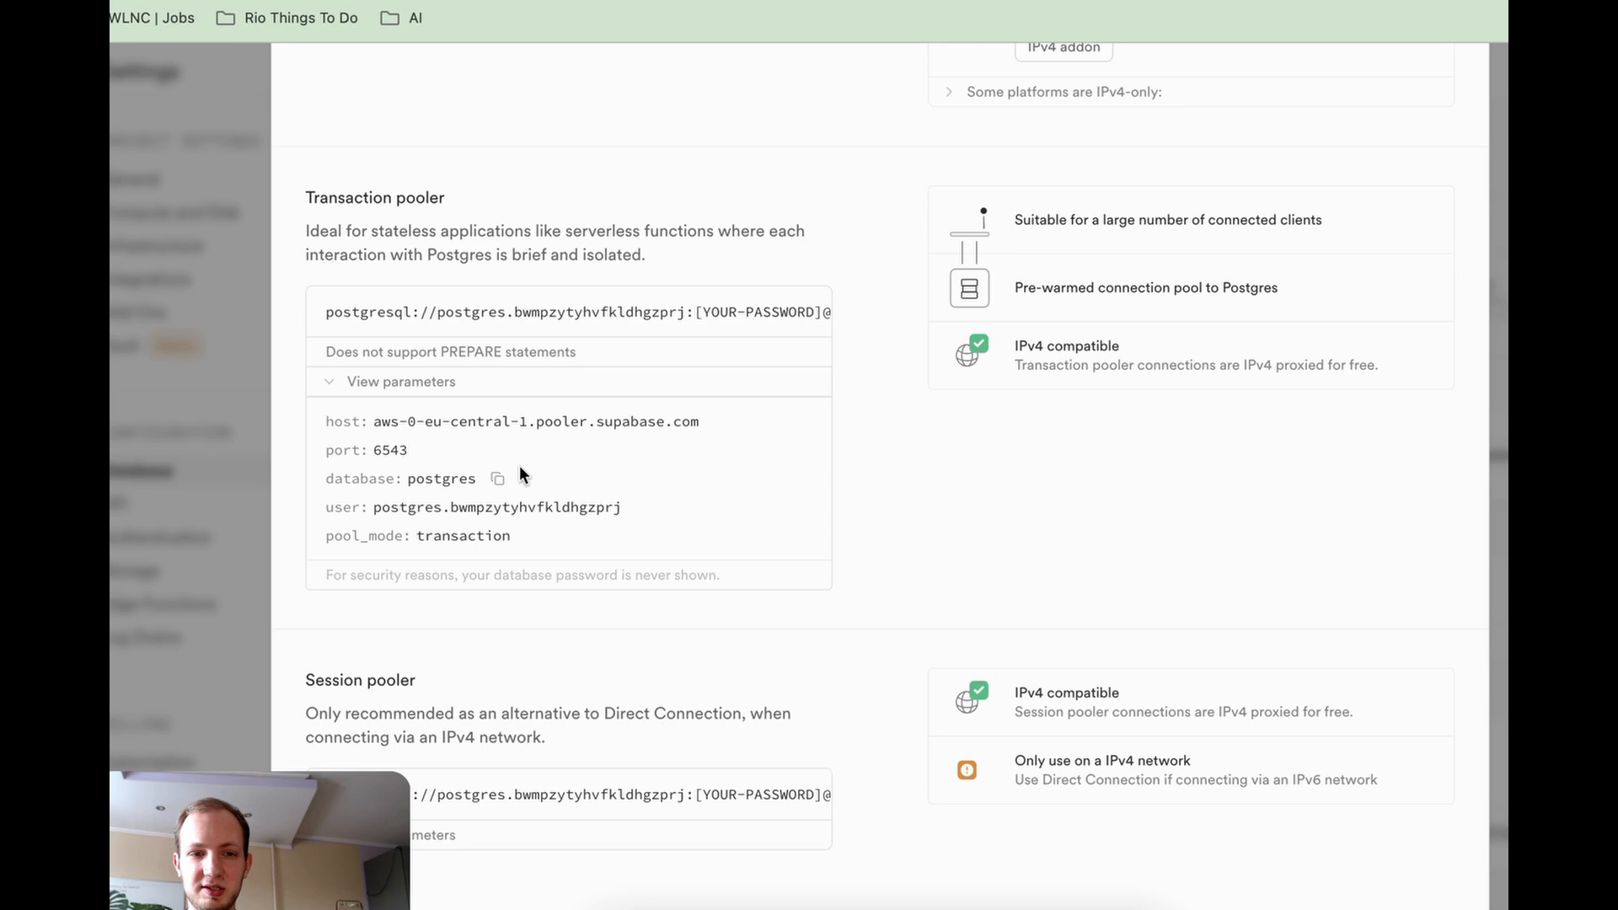
pyautogui.moveTo(485, 490)
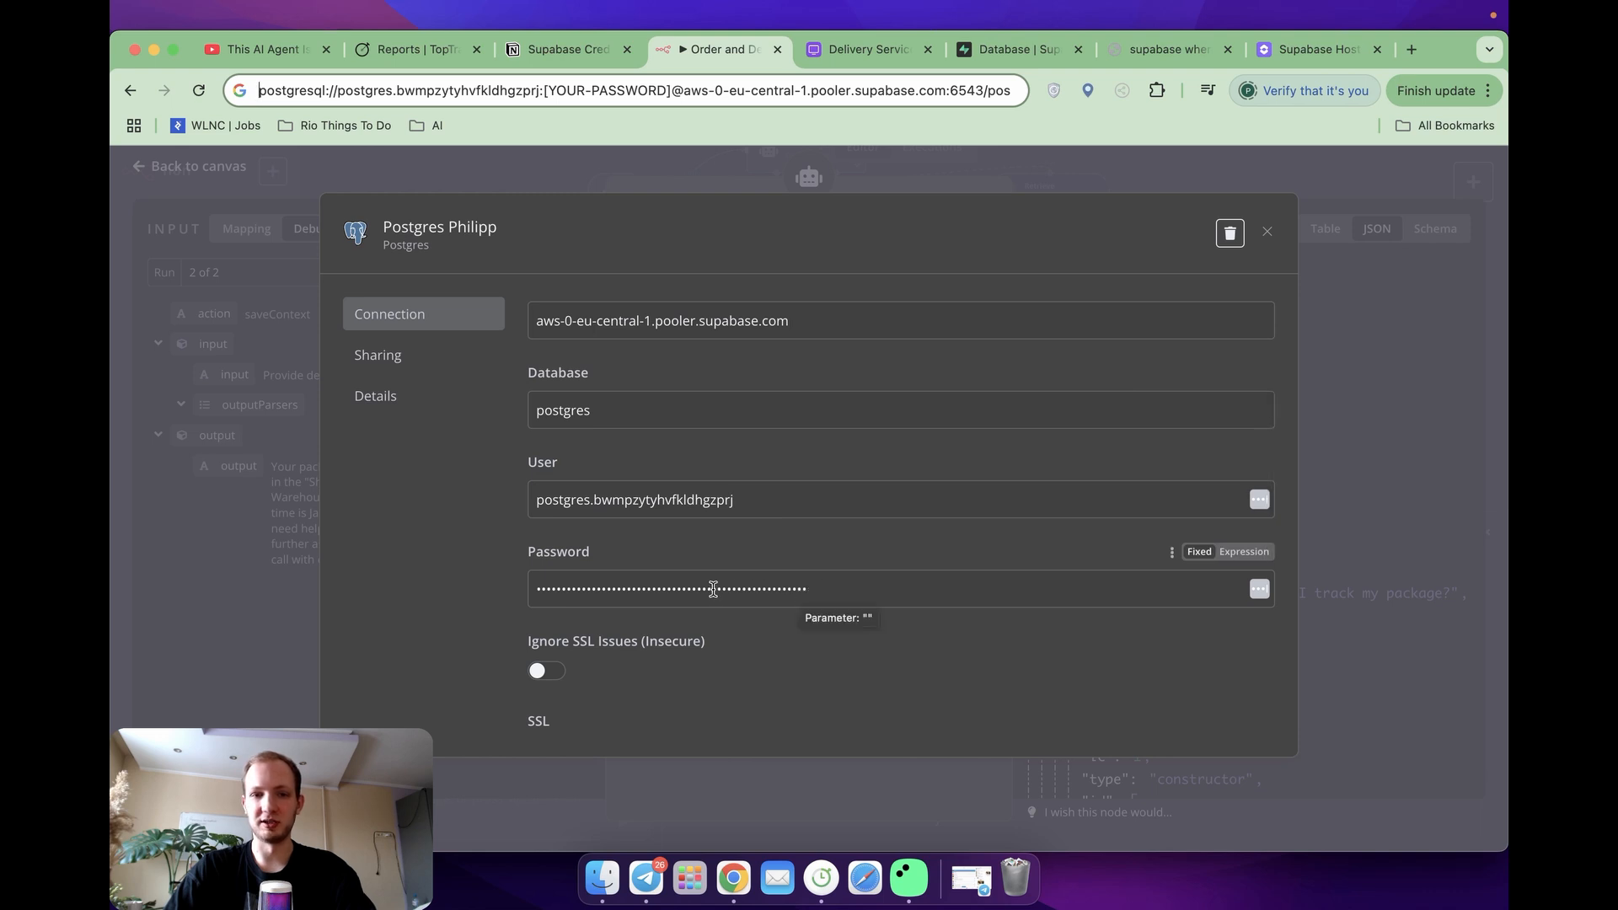
pyautogui.moveTo(758, 595)
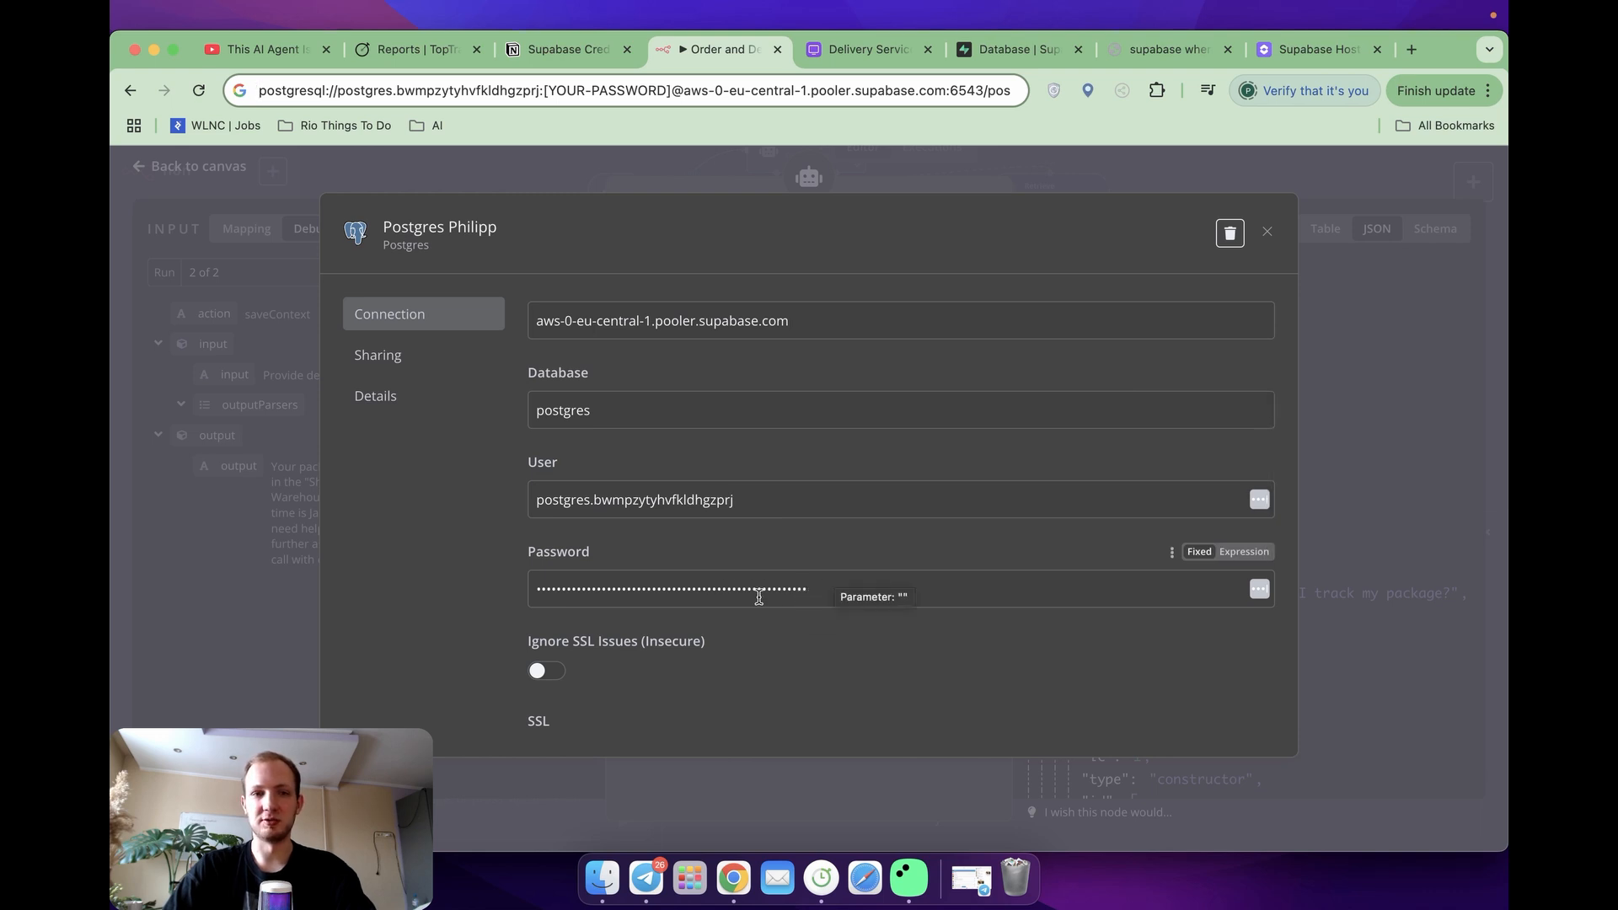
pyautogui.moveTo(811, 598)
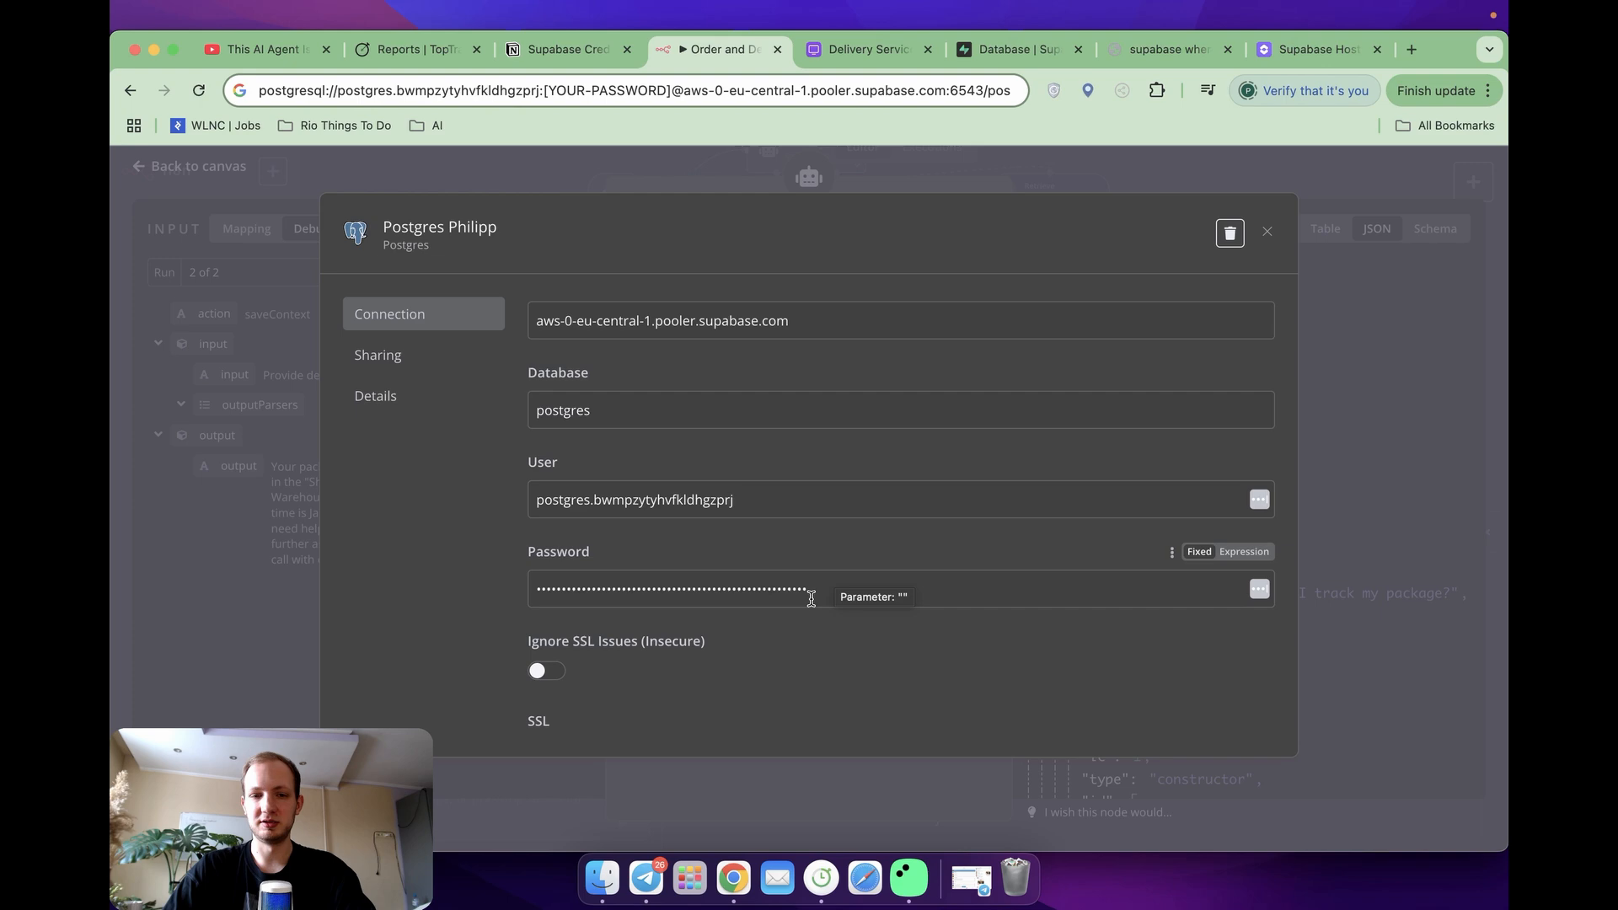
# Step: Close the Postgres credential, returning to the Order and Delivery Support canvas
pyautogui.click(1267, 231)
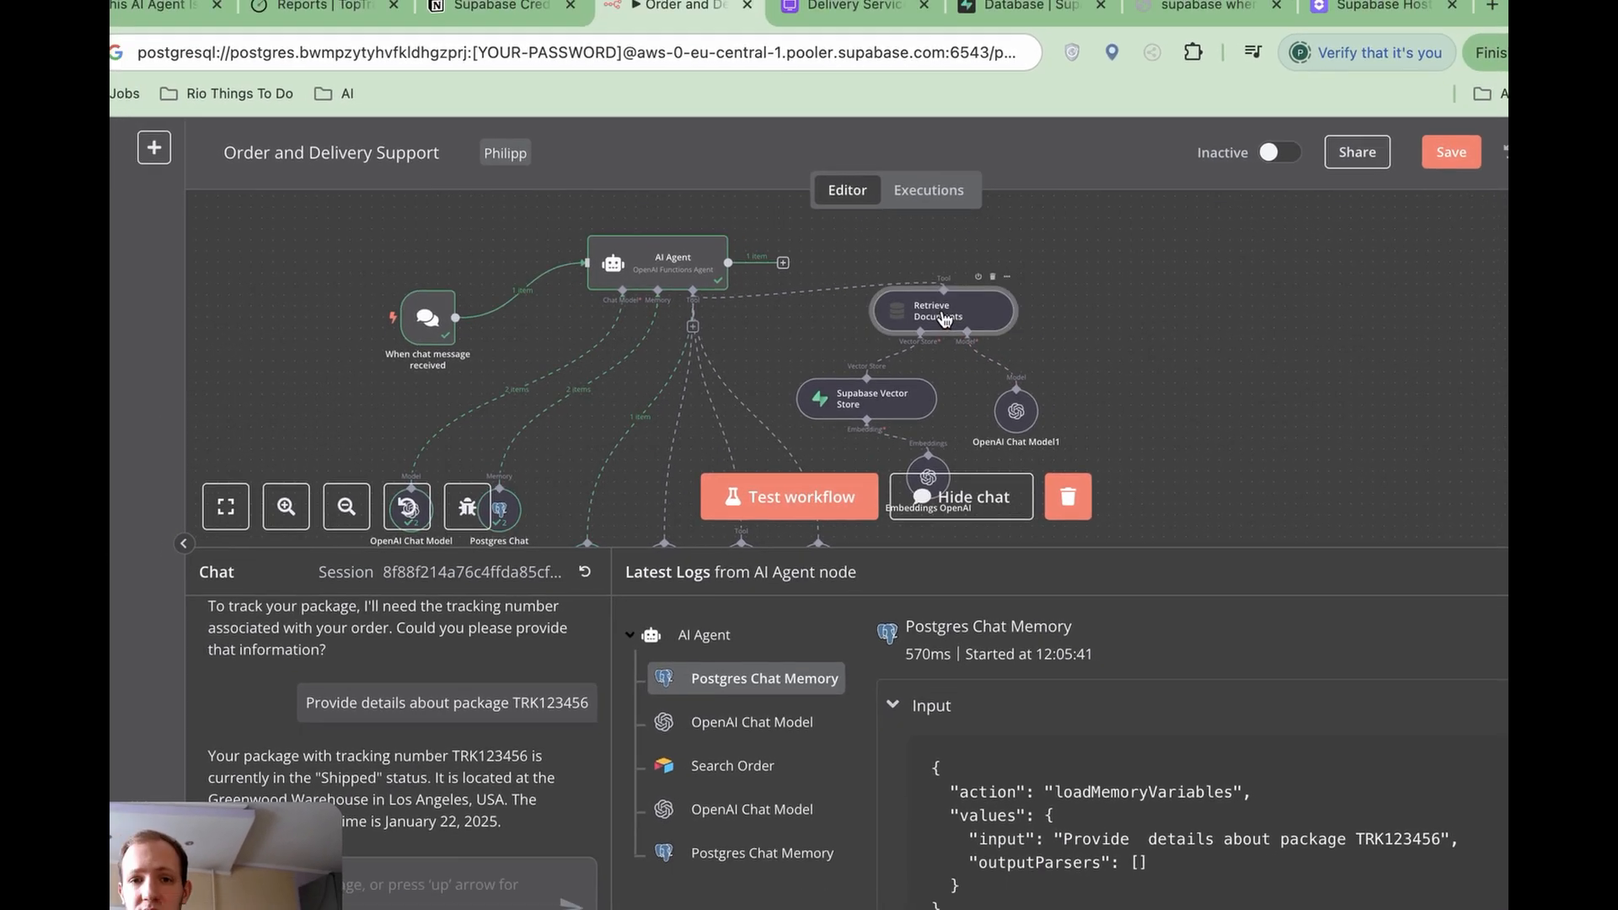
# Step: Review the Retrieve Documents tool and the Supabase Vector Store's credential
pyautogui.doubleClick(941, 310)
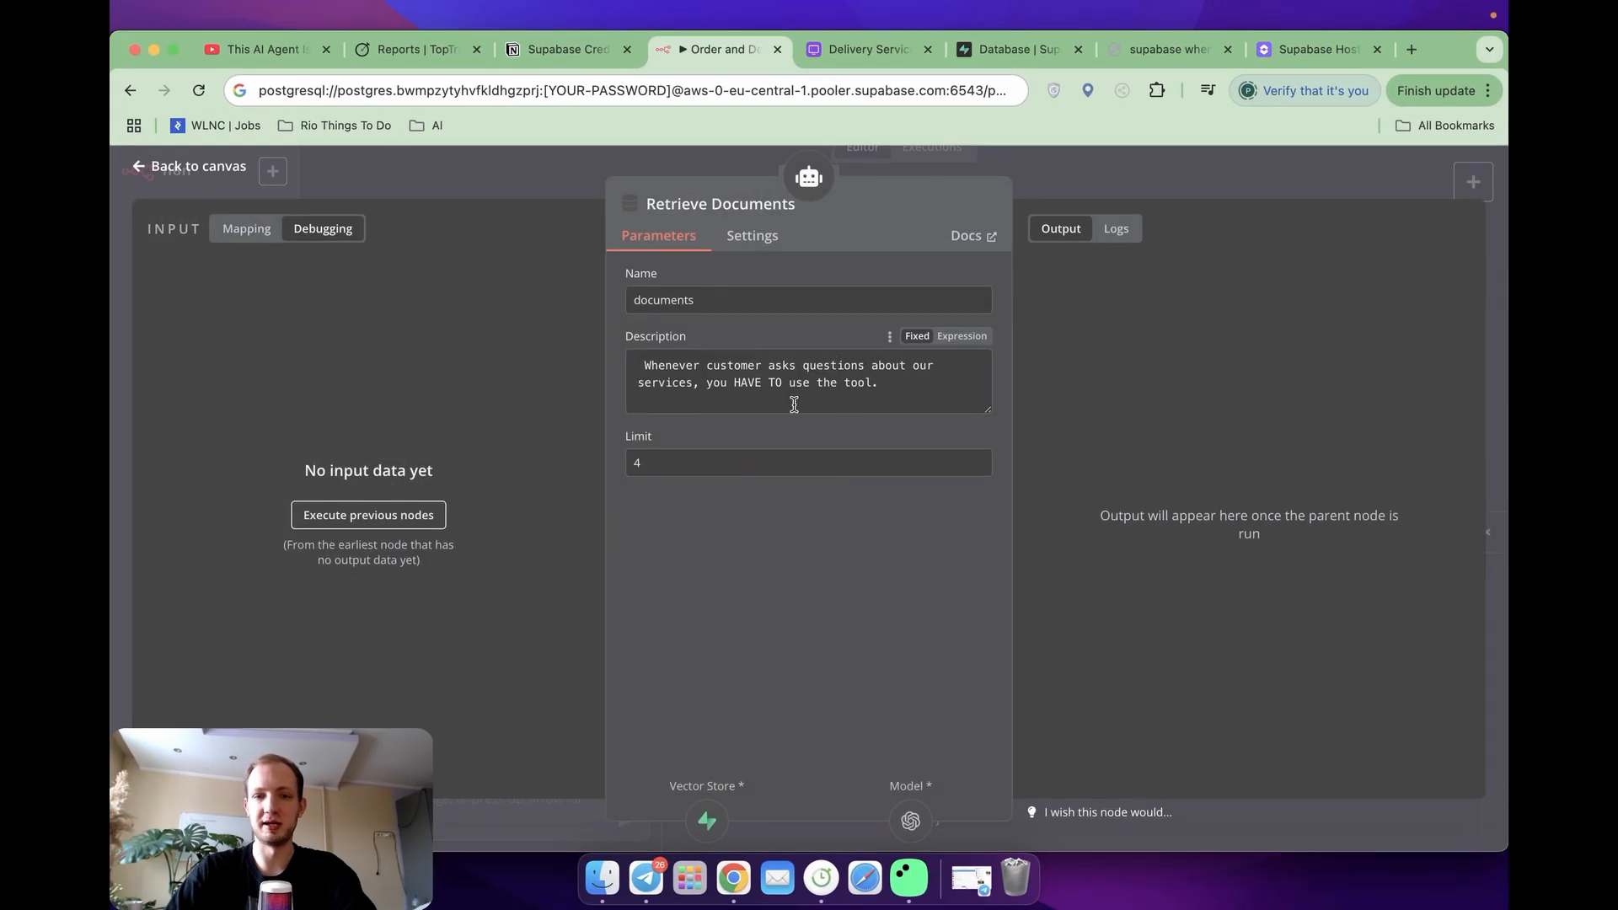
pyautogui.moveTo(858, 426)
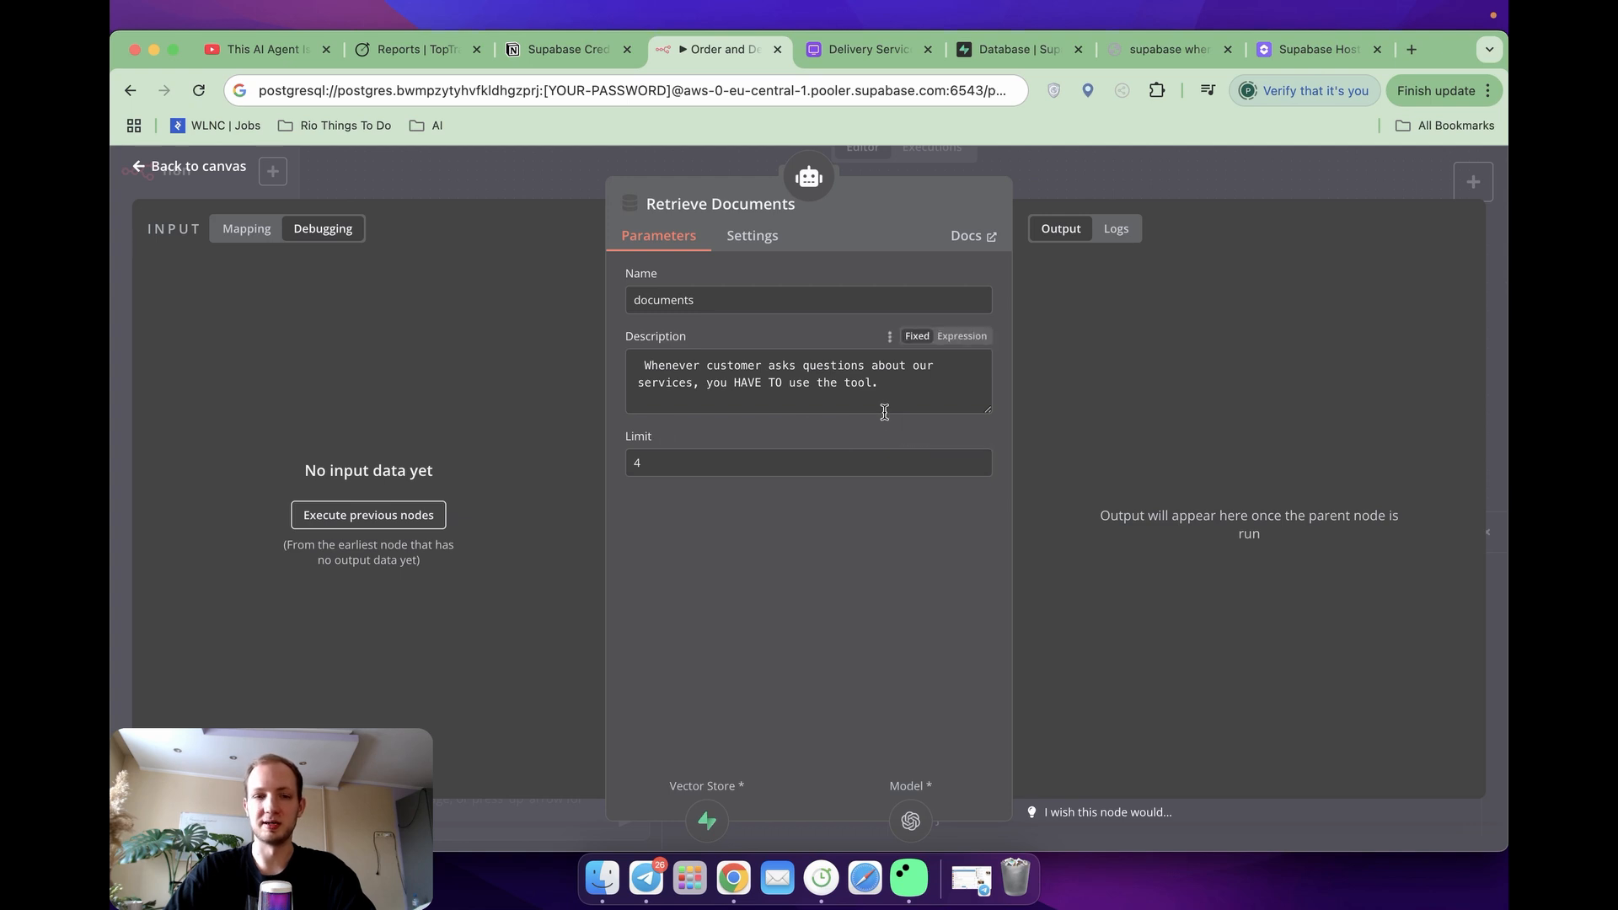
pyautogui.moveTo(807, 434)
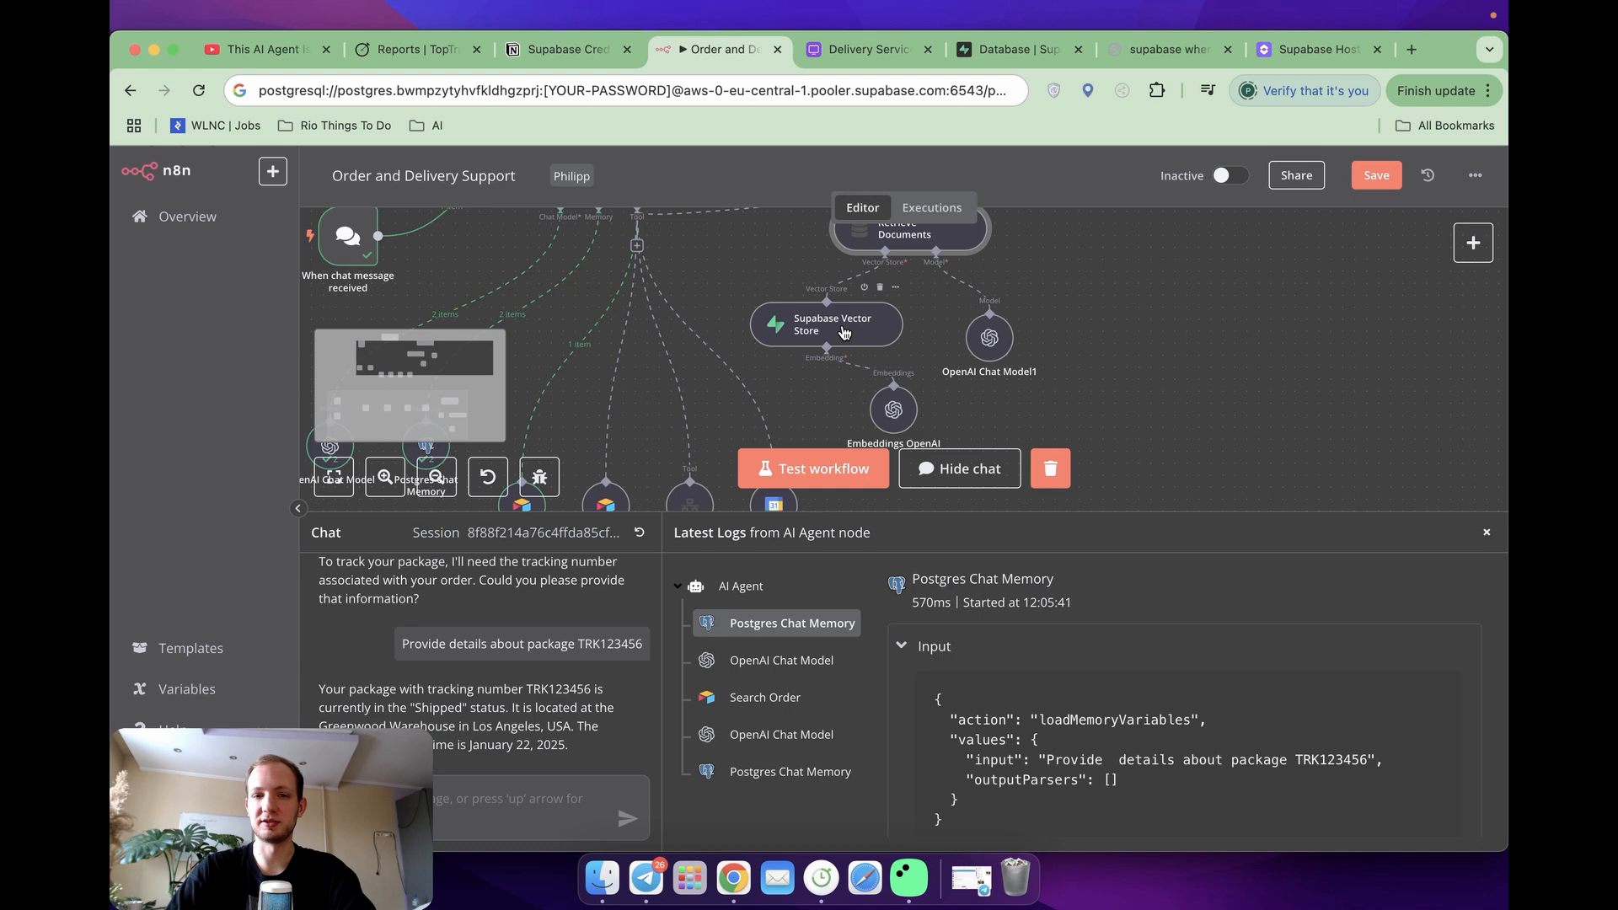
pyautogui.doubleClick(826, 324)
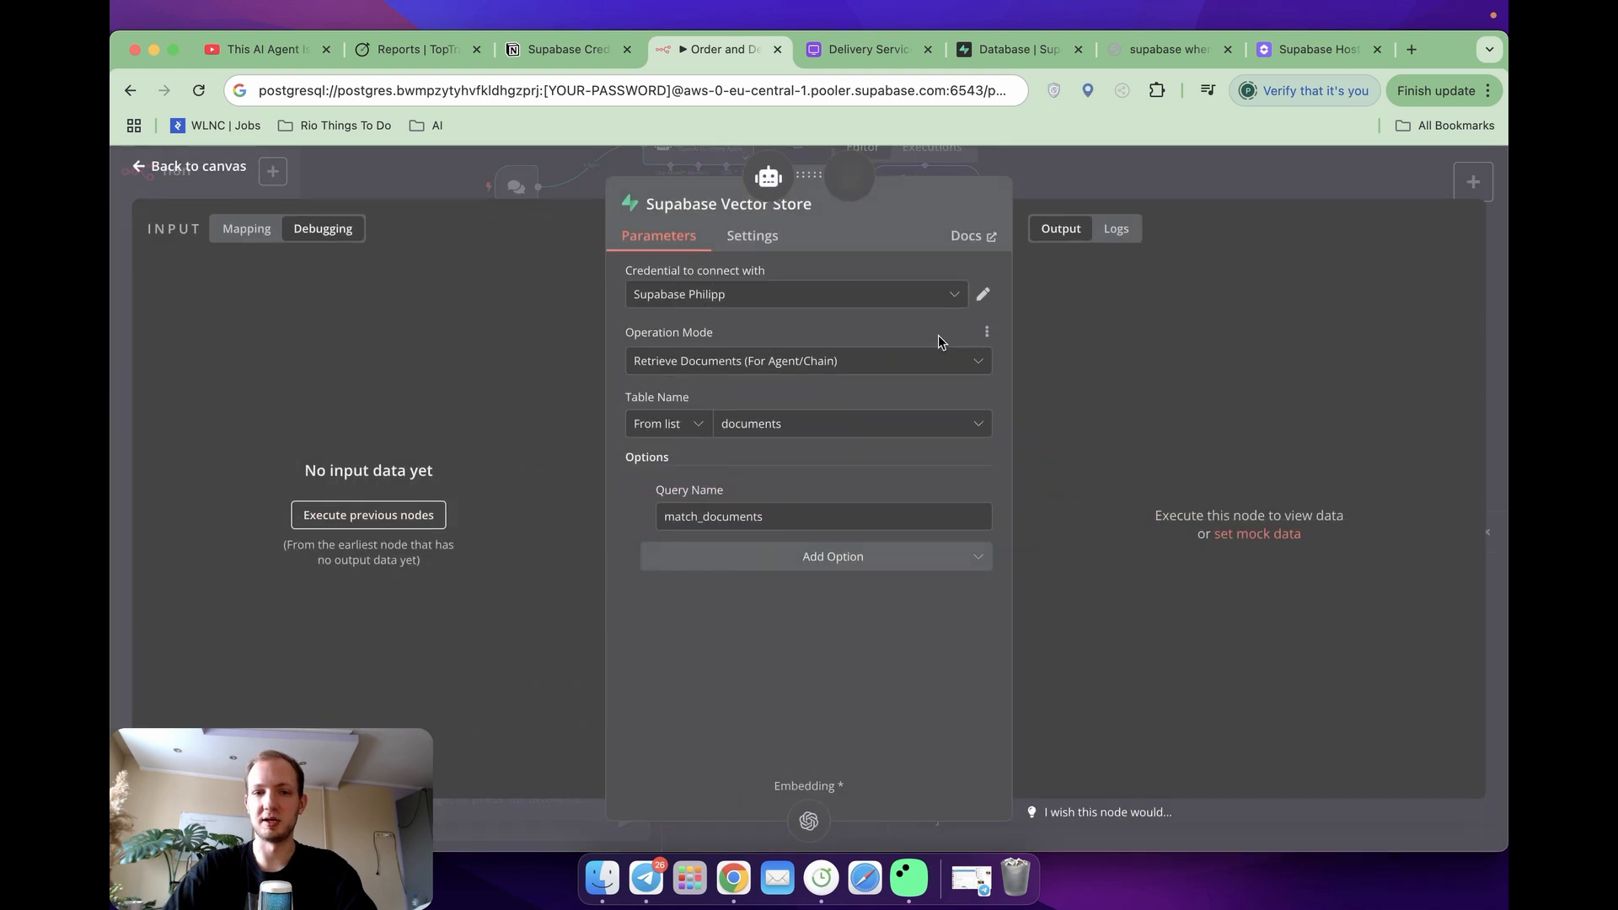
pyautogui.click(981, 293)
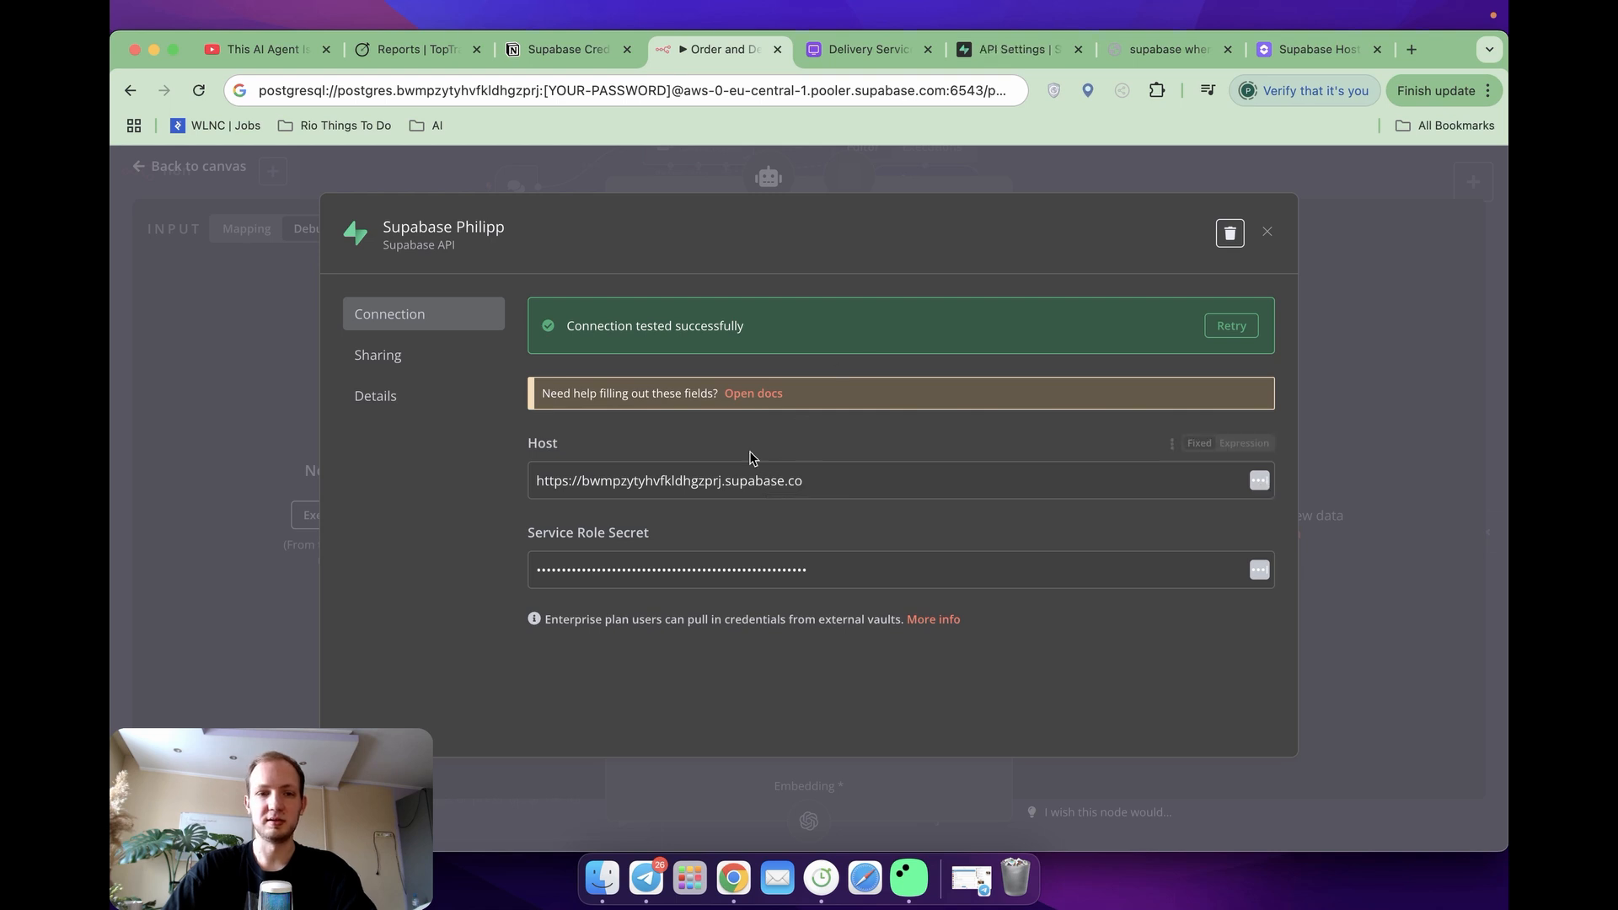
pyautogui.moveTo(679, 544)
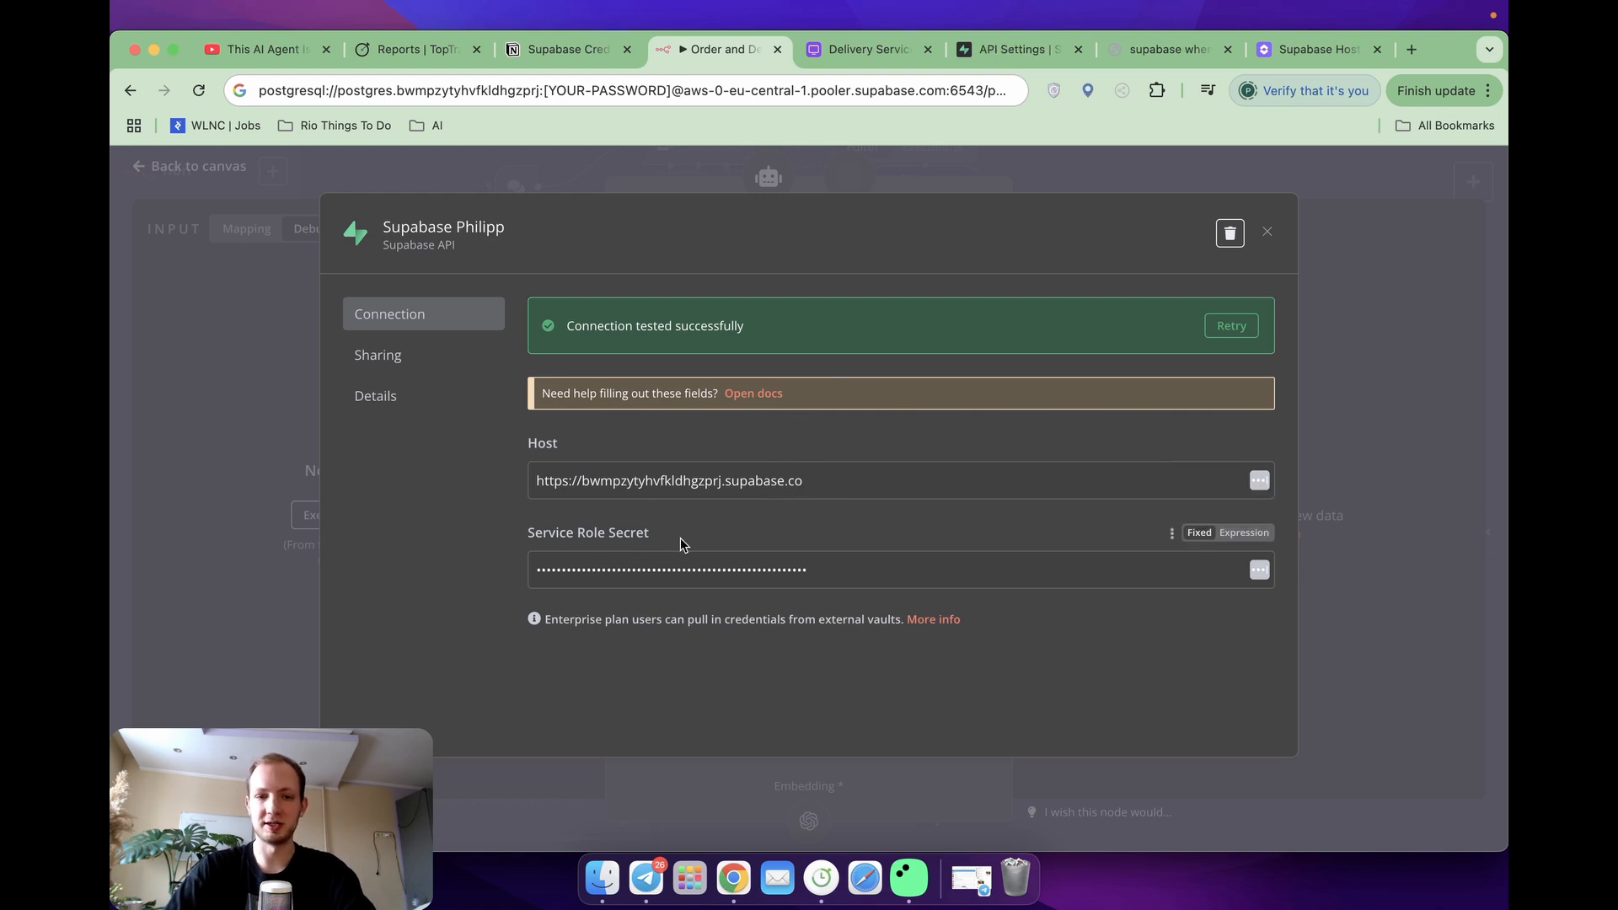
# Step: Check the project URL and API keys in Supabase's API settings
pyautogui.click(1016, 49)
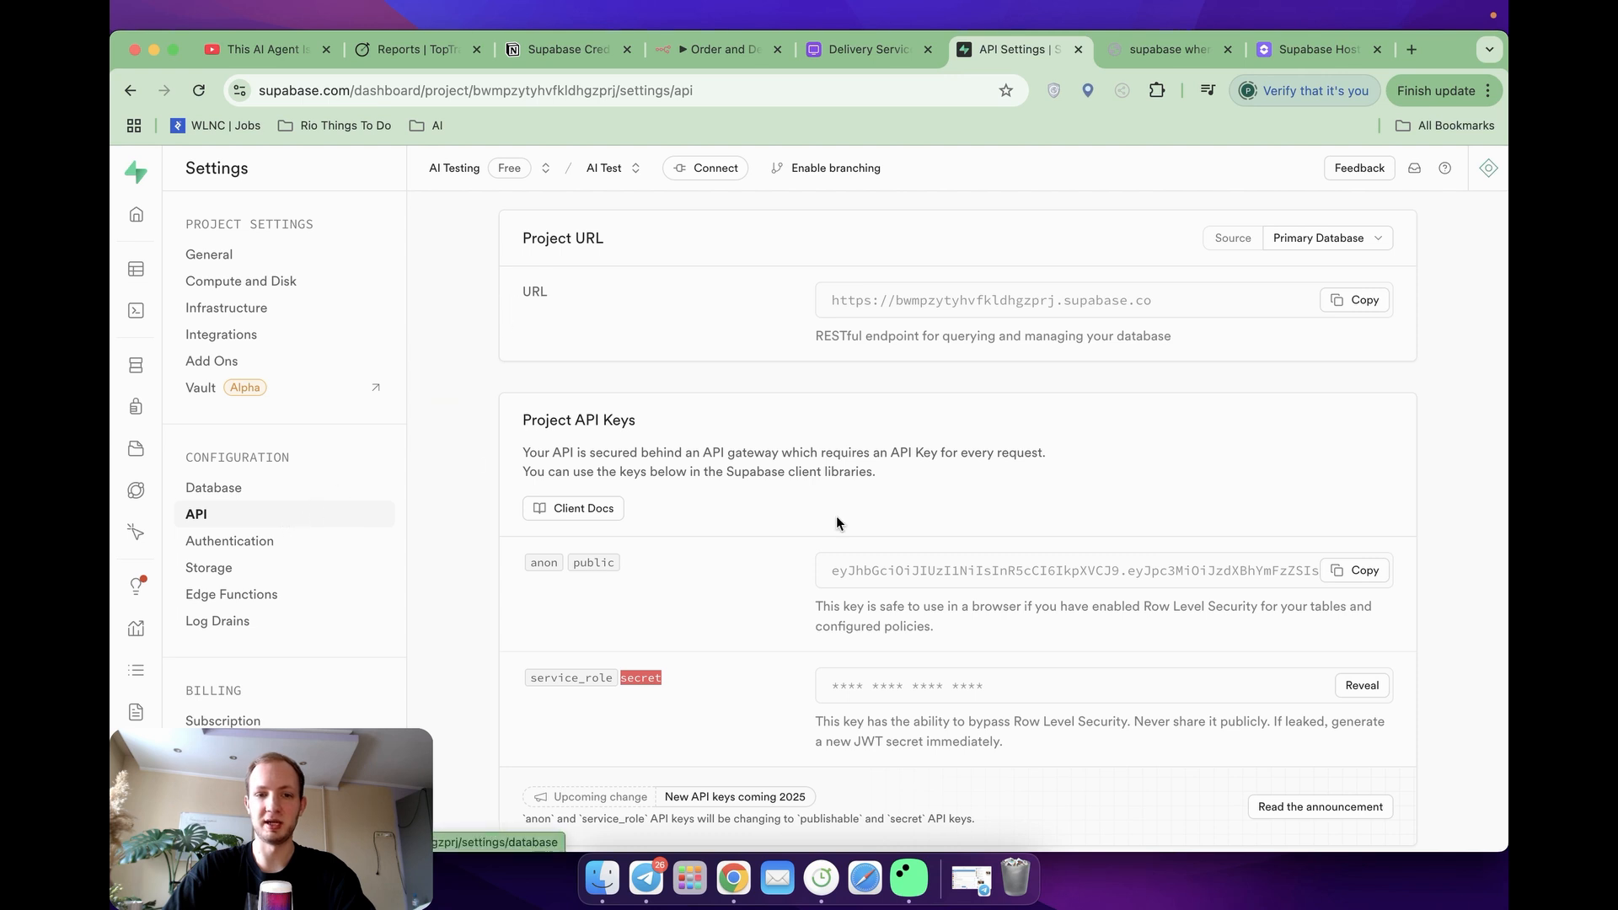
pyautogui.scroll(-3)
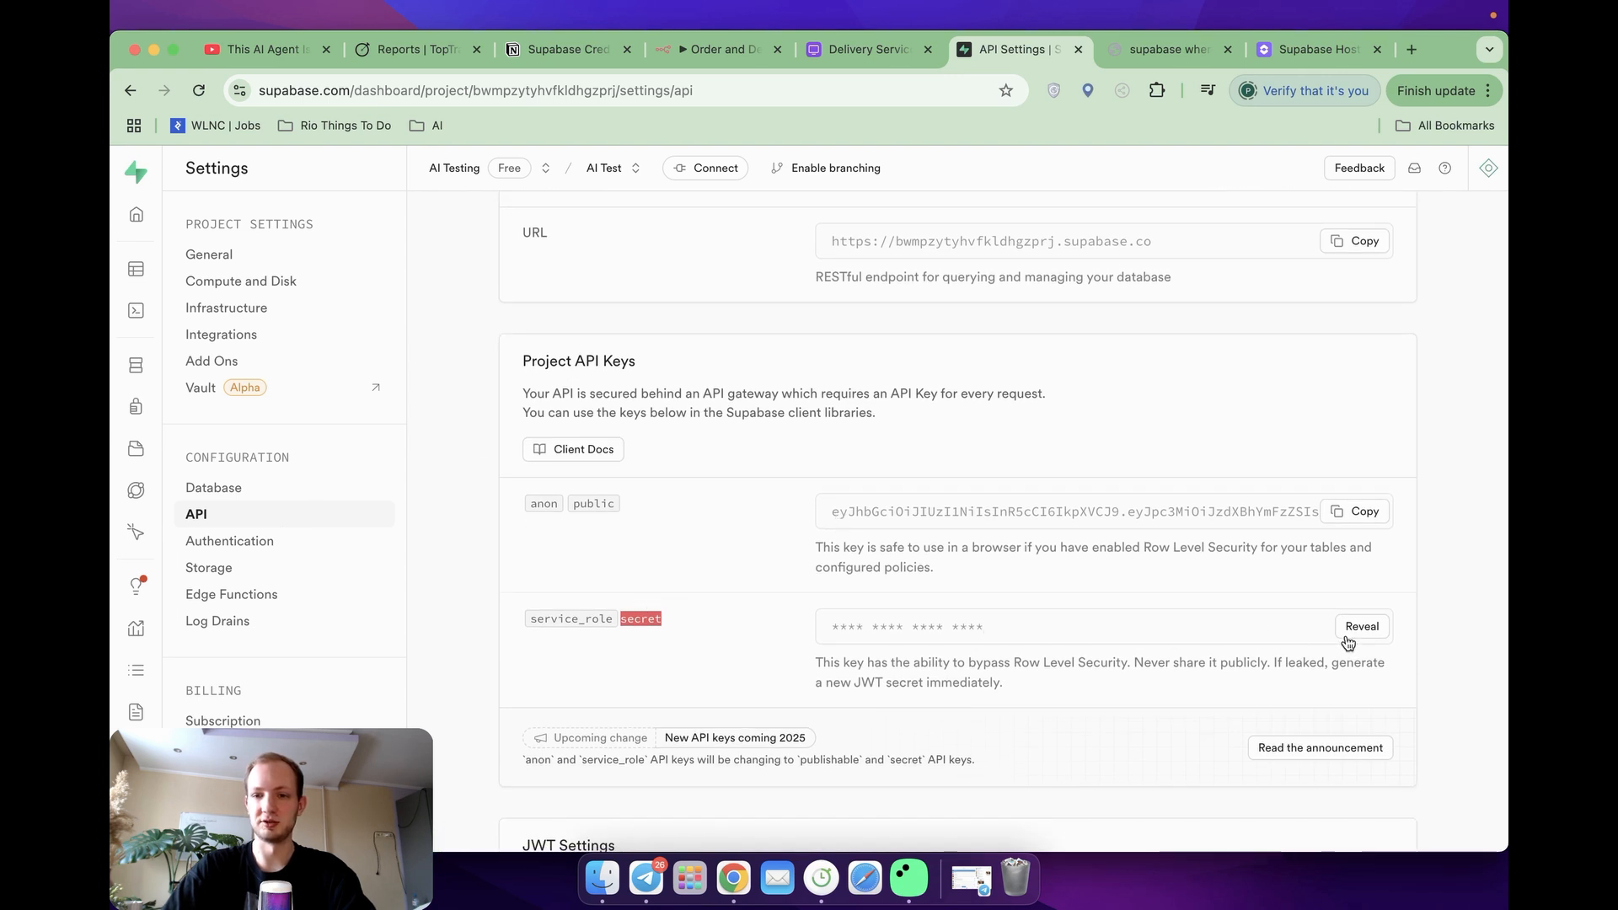
pyautogui.click(709, 49)
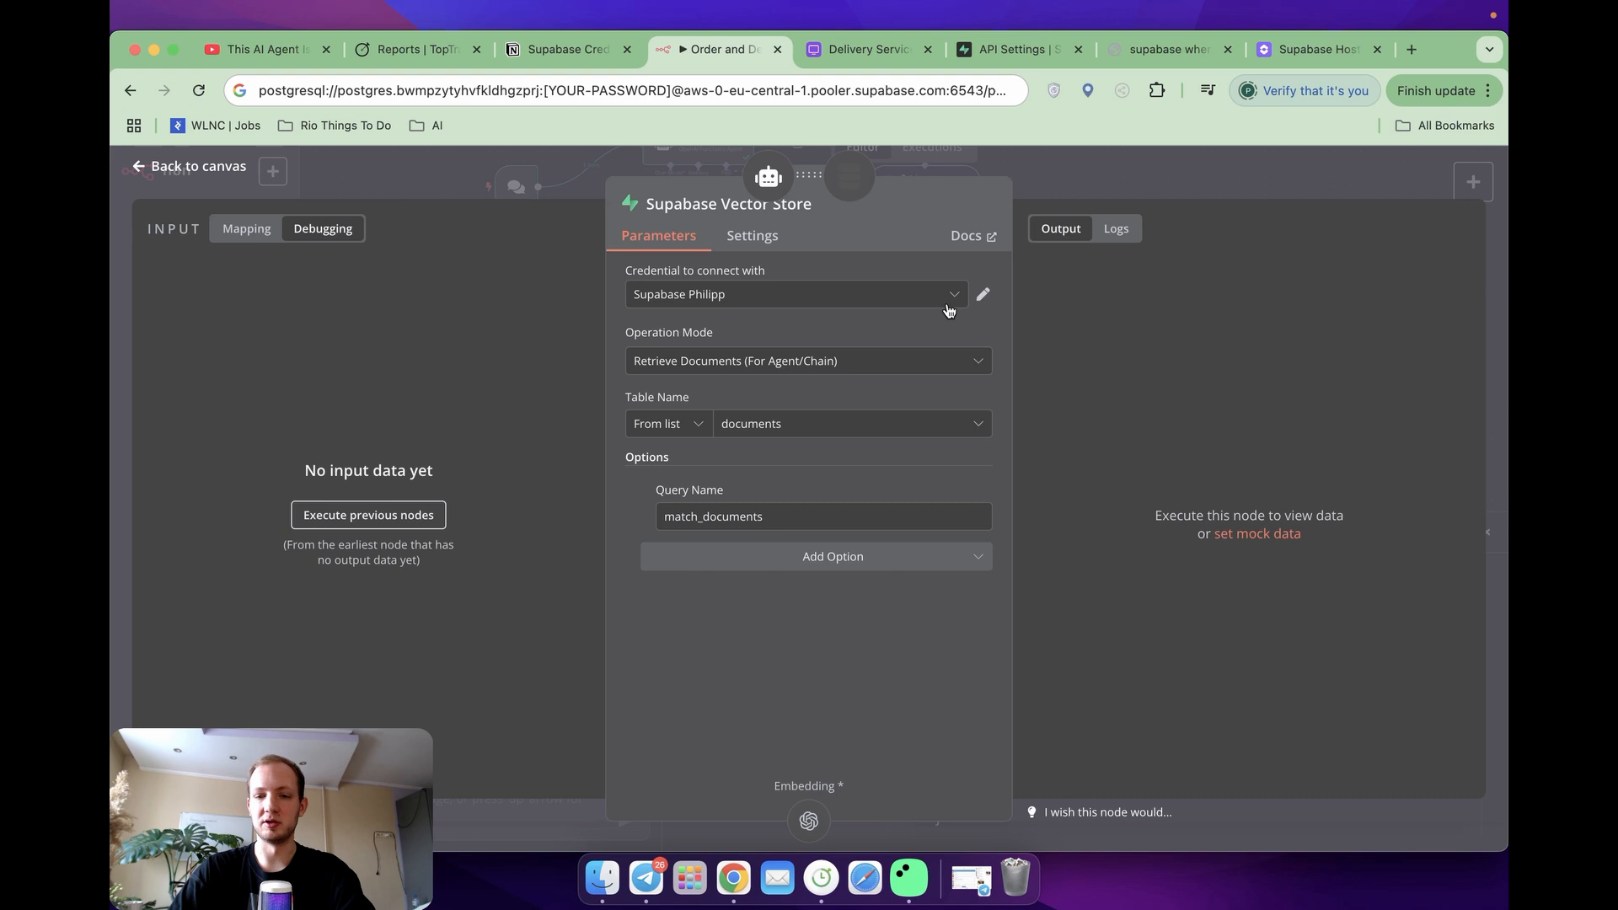
pyautogui.moveTo(984, 241)
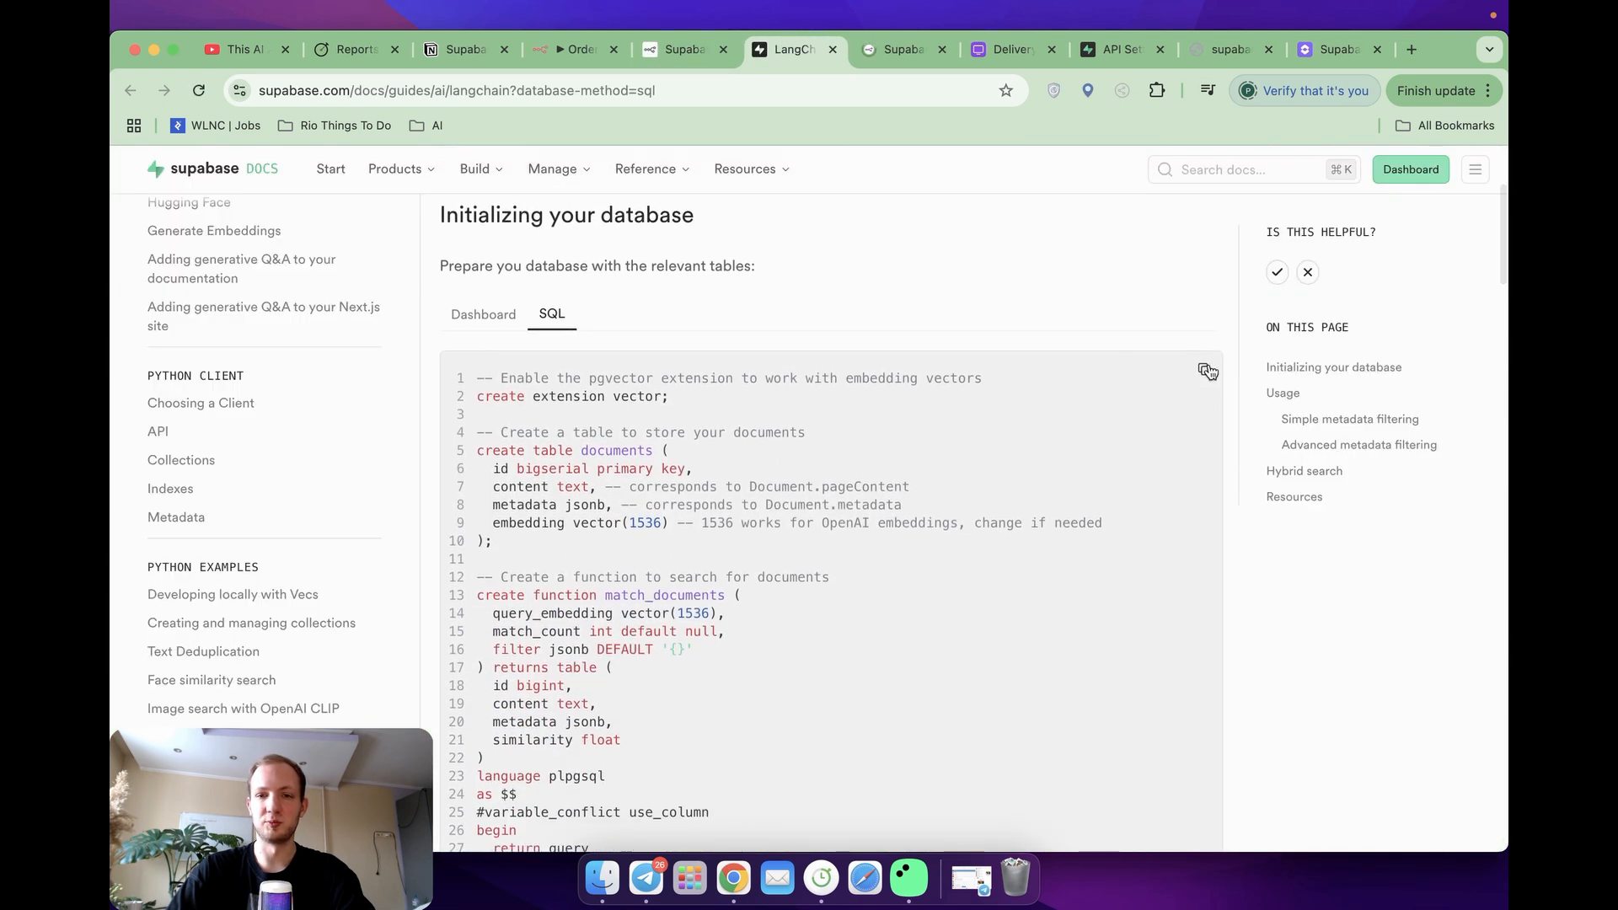
# Step: Paste the pgvector documents table and match_documents setup SQL into a new Supabase query
pyautogui.click(1114, 49)
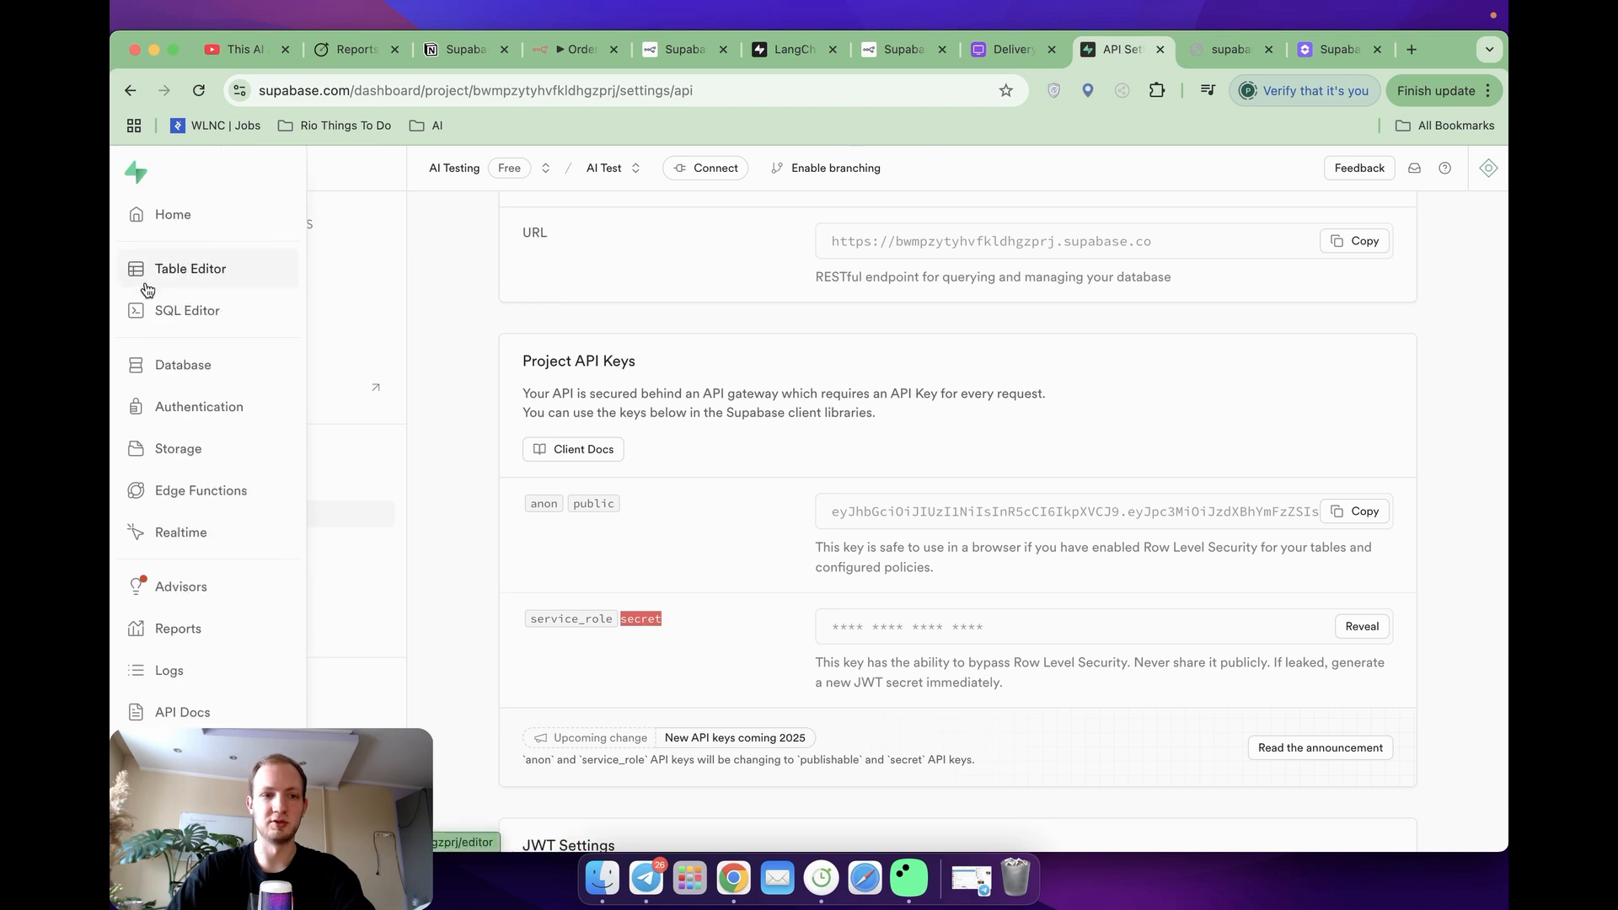
pyautogui.click(187, 310)
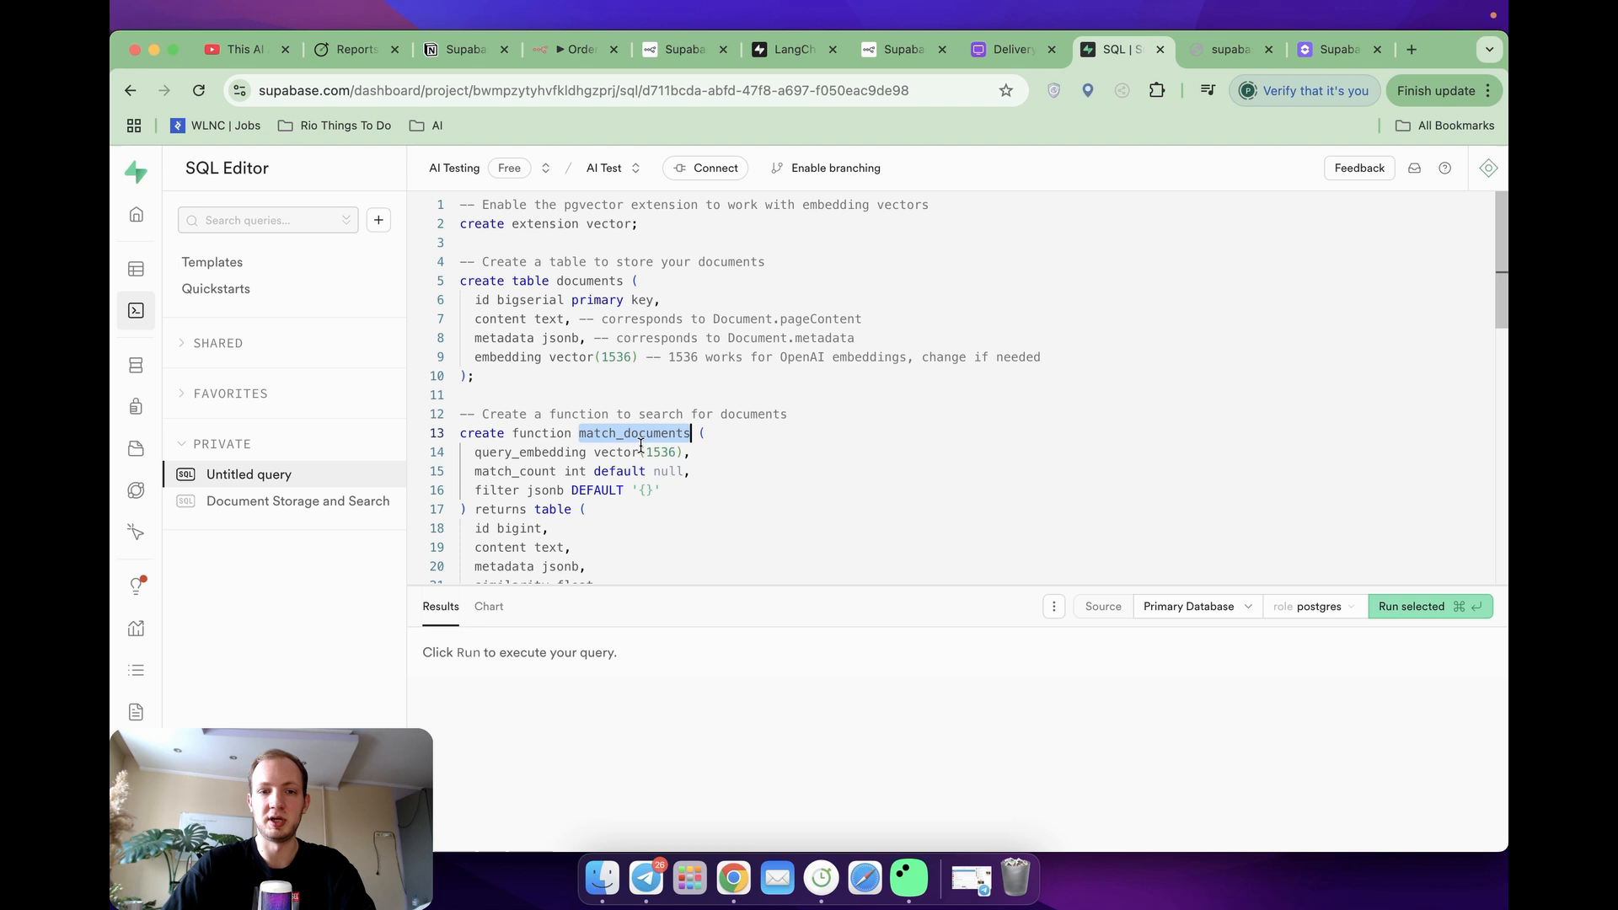
pyautogui.scroll(-3)
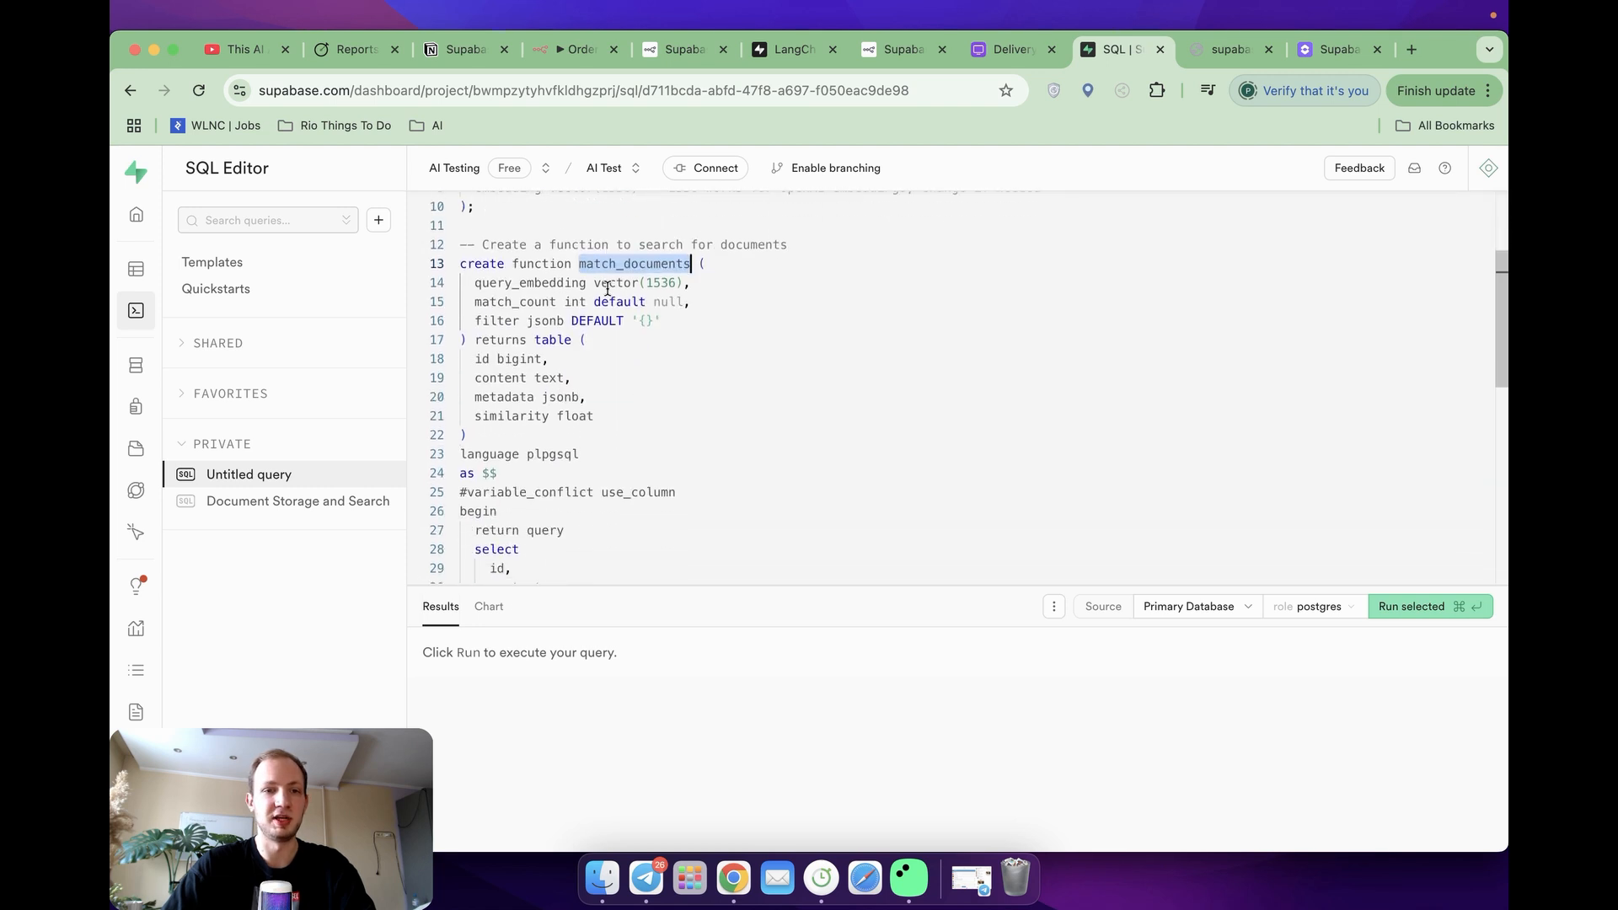
pyautogui.click(708, 320)
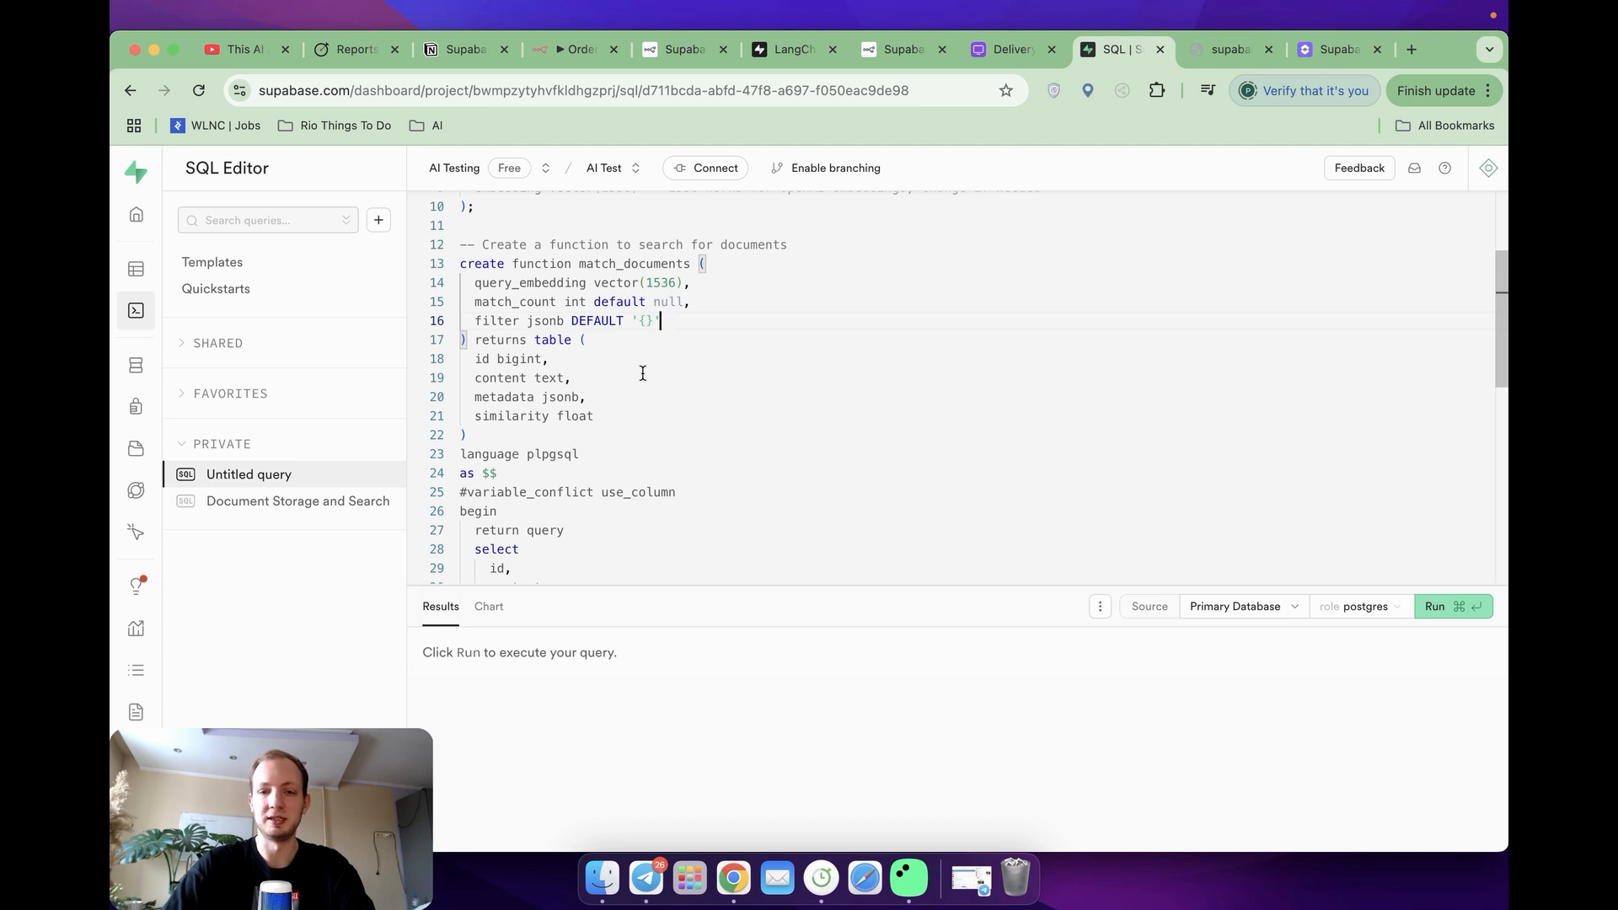
pyautogui.click(573, 49)
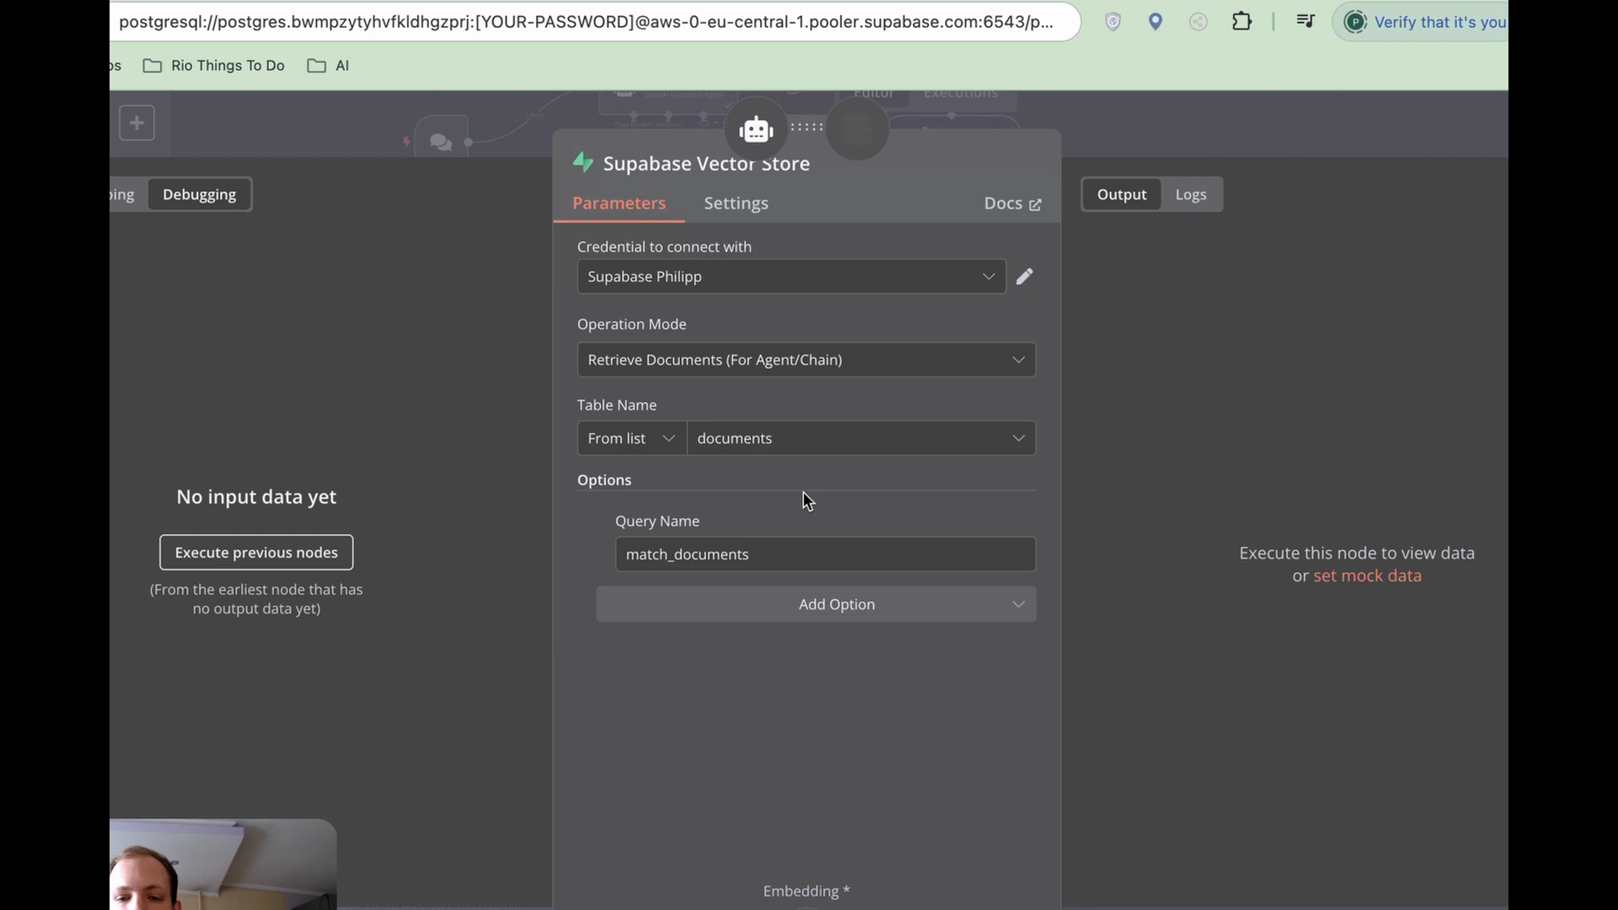
pyautogui.moveTo(746, 465)
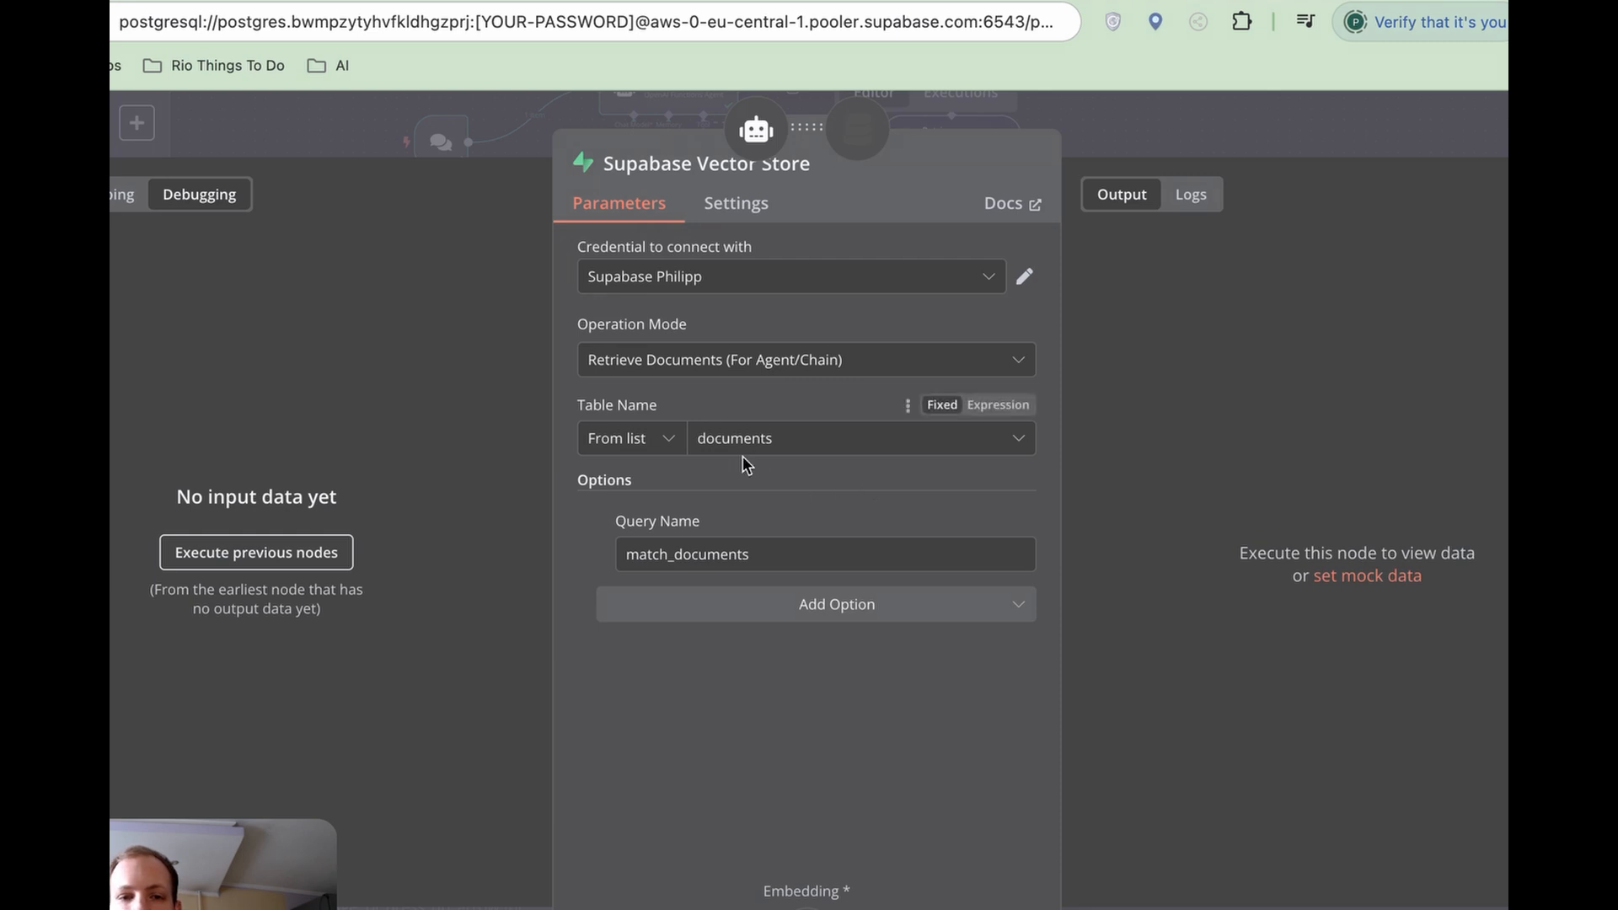
pyautogui.moveTo(778, 448)
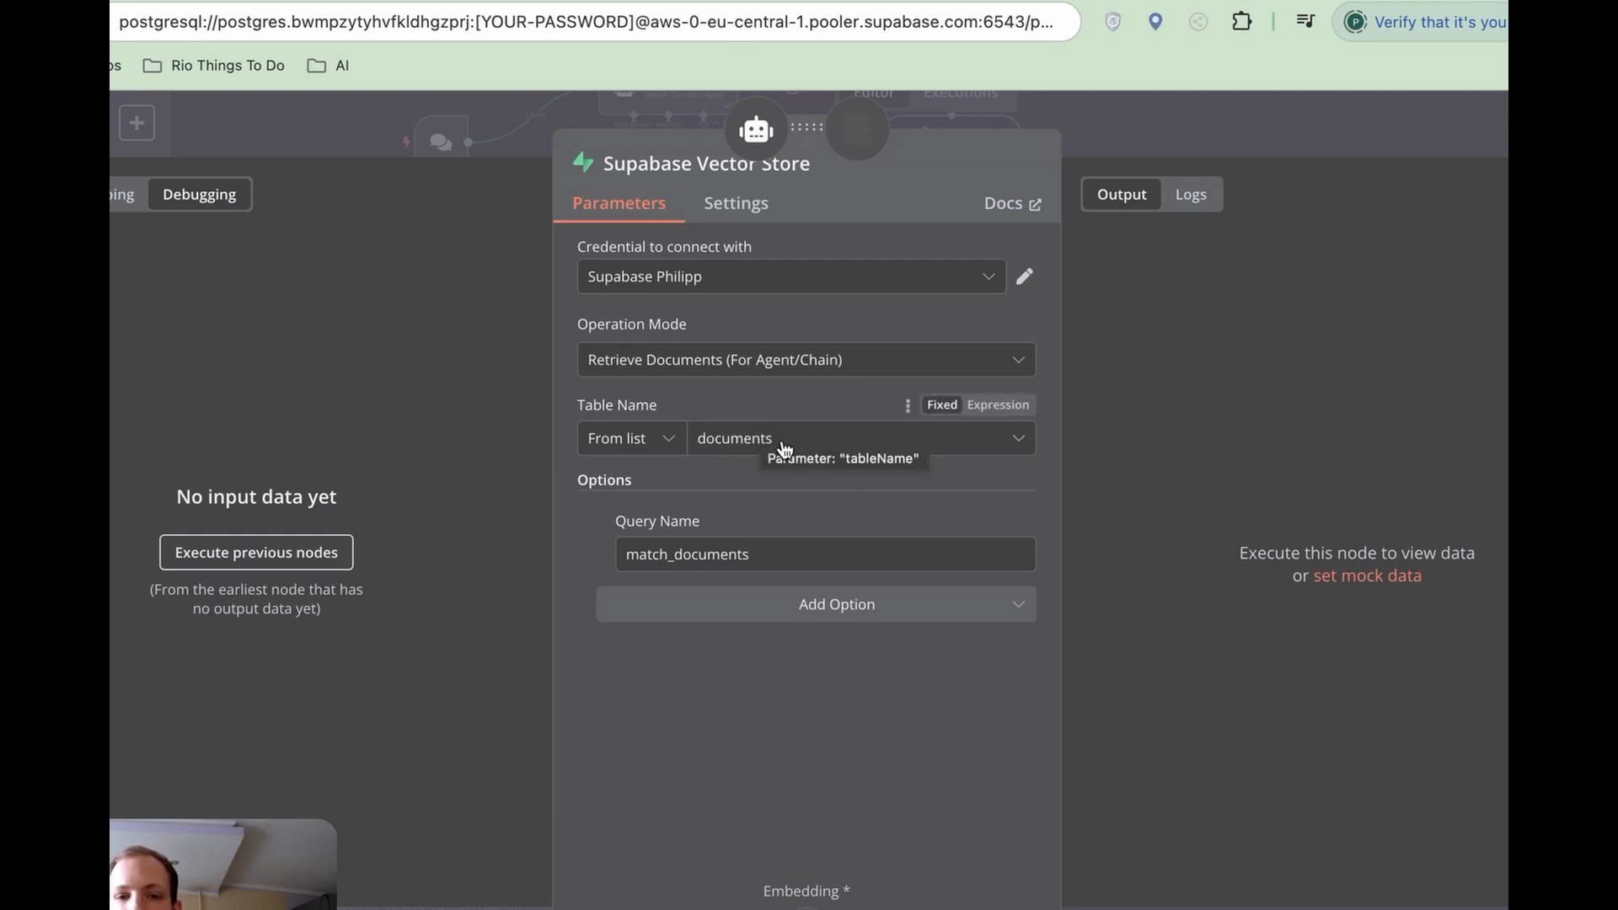
pyautogui.moveTo(784, 524)
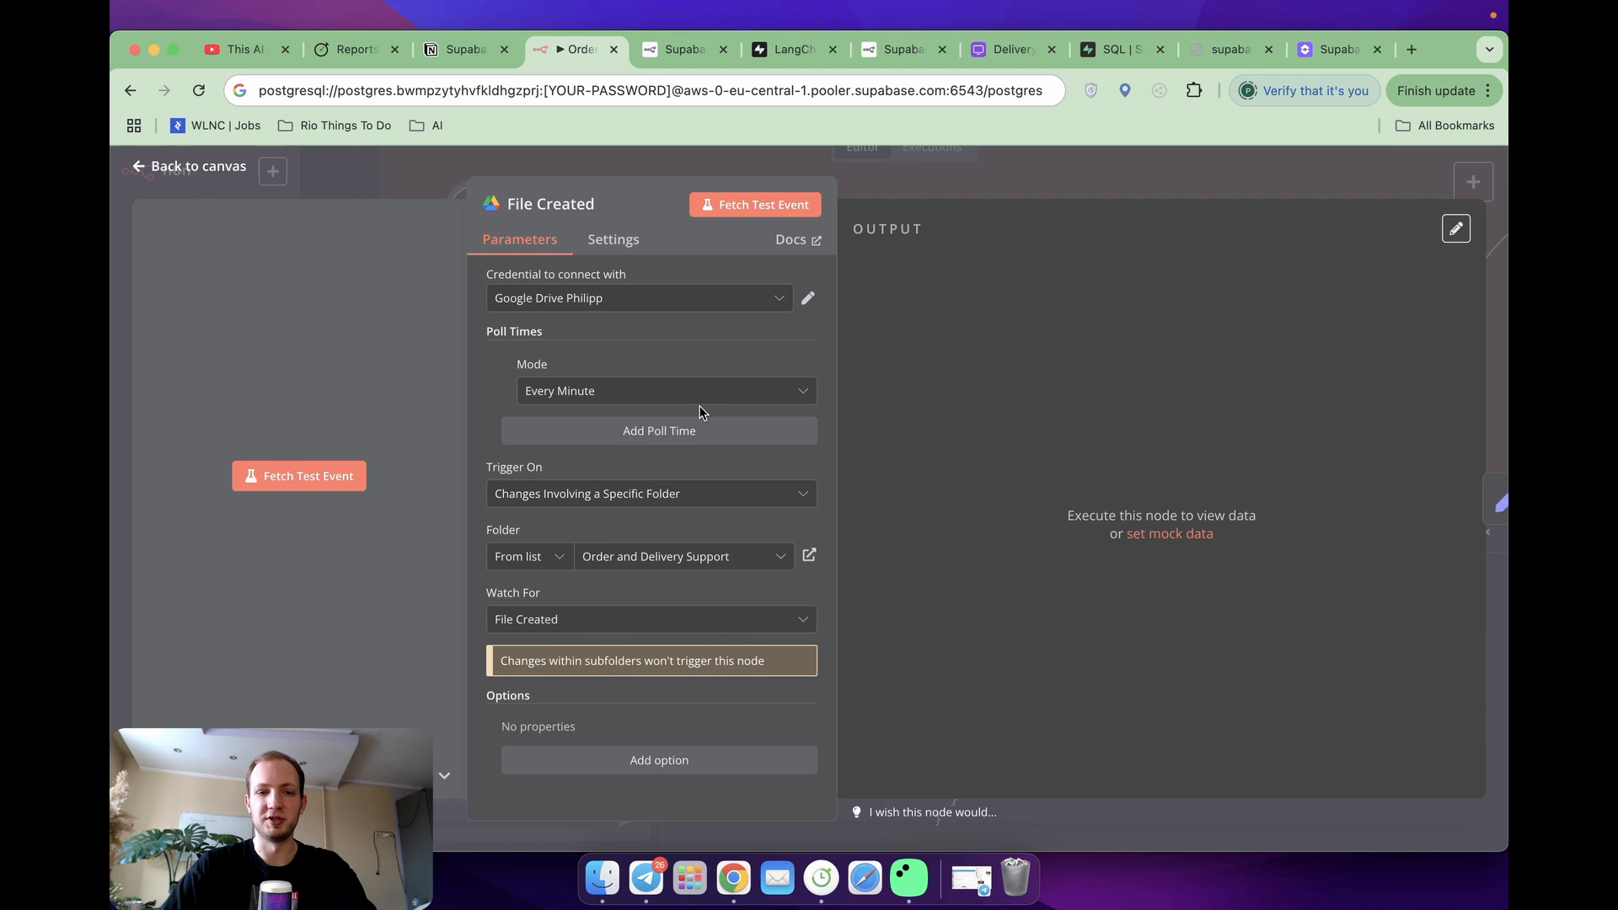
pyautogui.moveTo(669, 568)
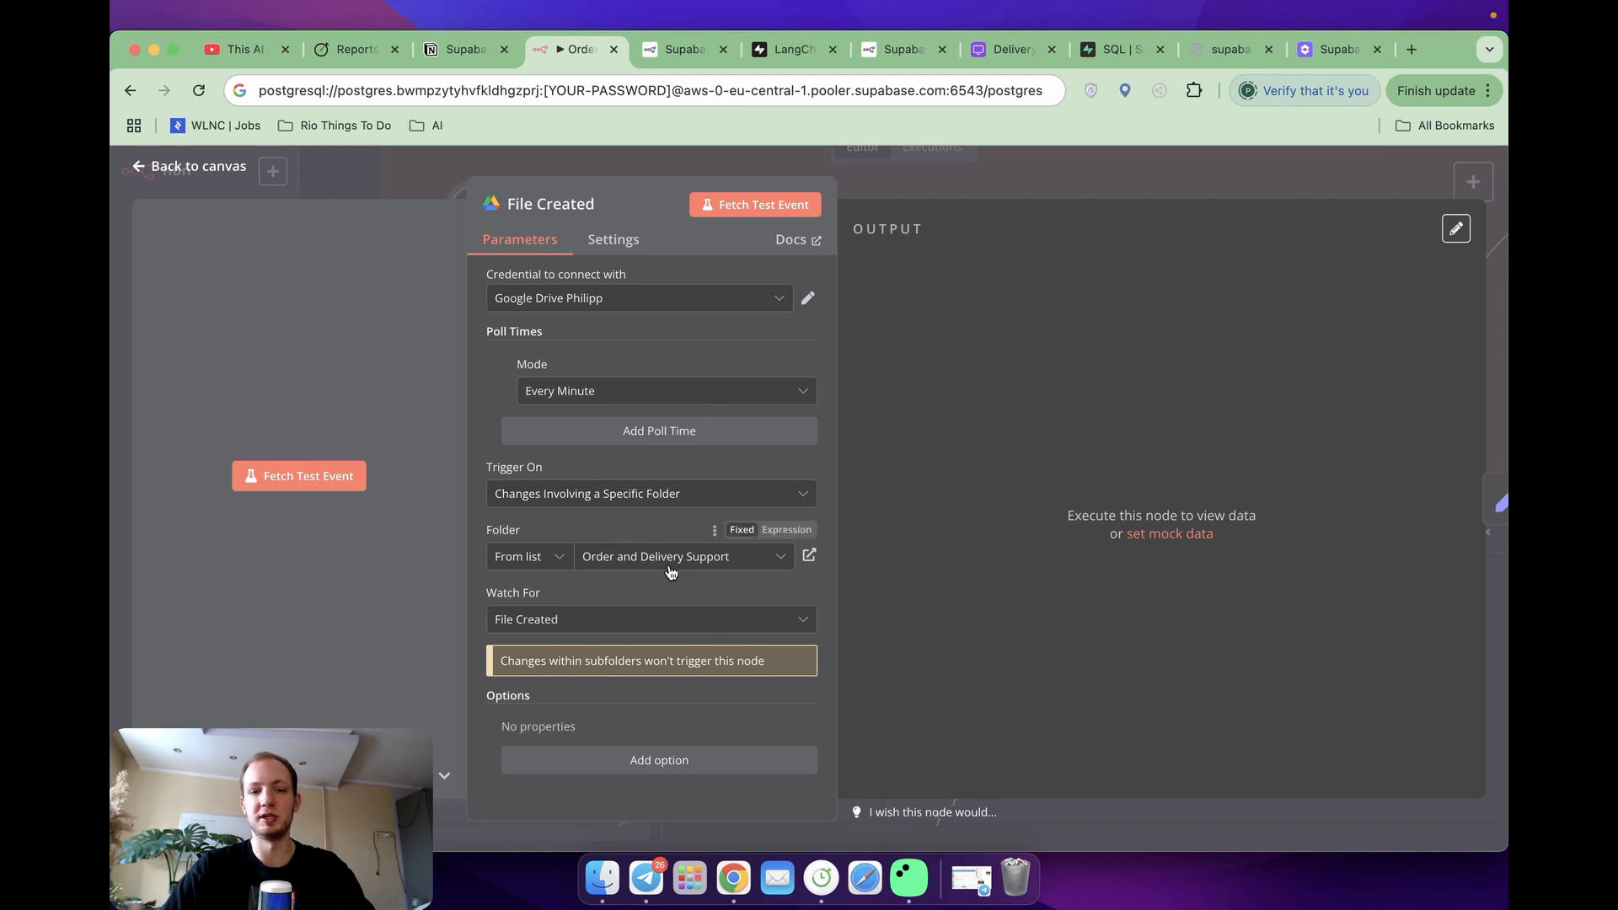
pyautogui.moveTo(895, 304)
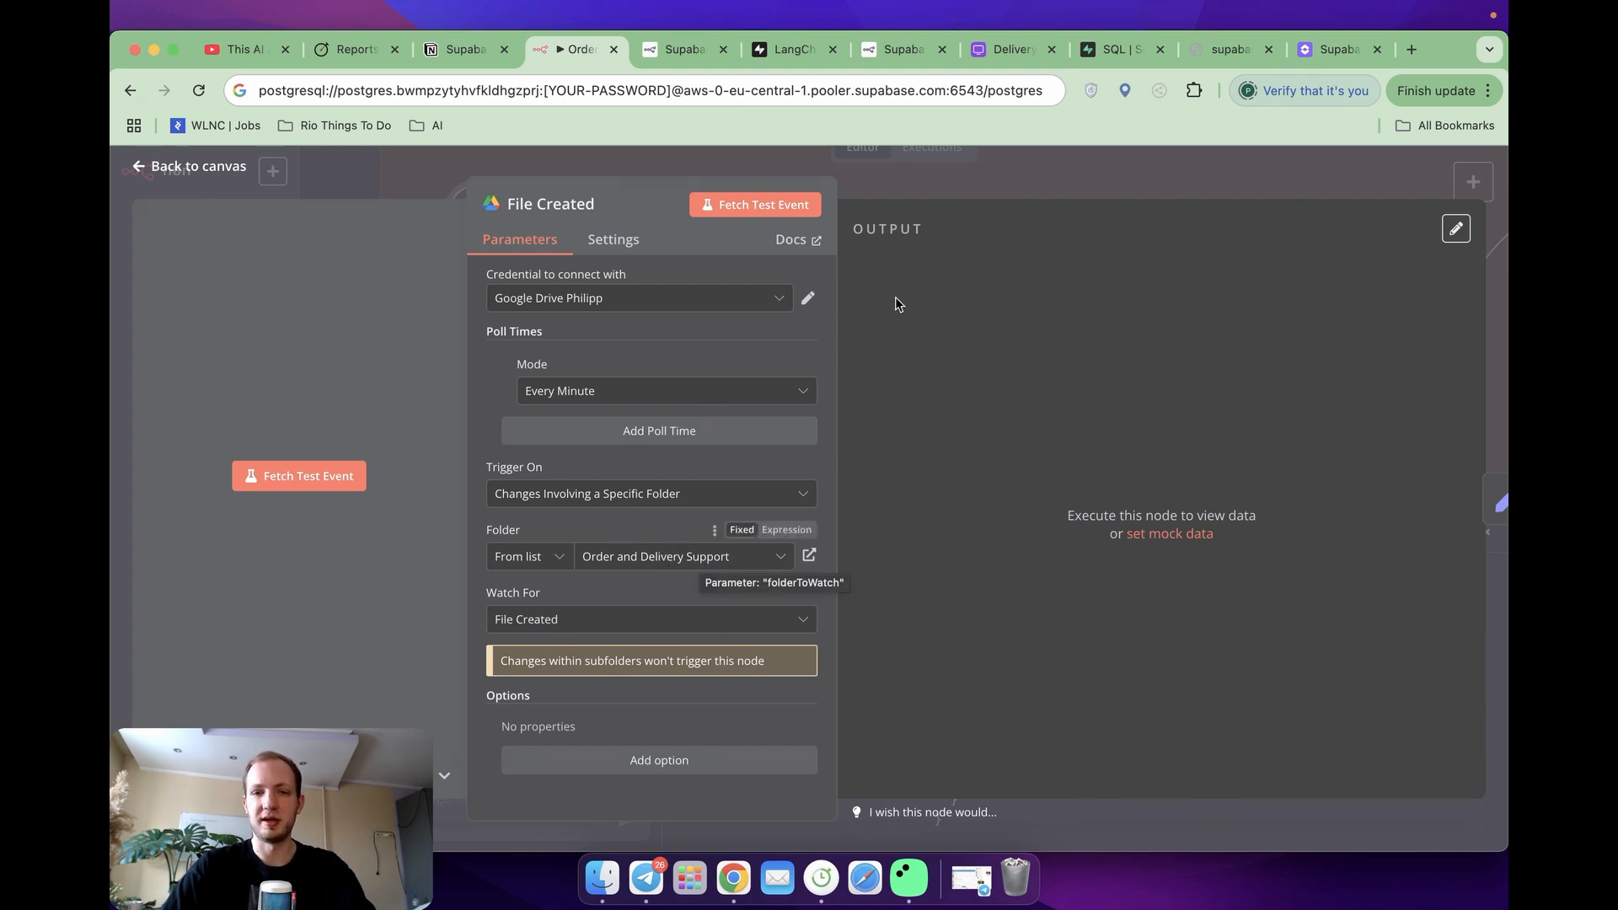
# Step: Review the Delete Old Doc Rows and Download File node settings
pyautogui.click(187, 167)
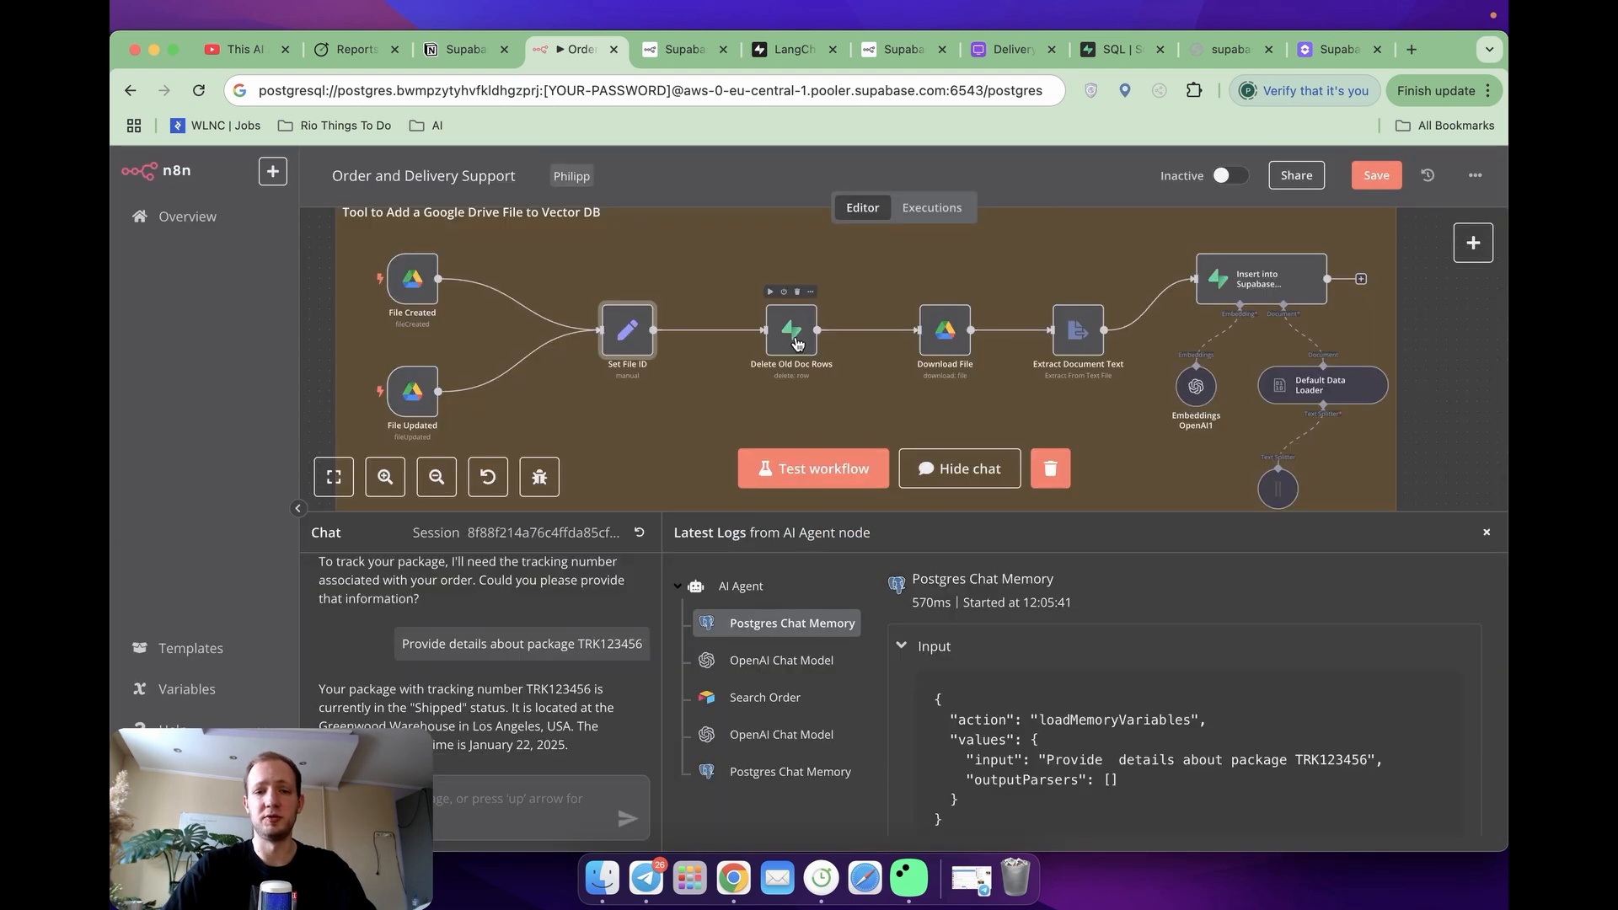
pyautogui.doubleClick(792, 330)
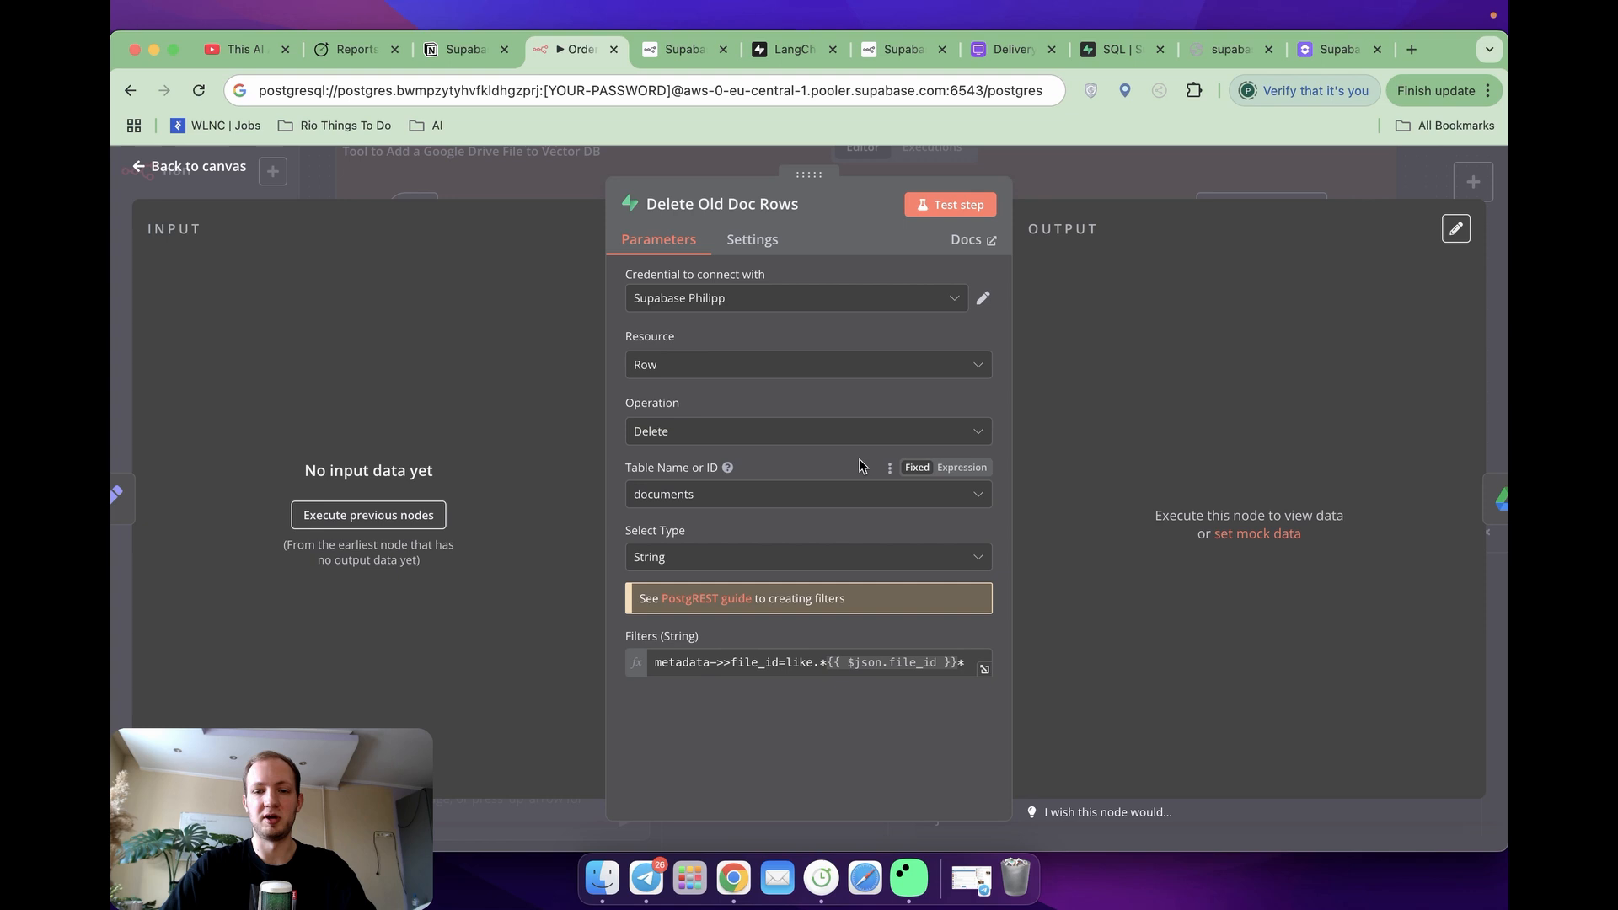
pyautogui.moveTo(870, 660)
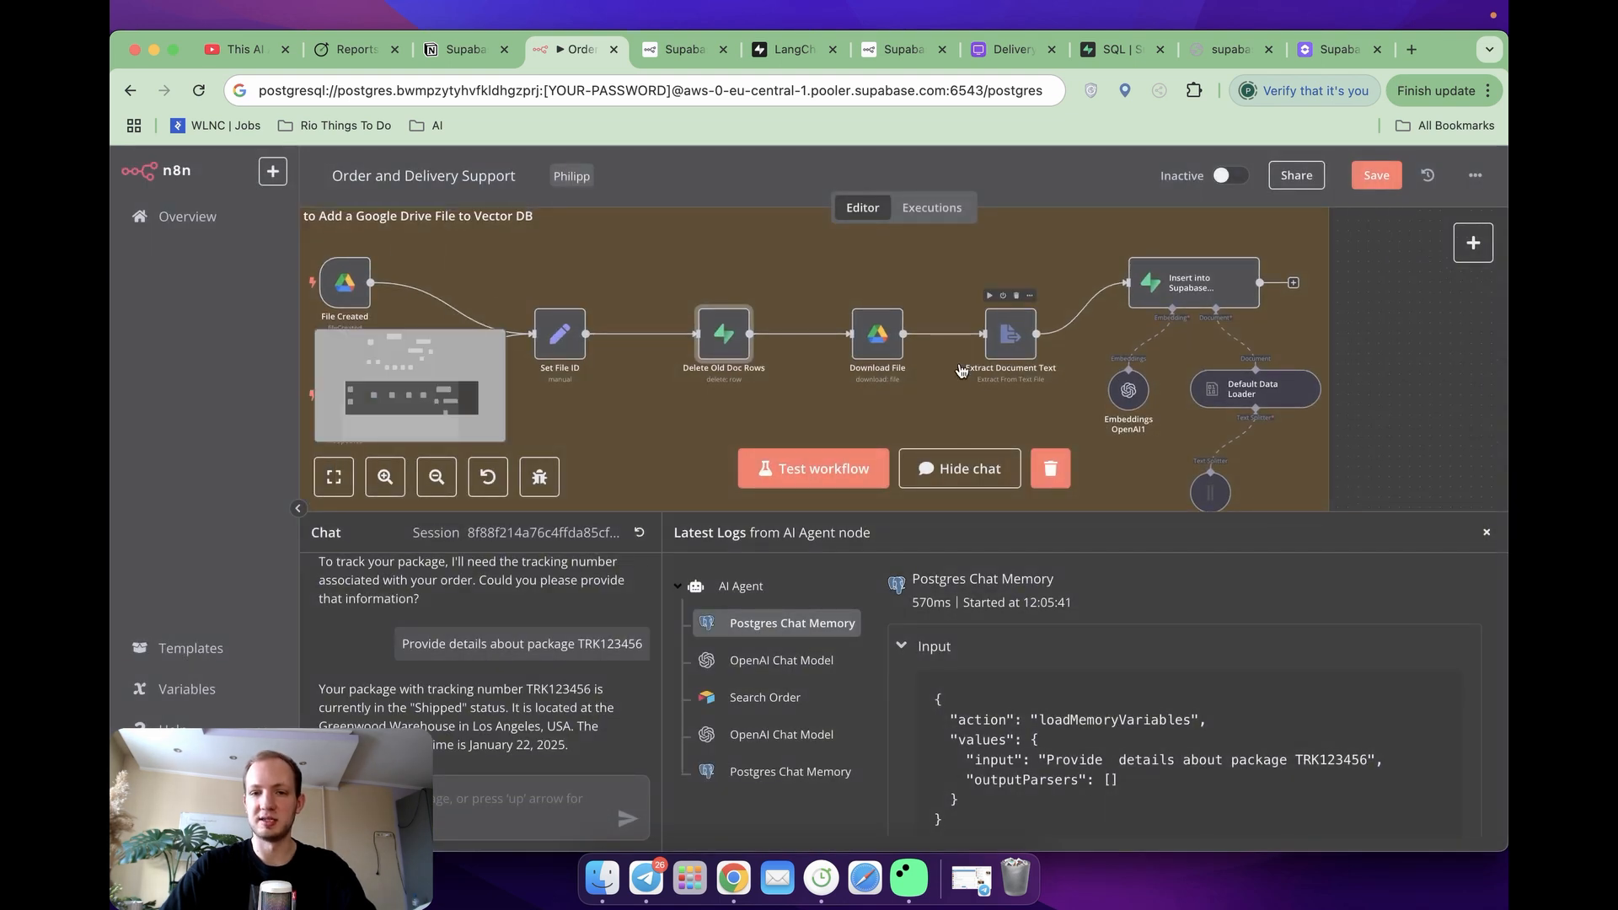
pyautogui.doubleClick(876, 332)
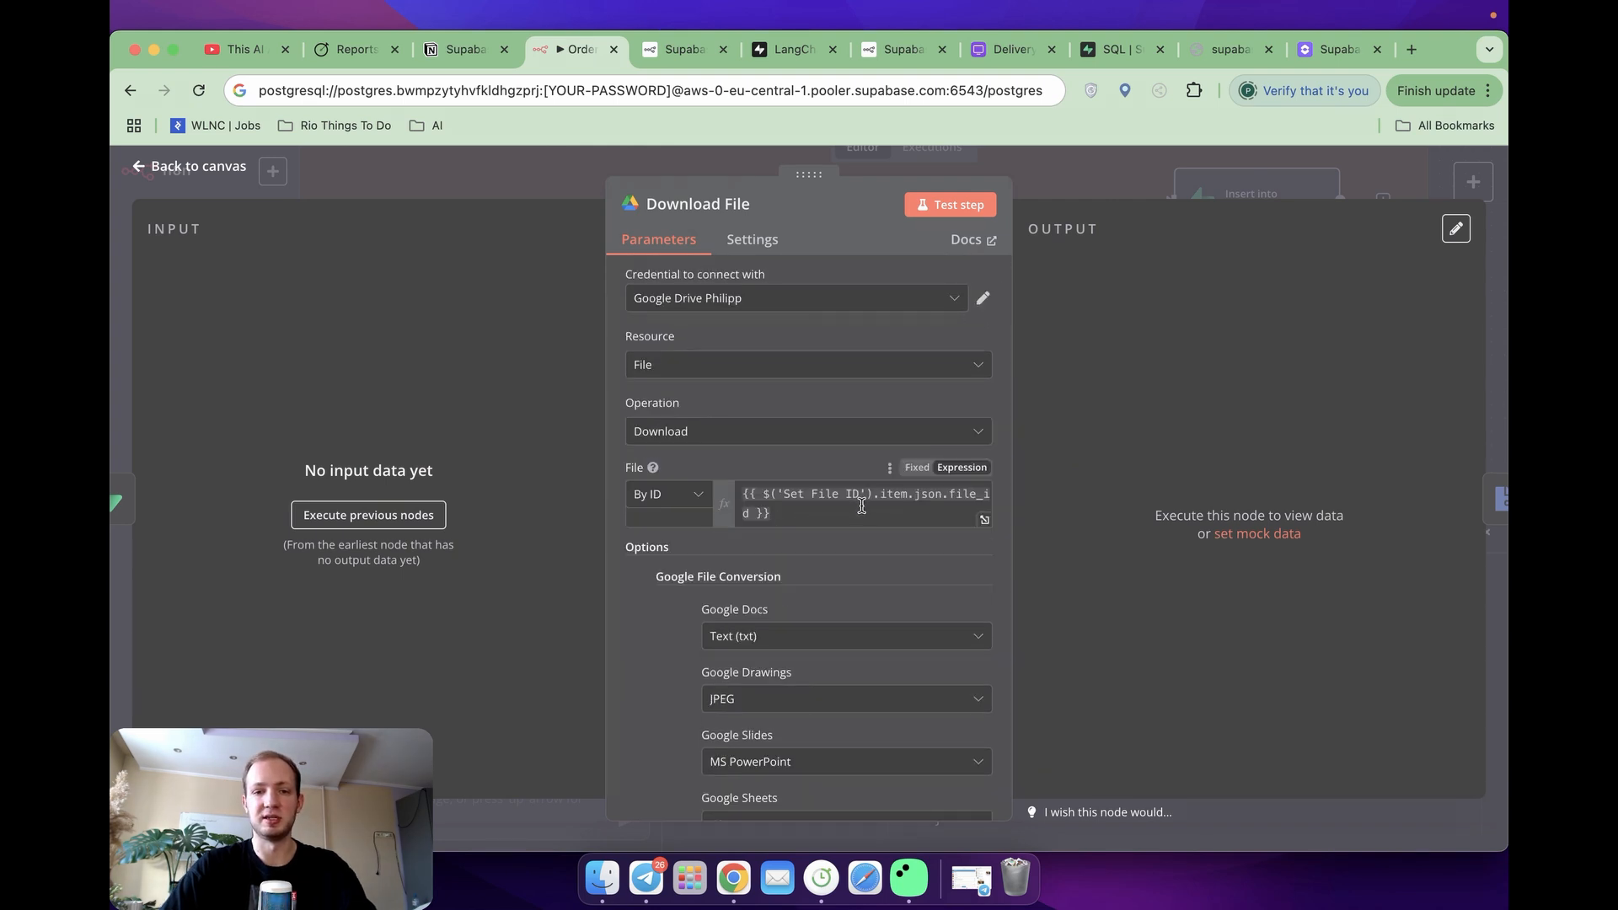
# Step: Bring up the Insert into Supabase Vectorstore node with its documents table settings
pyautogui.click(196, 167)
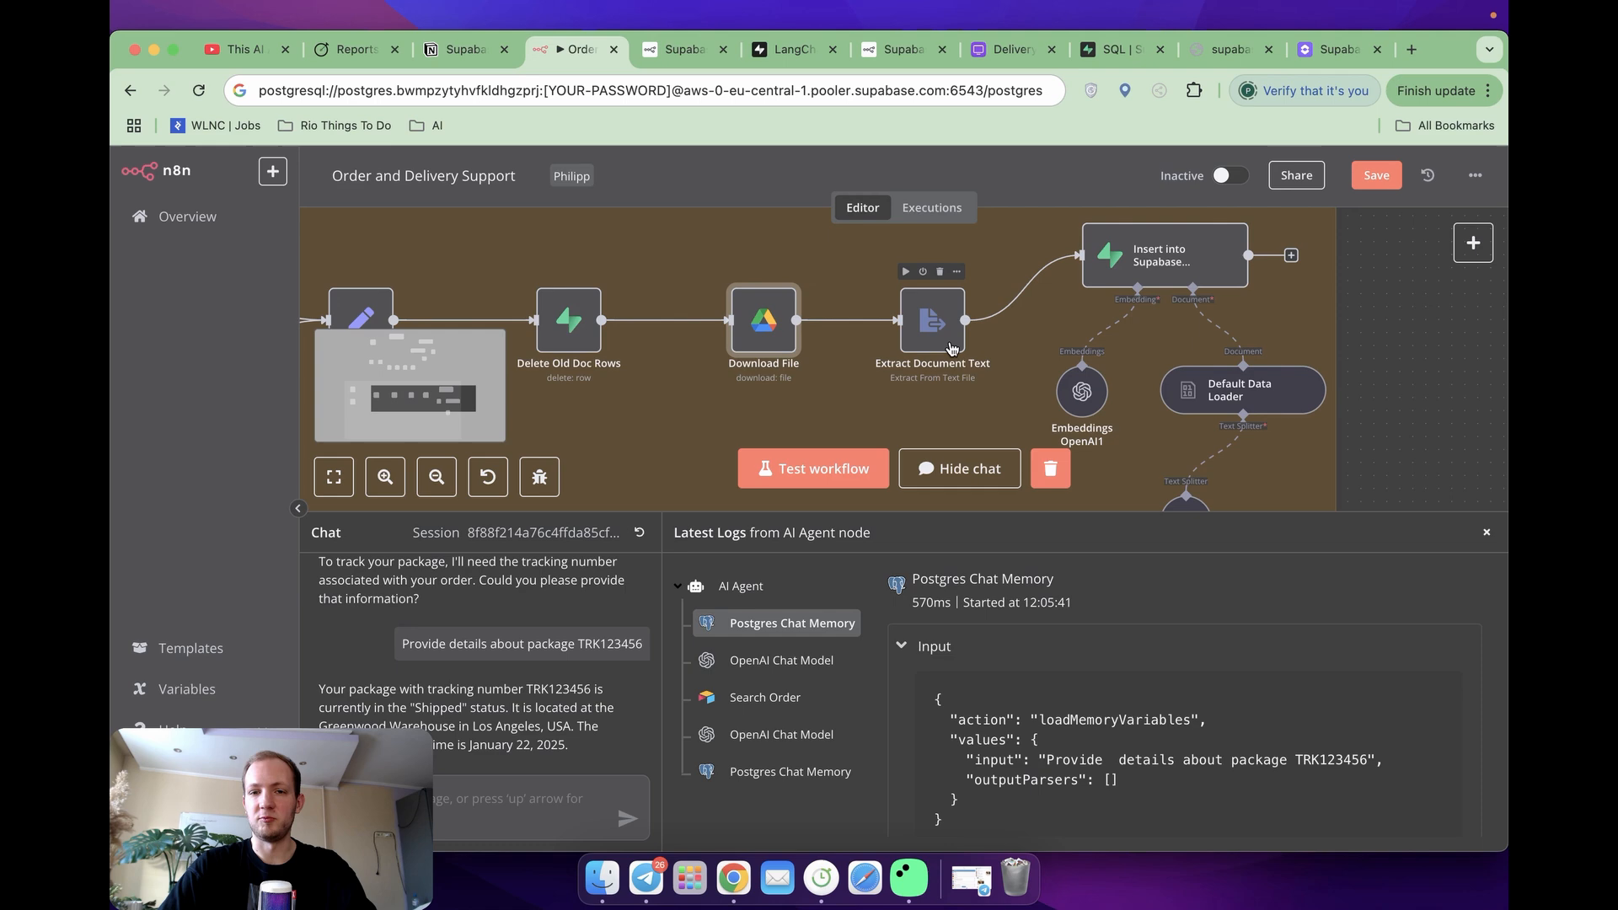
pyautogui.doubleClick(930, 320)
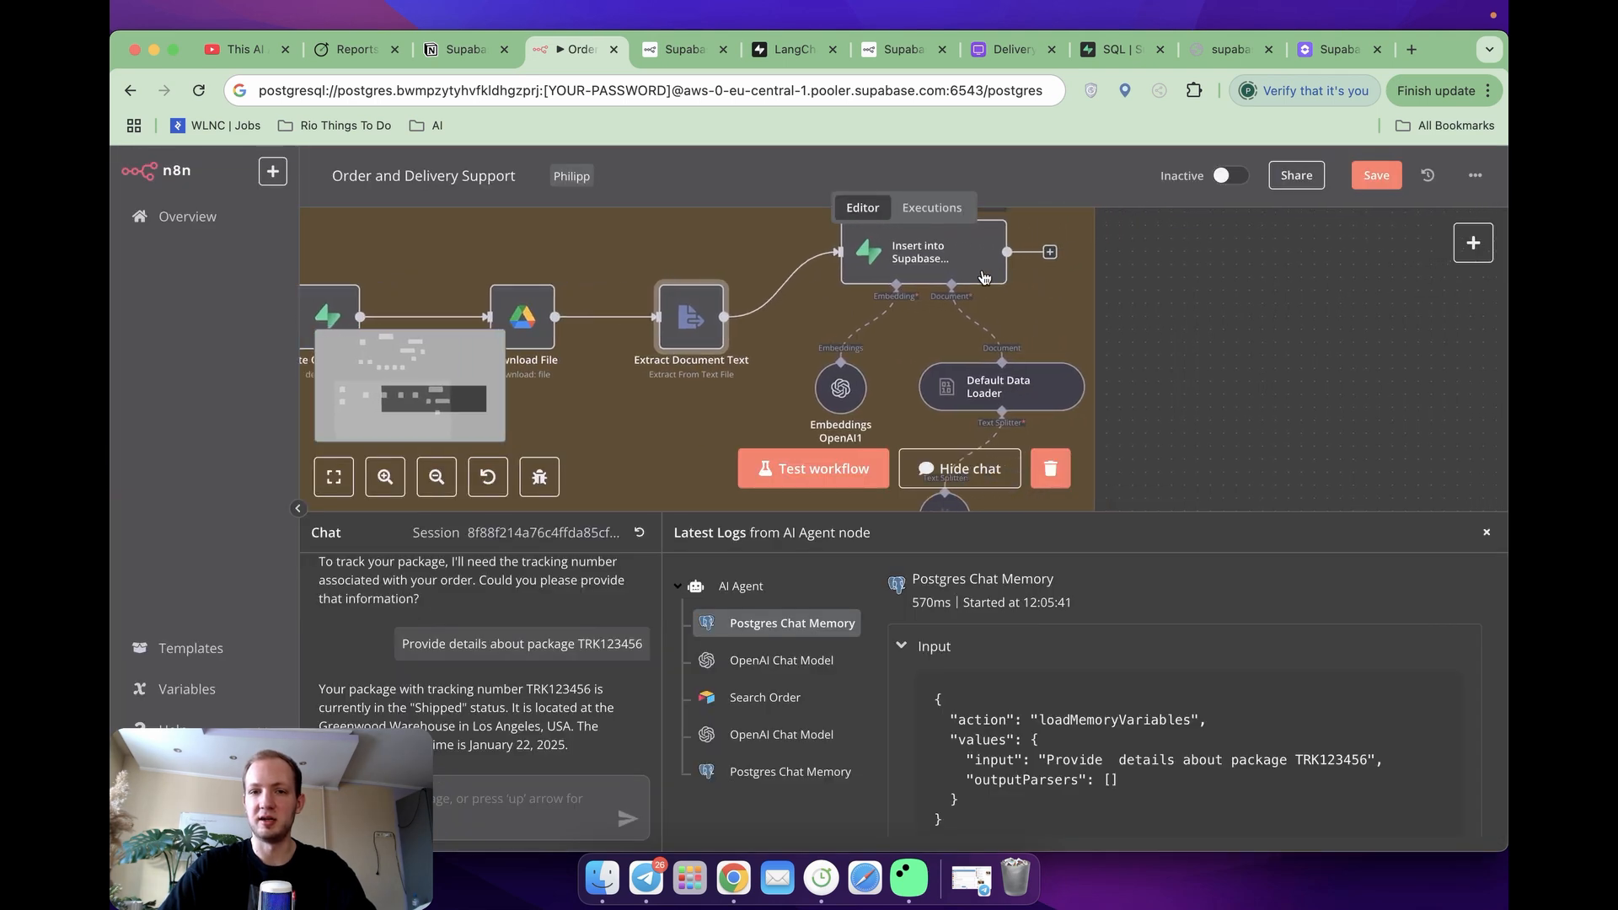
pyautogui.doubleClick(915, 251)
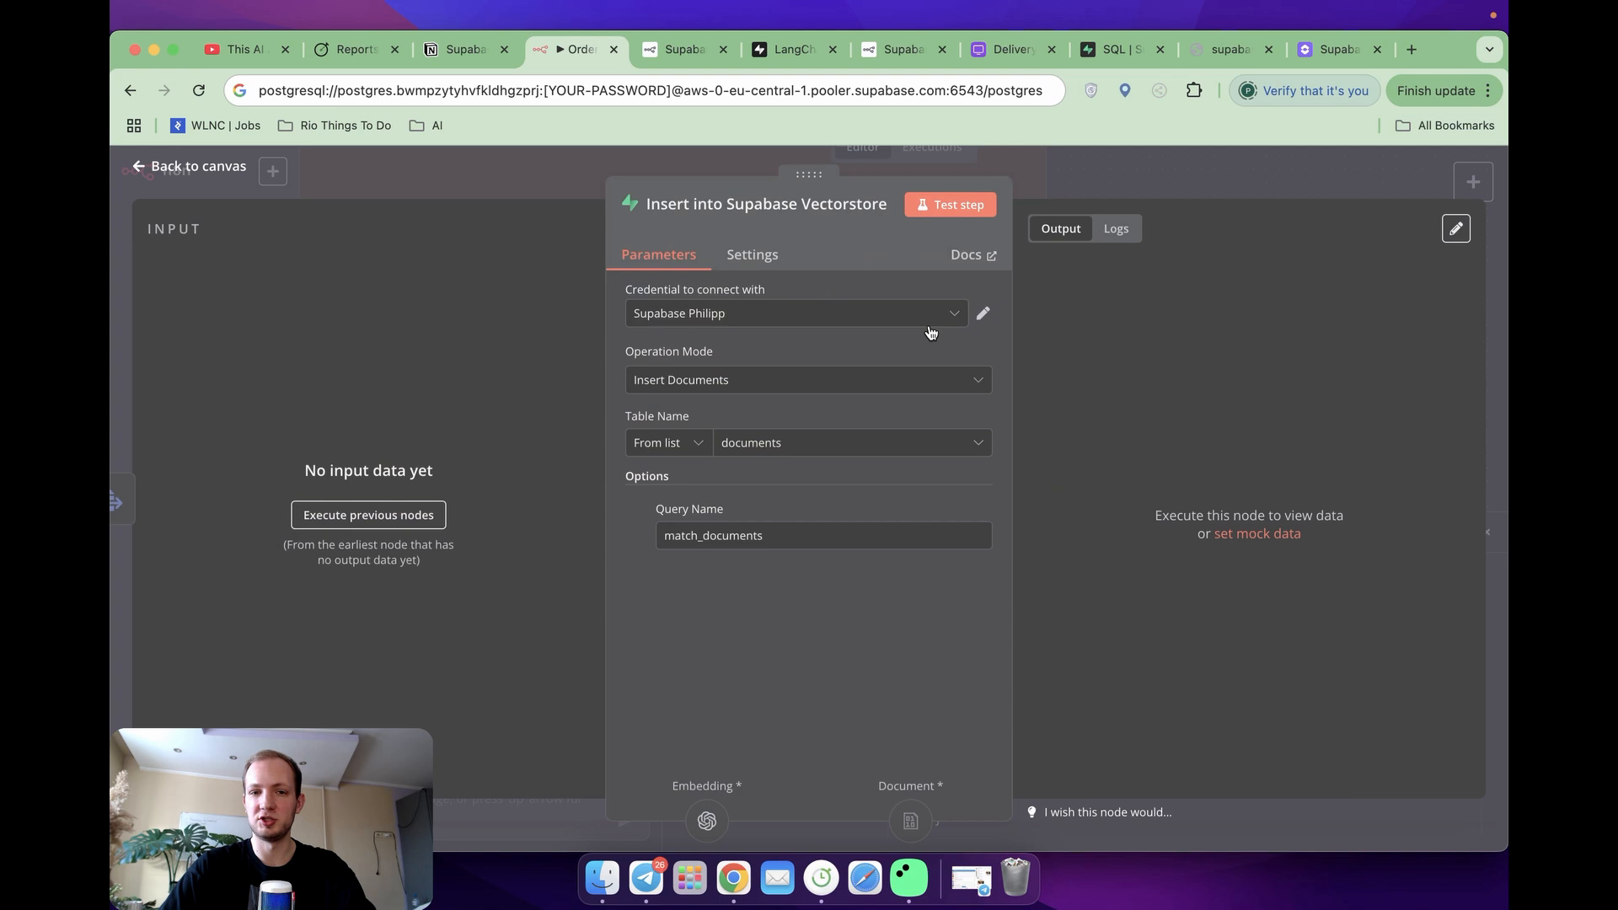
pyautogui.moveTo(862, 379)
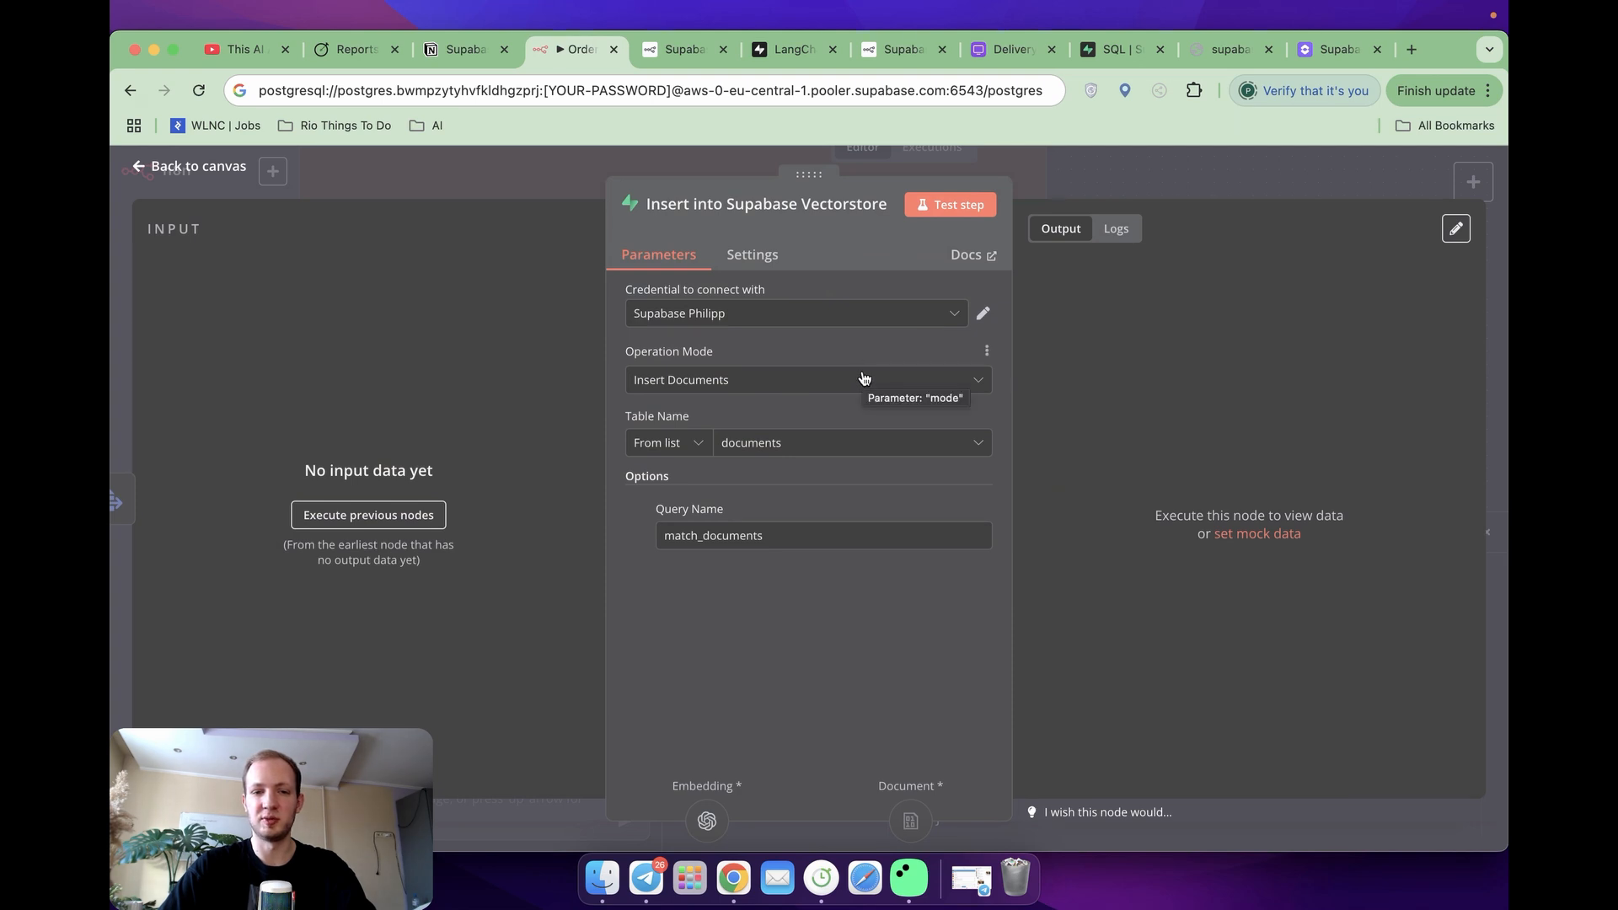
pyautogui.moveTo(799, 452)
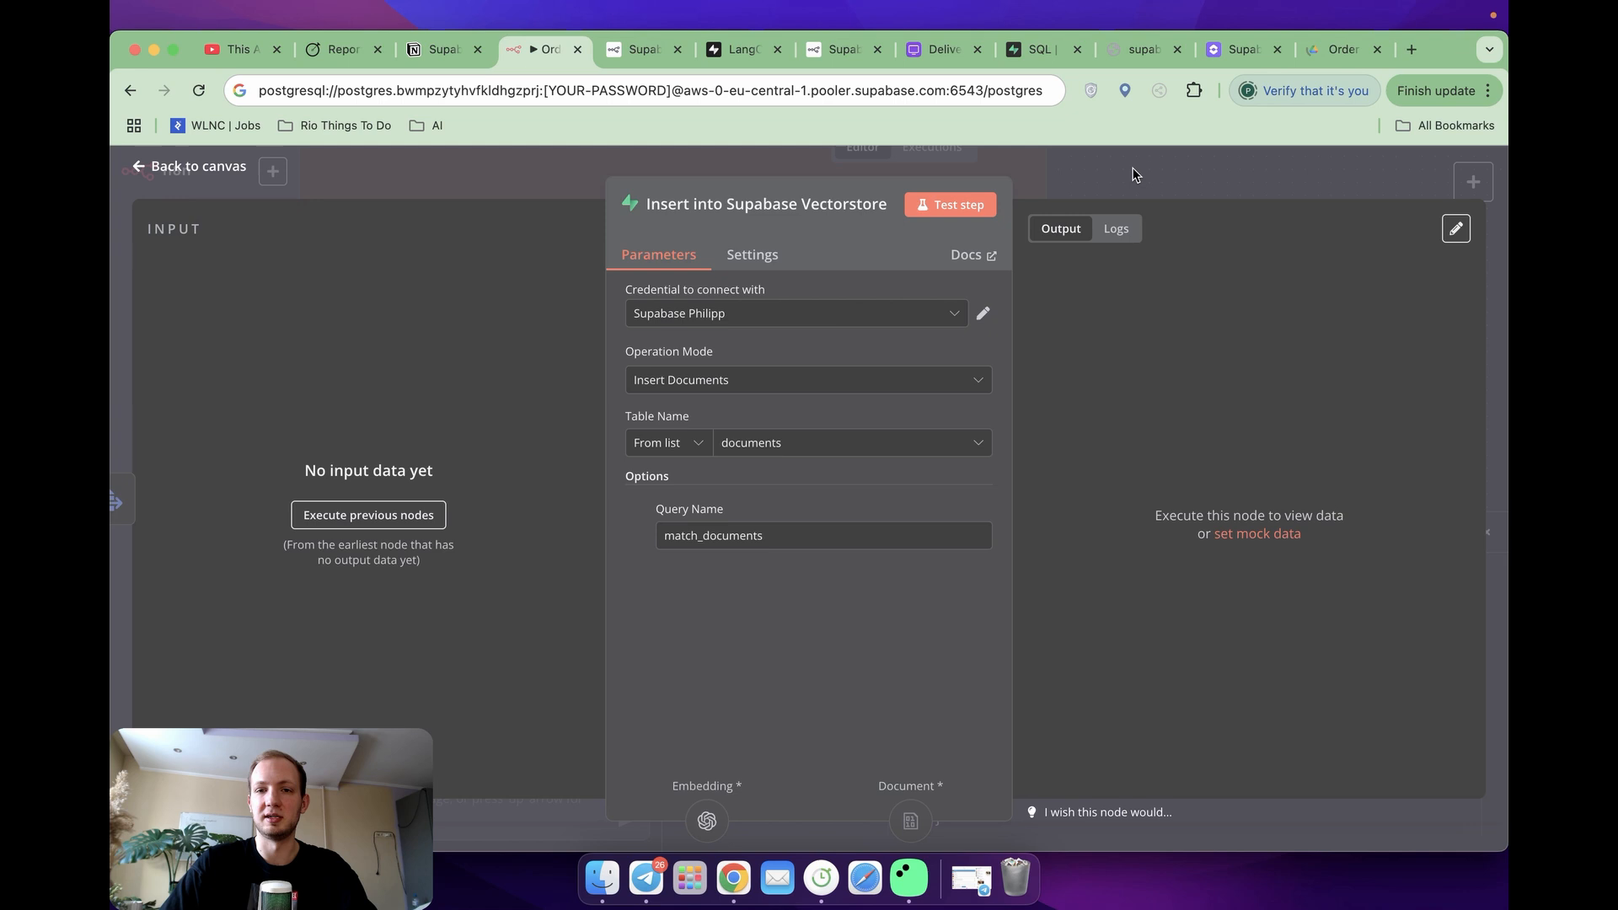
# Step: Open the Problems document from the Drive support folder and read its solutions
pyautogui.click(1341, 48)
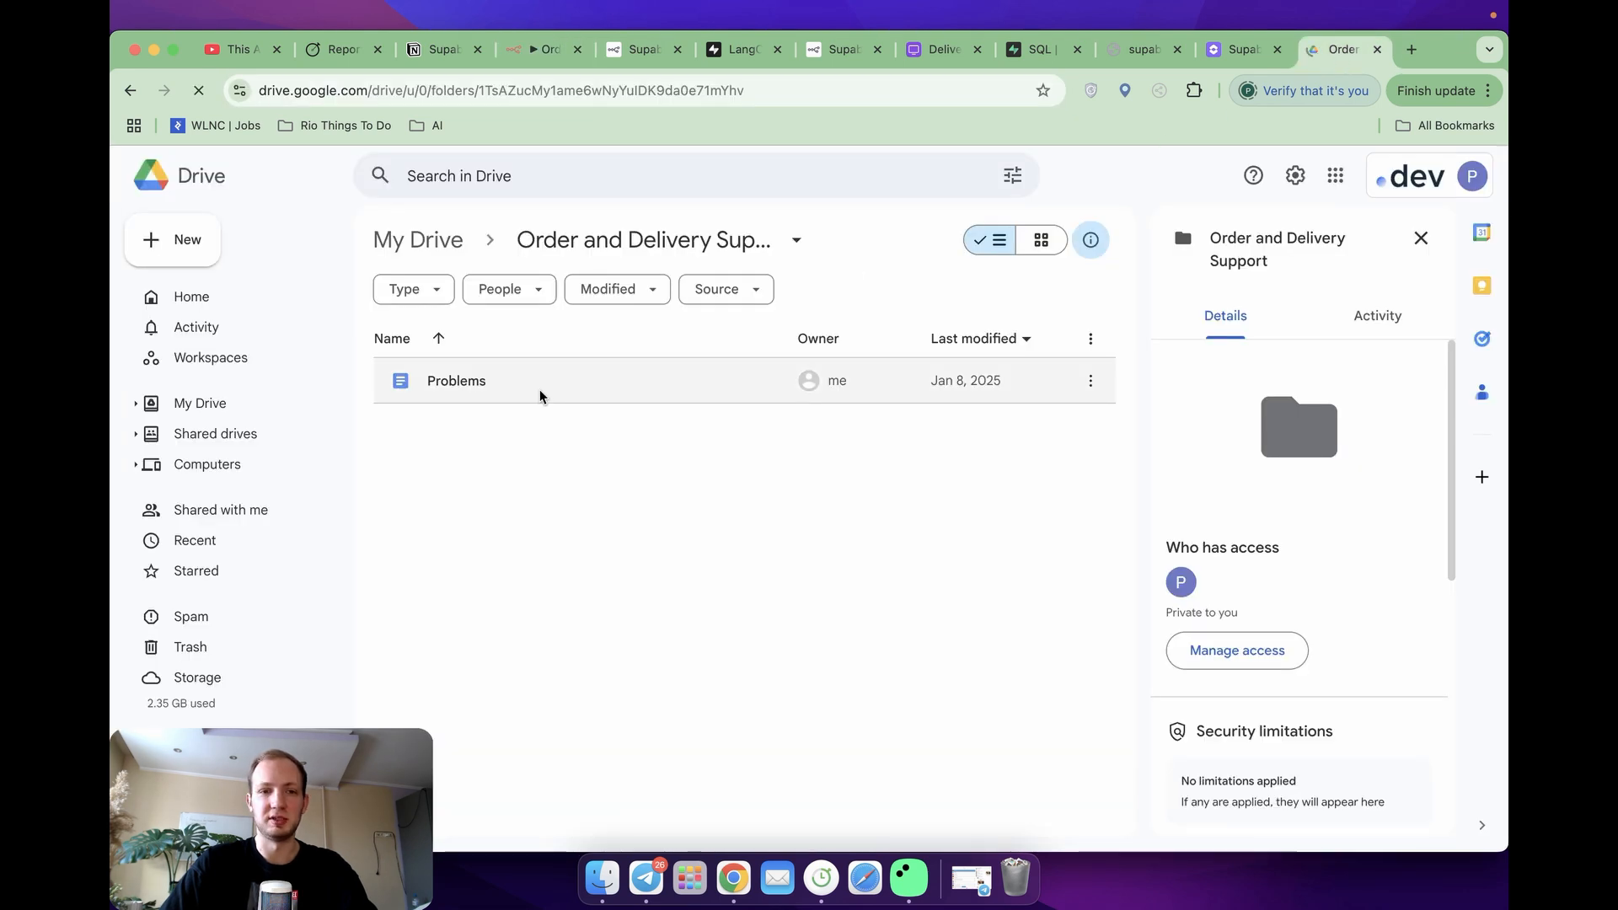
pyautogui.click(455, 381)
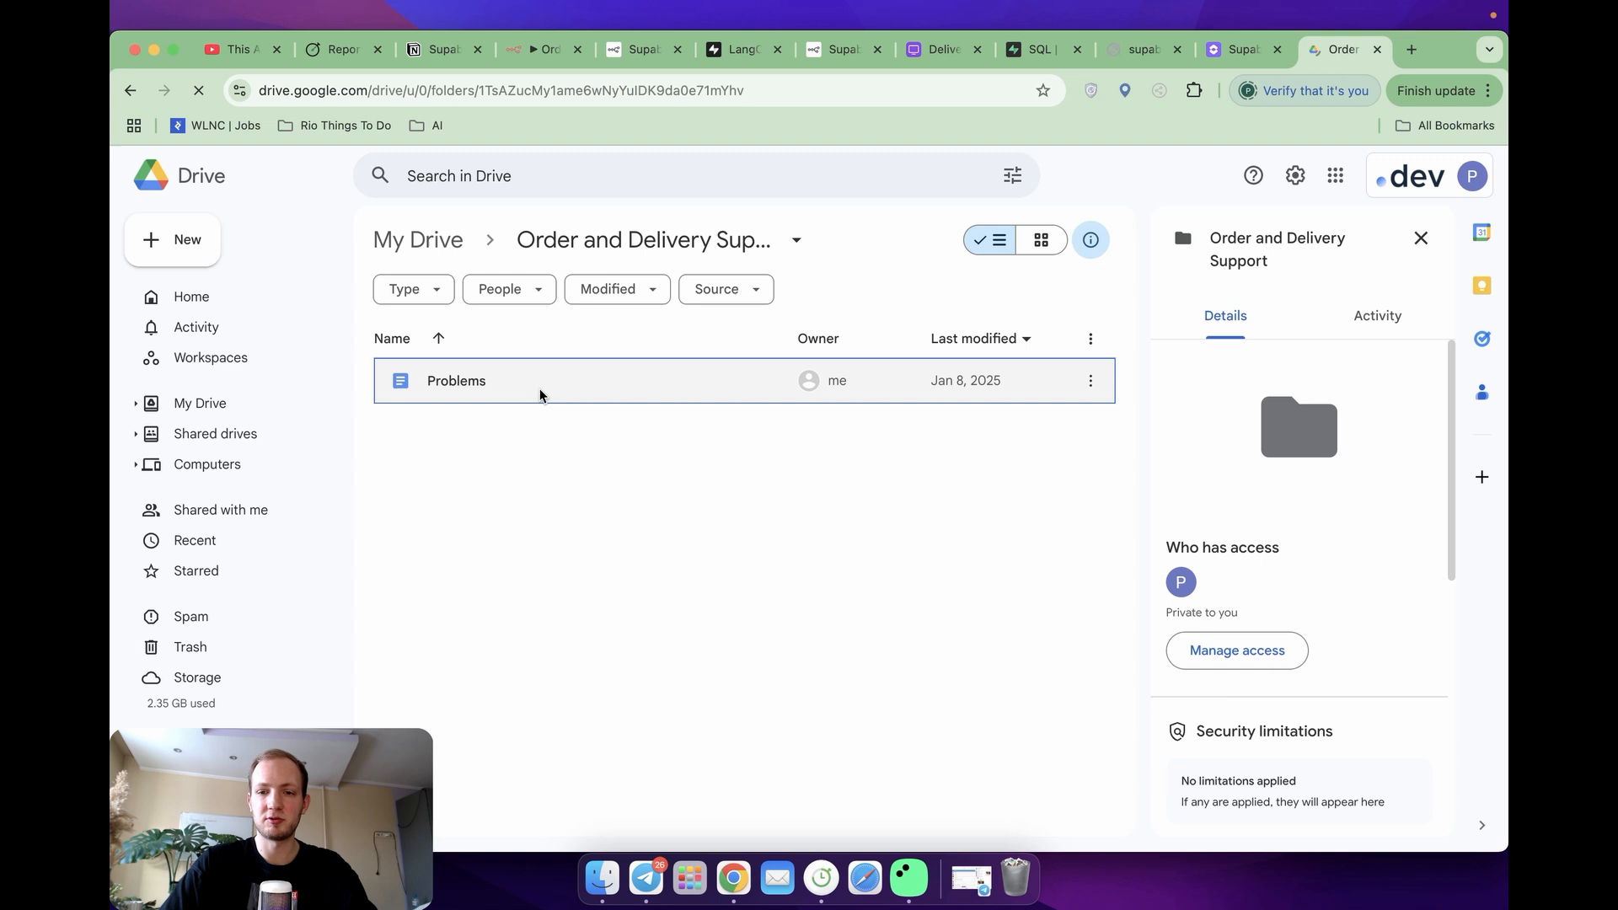
pyautogui.doubleClick(455, 381)
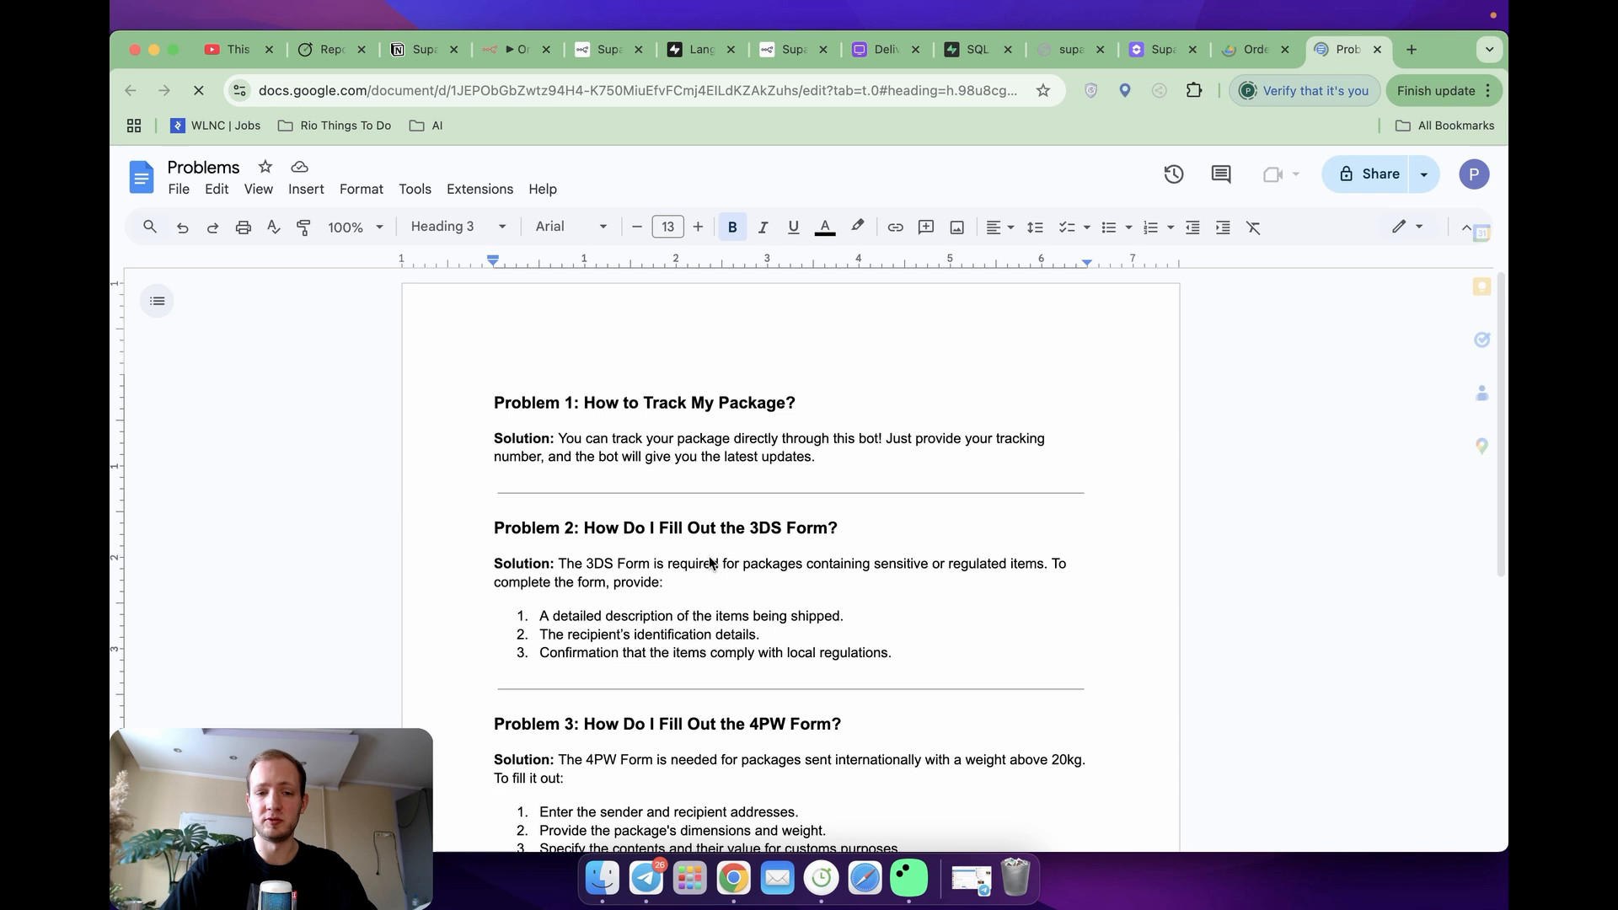
pyautogui.scroll(-3)
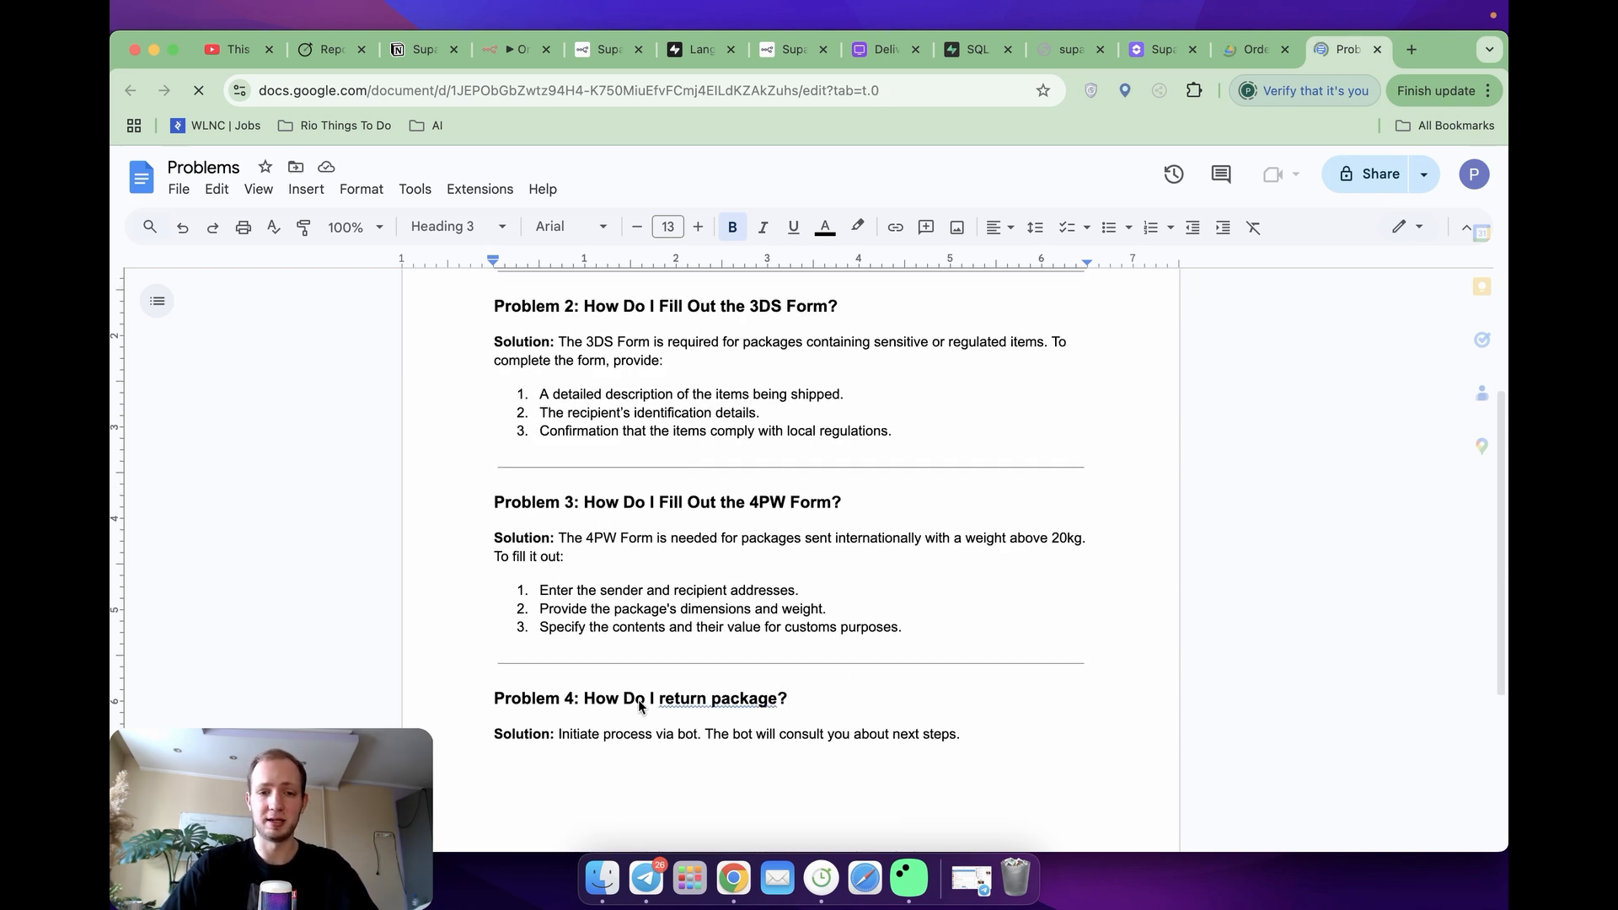
pyautogui.click(512, 49)
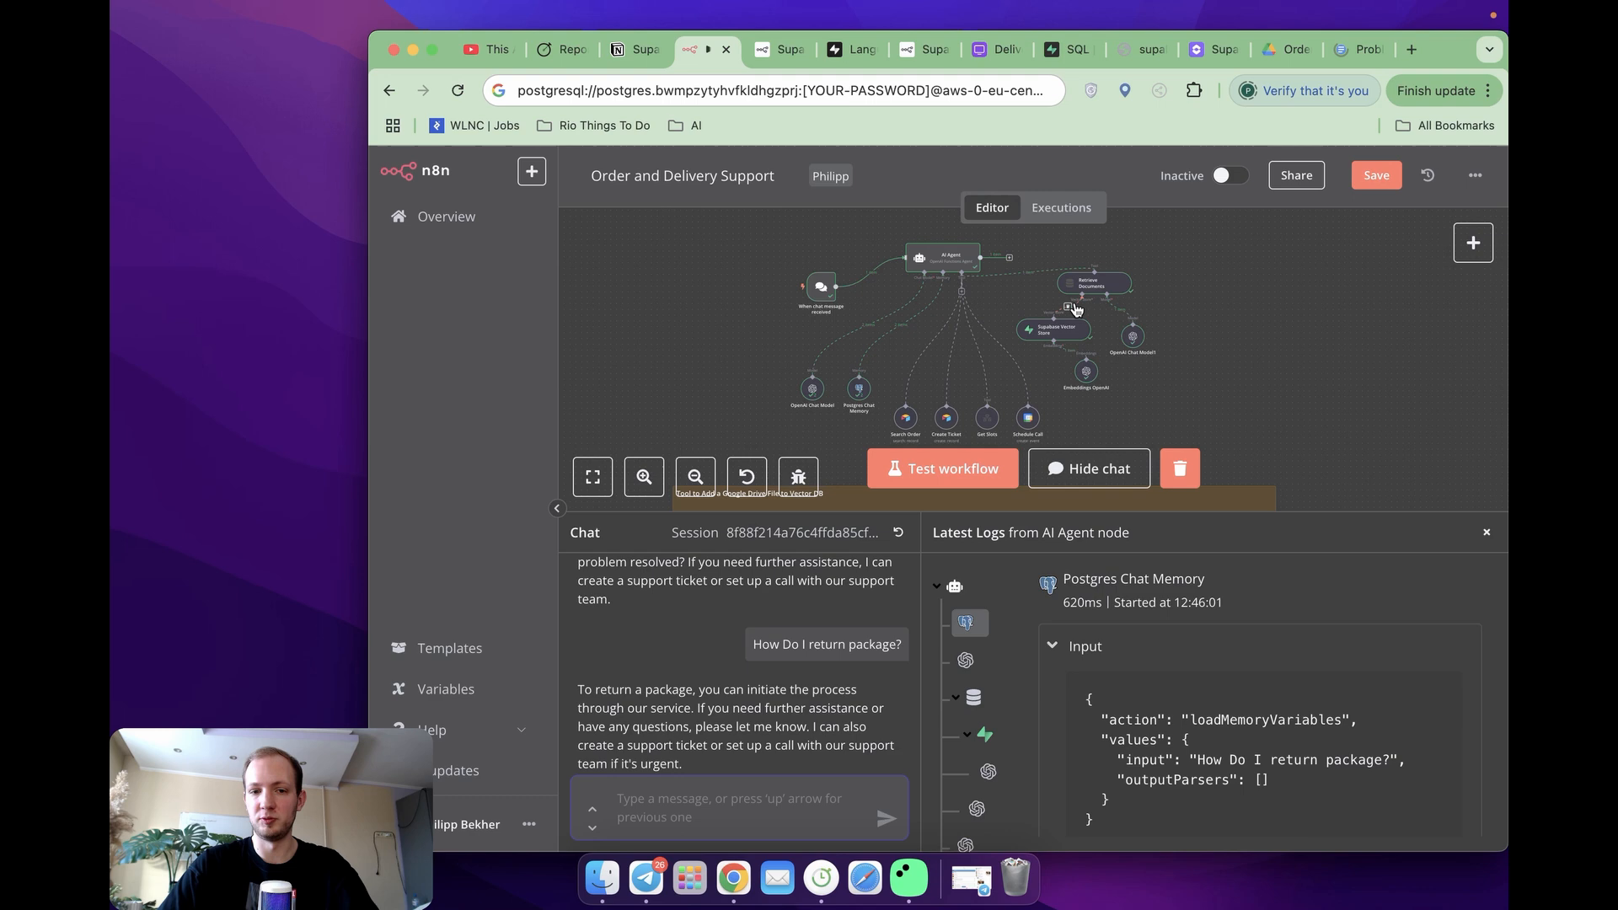
# Step: Review the run logs showing the return-package answer drew on the Problems document via the vector store
pyautogui.scroll(-3)
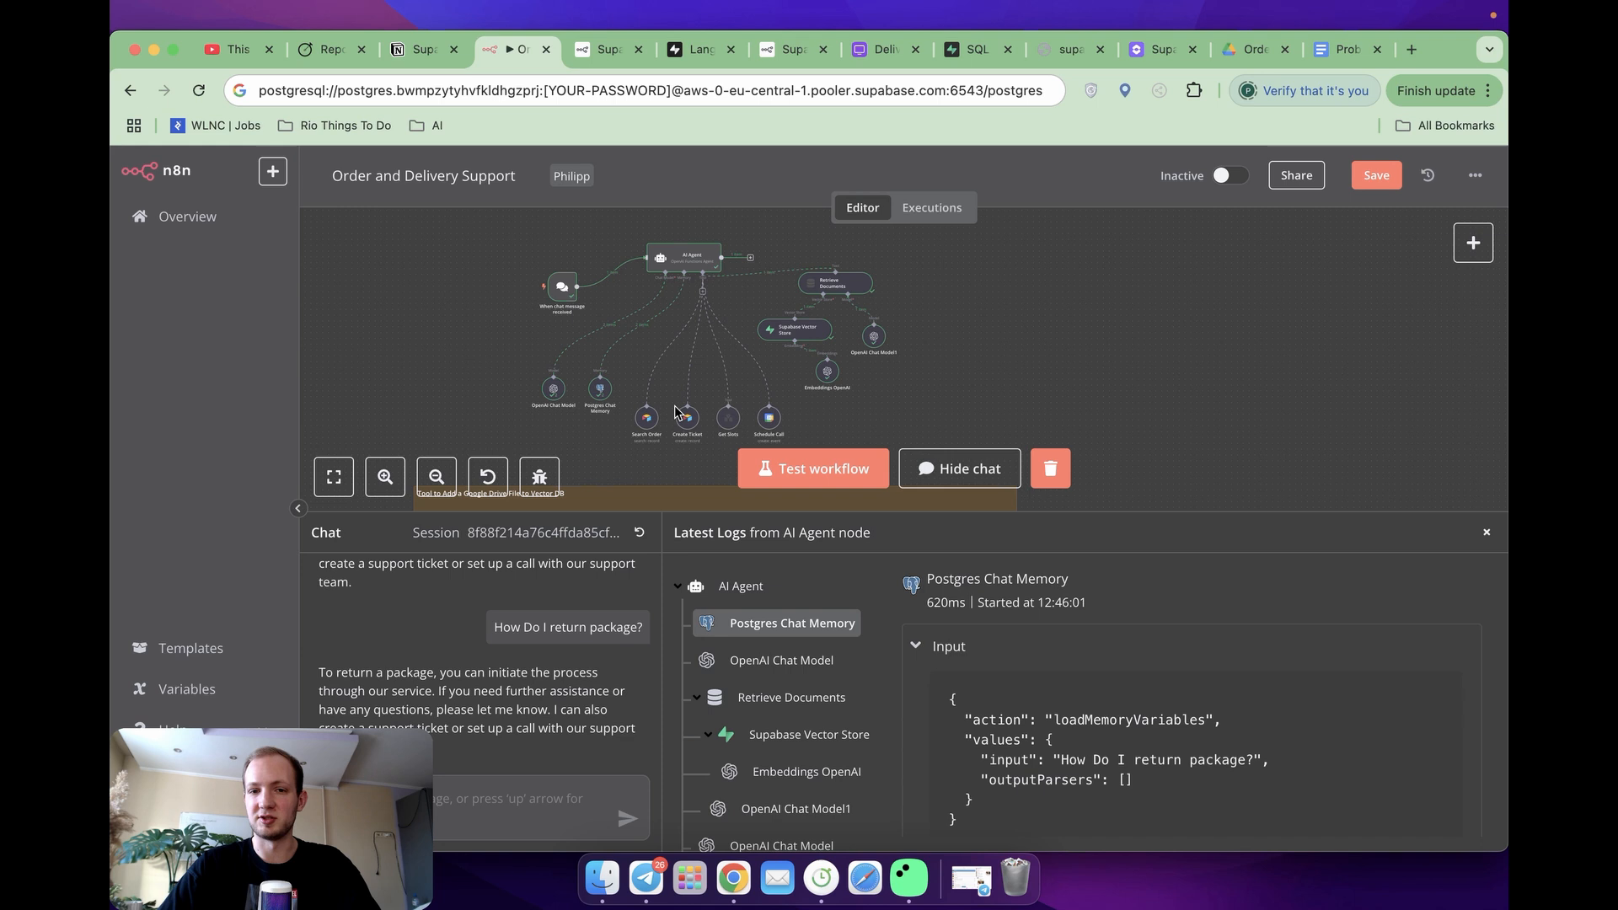
pyautogui.moveTo(670, 364)
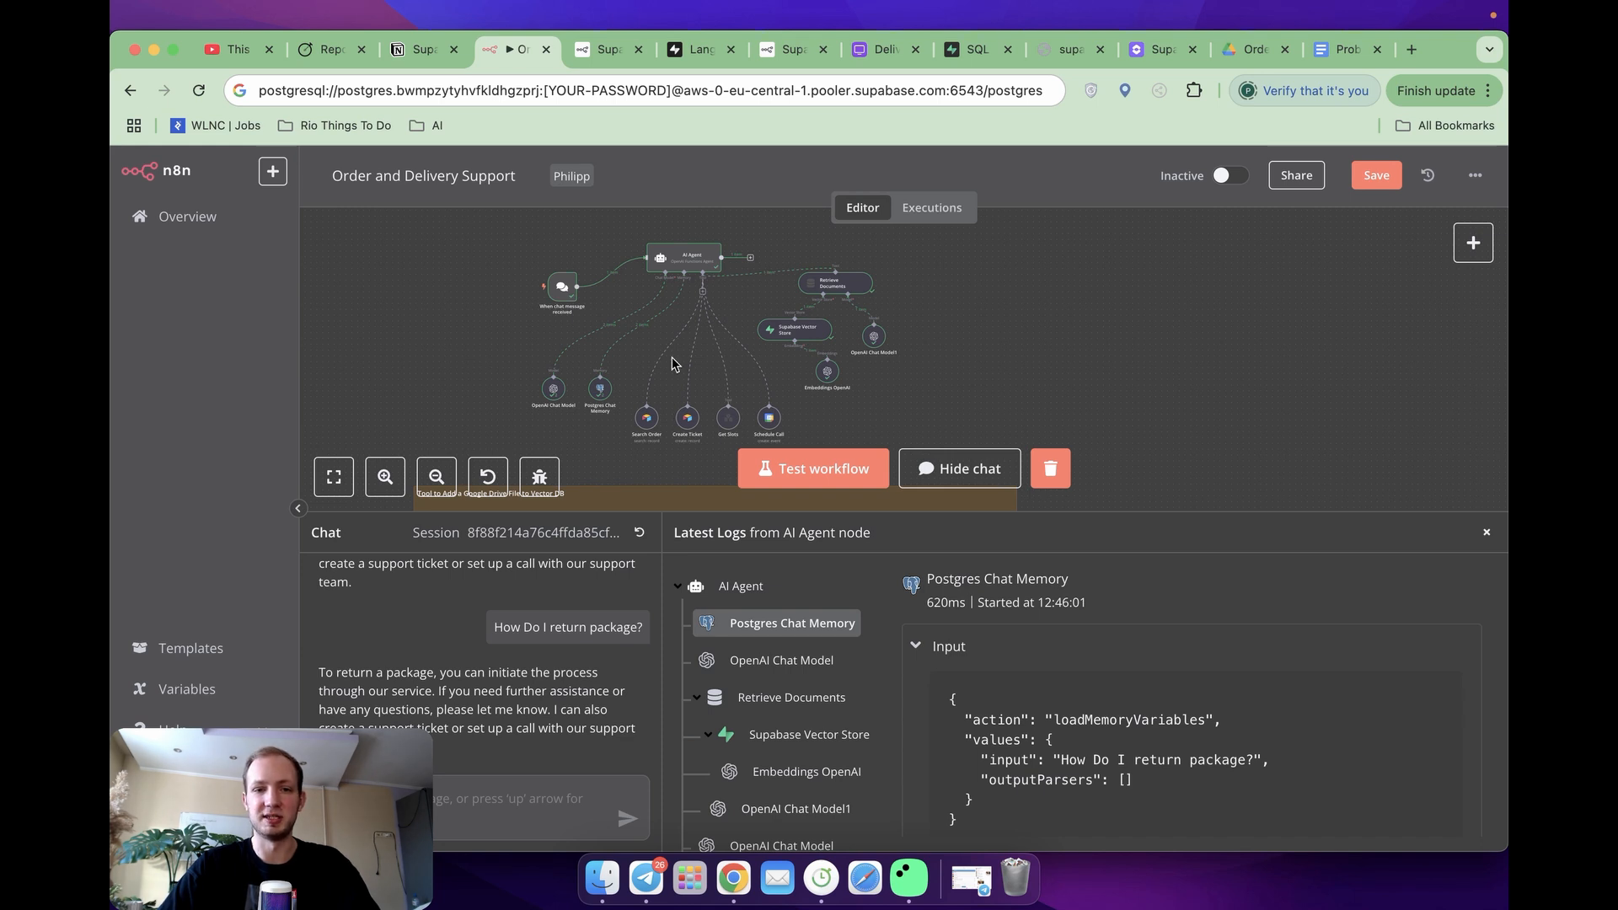
pyautogui.click(384, 475)
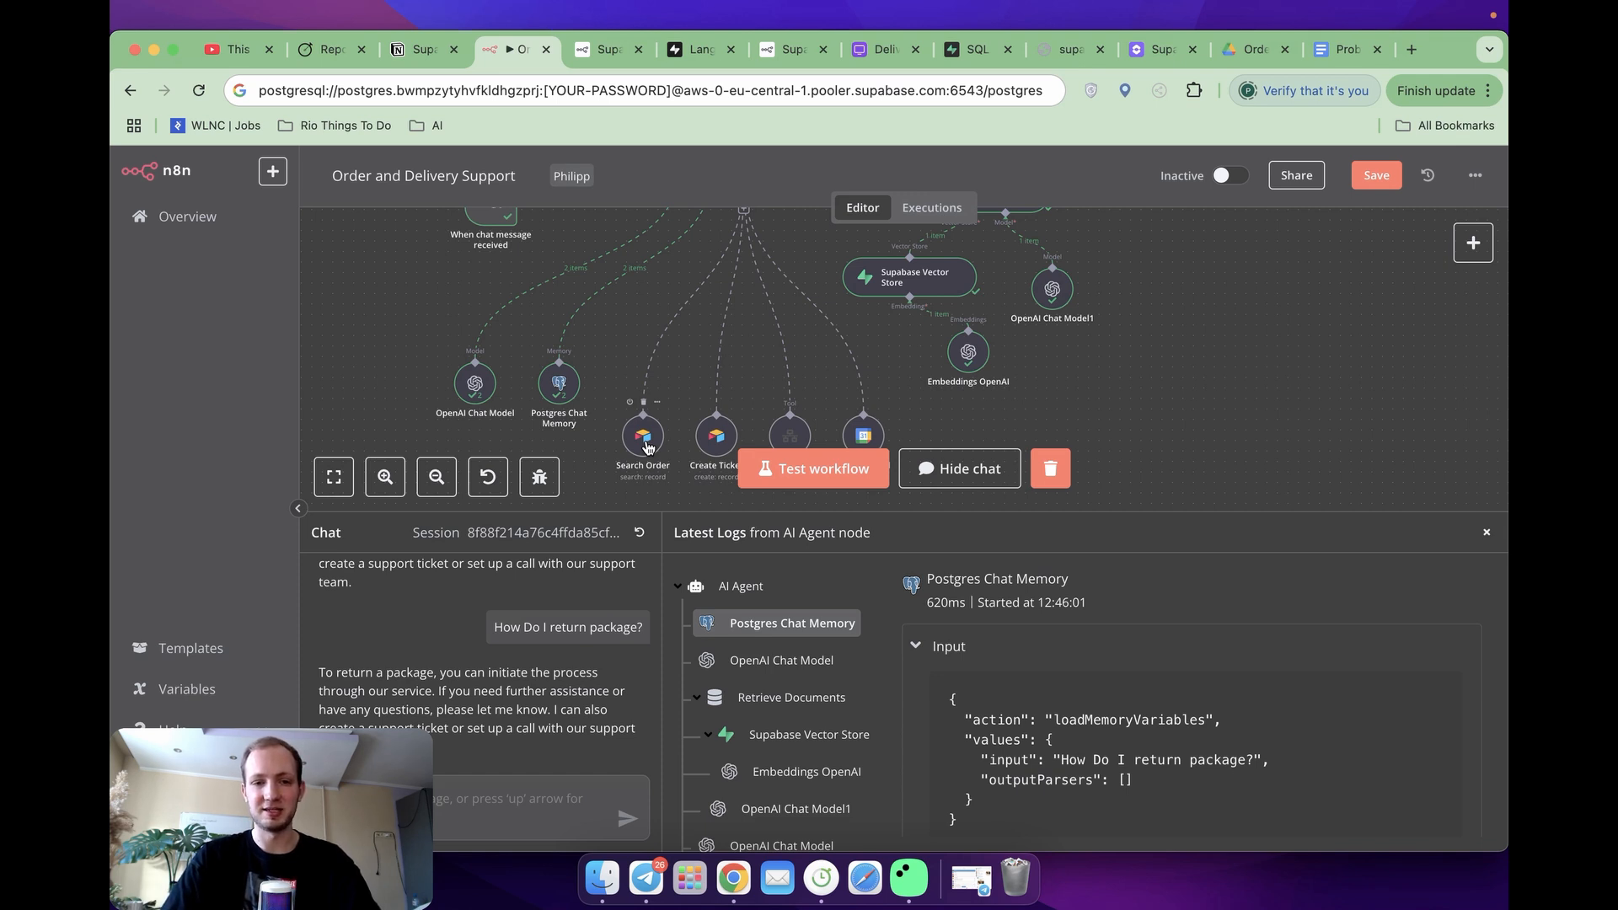
pyautogui.moveTo(627, 519)
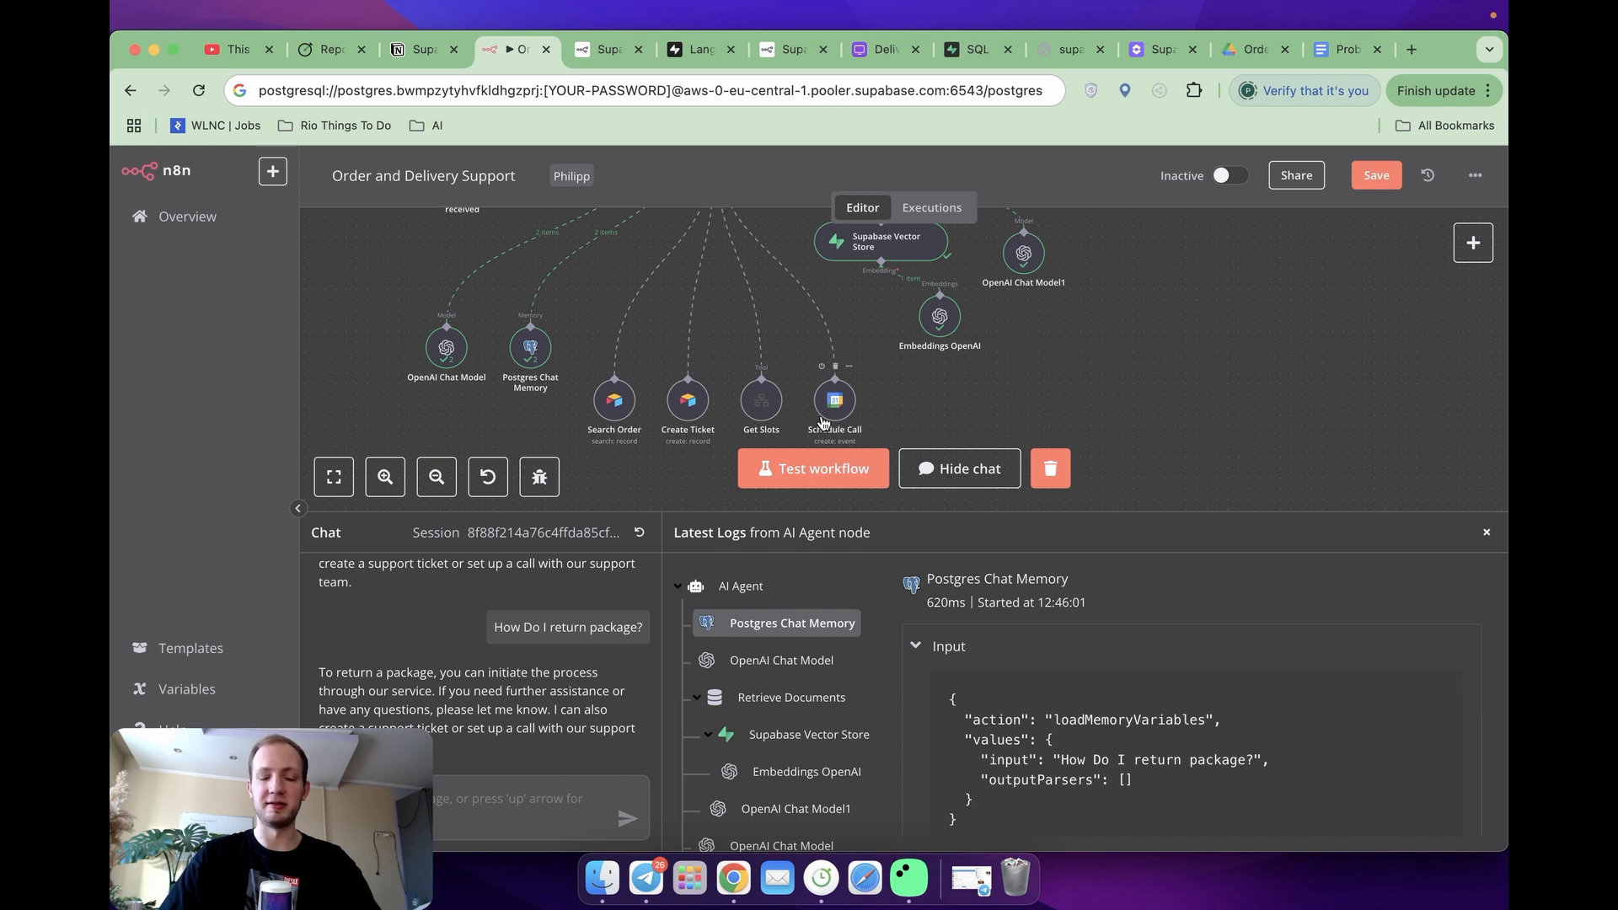
pyautogui.moveTo(614, 440)
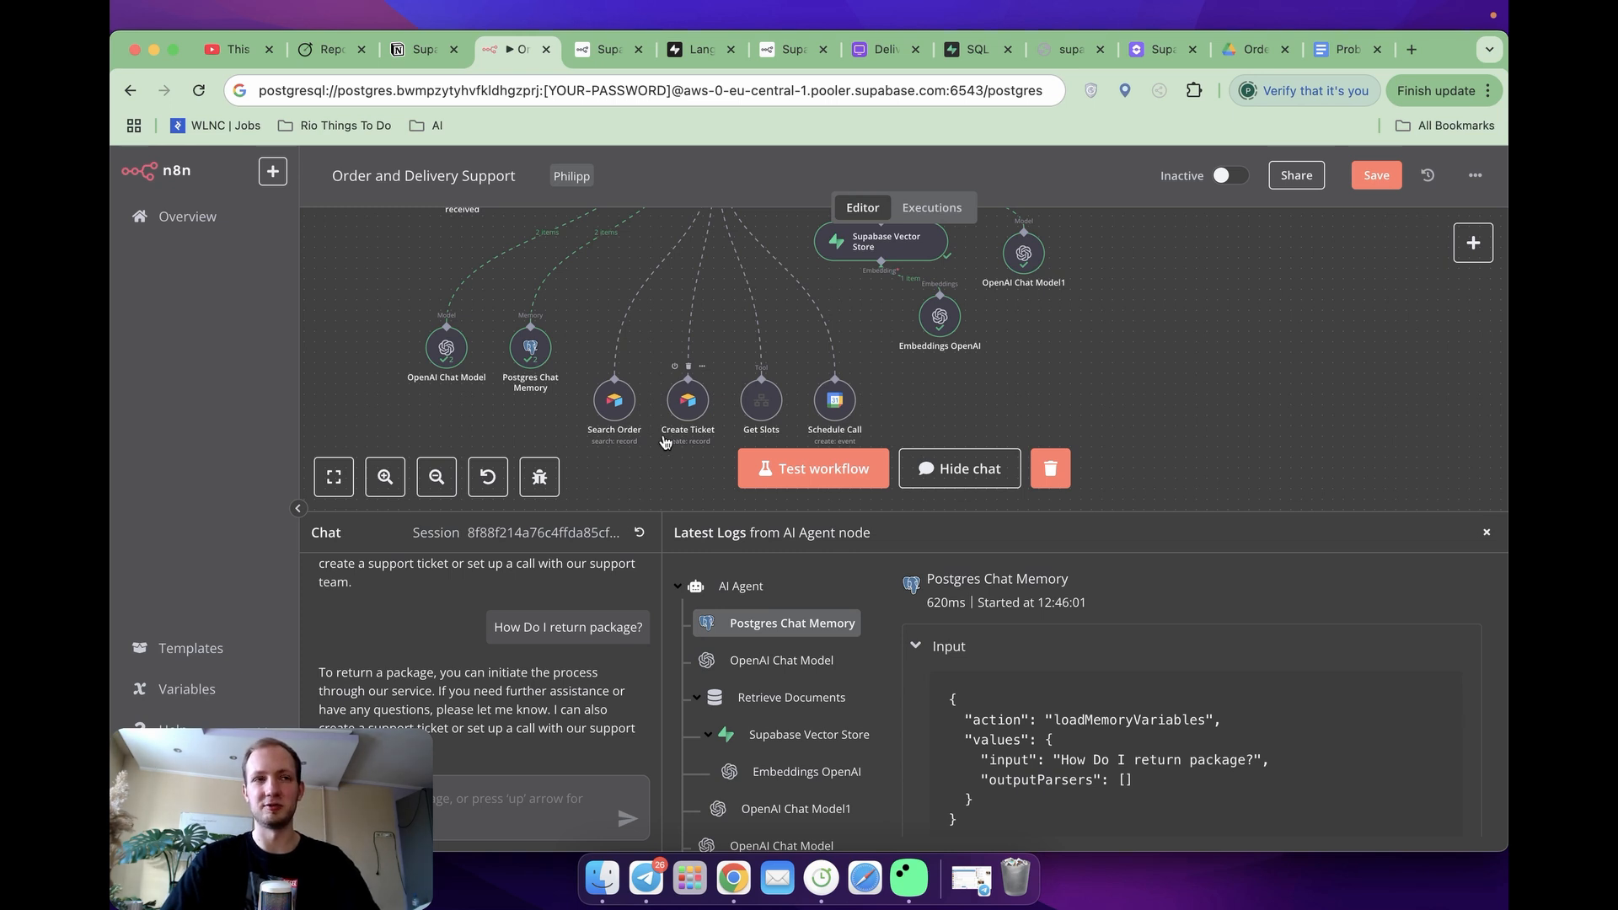
pyautogui.moveTo(679, 449)
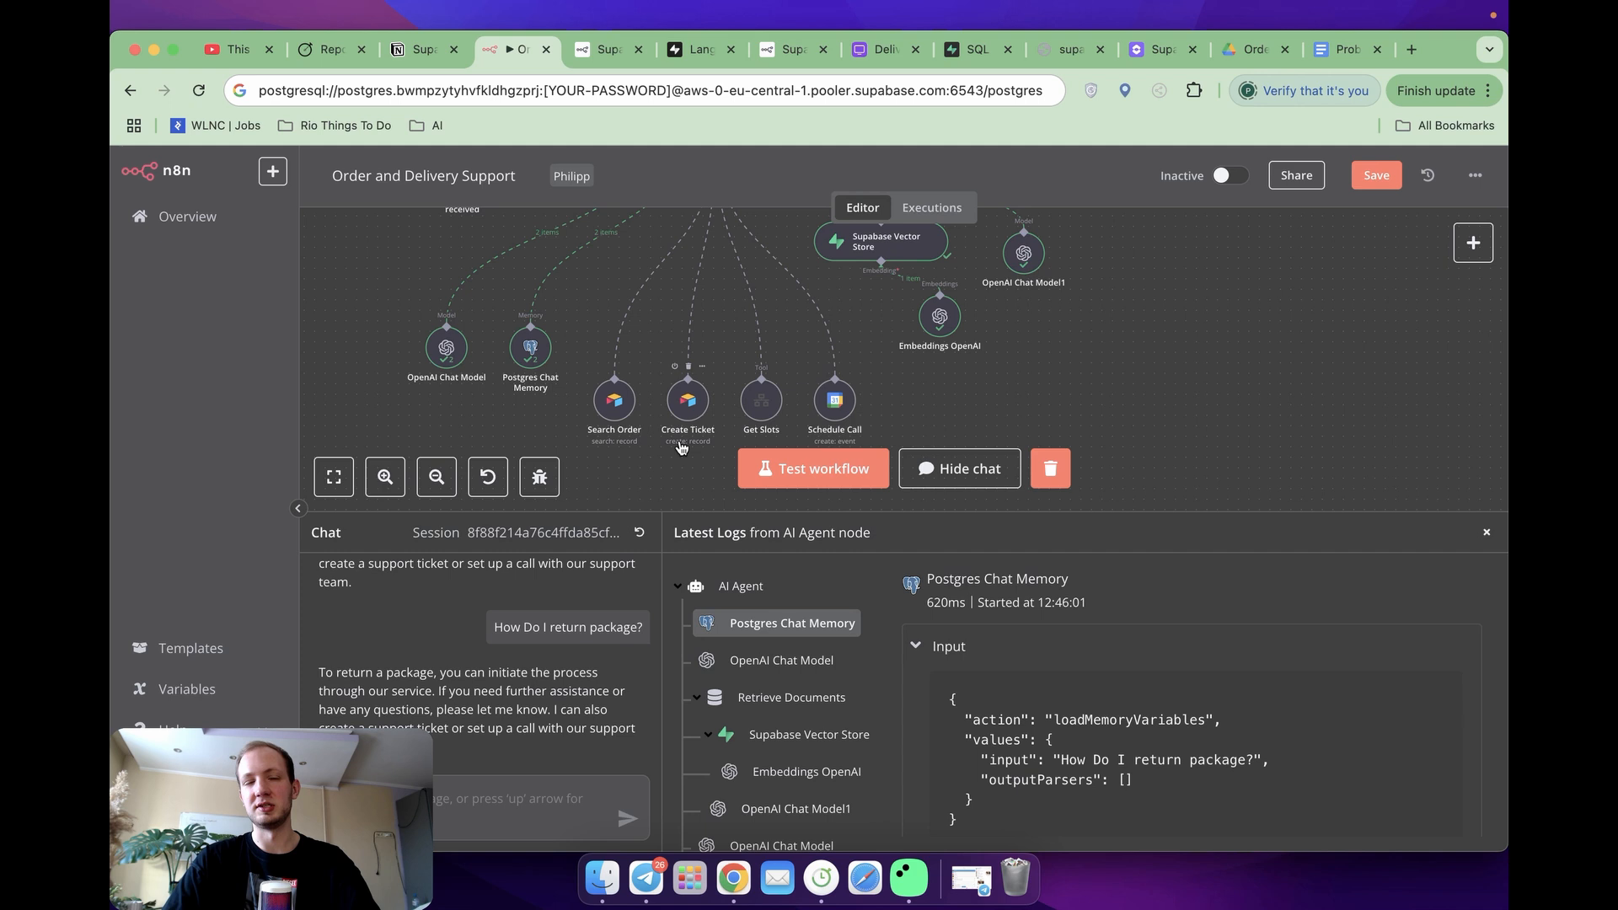
pyautogui.moveTo(698, 470)
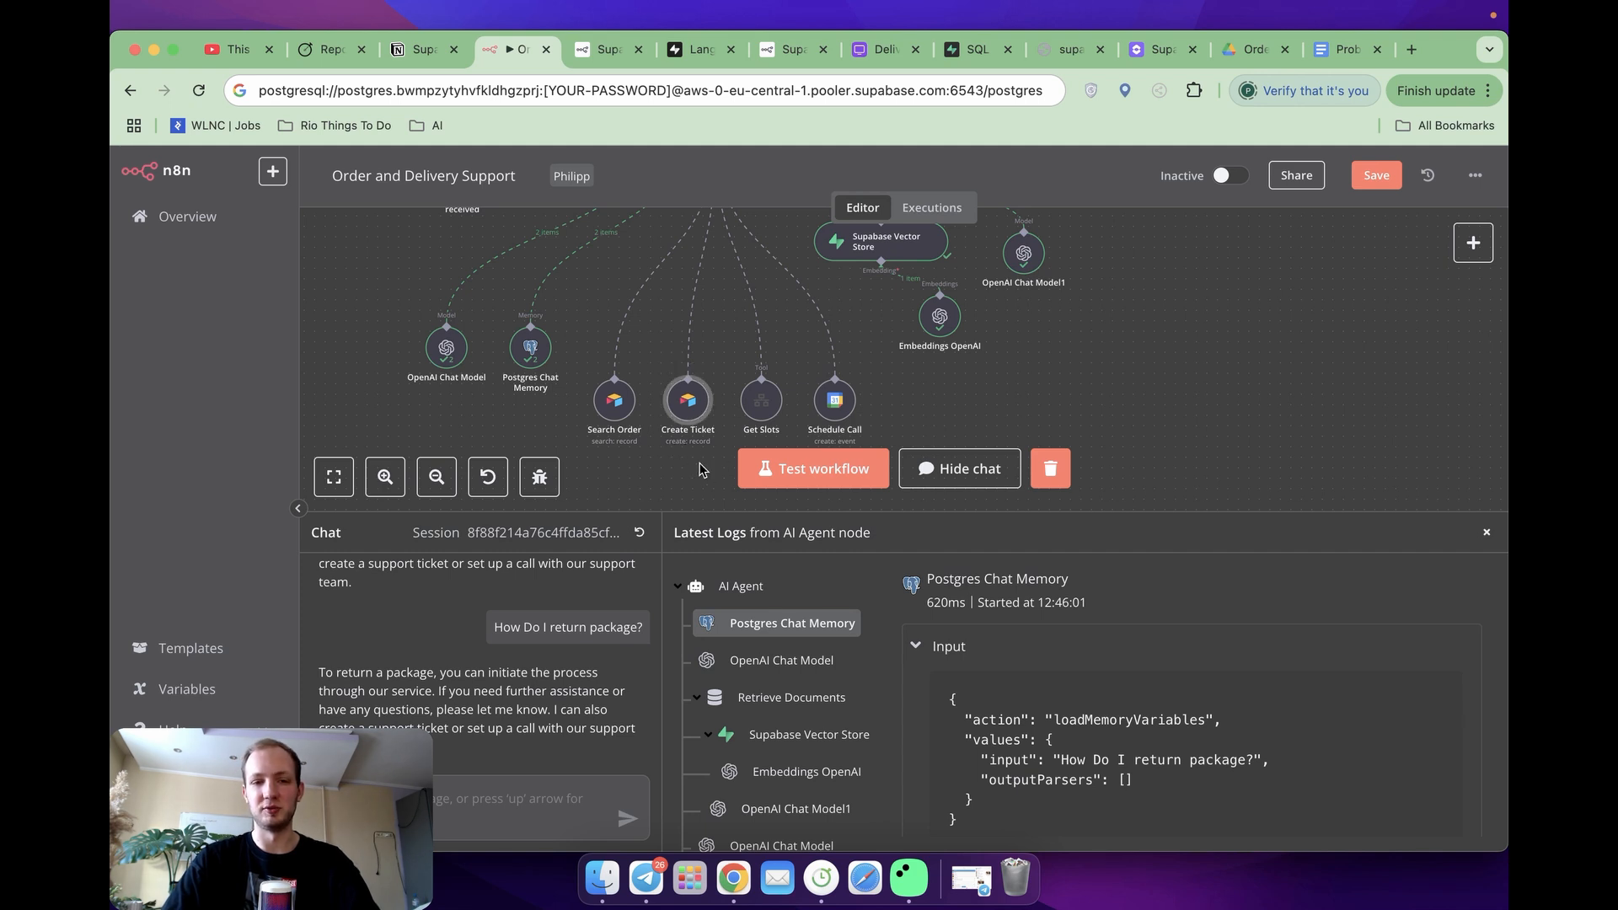
# Step: Review the Search Order tool's description, Delivery Service Management base, Orders table and tracking-number filter formula
pyautogui.doubleClick(612, 401)
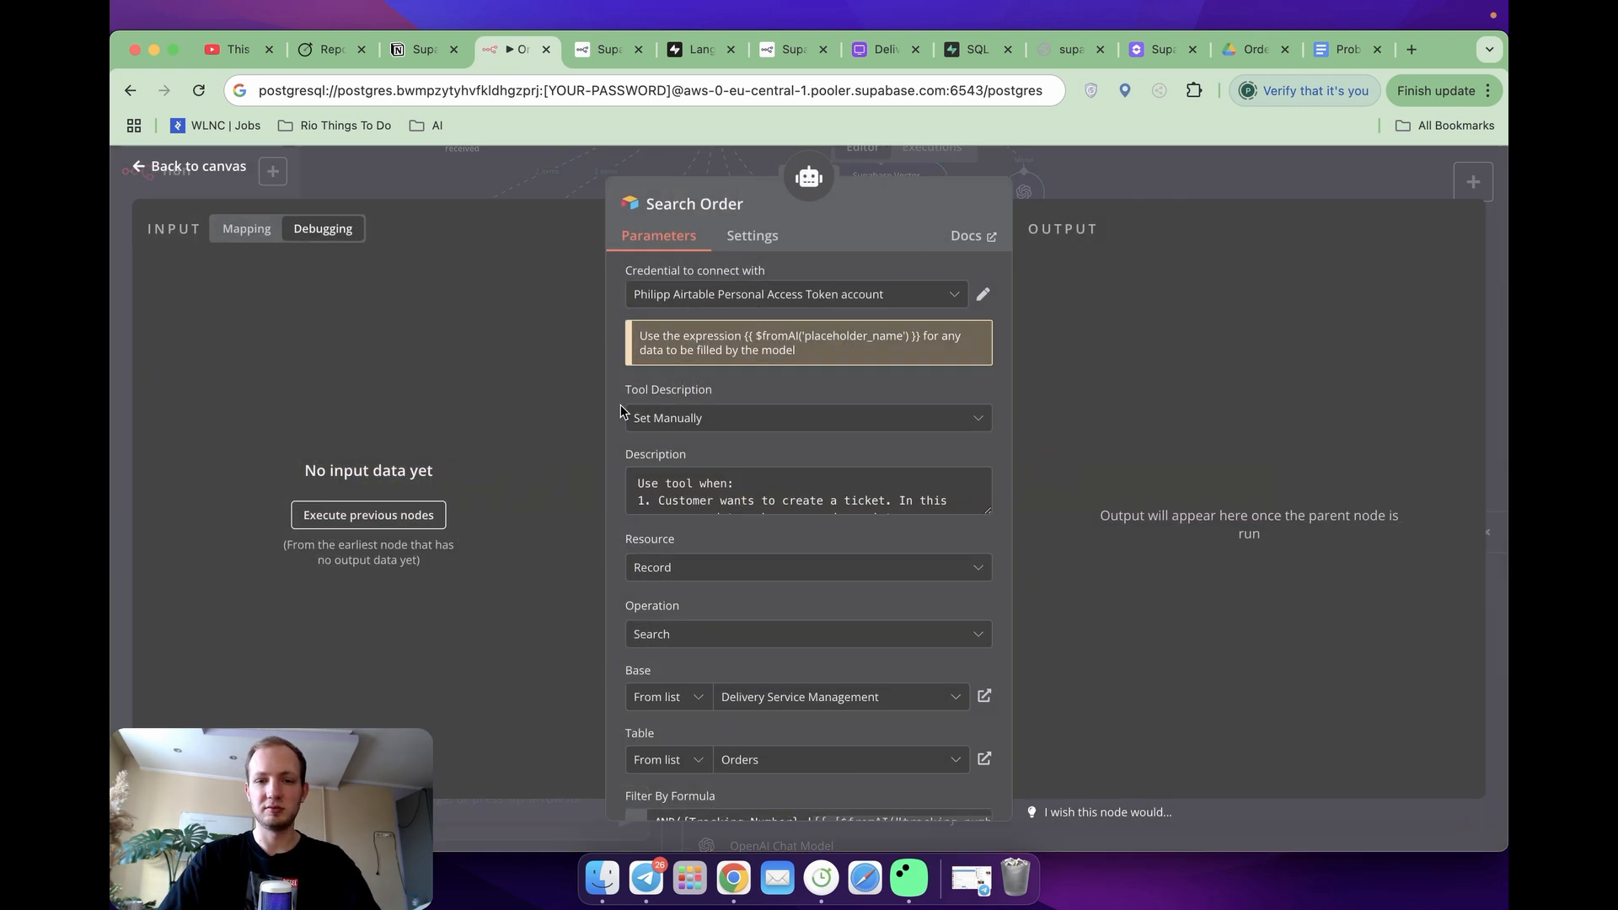
pyautogui.moveTo(898, 501)
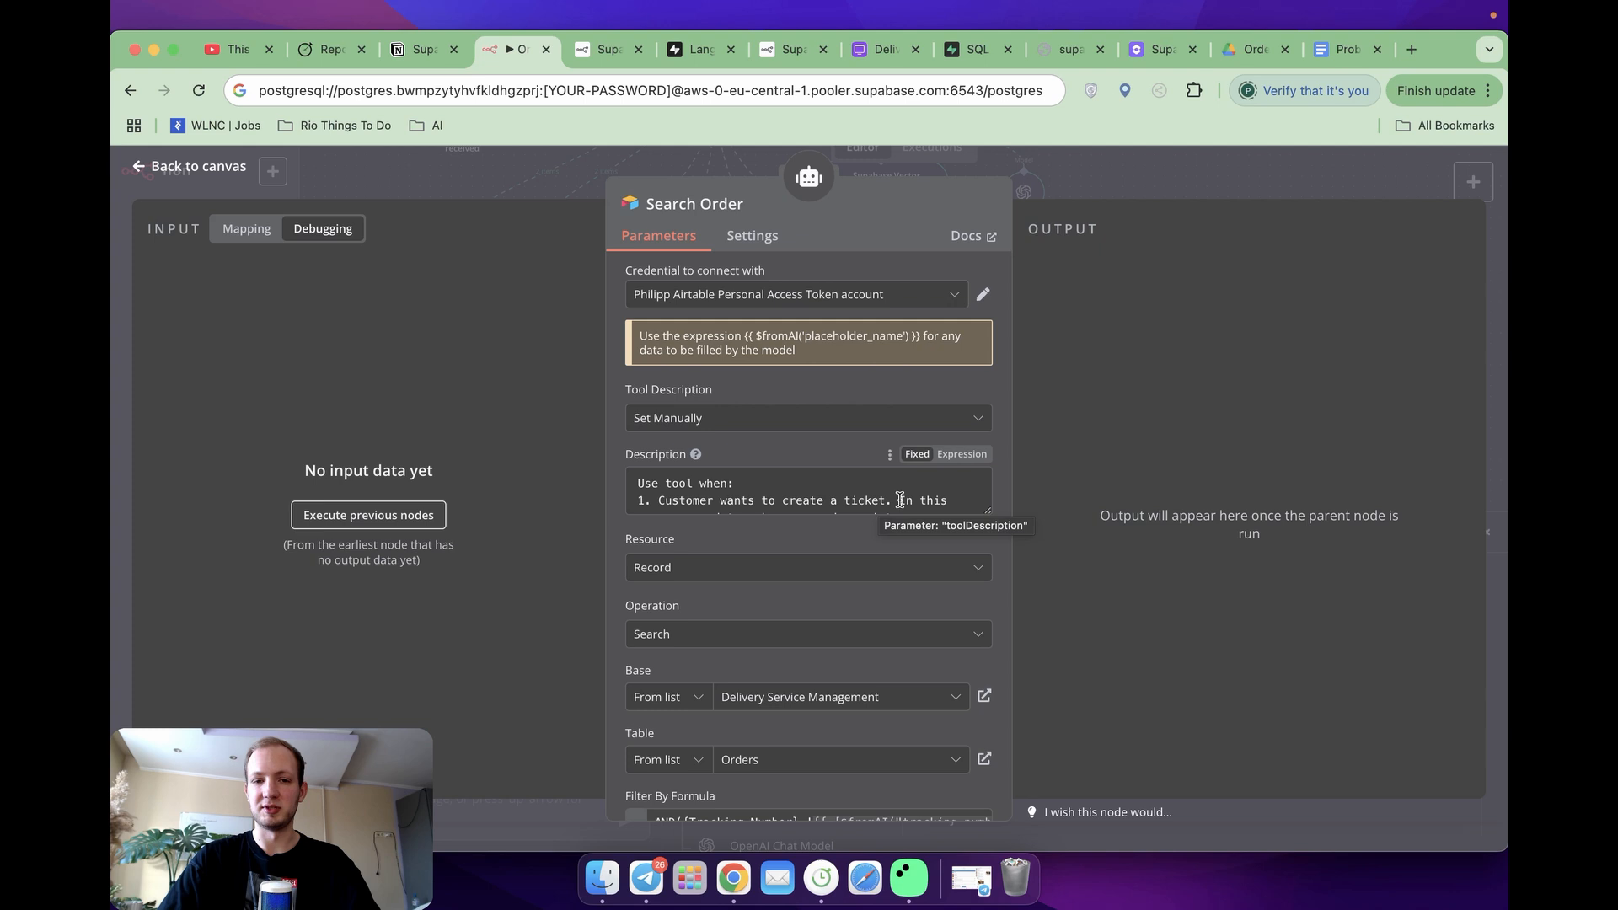
pyautogui.click(979, 454)
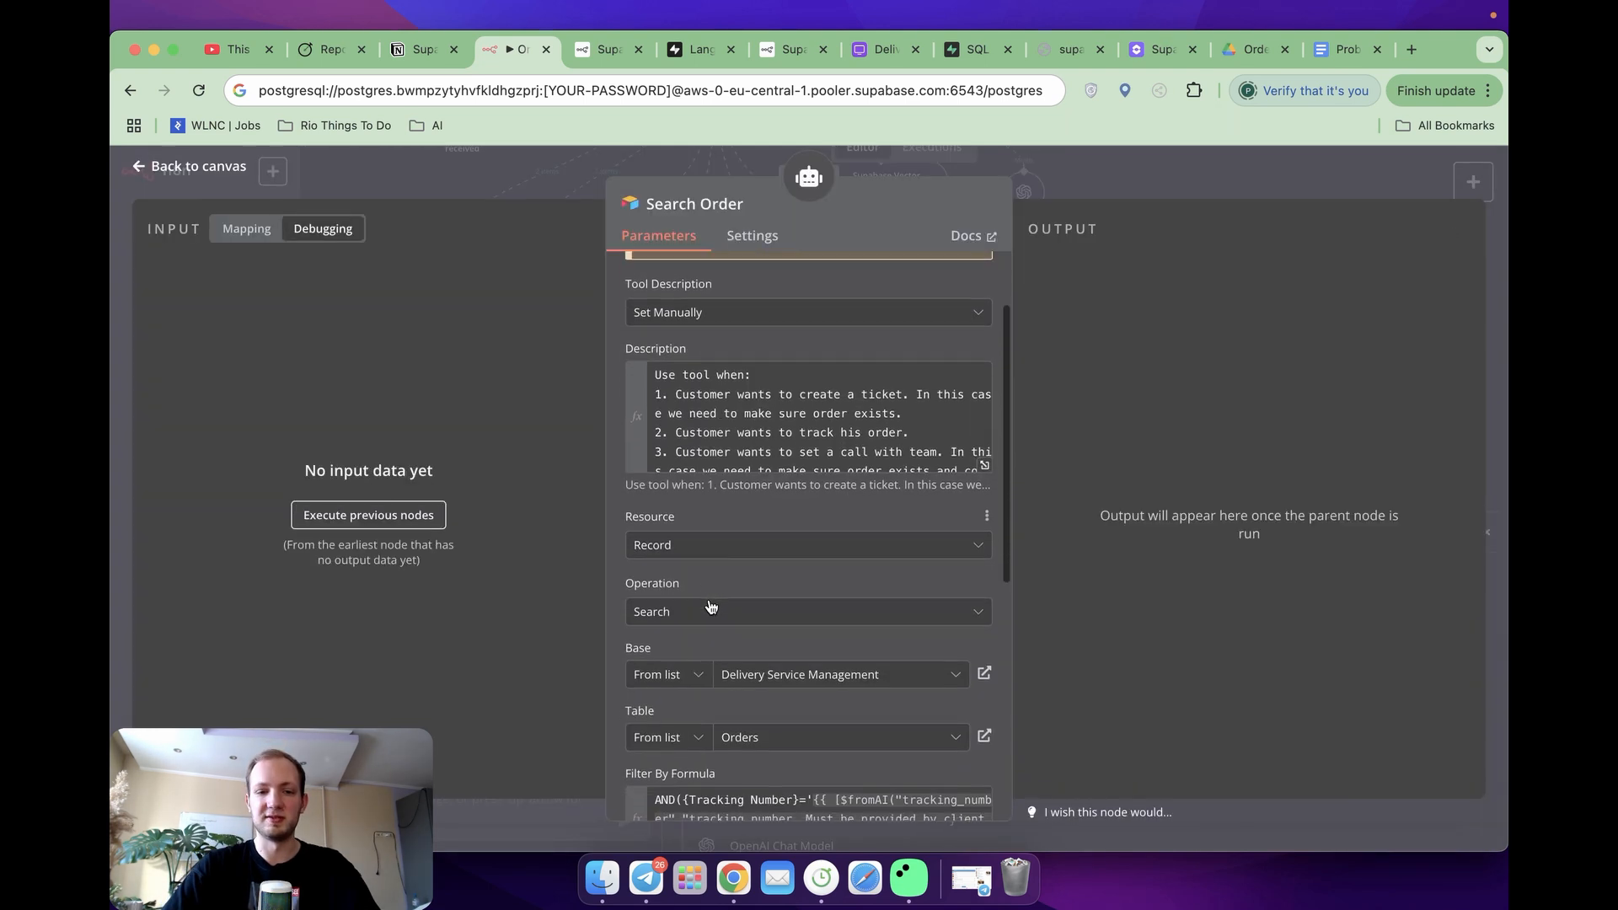
pyautogui.scroll(-3)
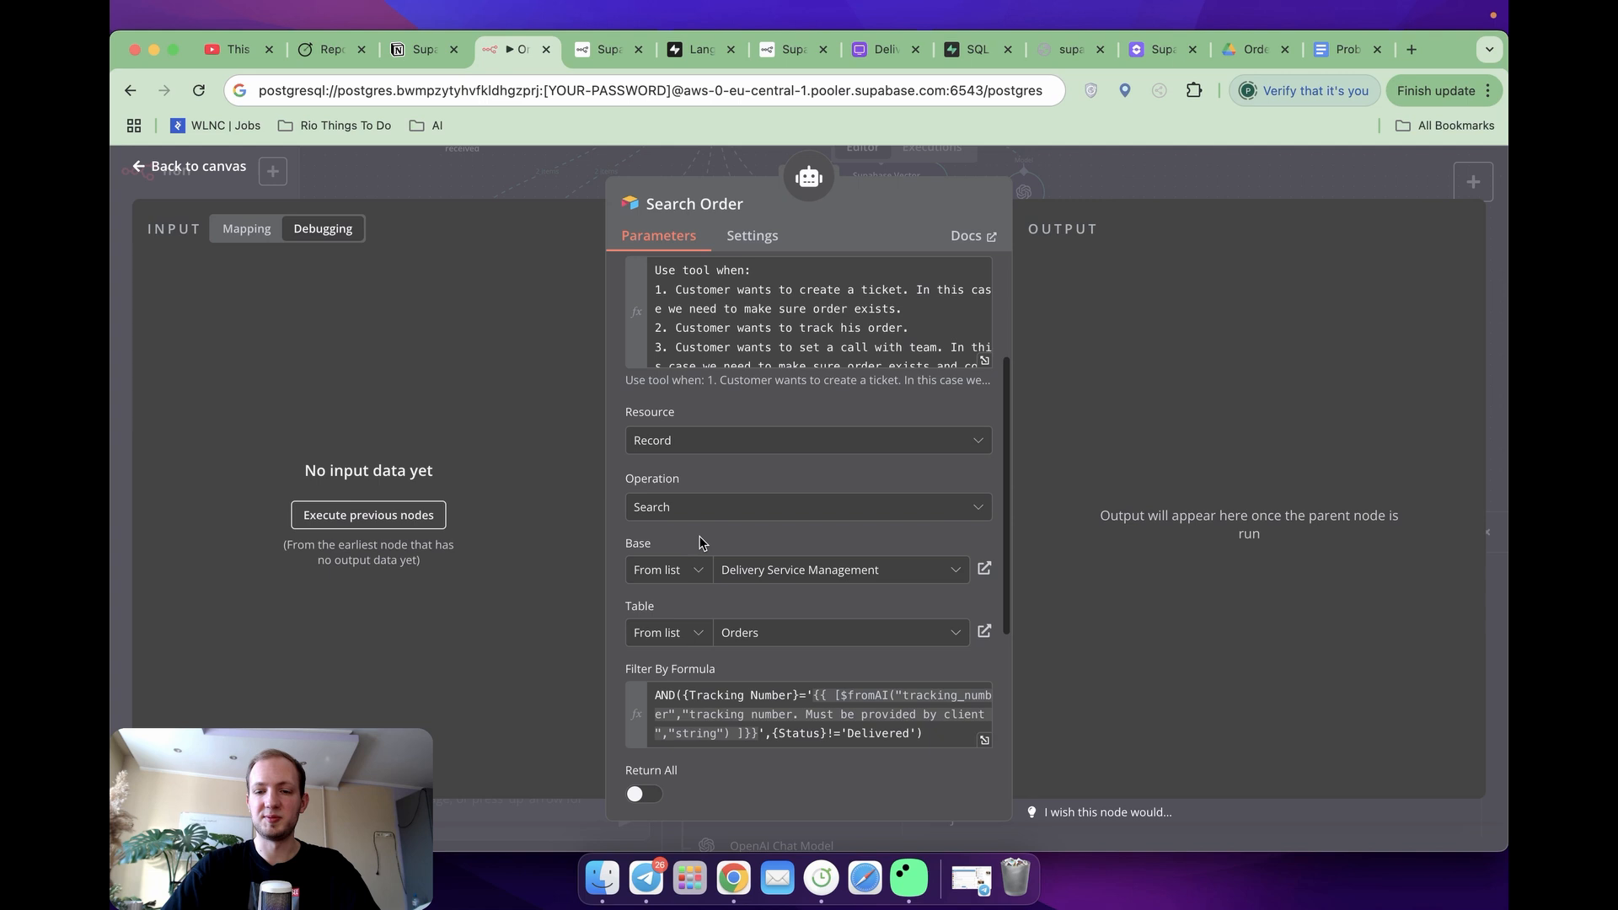
pyautogui.scroll(-3)
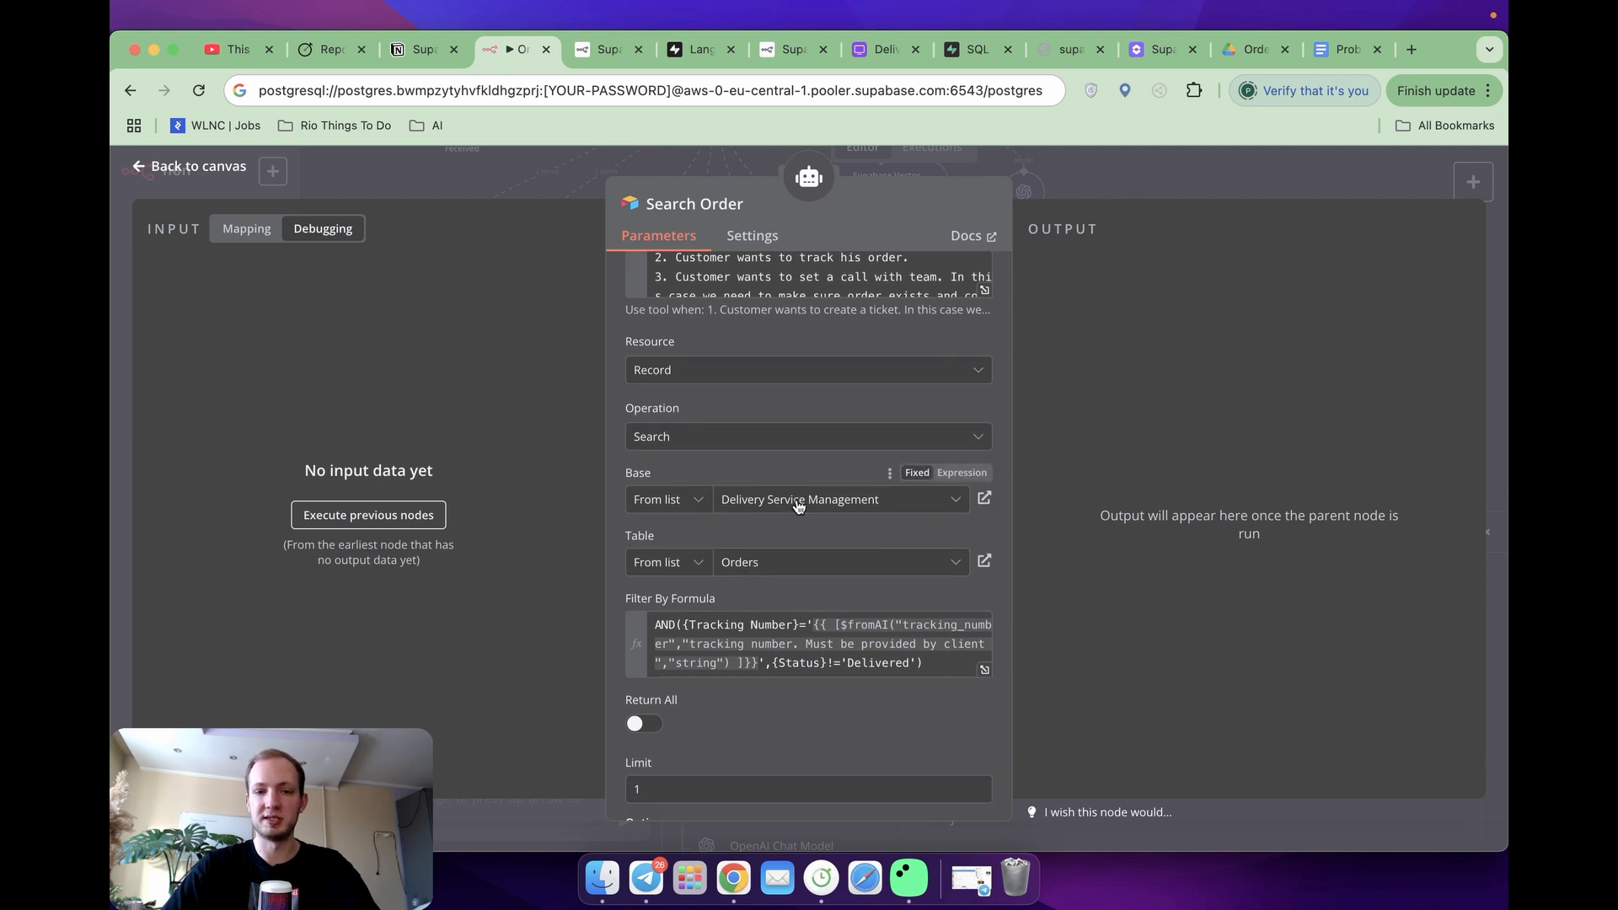
pyautogui.moveTo(762, 480)
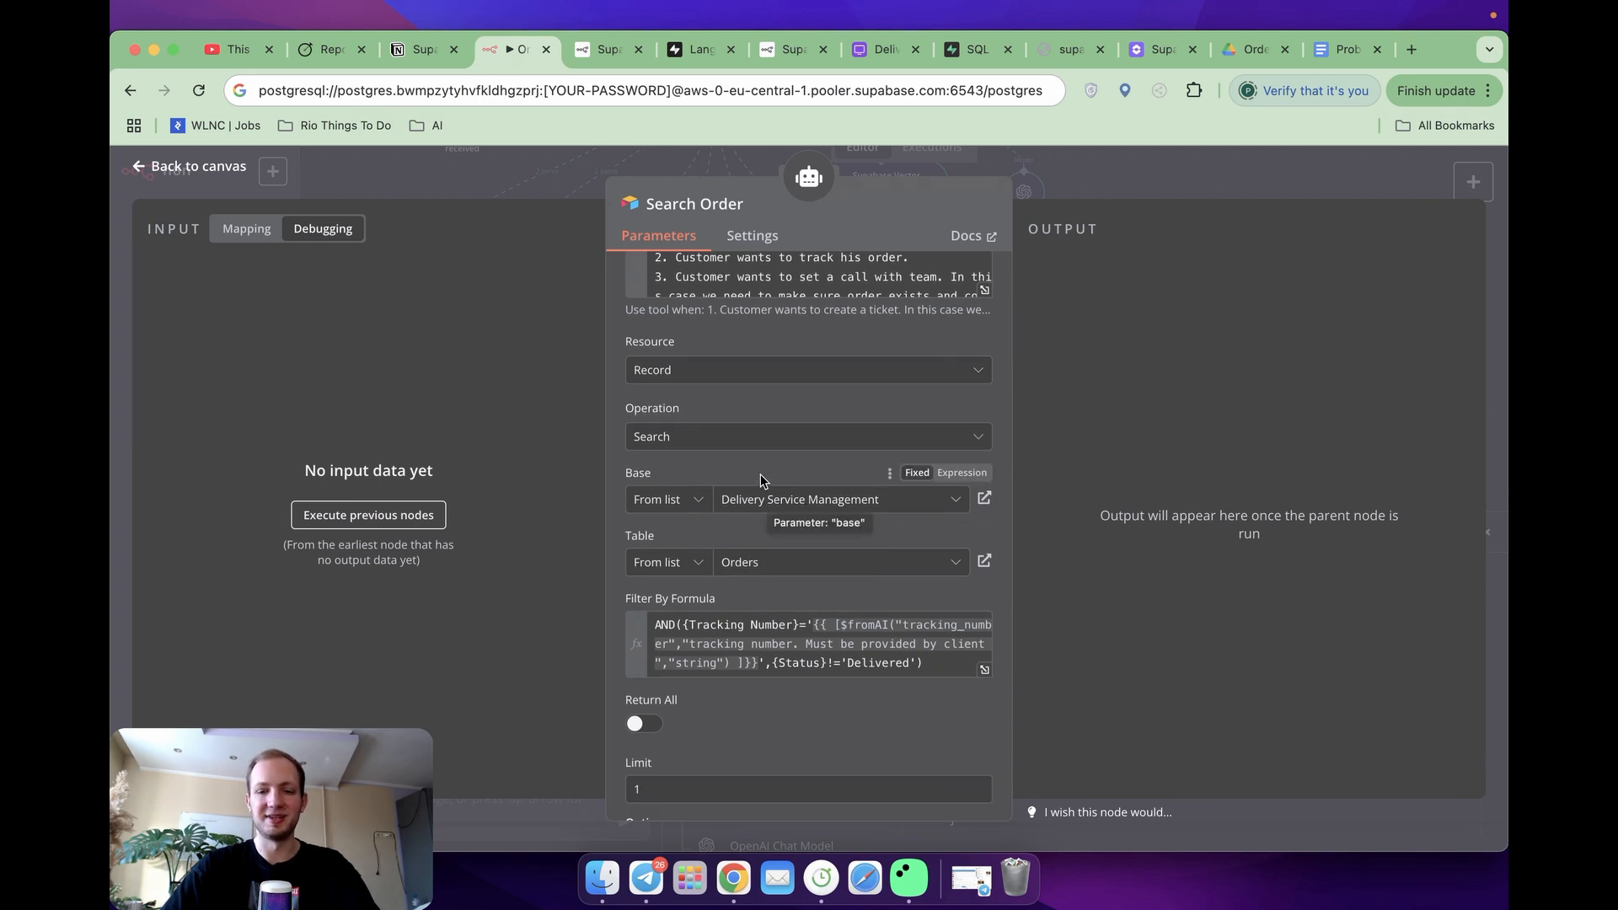
pyautogui.moveTo(879, 49)
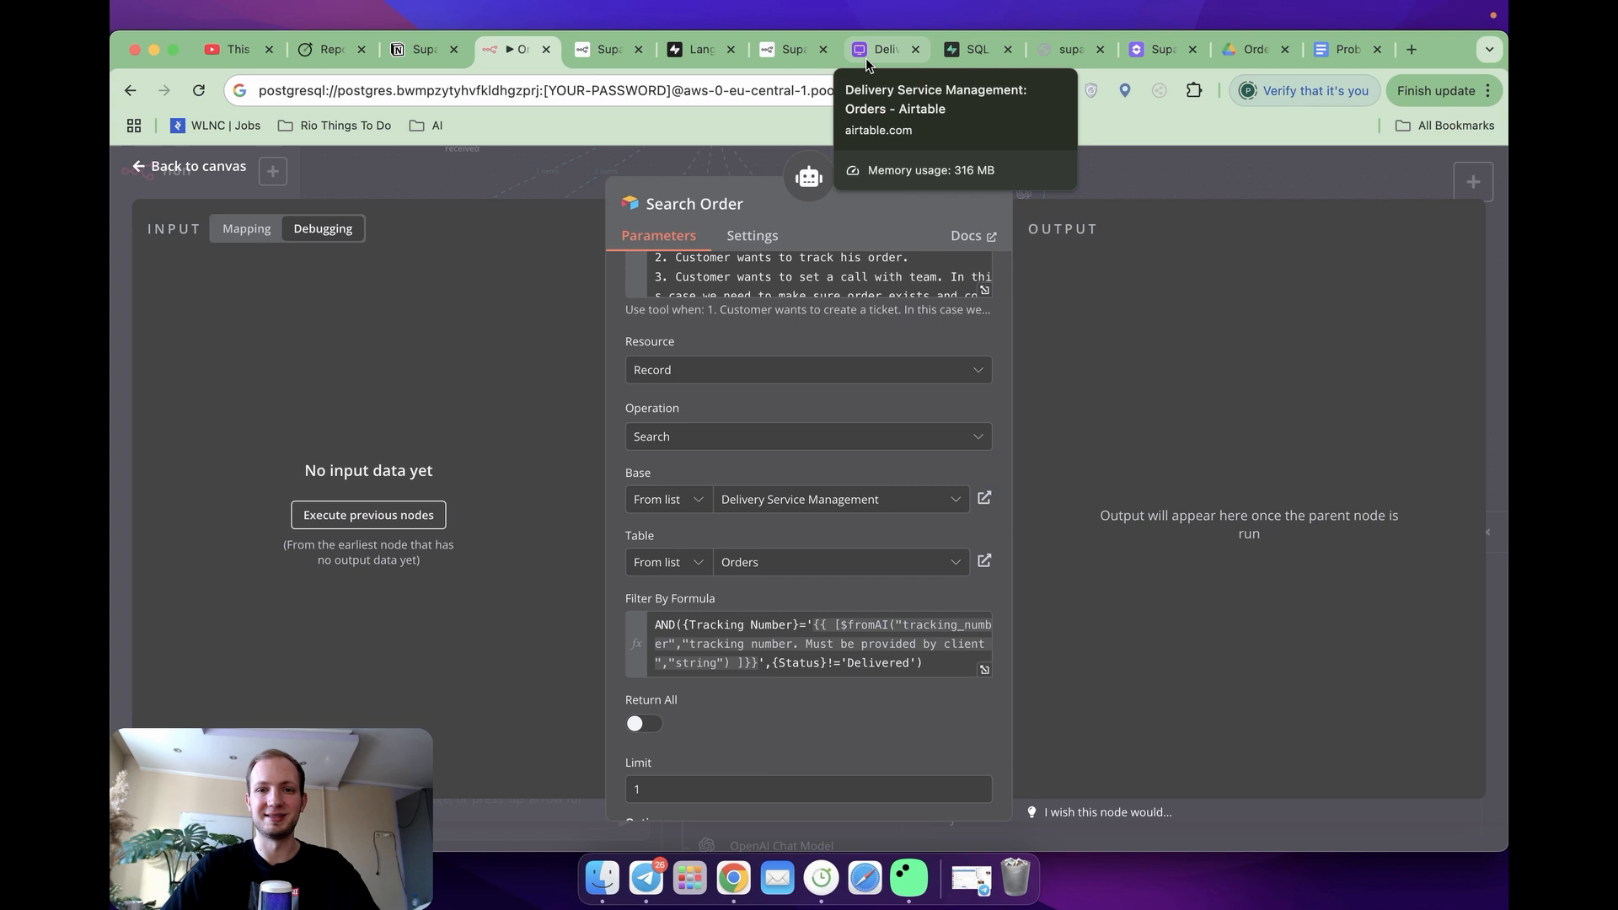
pyautogui.click(881, 49)
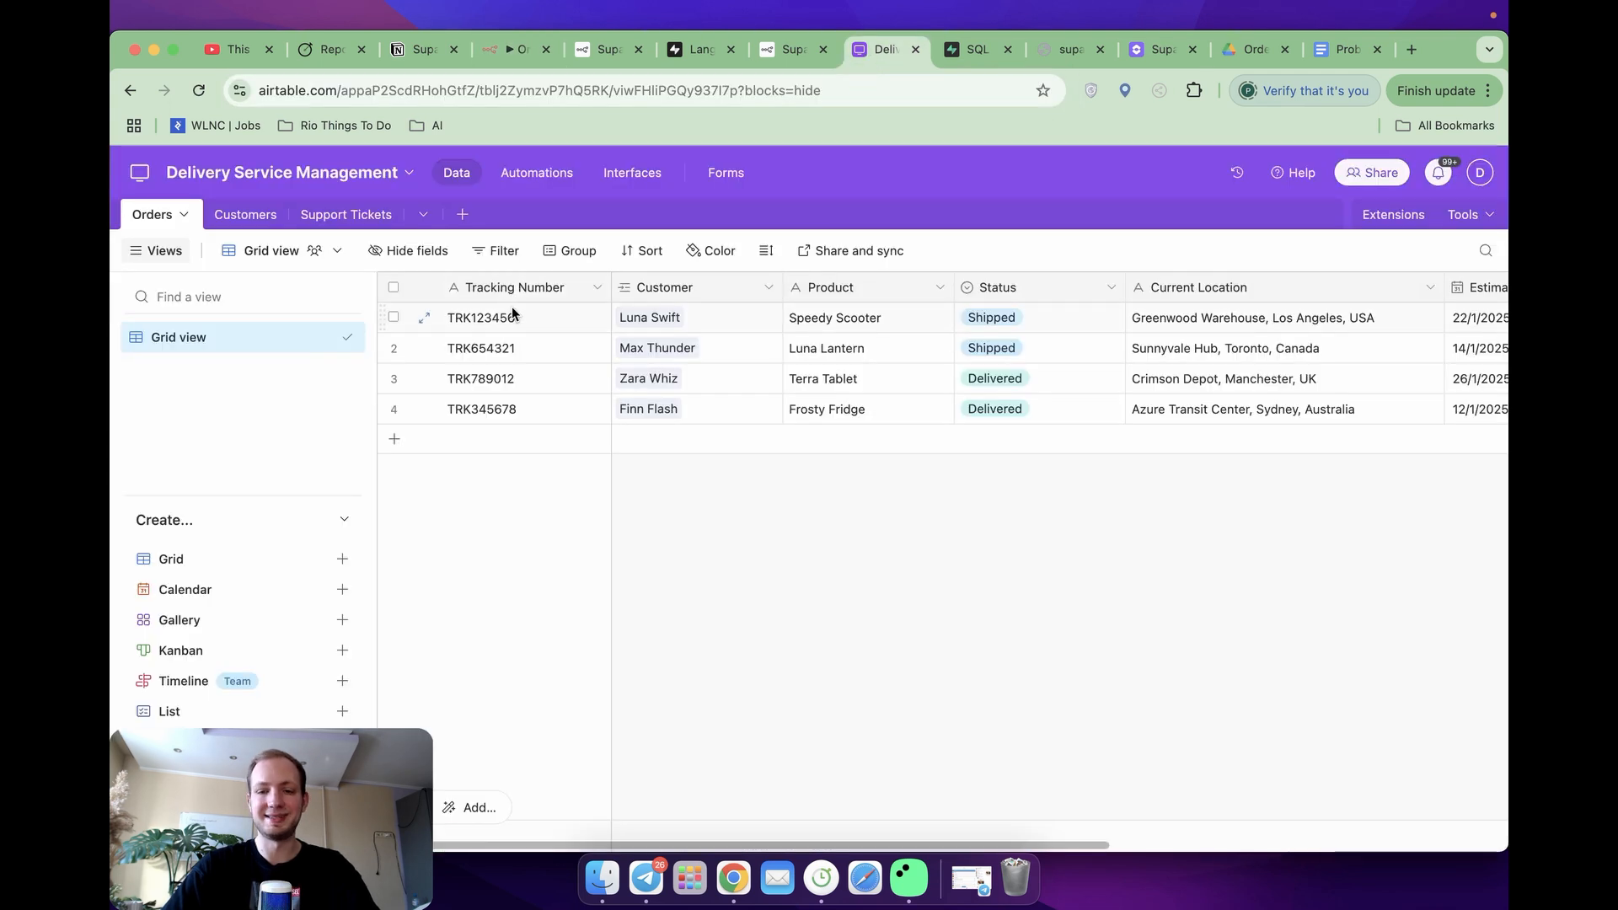
pyautogui.moveTo(478, 308)
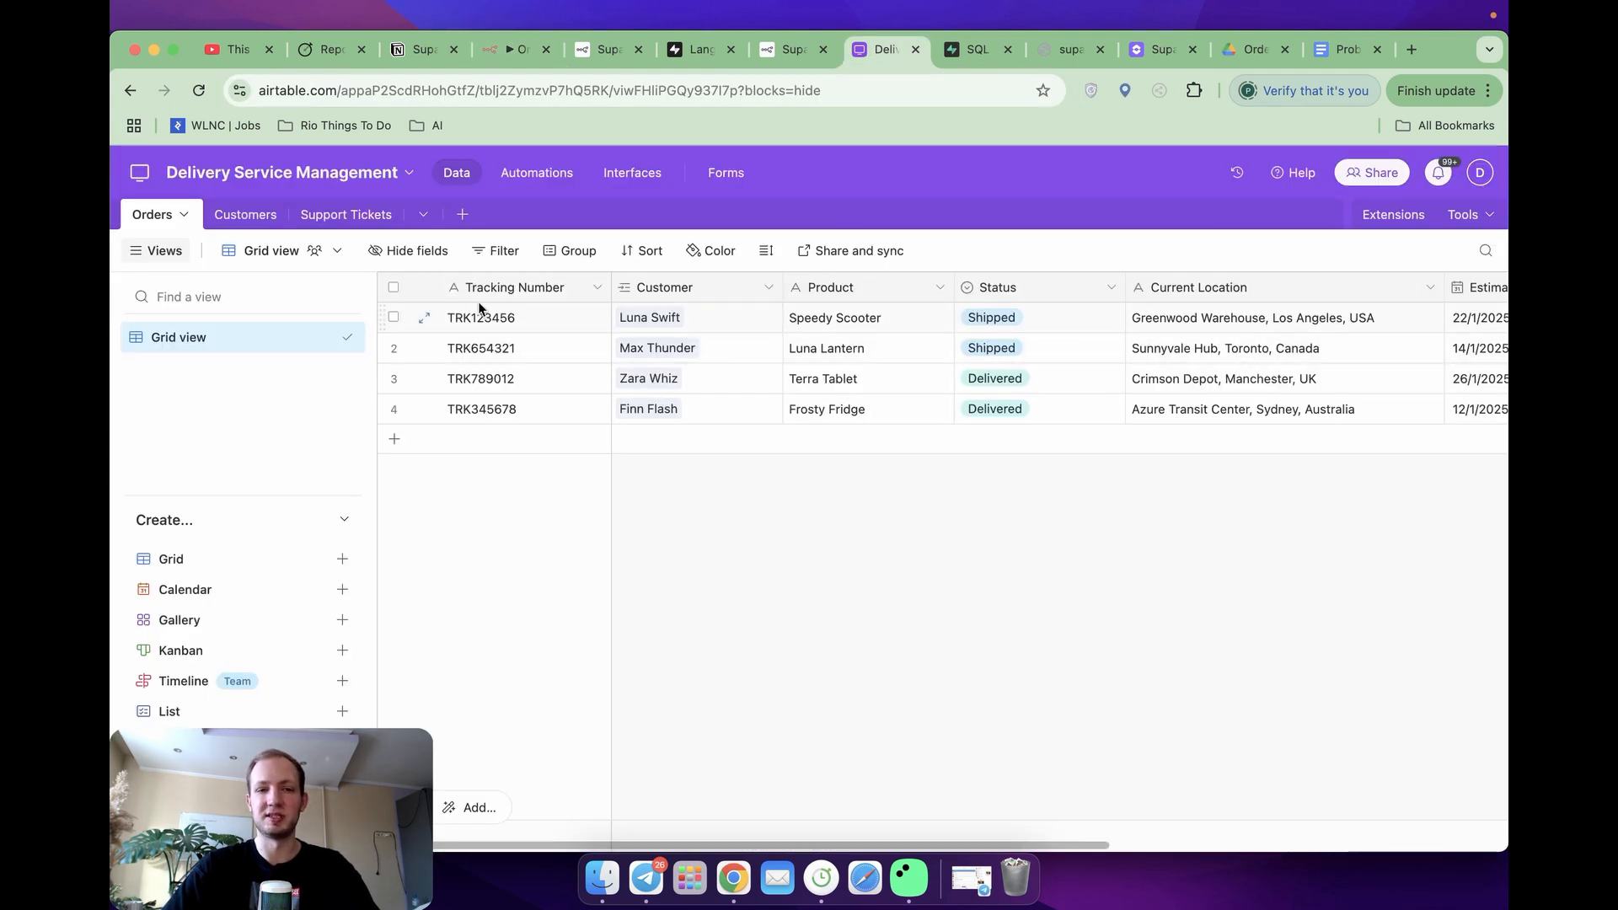
pyautogui.hscroll(3)
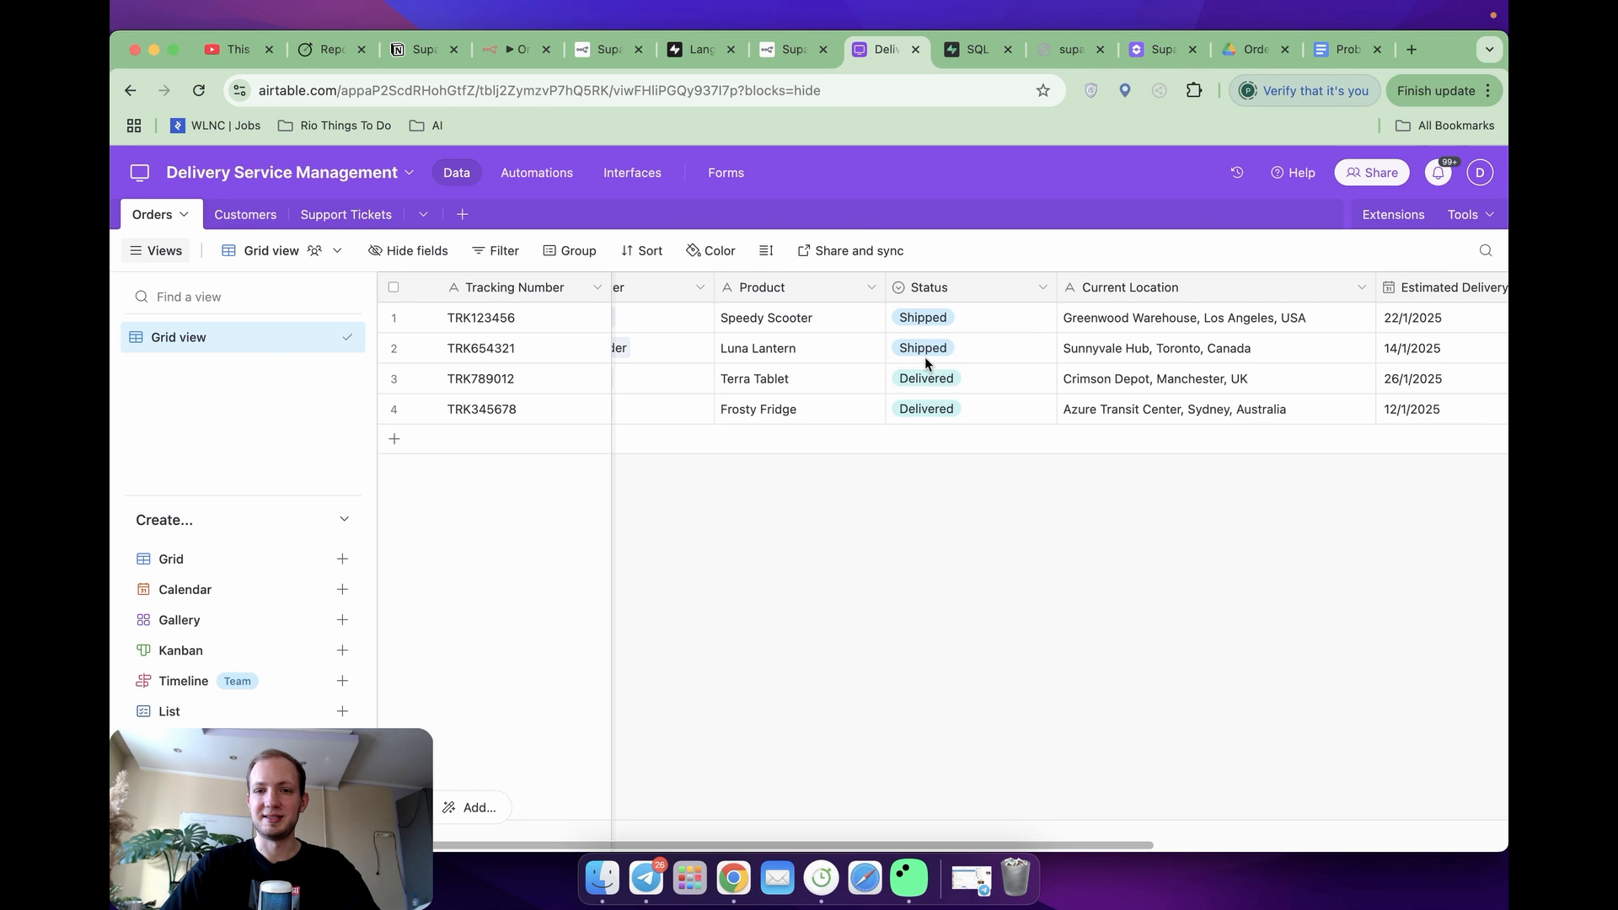
pyautogui.hscroll(3)
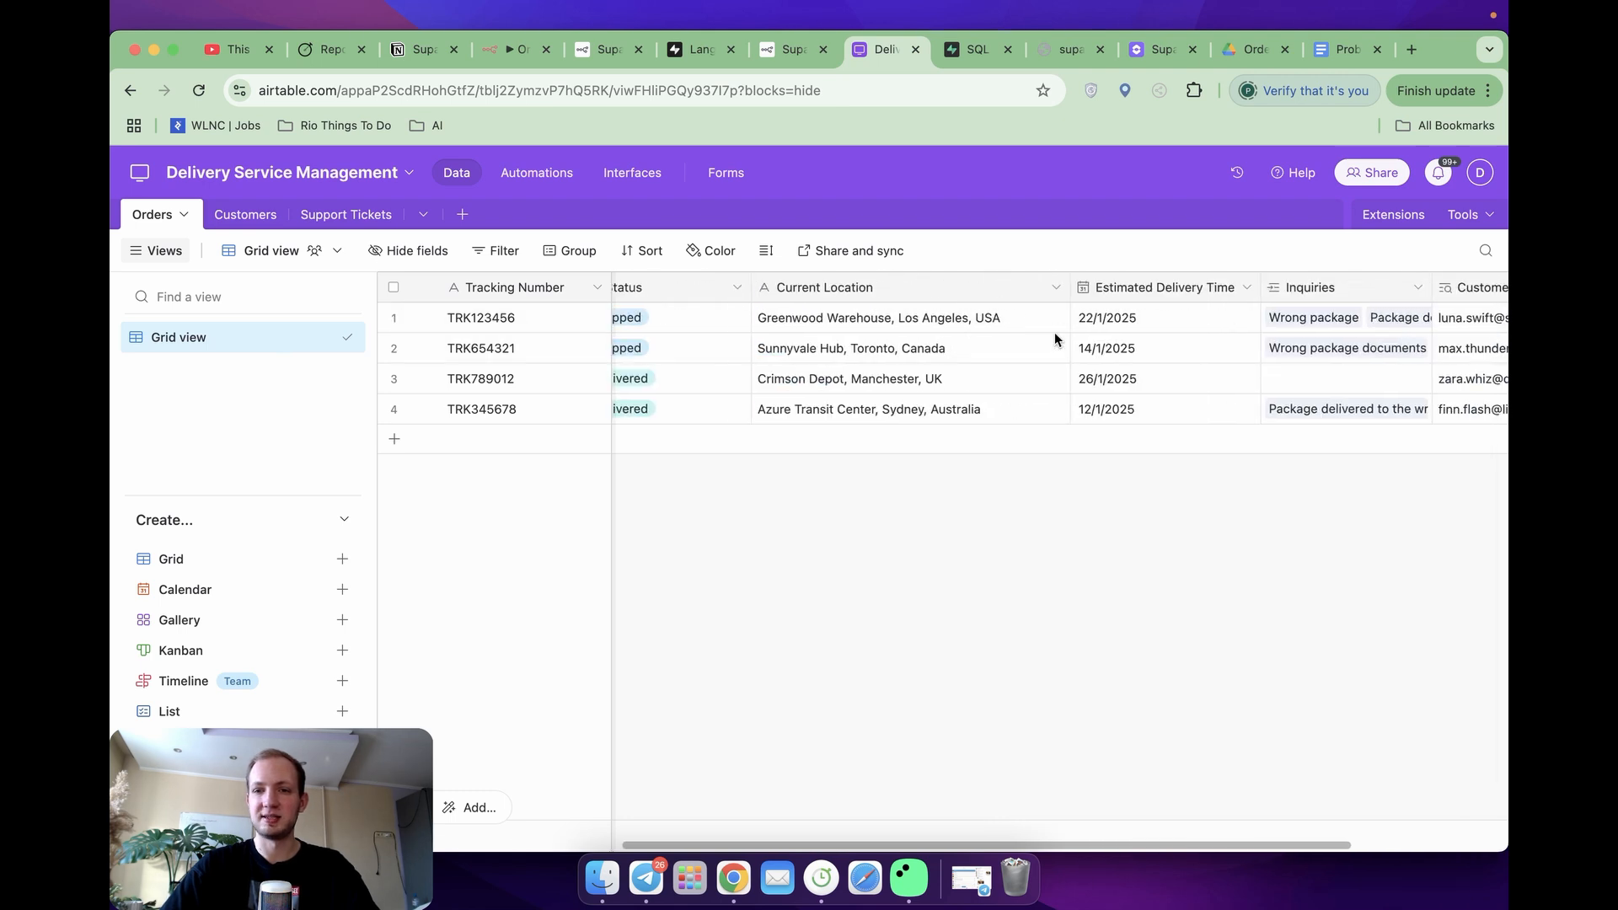
pyautogui.hscroll(3)
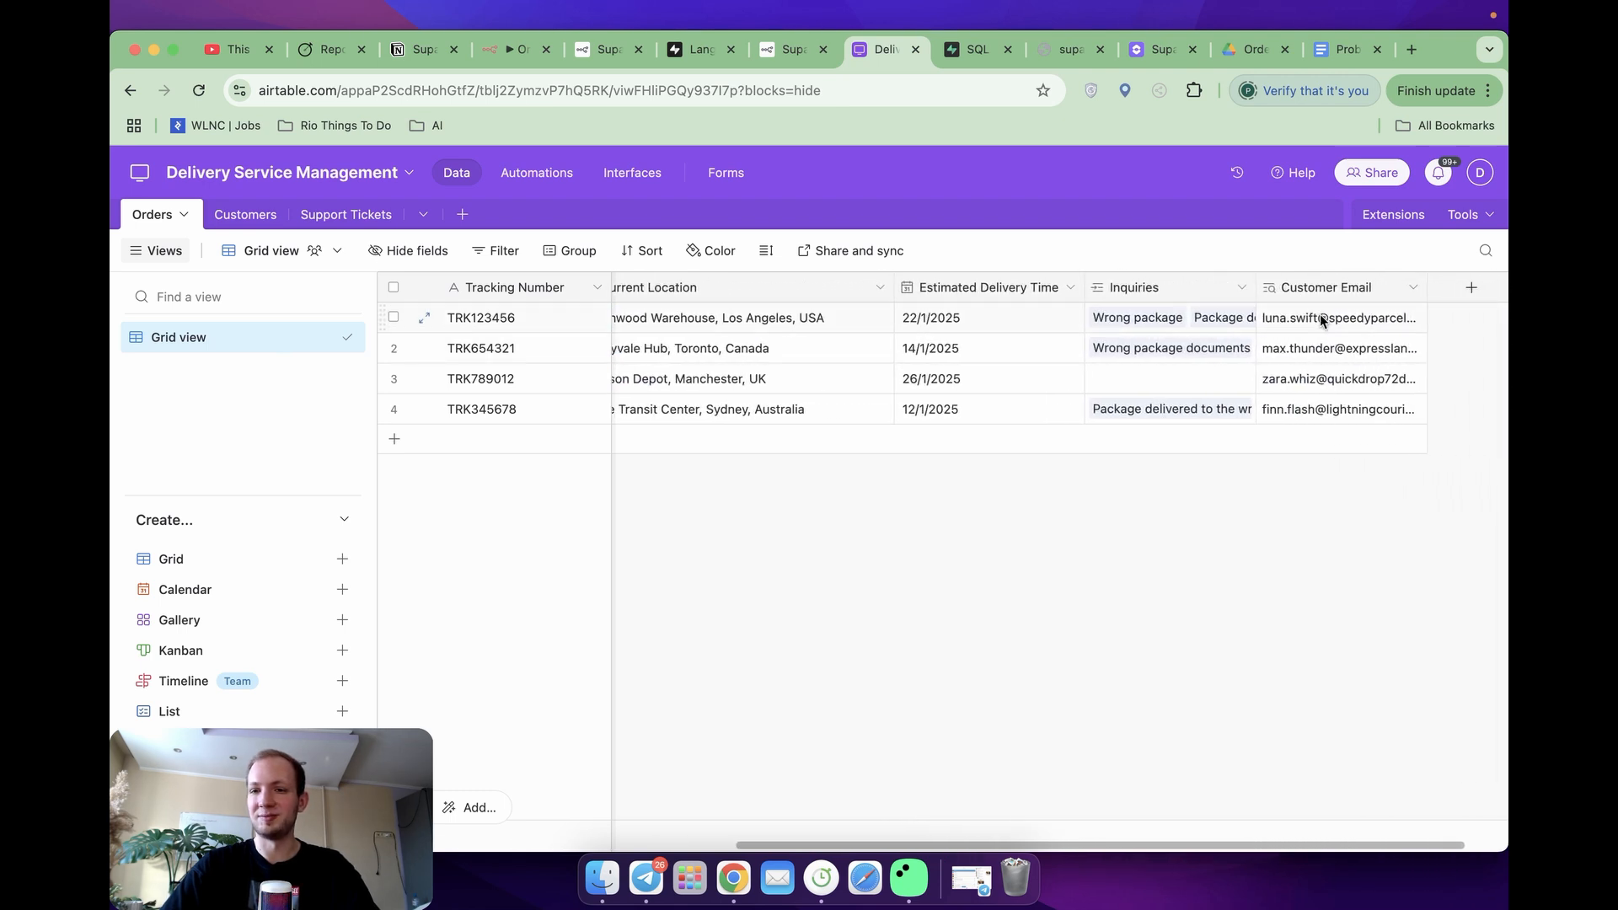
pyautogui.click(509, 49)
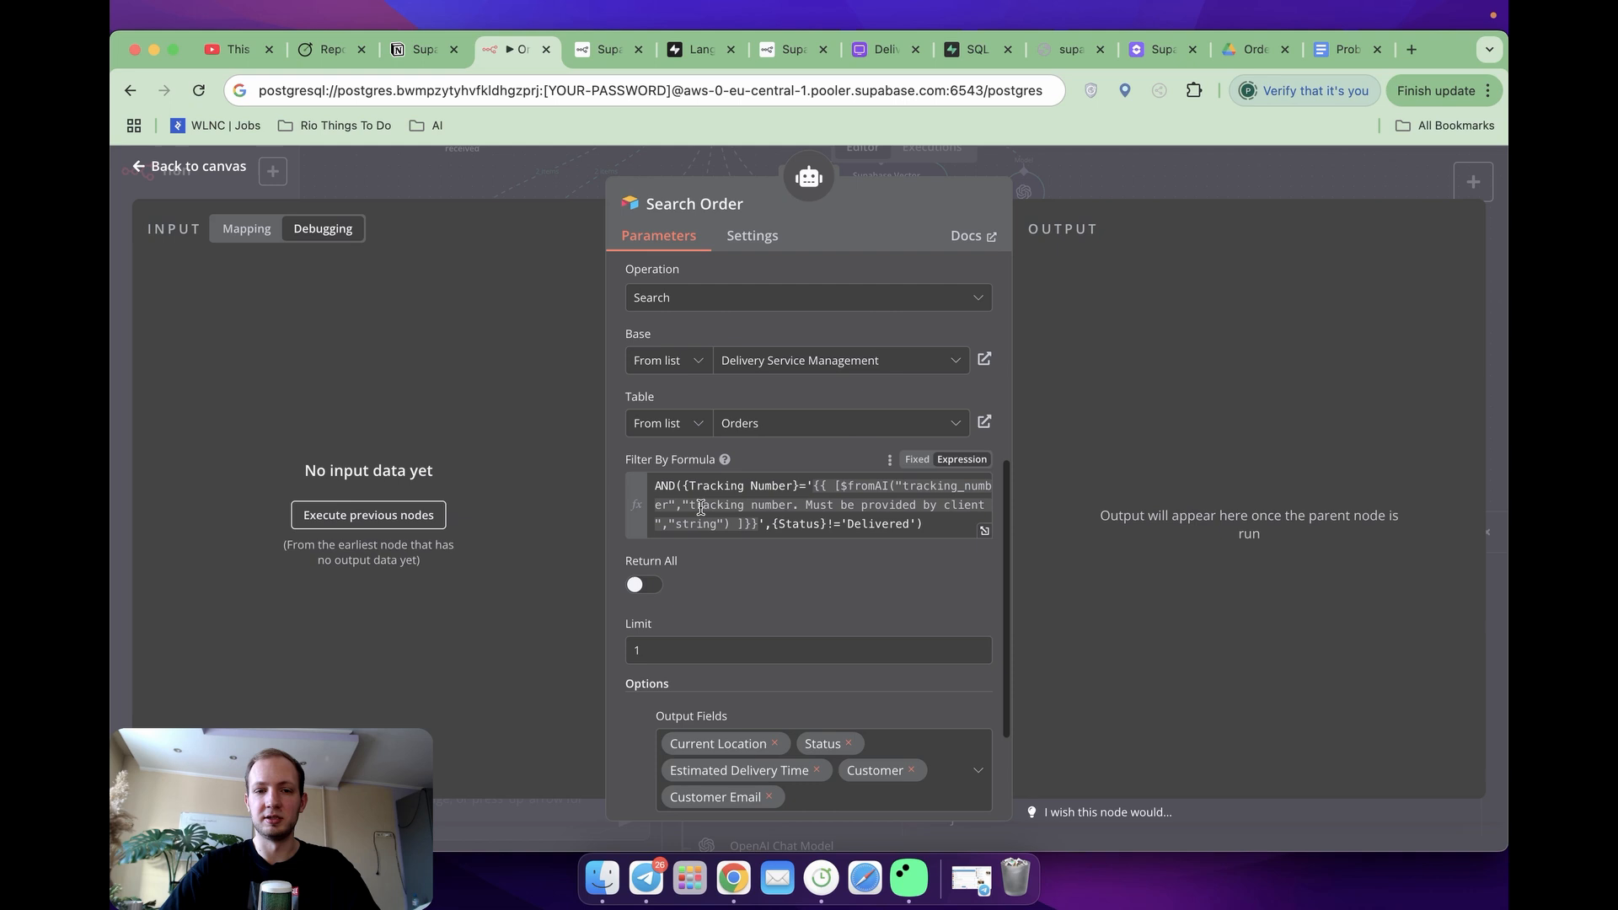
# Step: Review the Search Order node's Options with five output fields and no sort rules
pyautogui.scroll(-3)
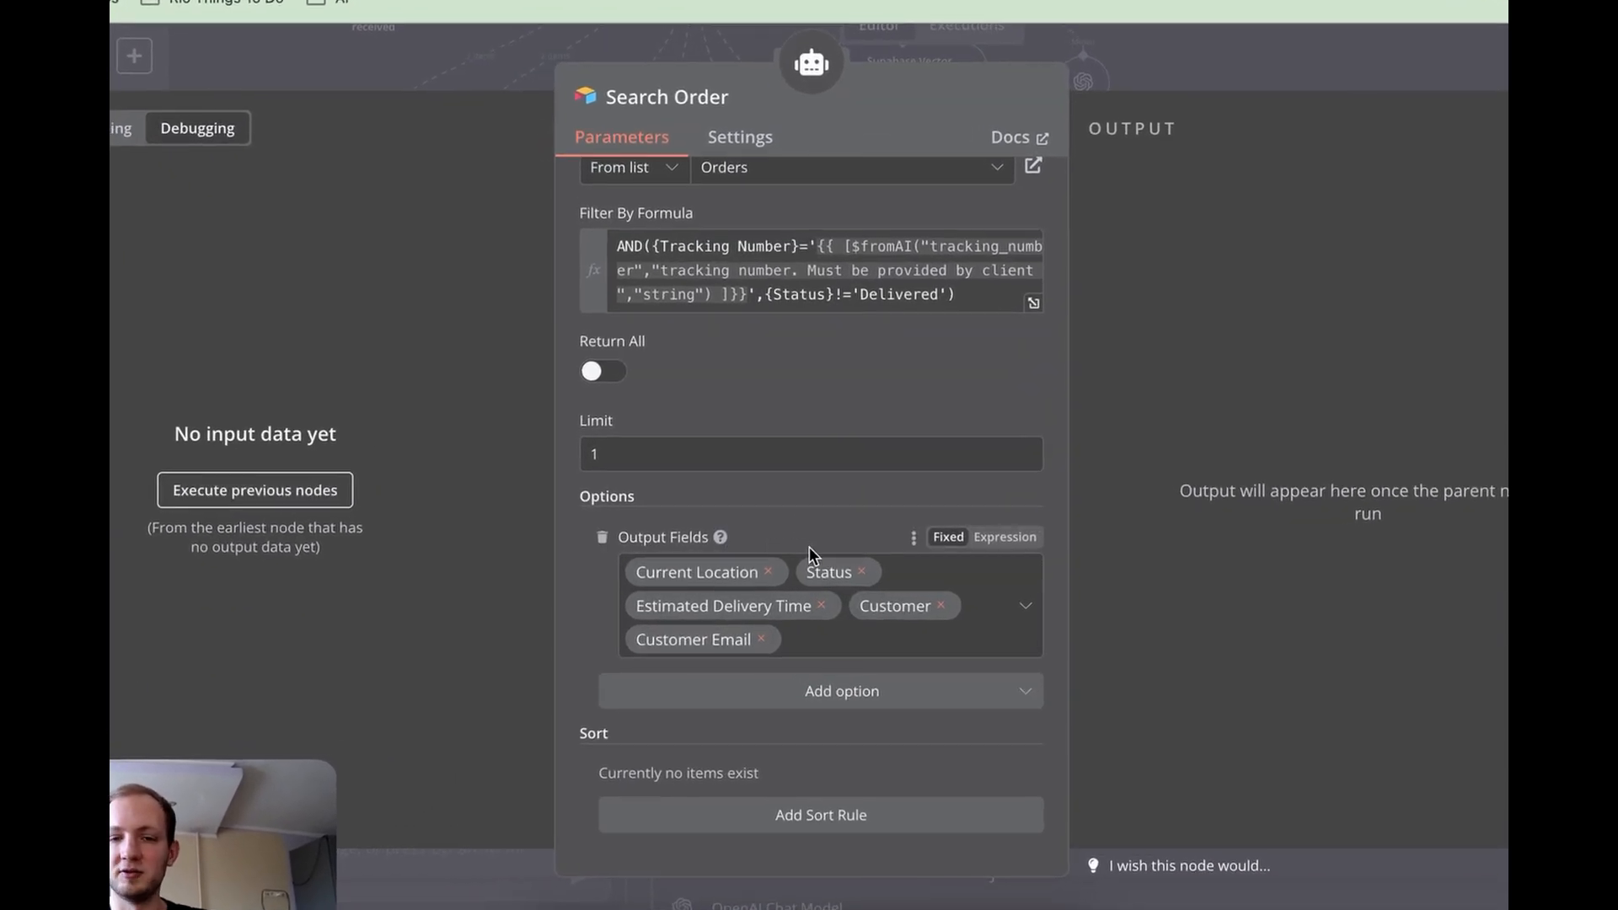
pyautogui.moveTo(807, 605)
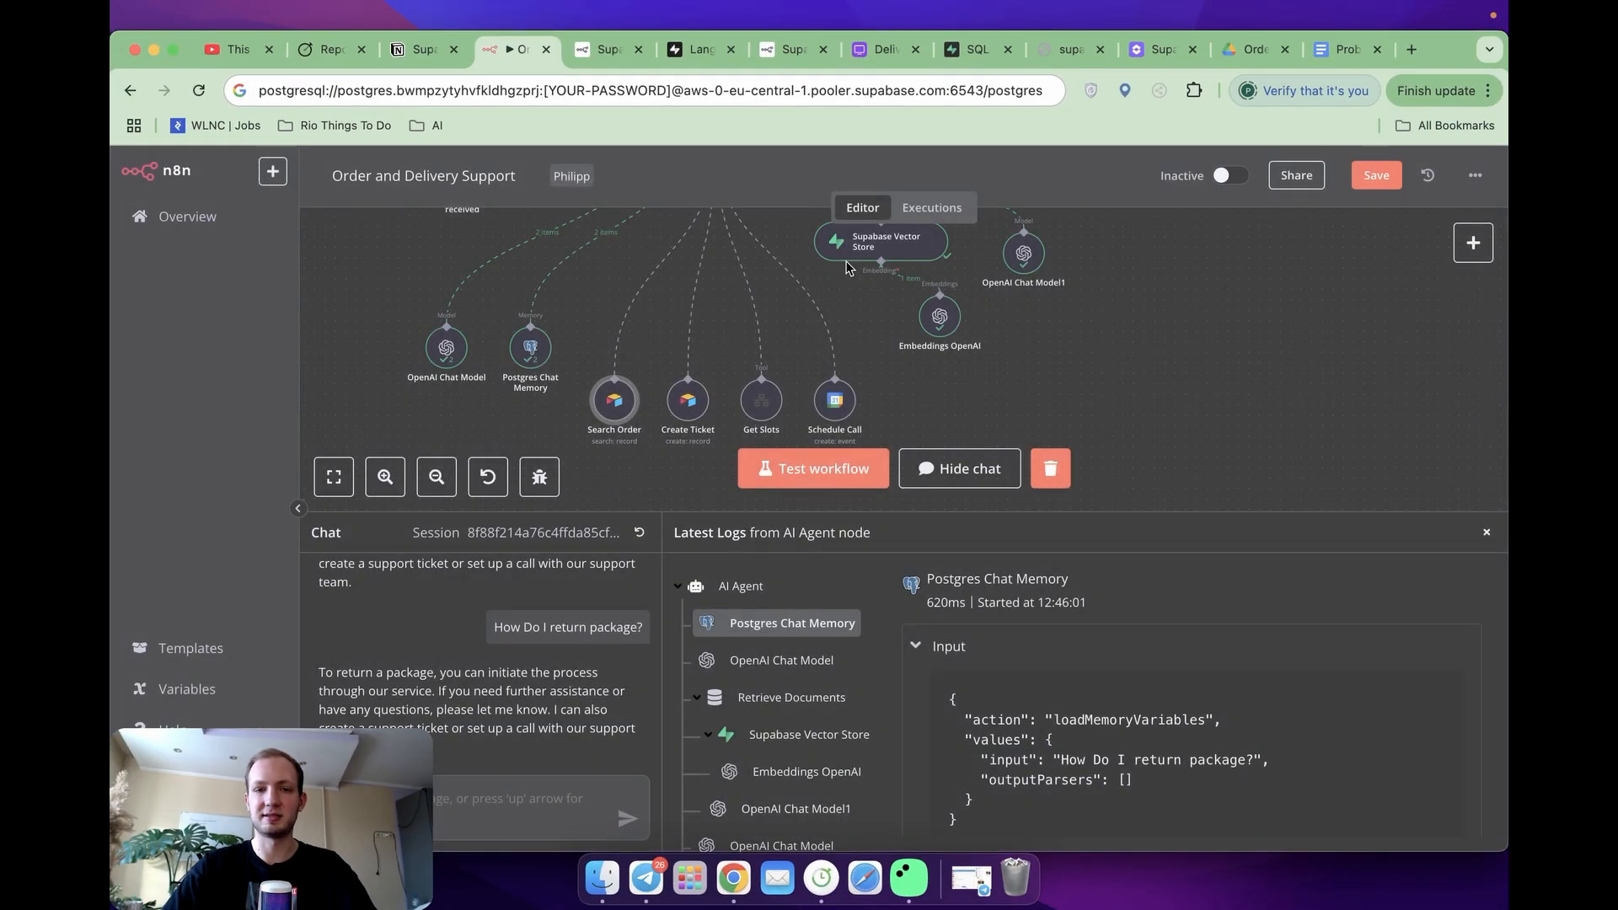
pyautogui.moveTo(905, 173)
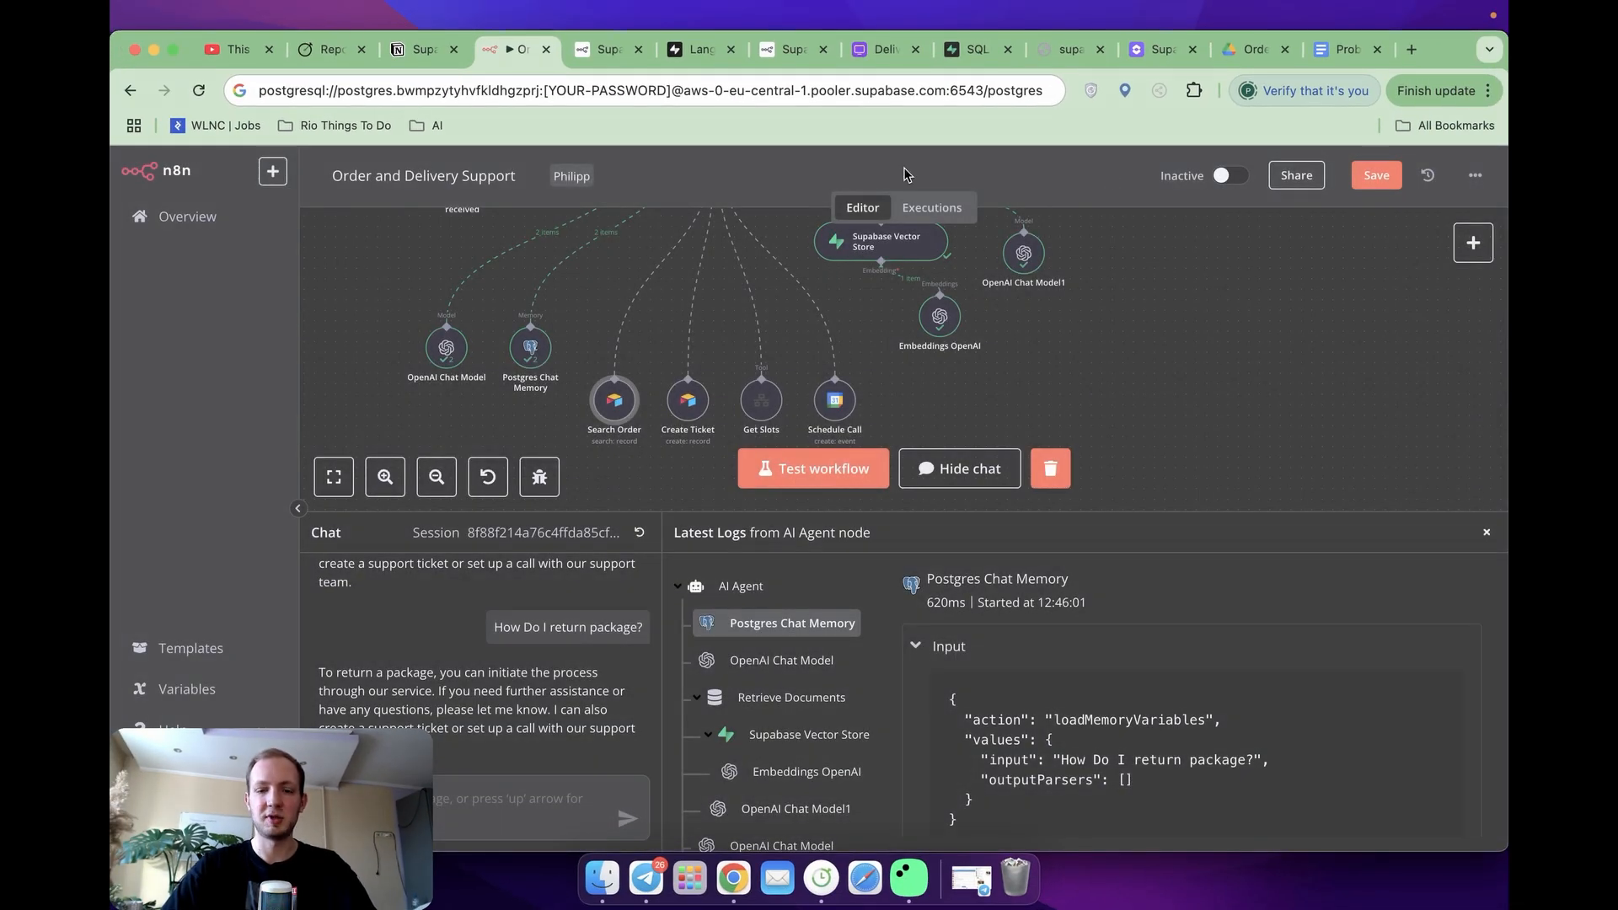
# Step: Check a tracking number in Airtable Orders, then ask the agent for the status of package TRK123456
pyautogui.click(880, 49)
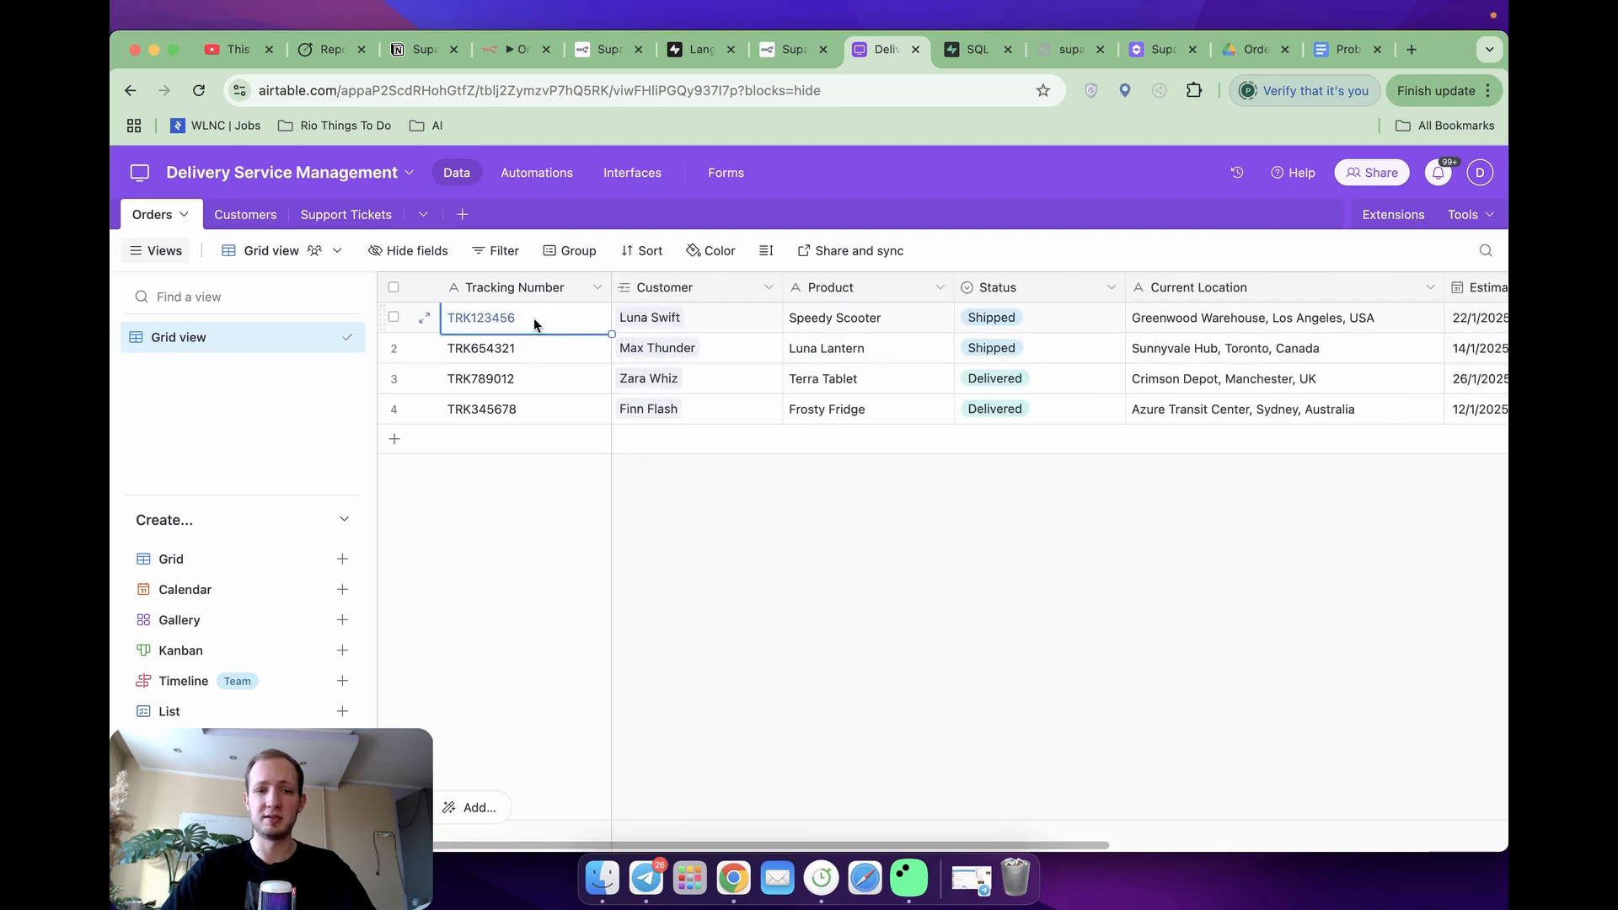
pyautogui.click(743, 49)
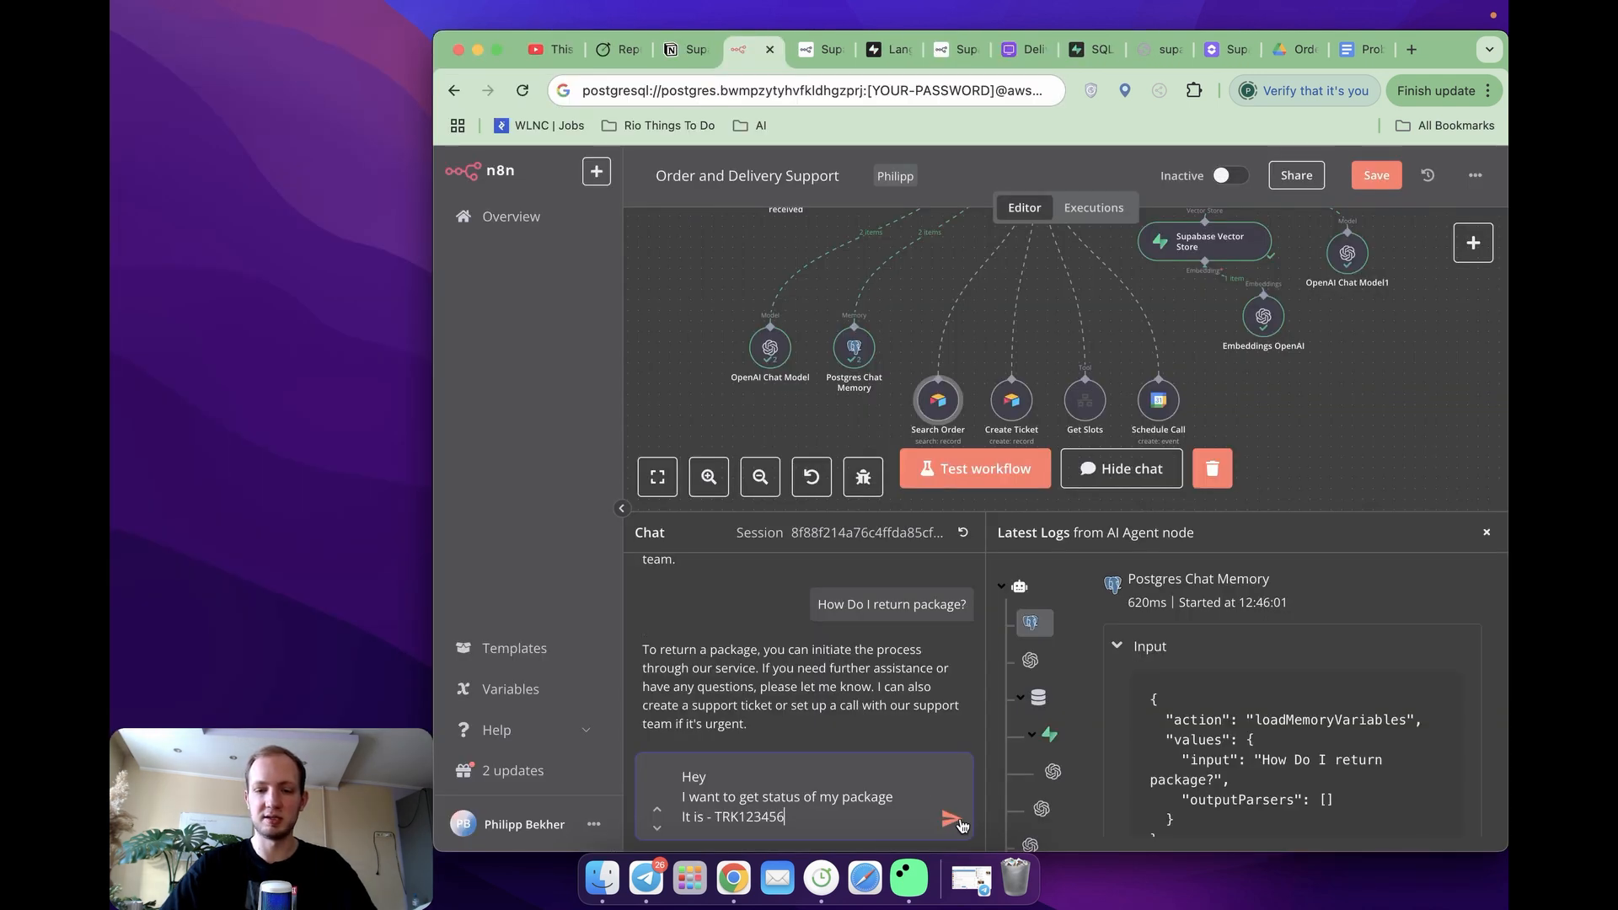
pyautogui.click(950, 816)
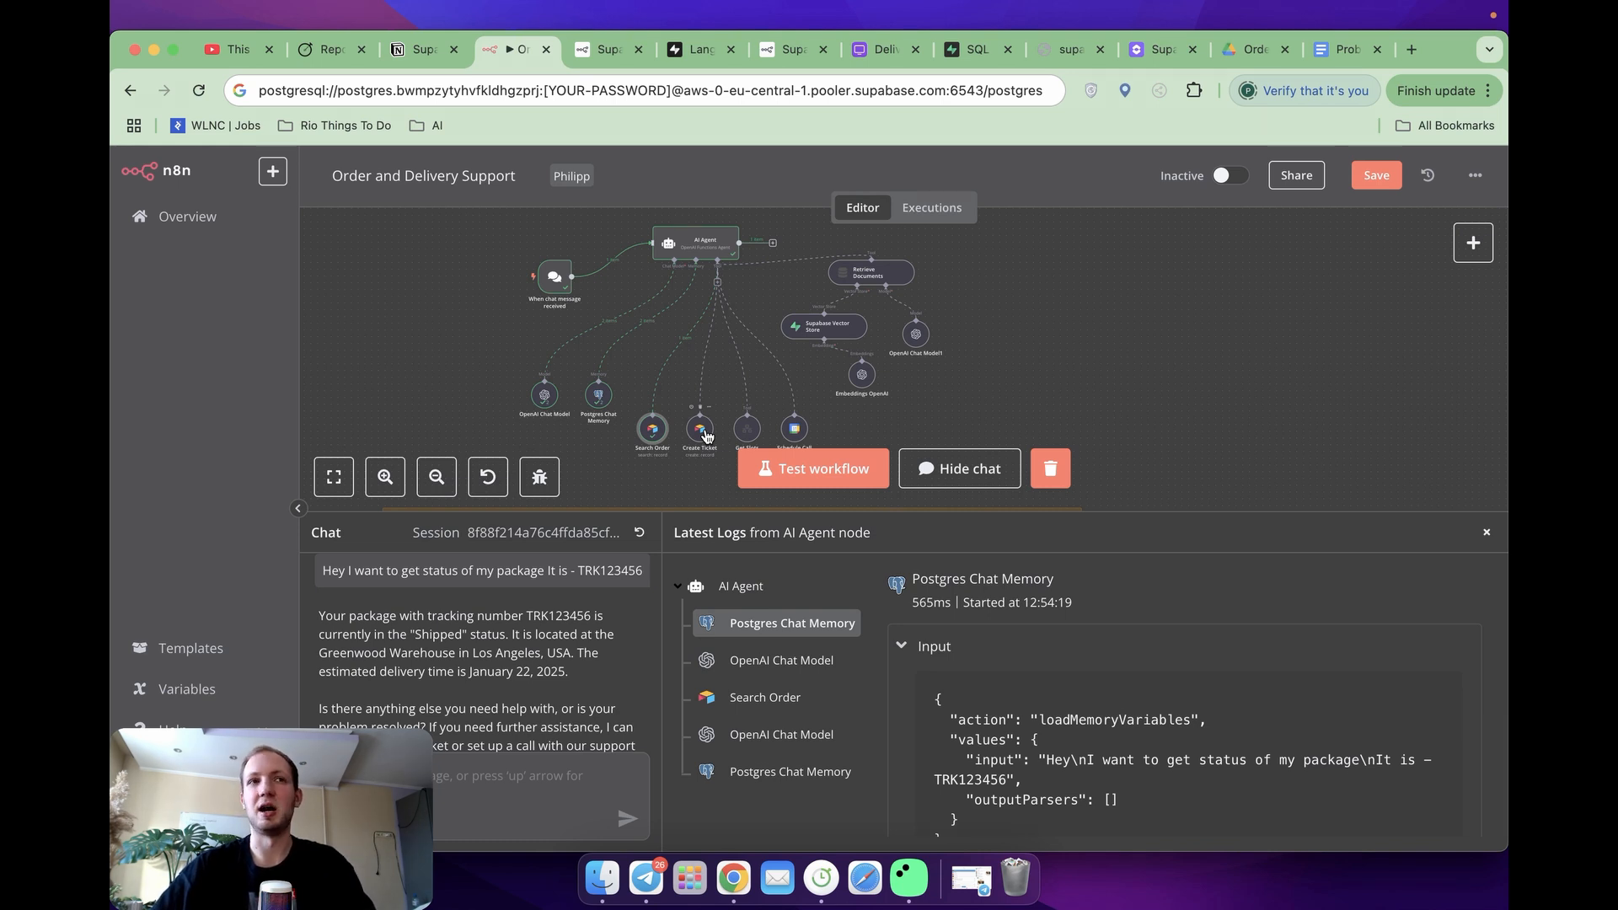
pyautogui.moveTo(616, 622)
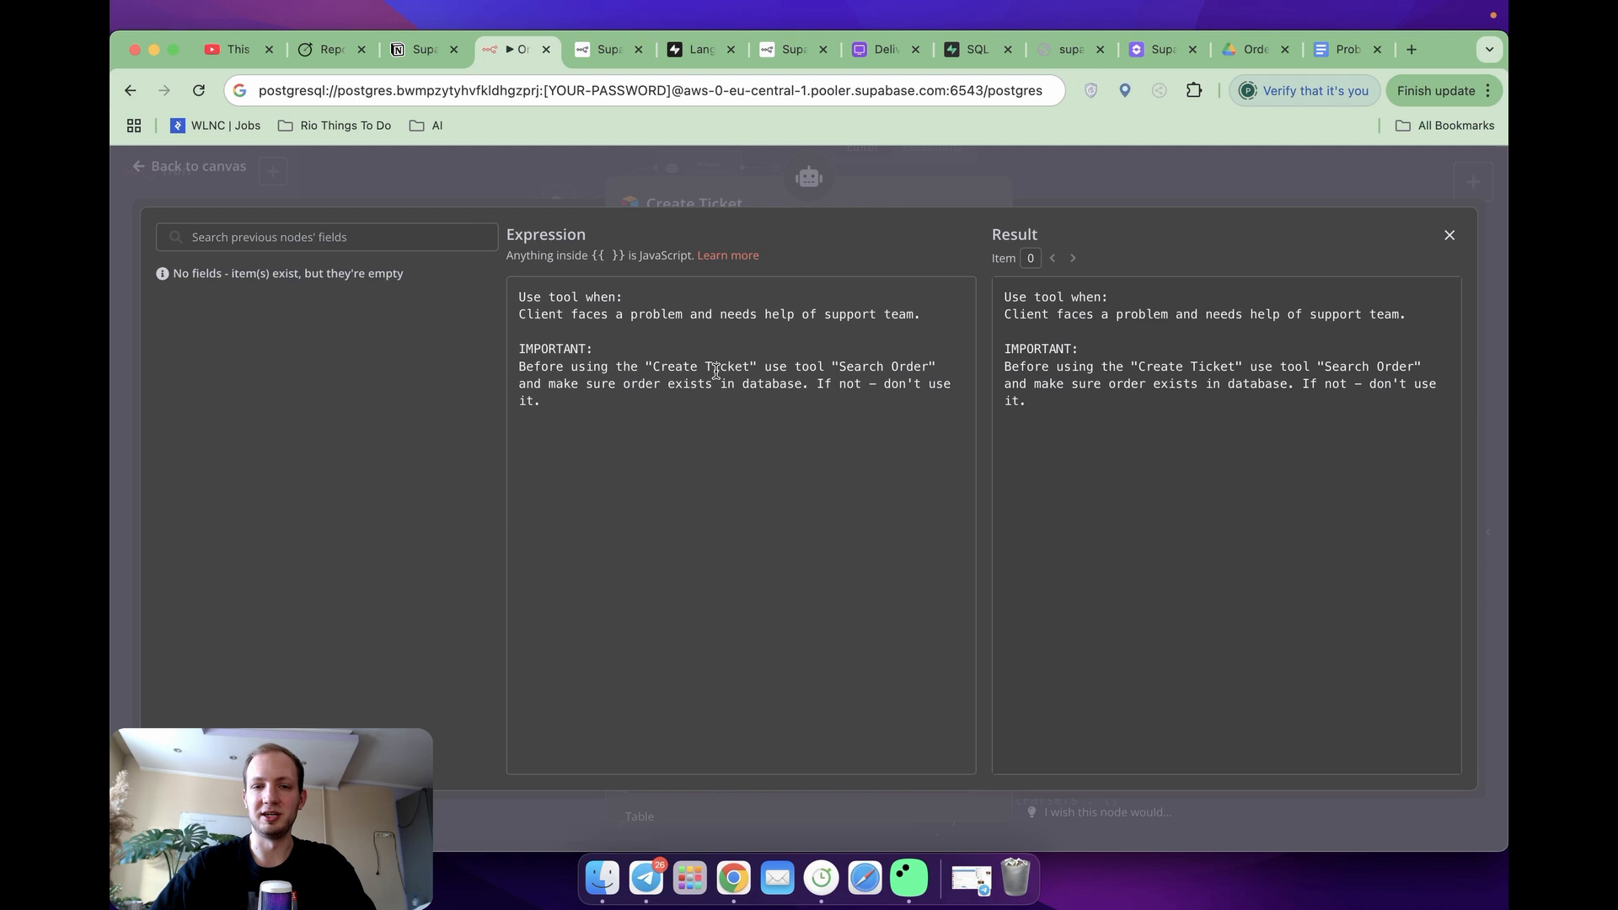
pyautogui.moveTo(778, 343)
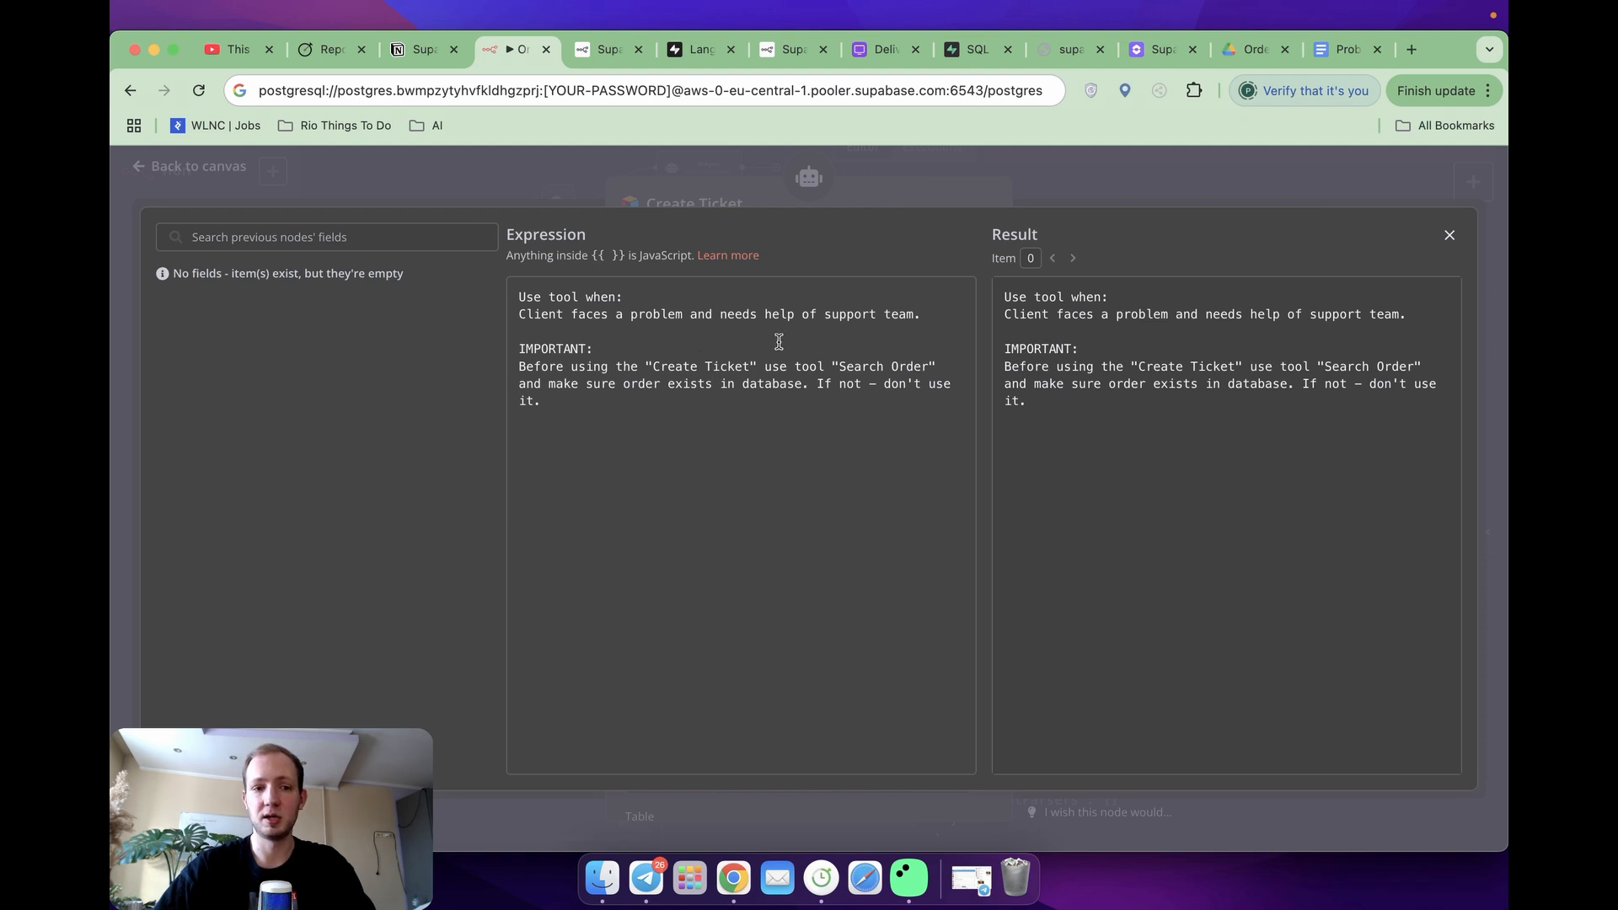
pyautogui.moveTo(765, 382)
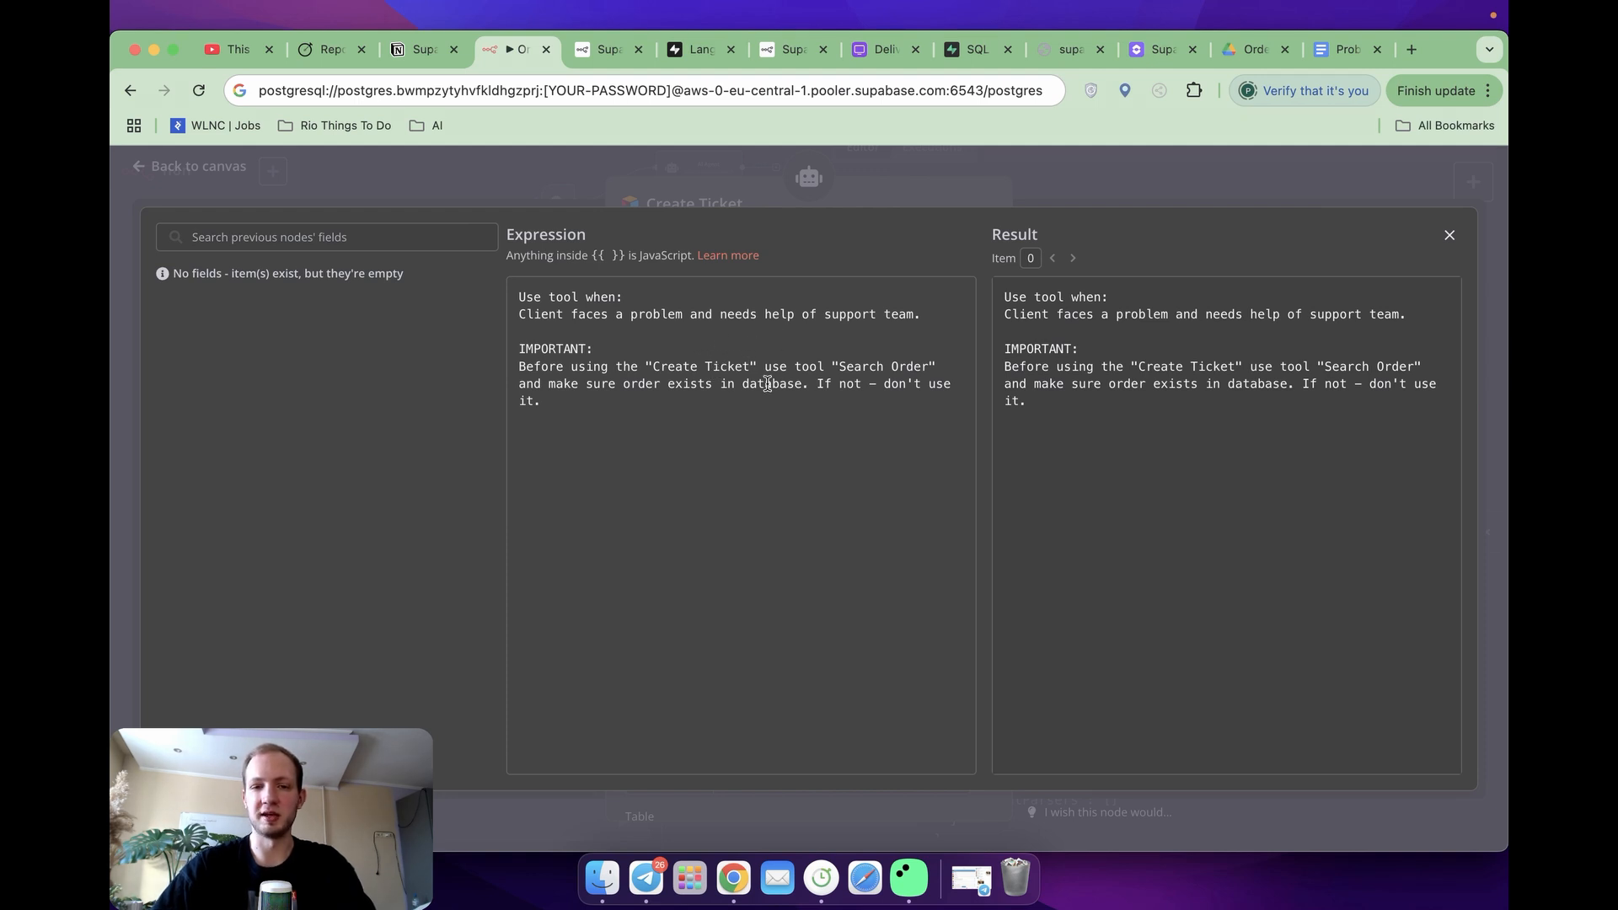
pyautogui.moveTo(900, 379)
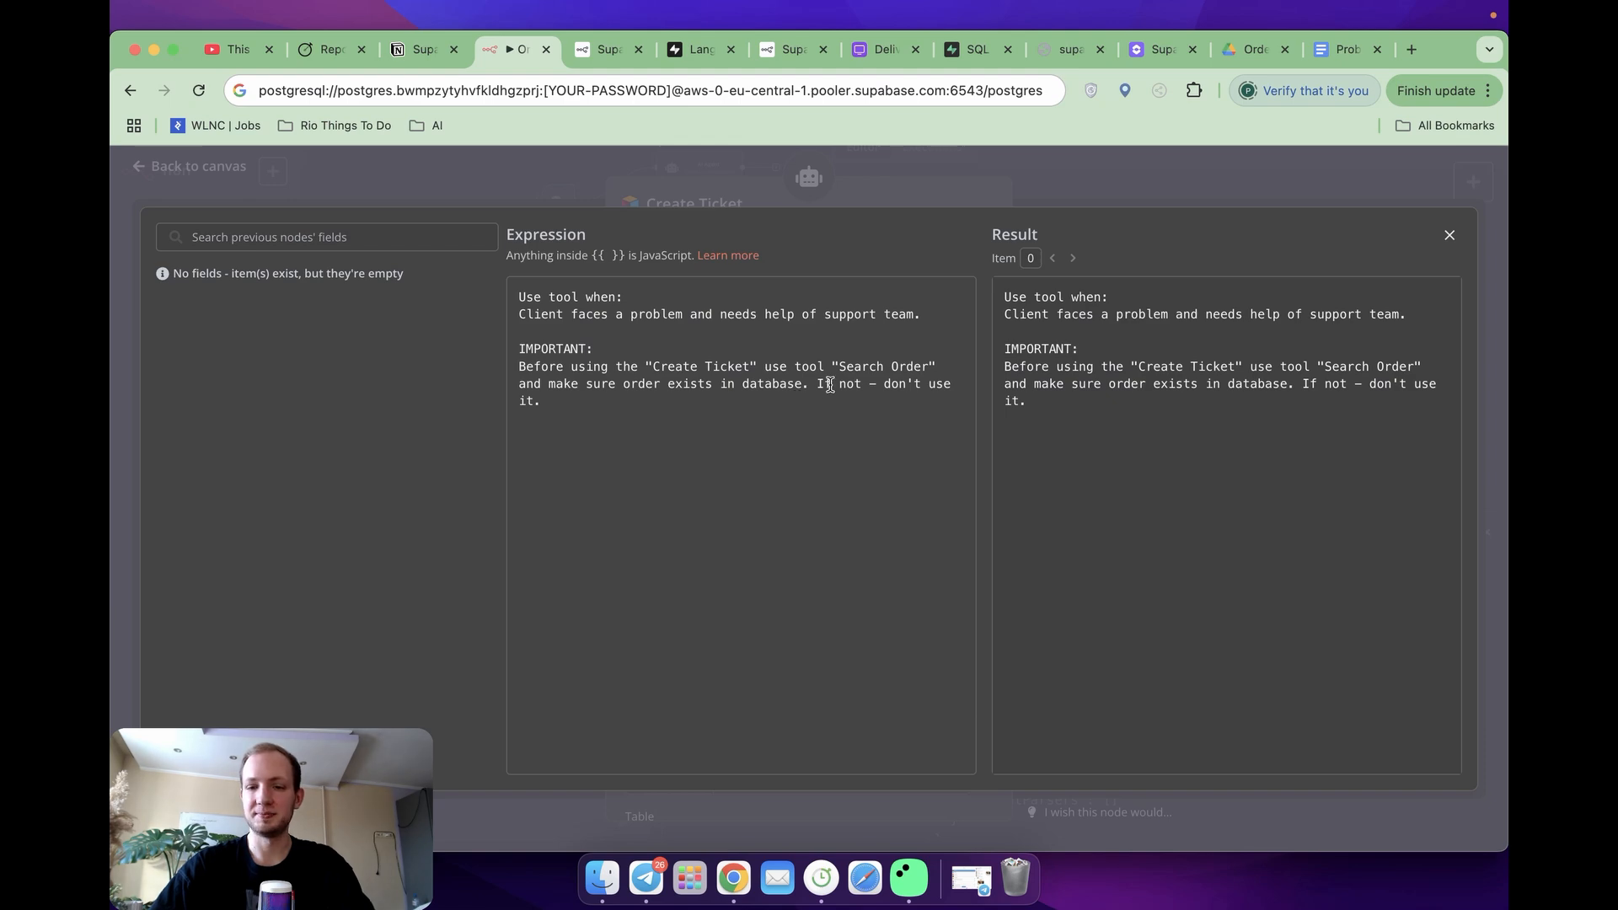
pyautogui.click(1447, 236)
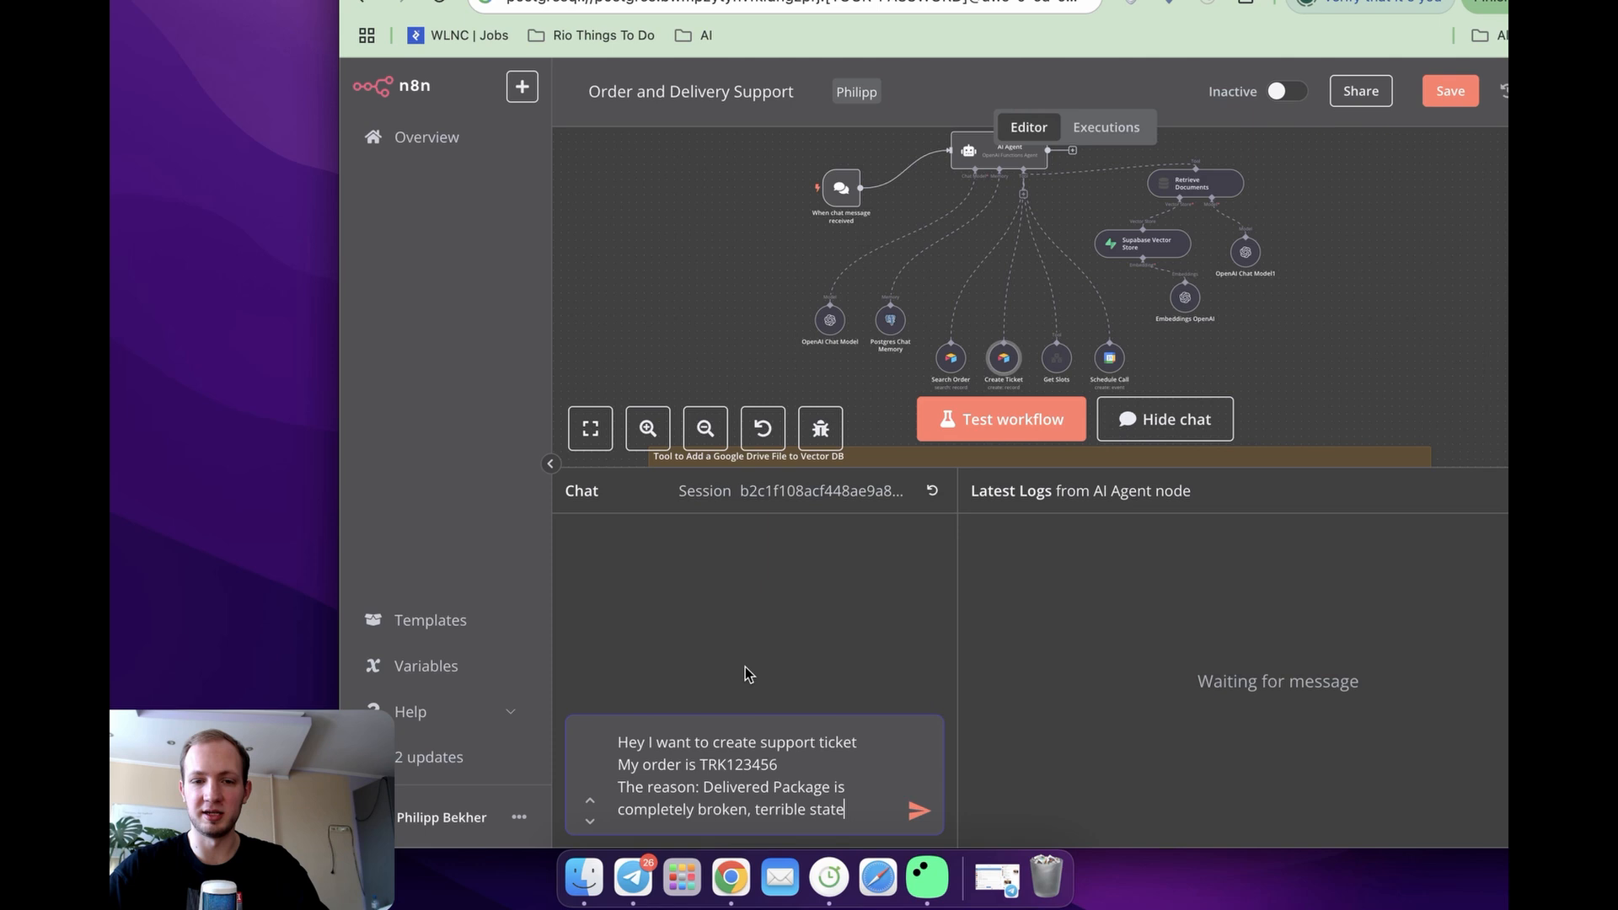
# Step: Ask the agent to create a support ticket for broken order TRK123456 and check the Create Ticket log entry
pyautogui.scroll(-3)
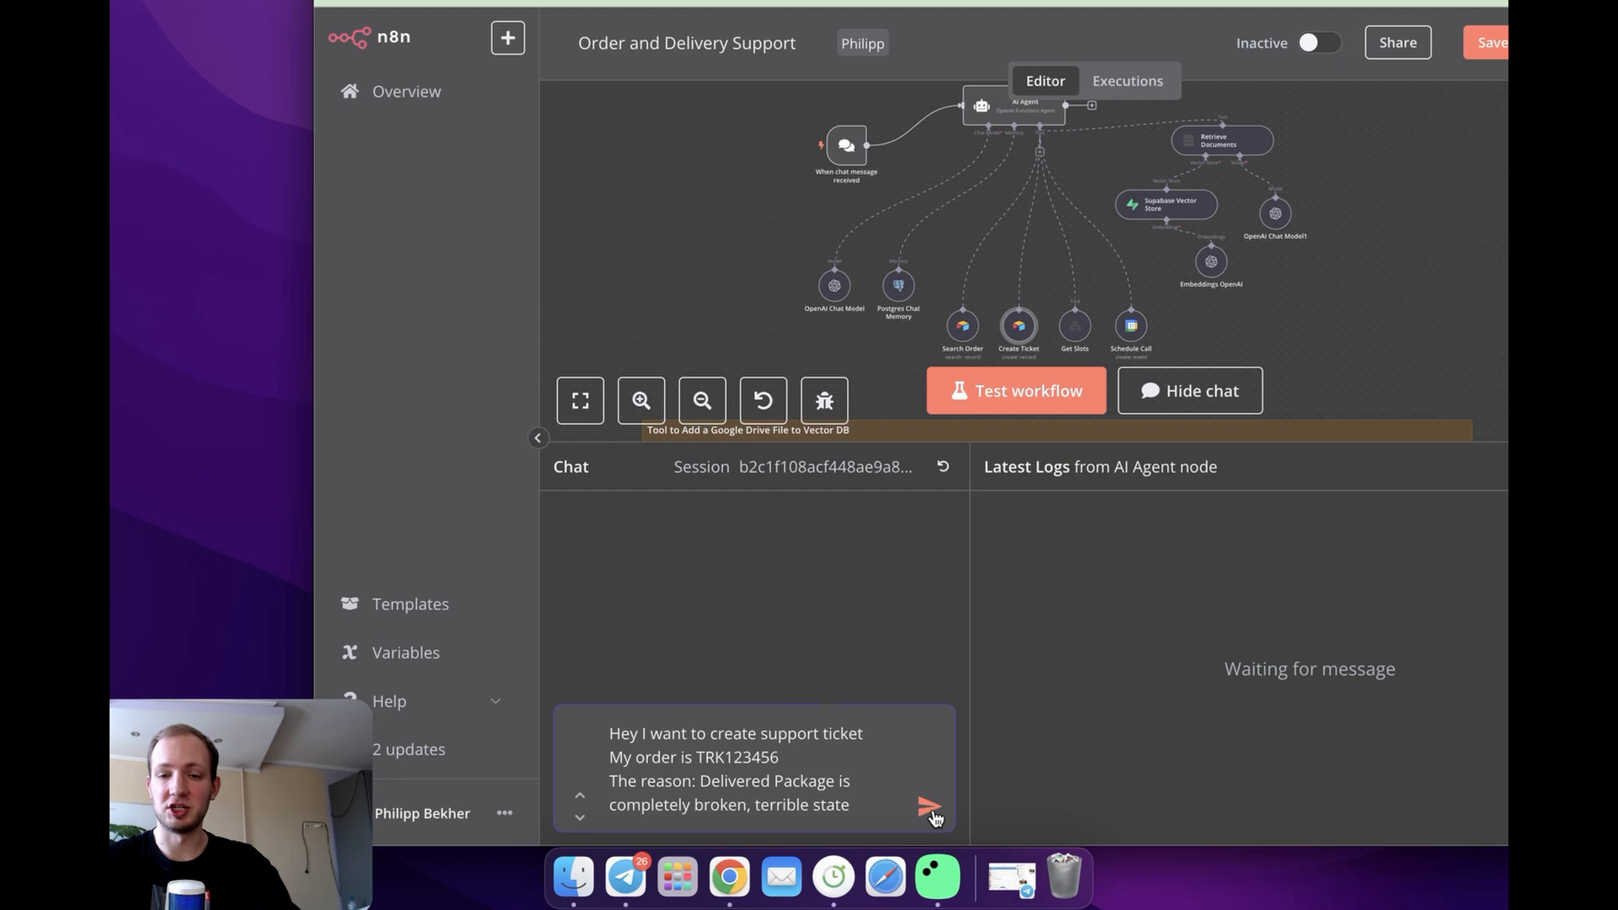
pyautogui.click(930, 807)
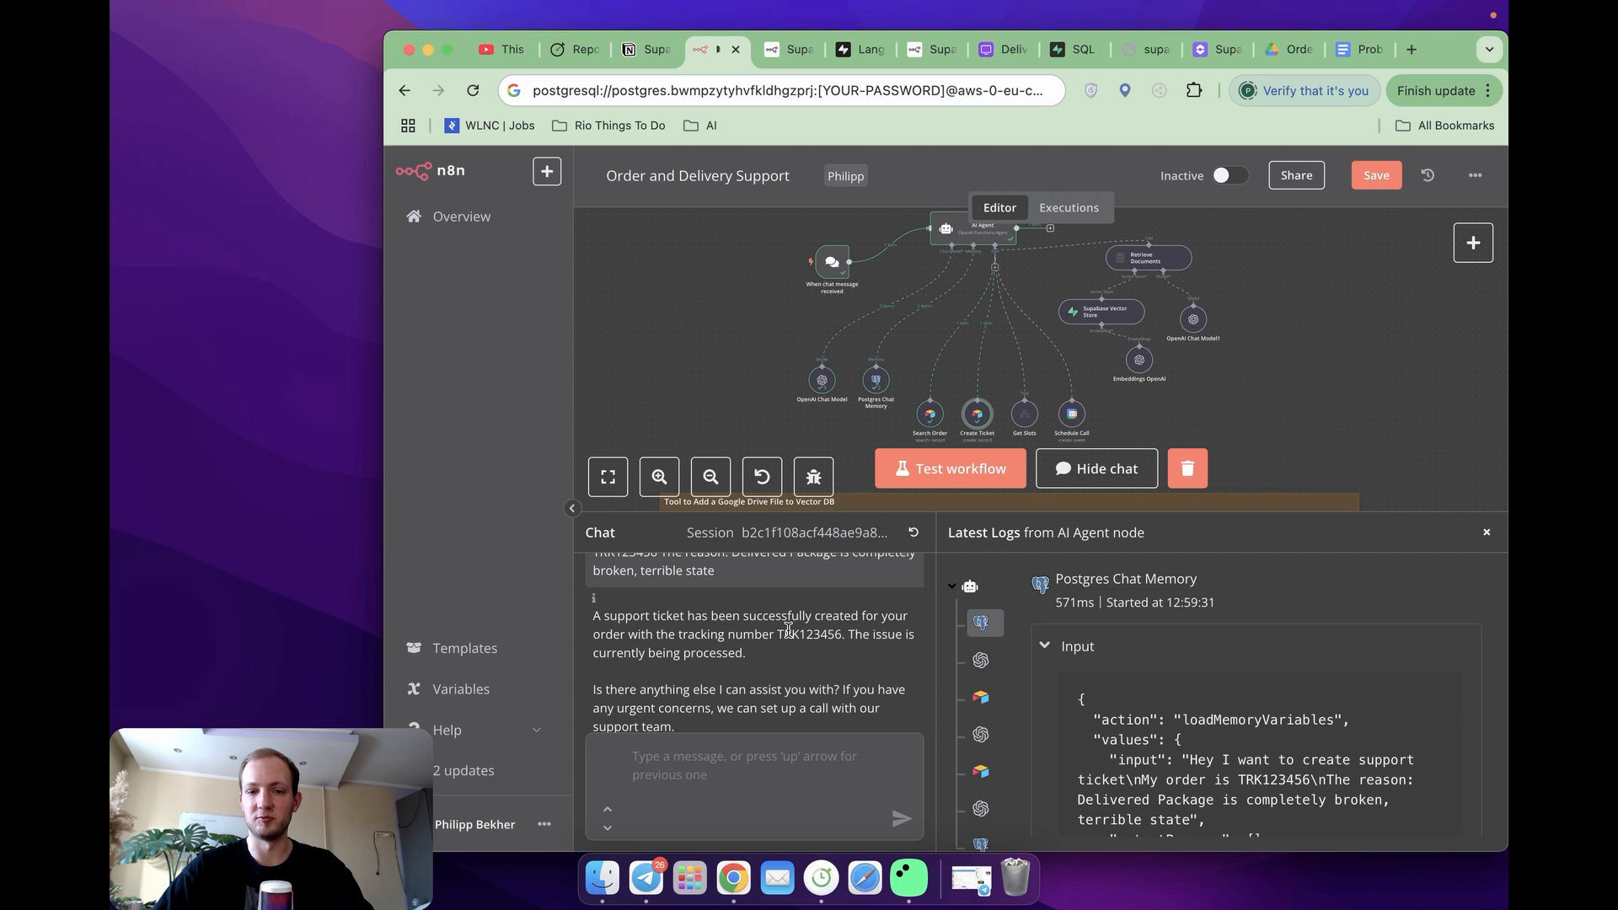
pyautogui.moveTo(979, 697)
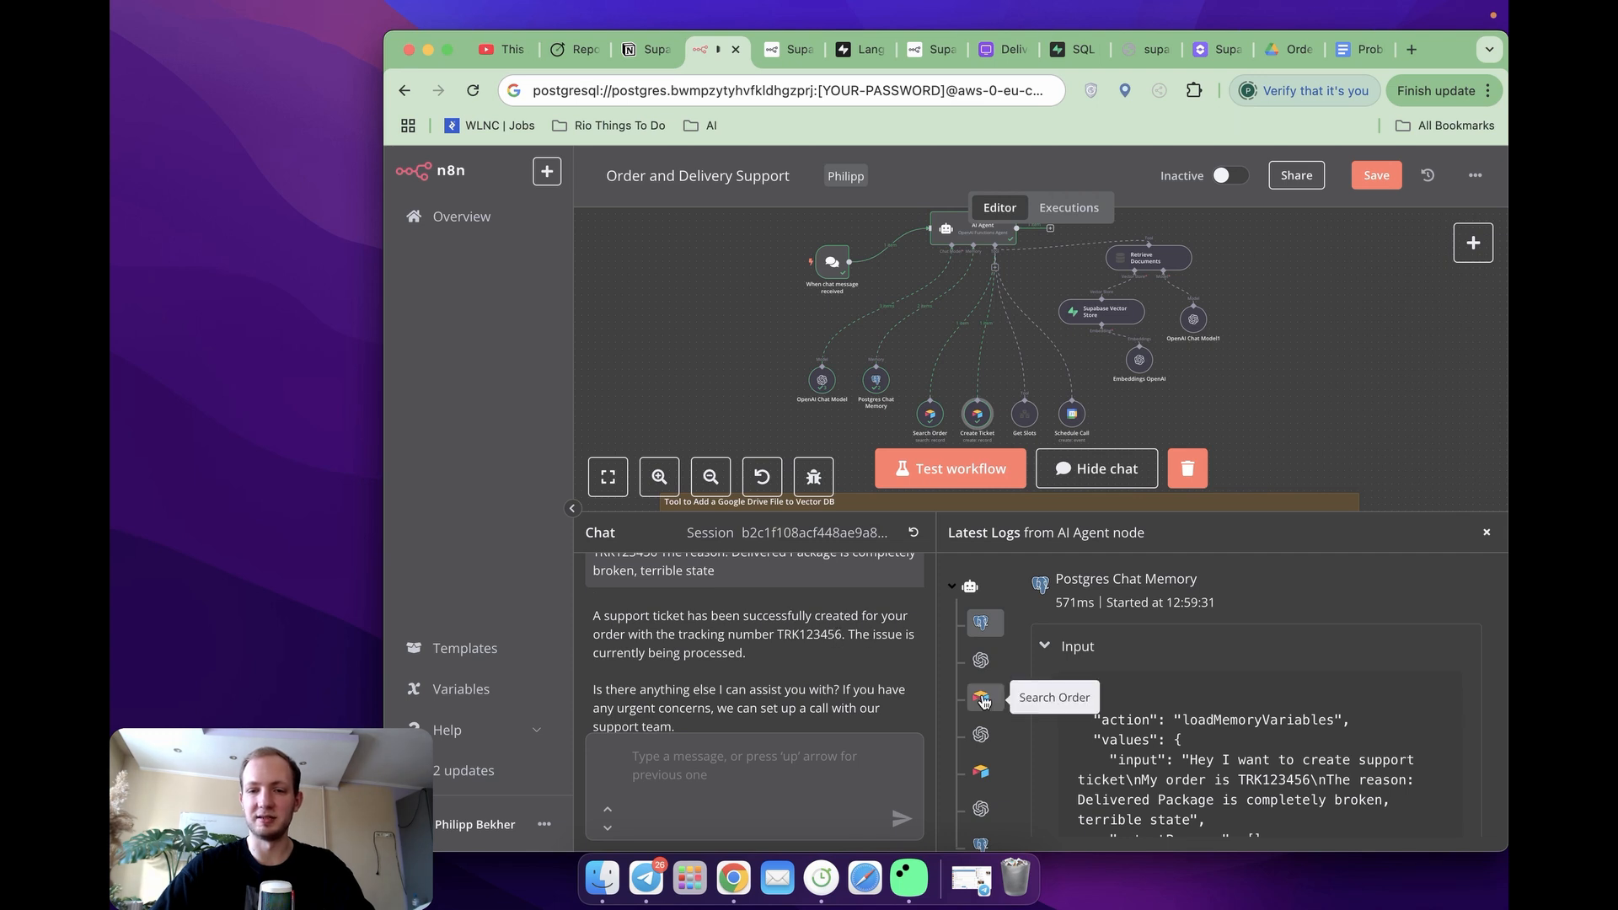
pyautogui.moveTo(996, 701)
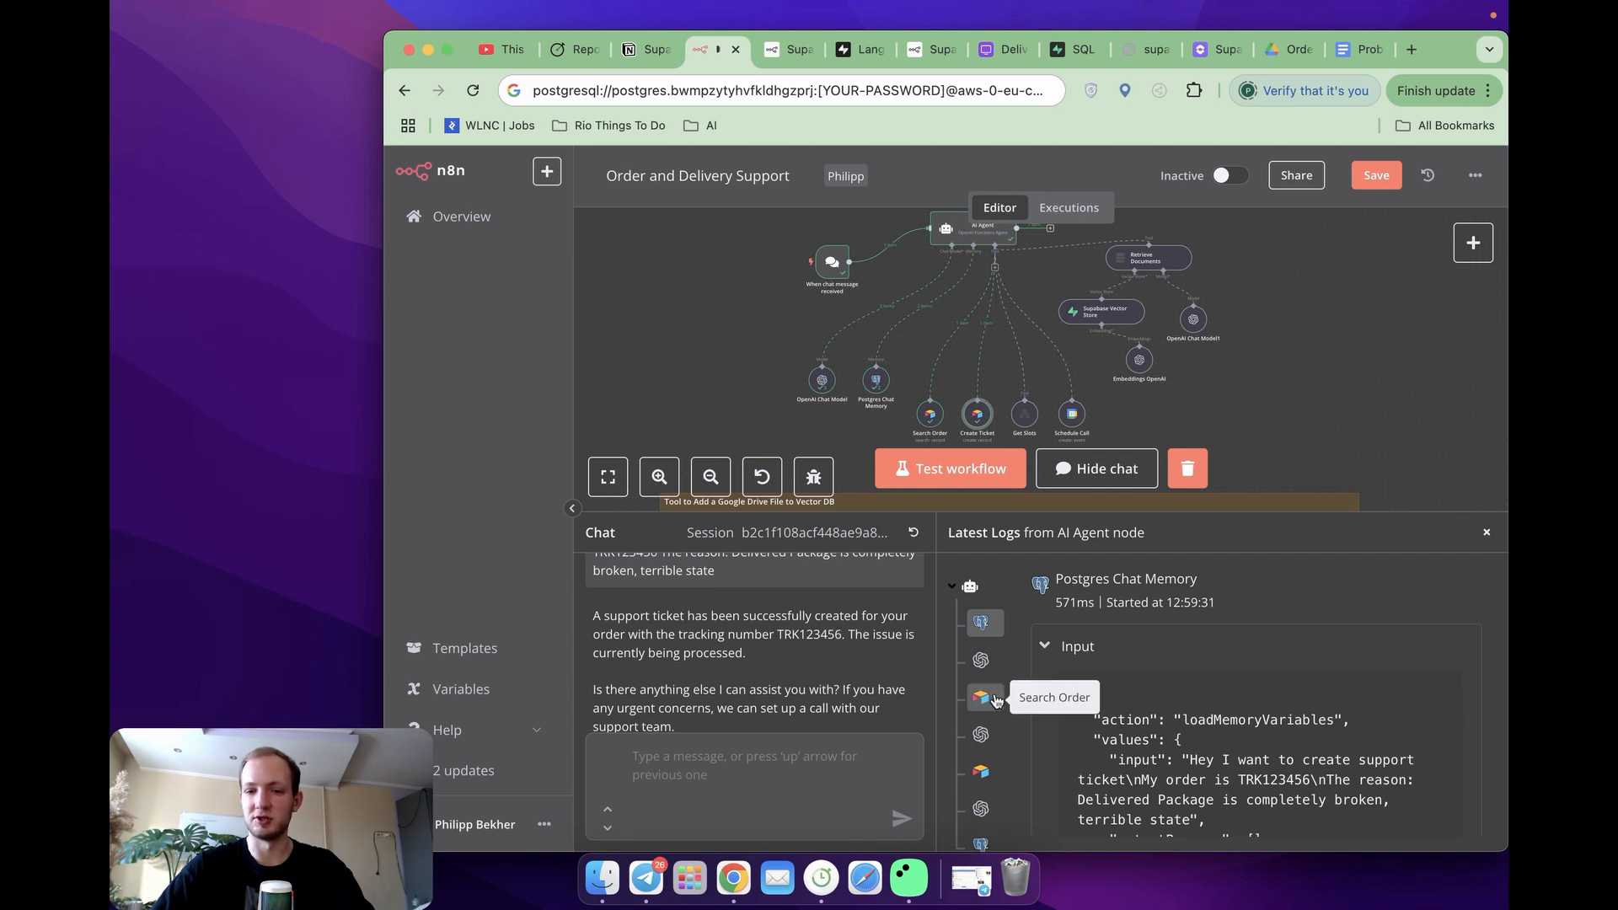
pyautogui.moveTo(985, 701)
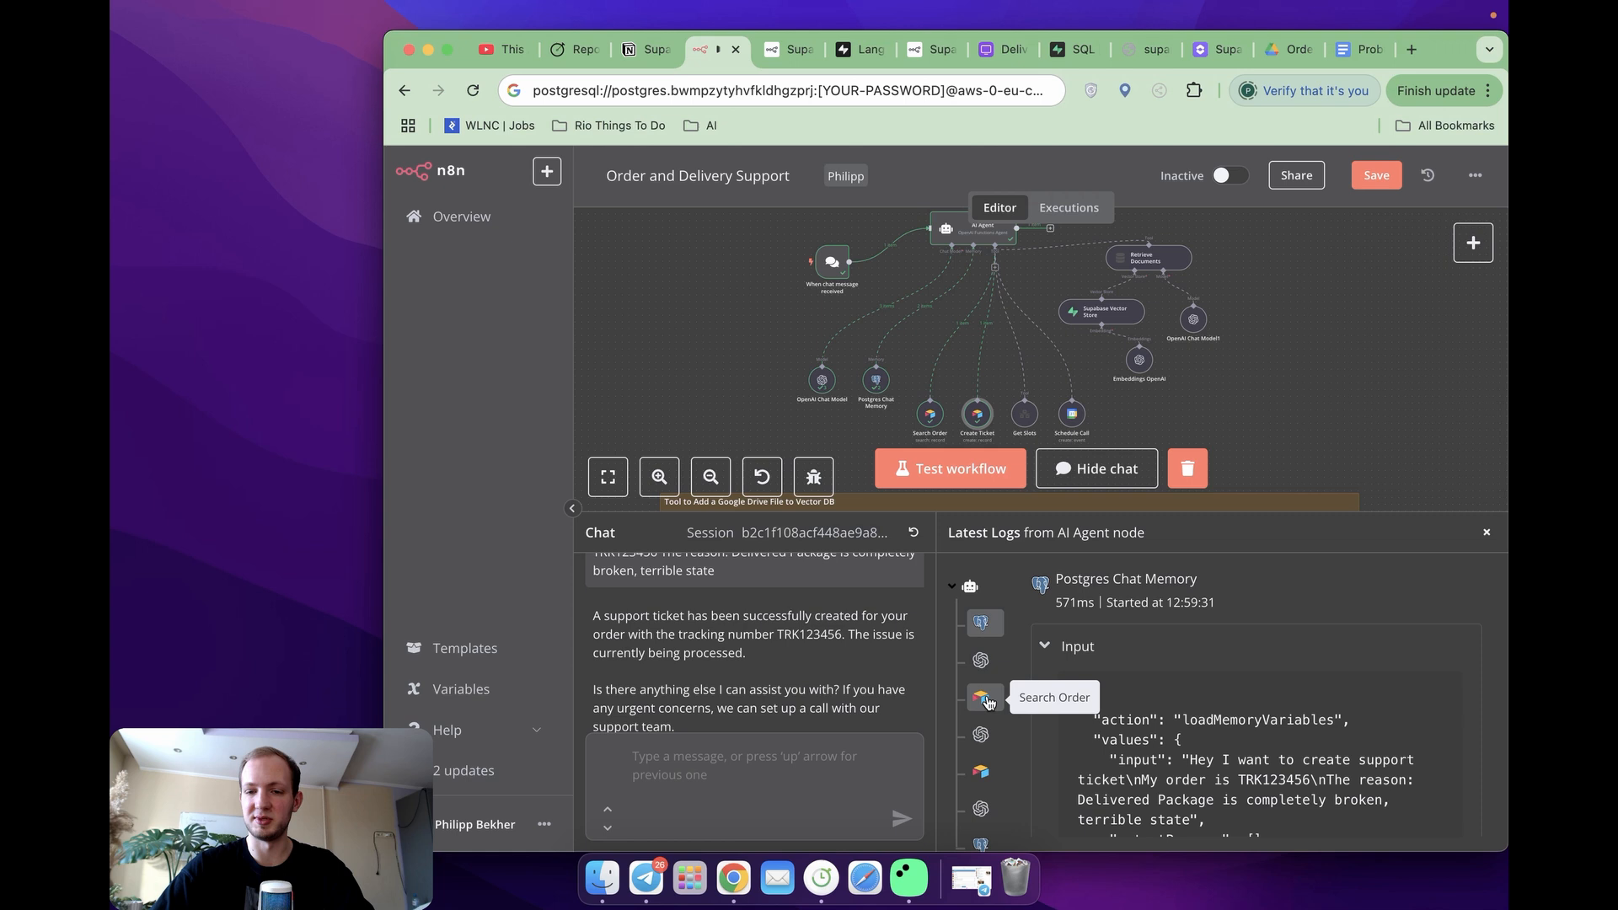
pyautogui.click(979, 696)
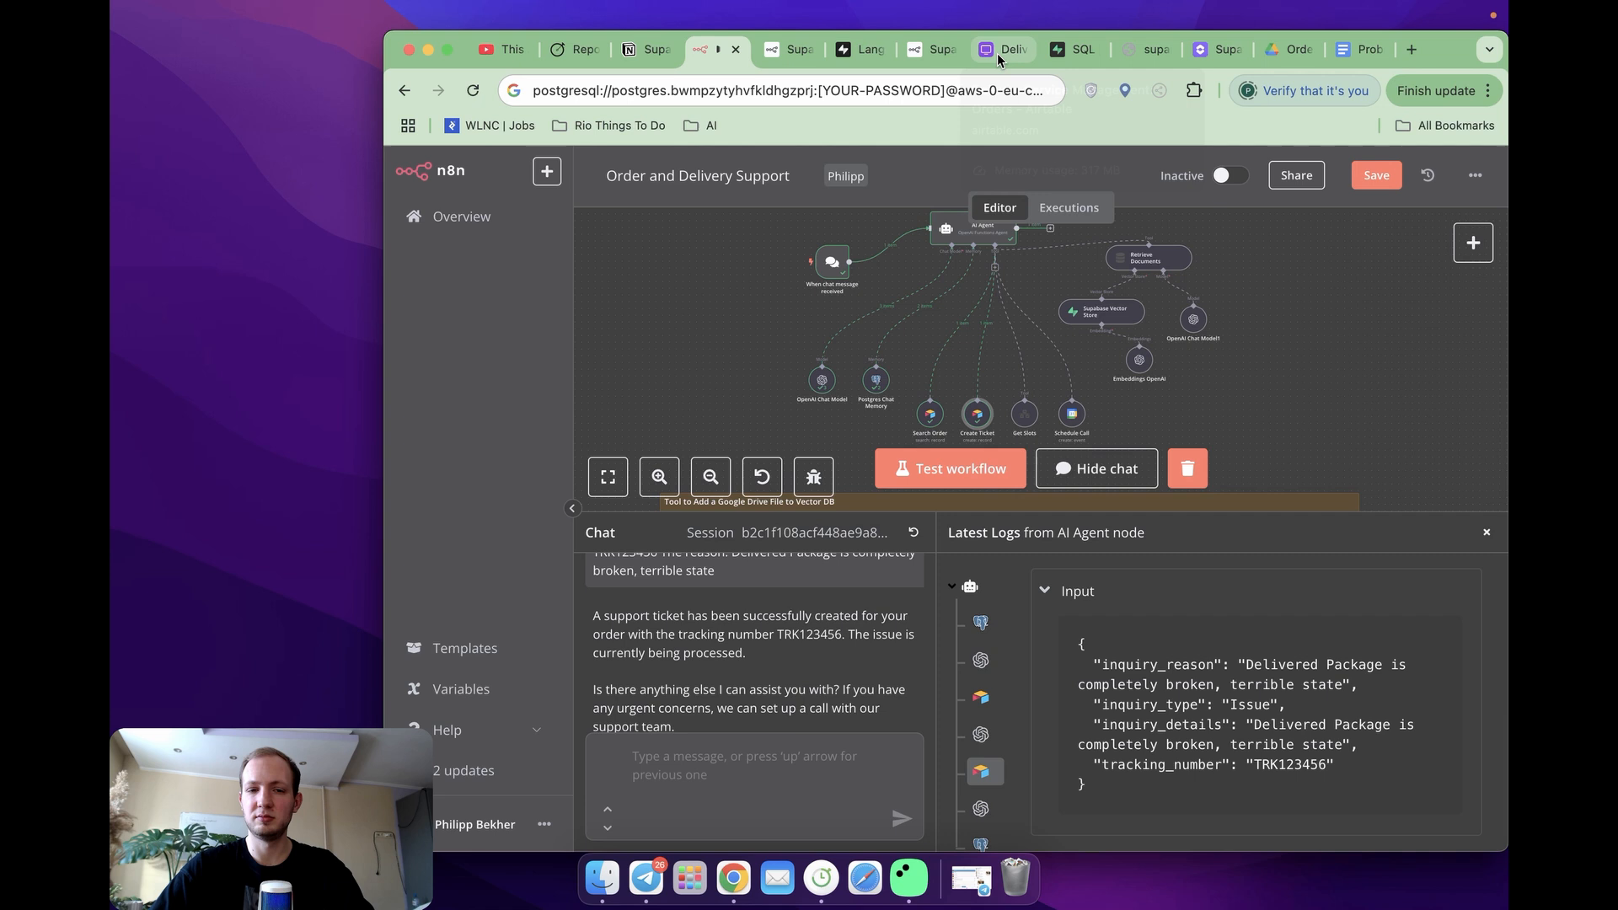
pyautogui.click(1000, 49)
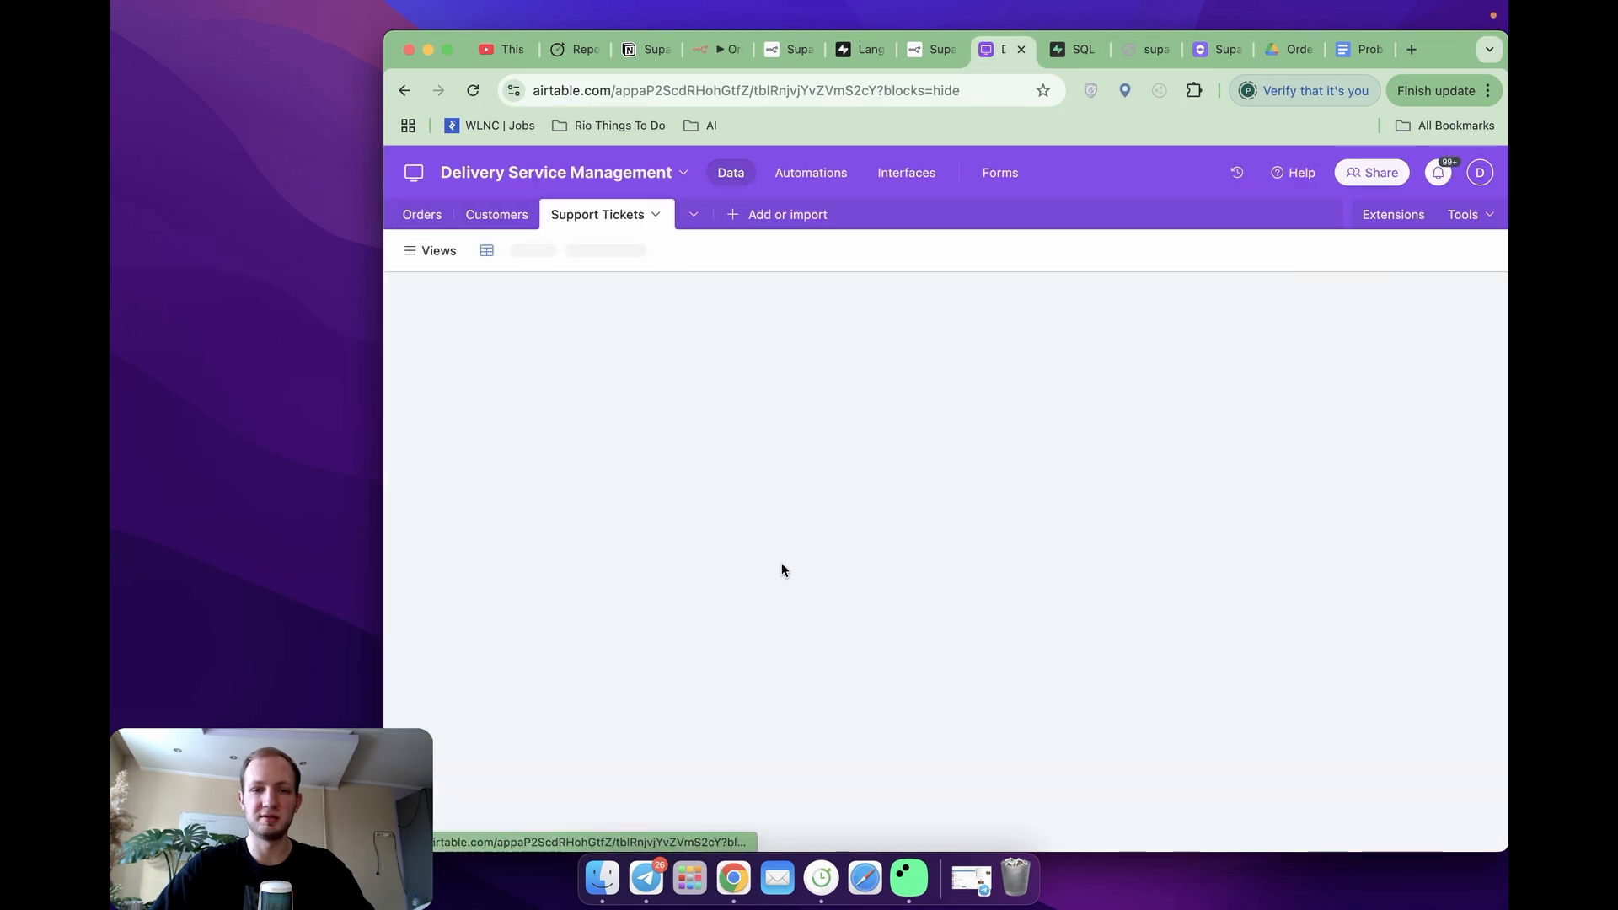
# Step: View the Support Tickets table in Airtable to find the new TRK123456 ticket record
pyautogui.click(436, 250)
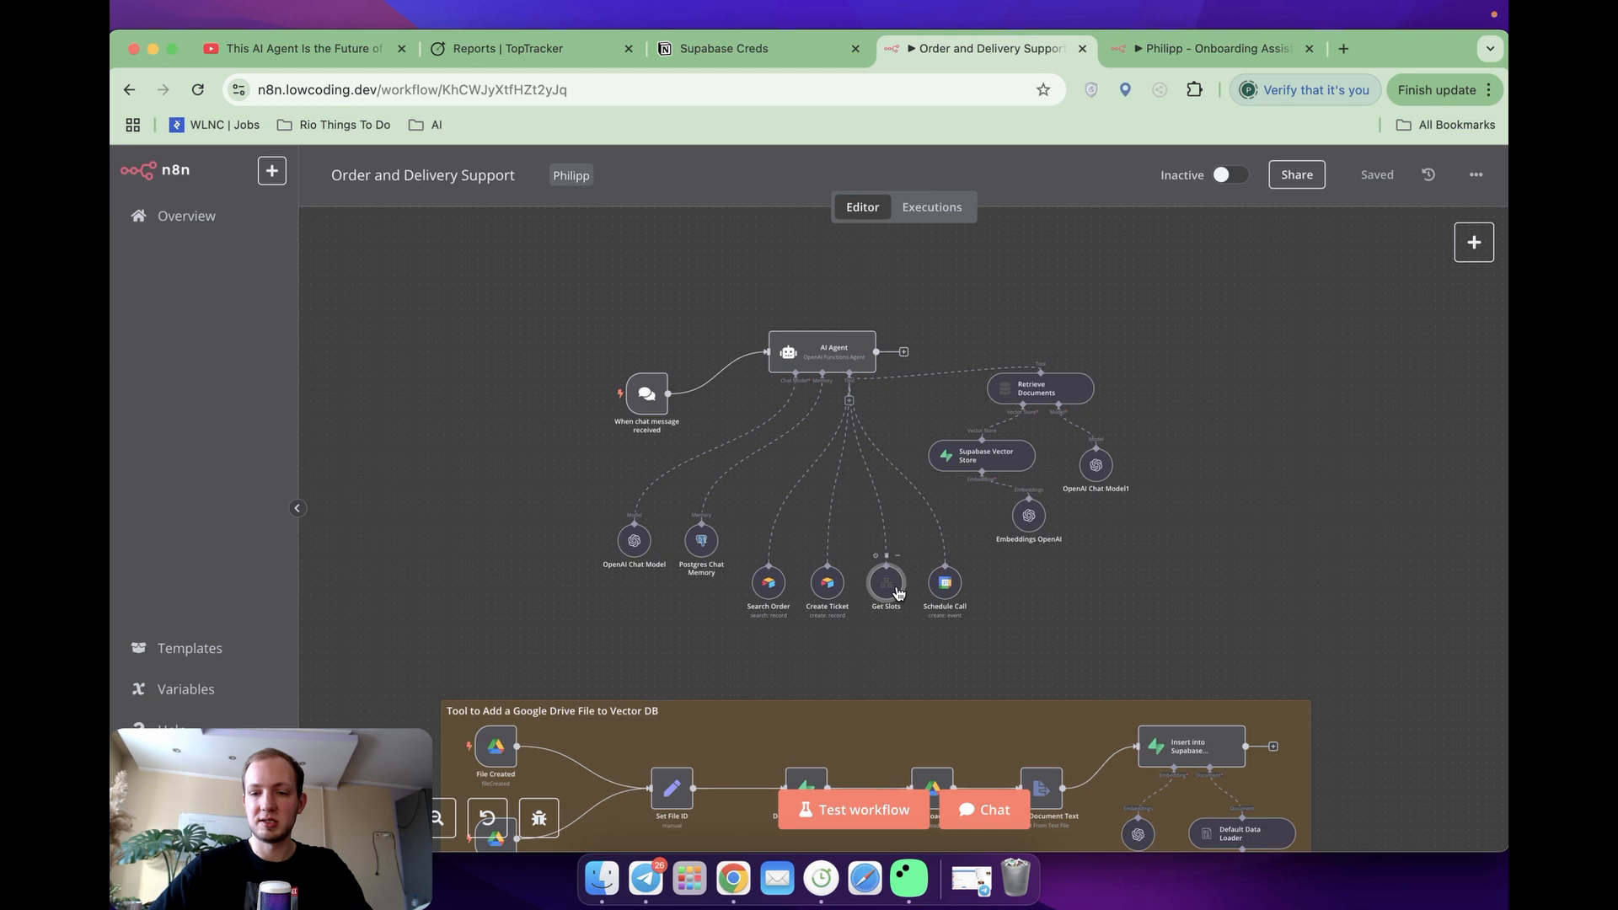
pyautogui.doubleClick(885, 583)
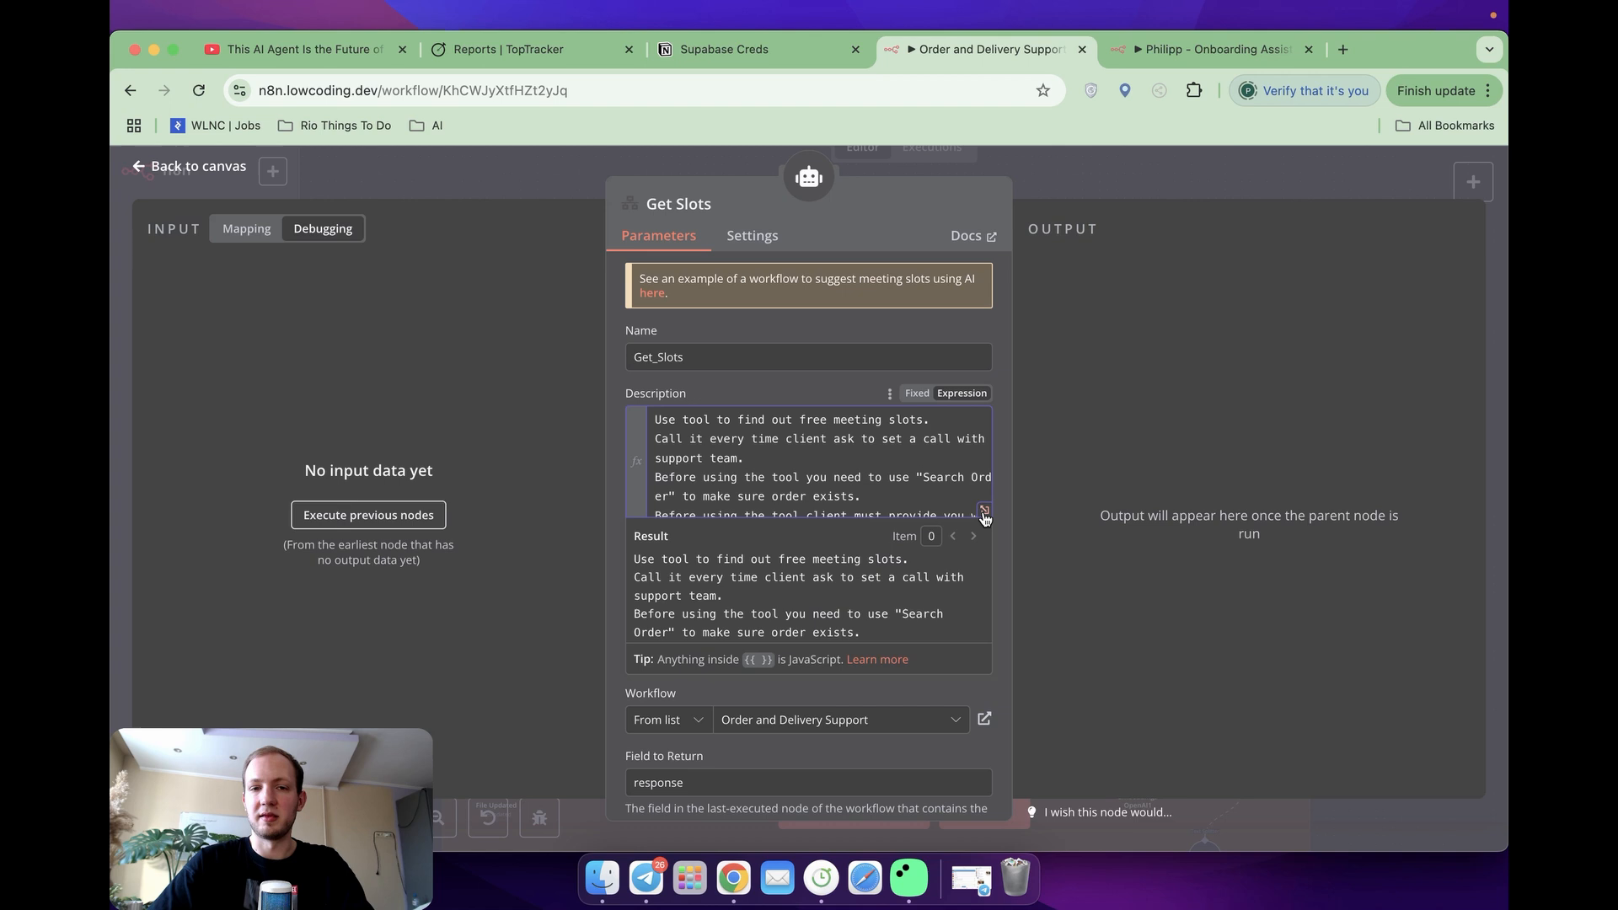
pyautogui.click(982, 514)
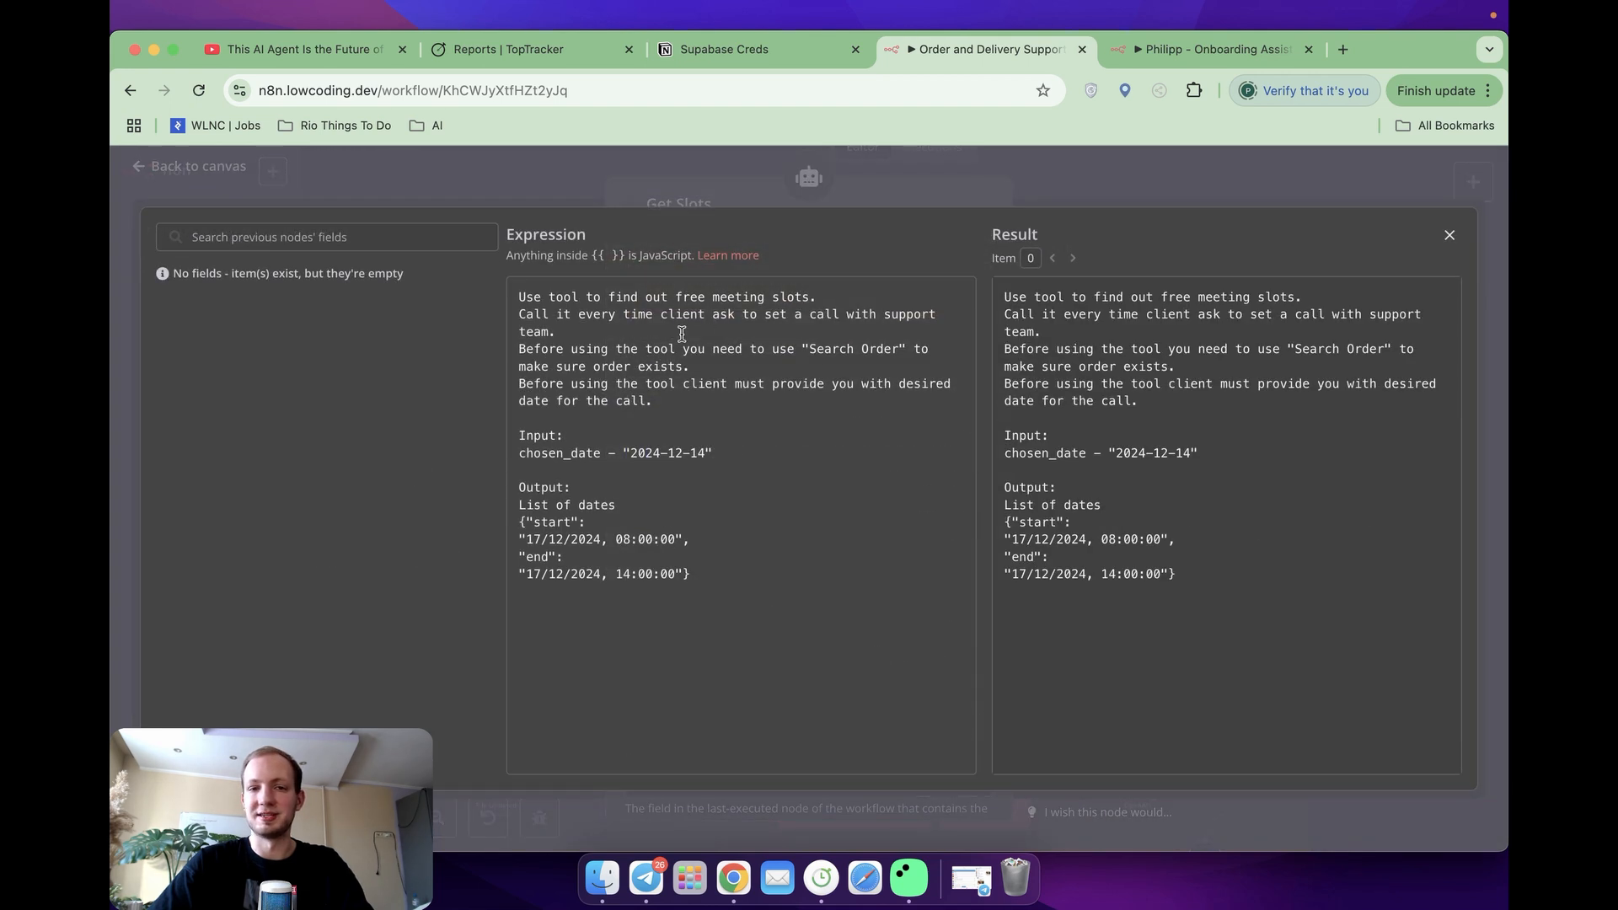
pyautogui.moveTo(706, 366)
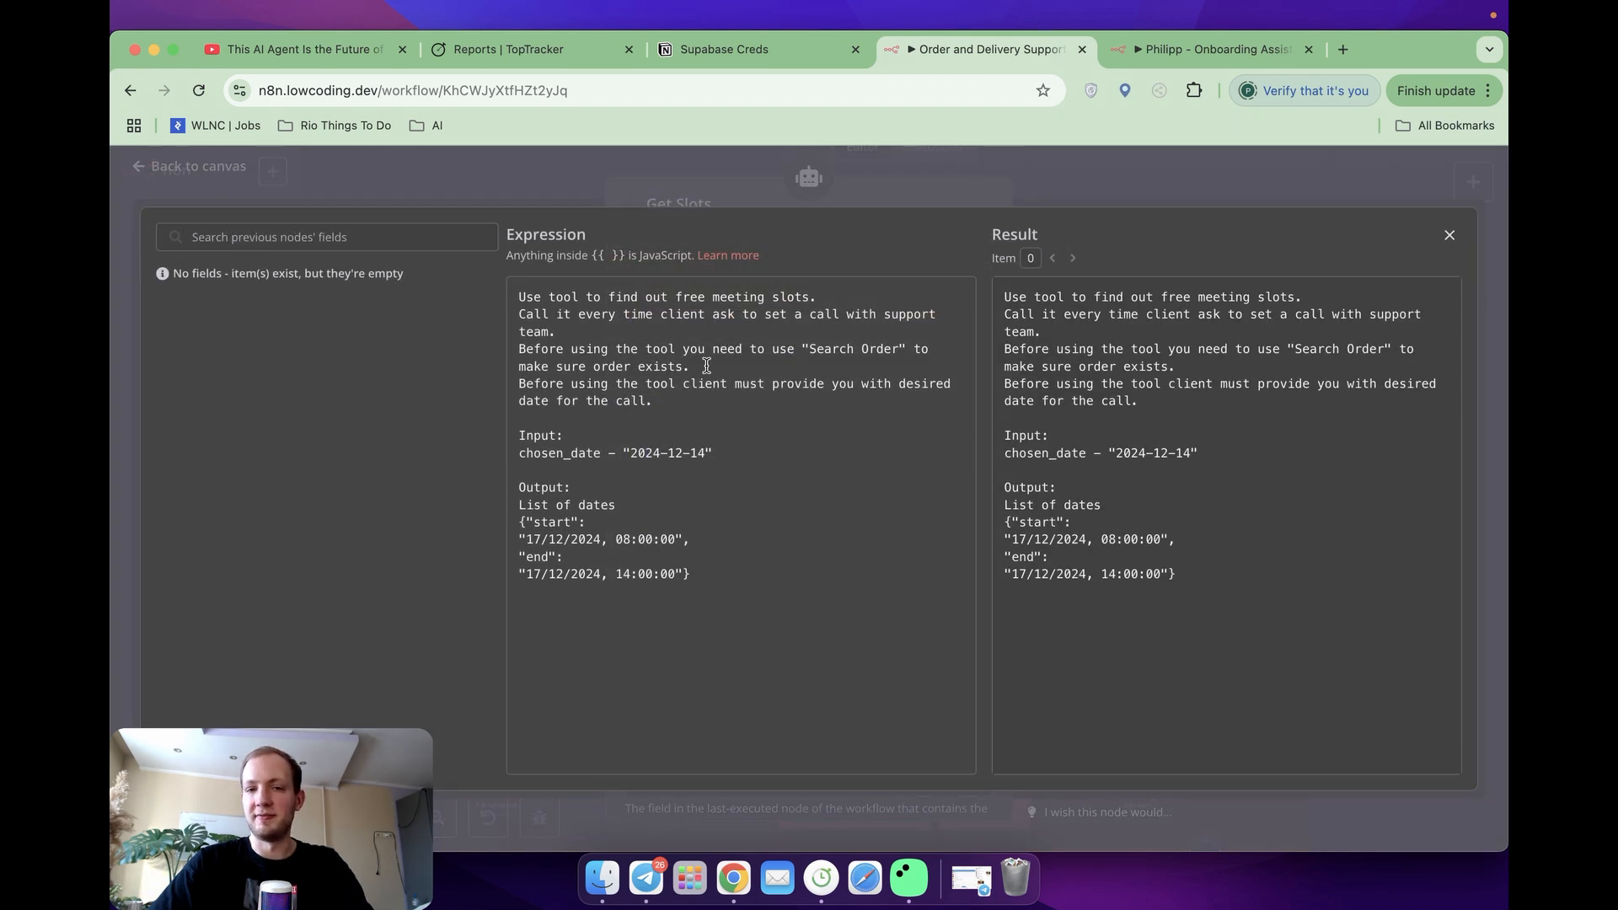
pyautogui.moveTo(519, 347); pyautogui.dragTo(689, 365)
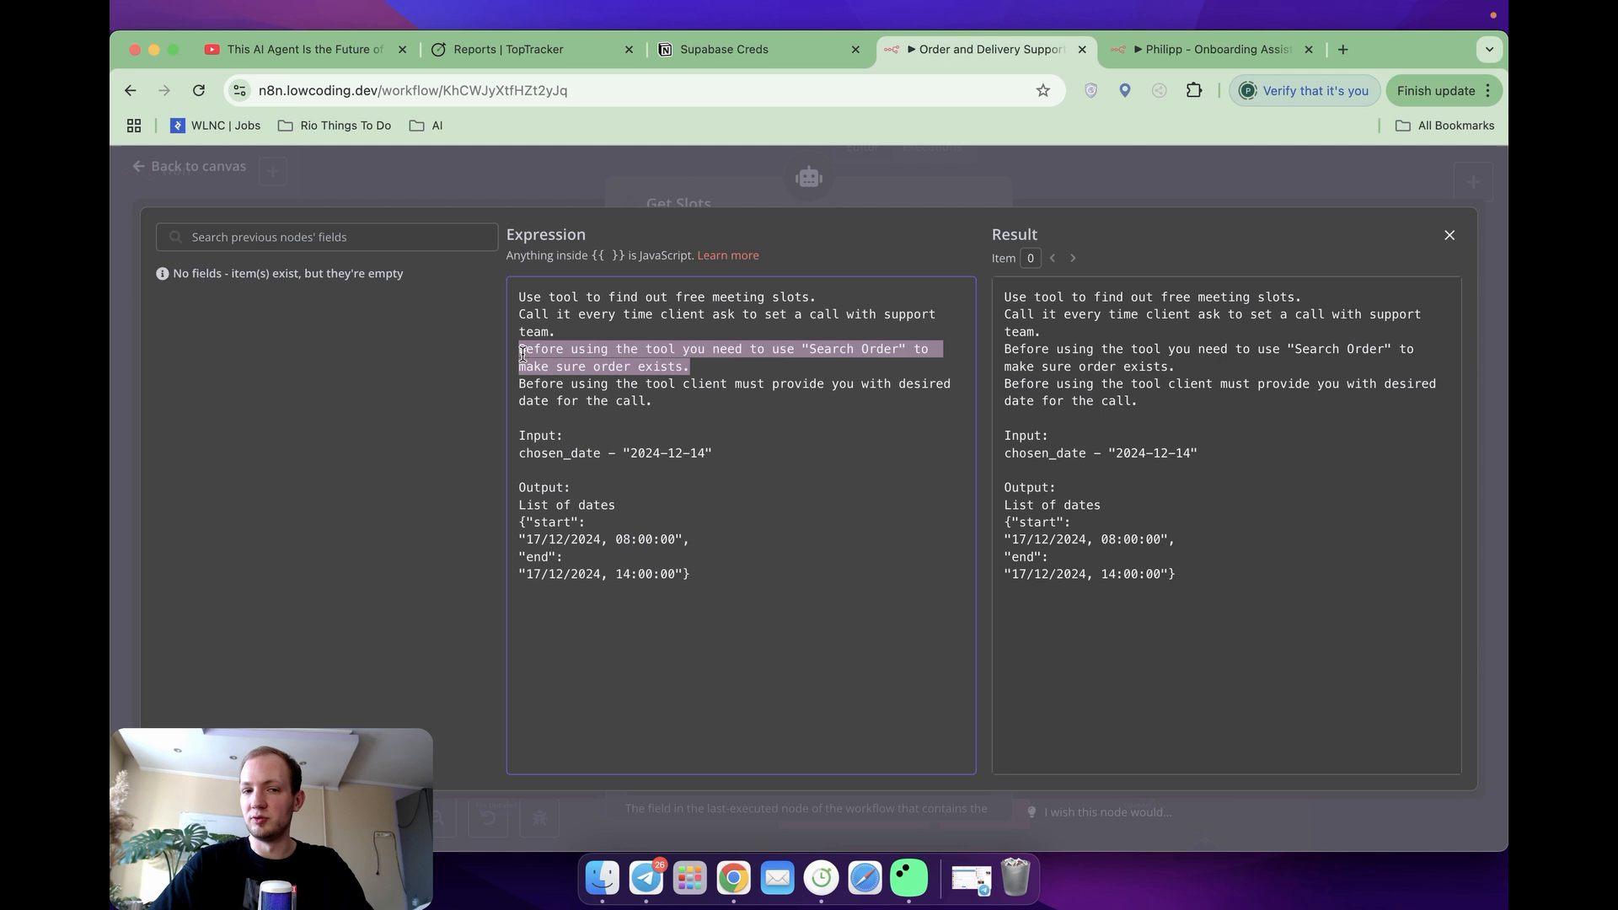
pyautogui.moveTo(671, 403)
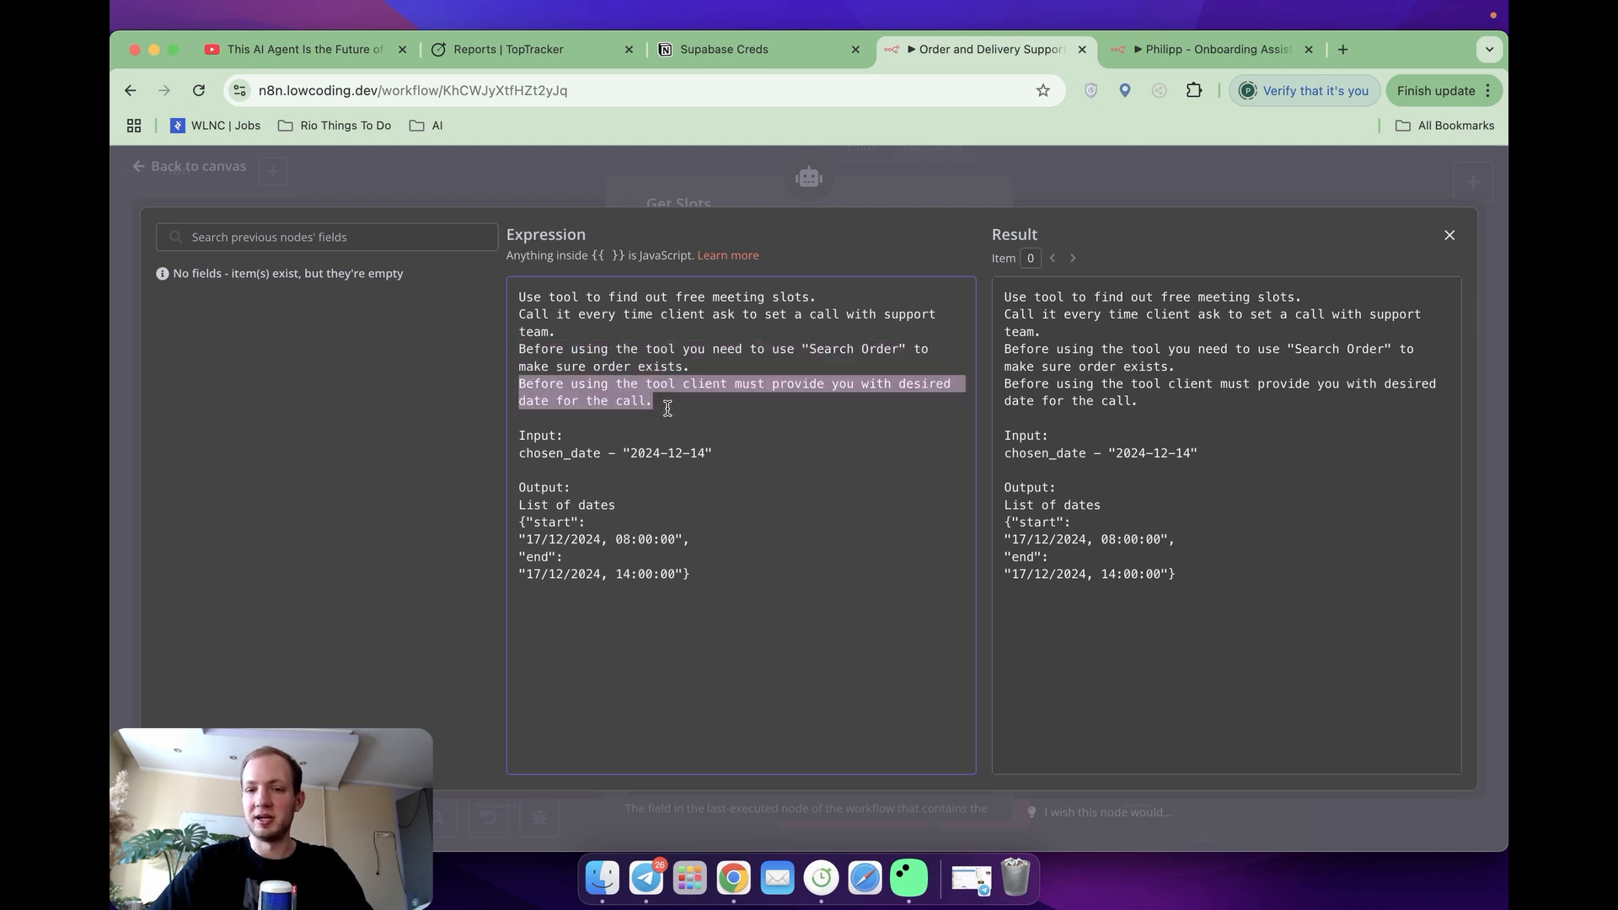
pyautogui.moveTo(737, 430)
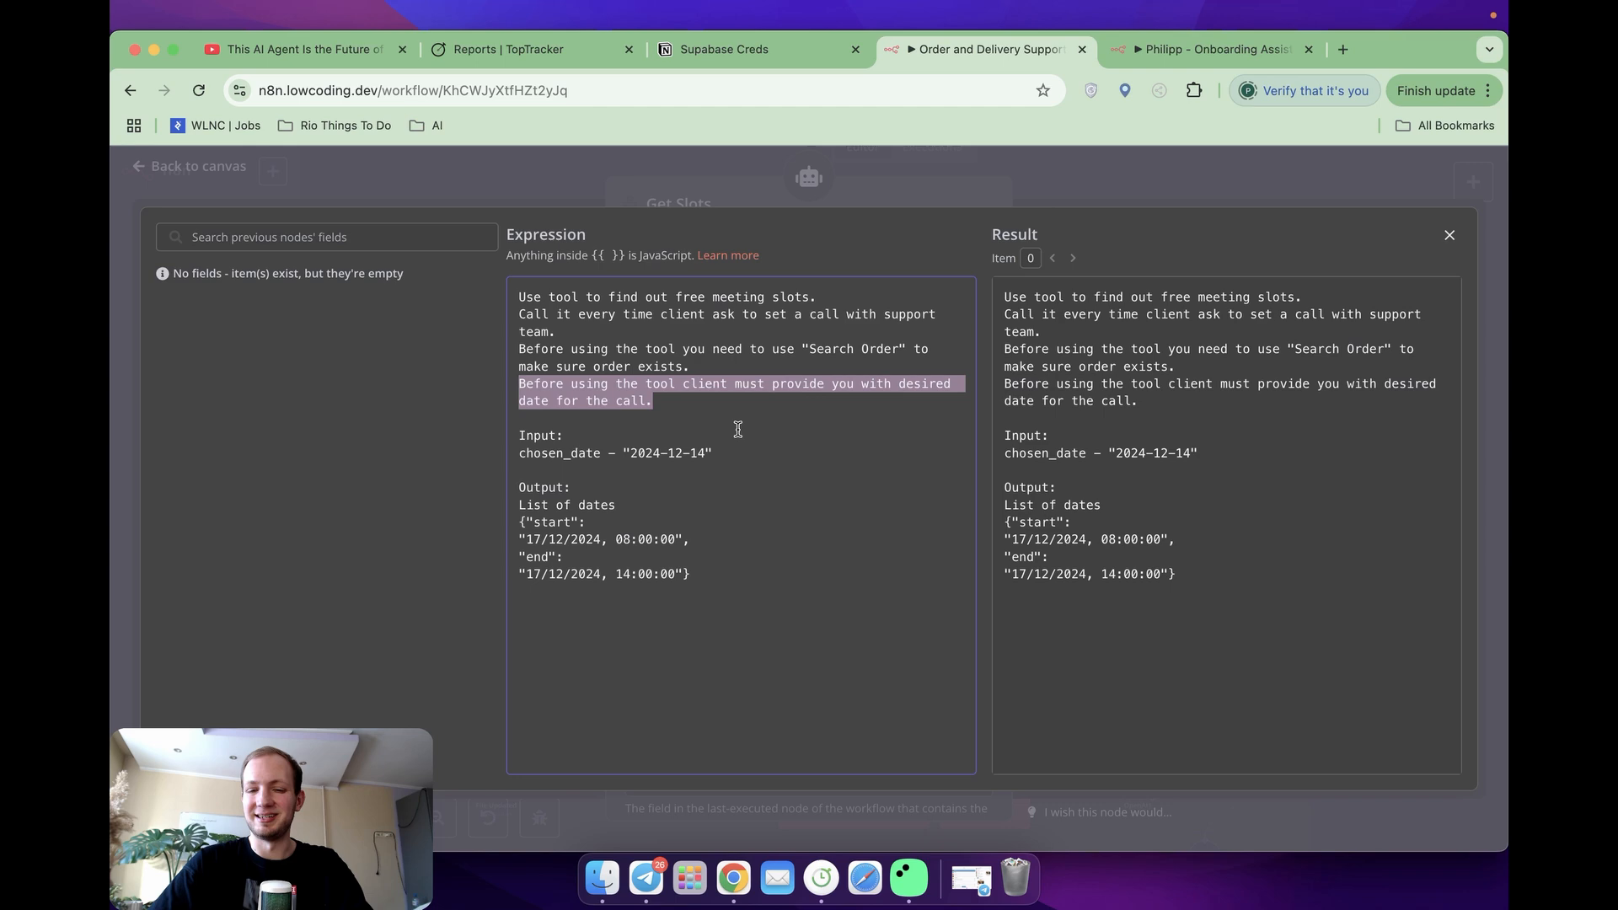
pyautogui.click(1449, 235)
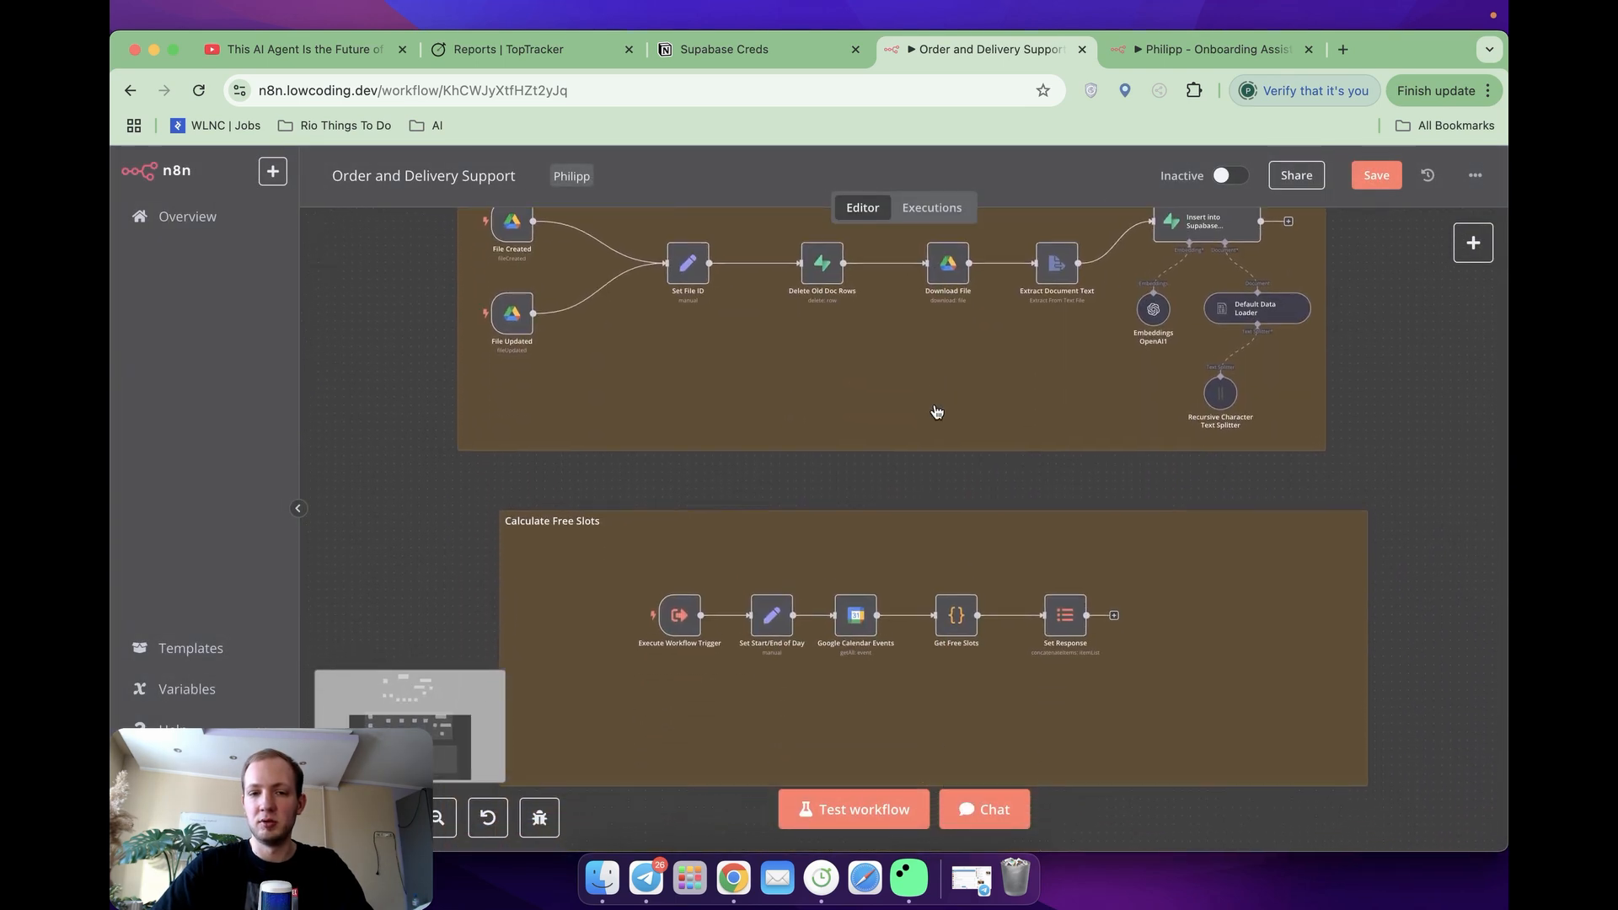
pyautogui.scroll(-3)
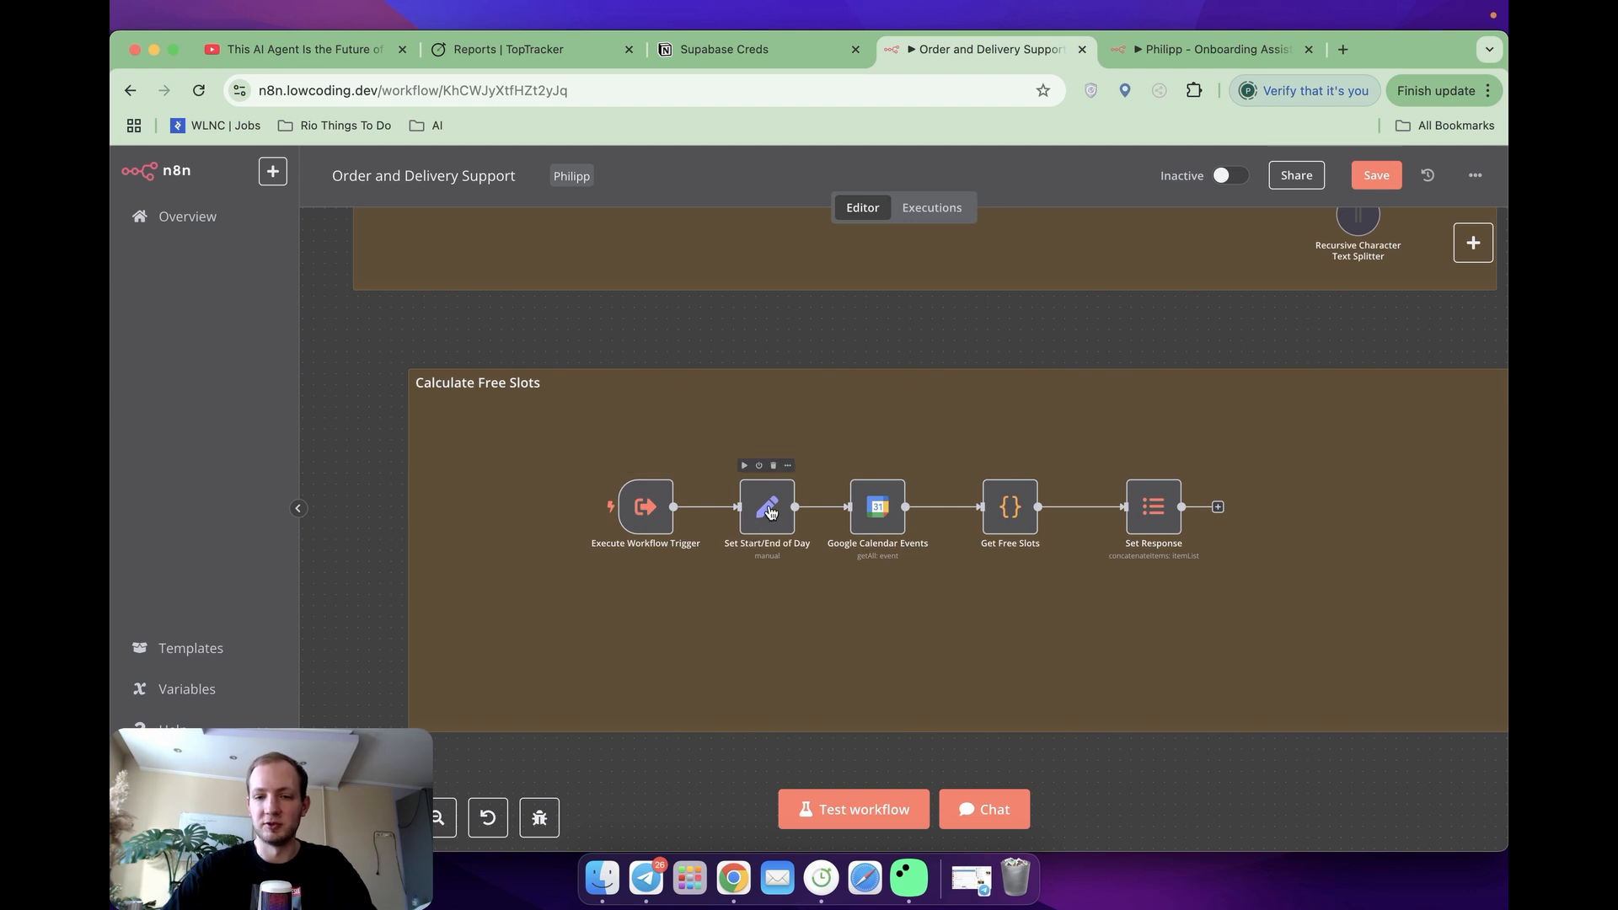
pyautogui.doubleClick(766, 507)
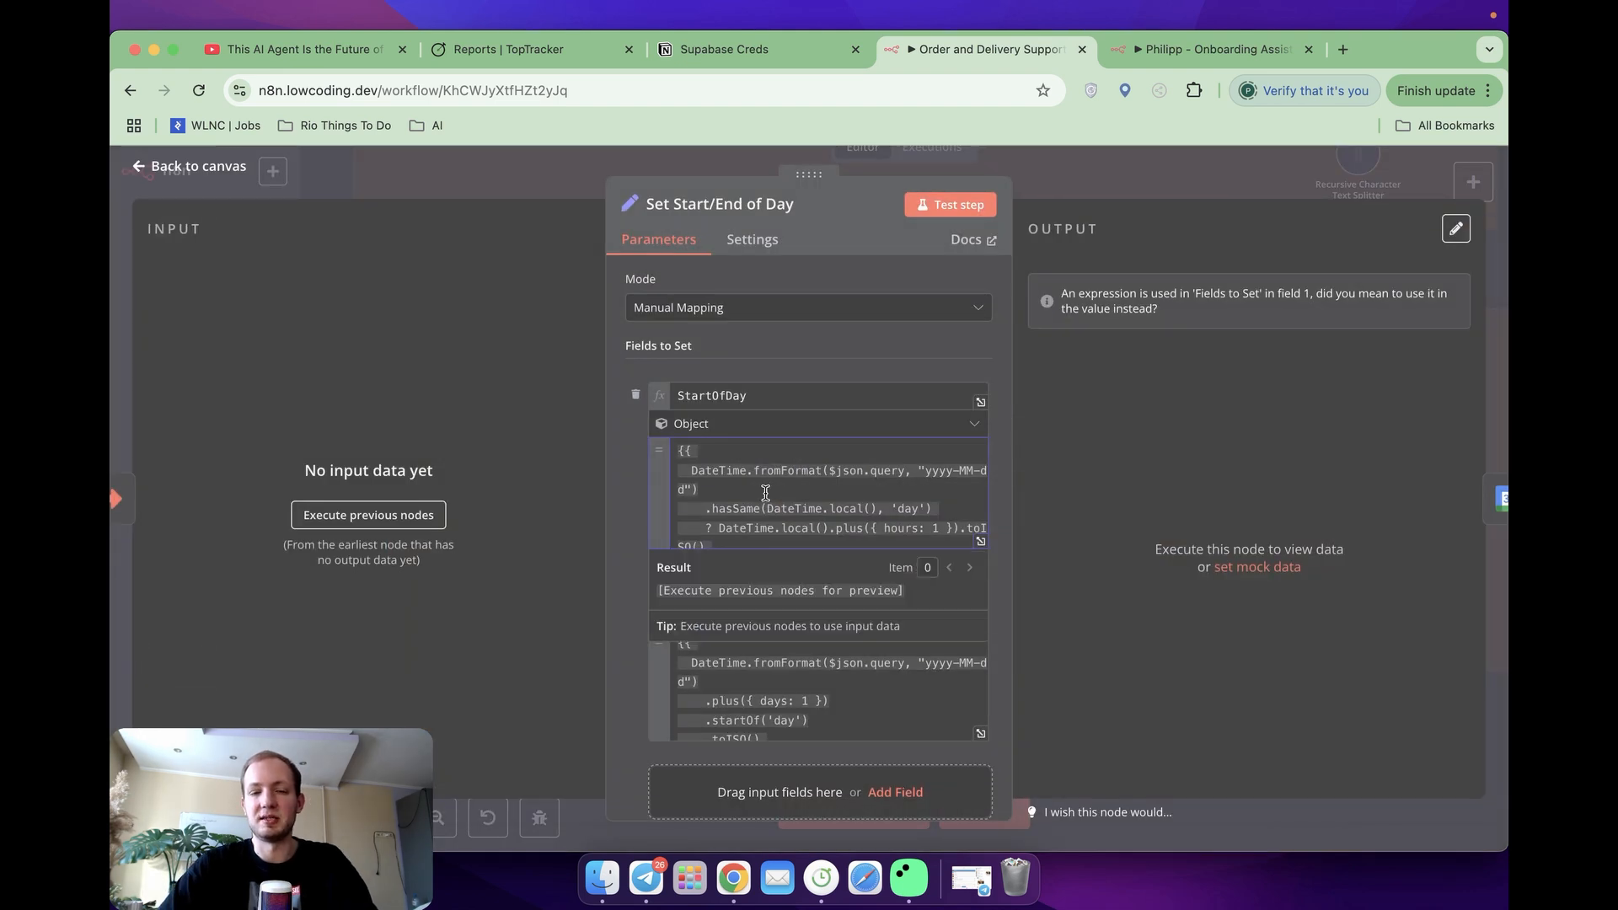
pyautogui.moveTo(748, 493)
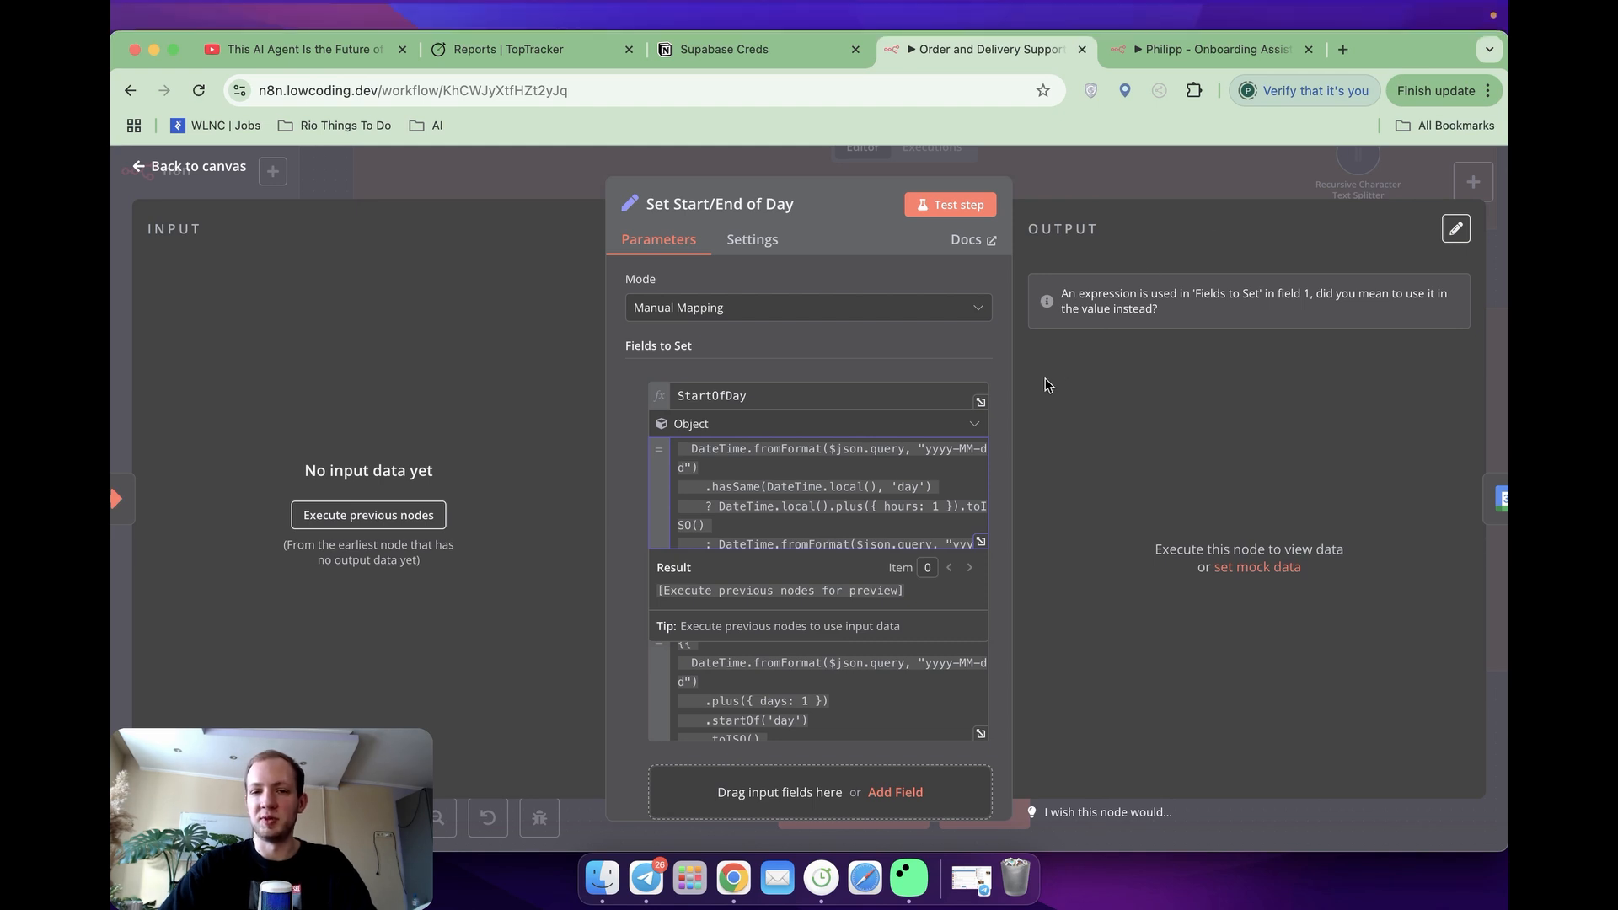
pyautogui.moveTo(892, 531)
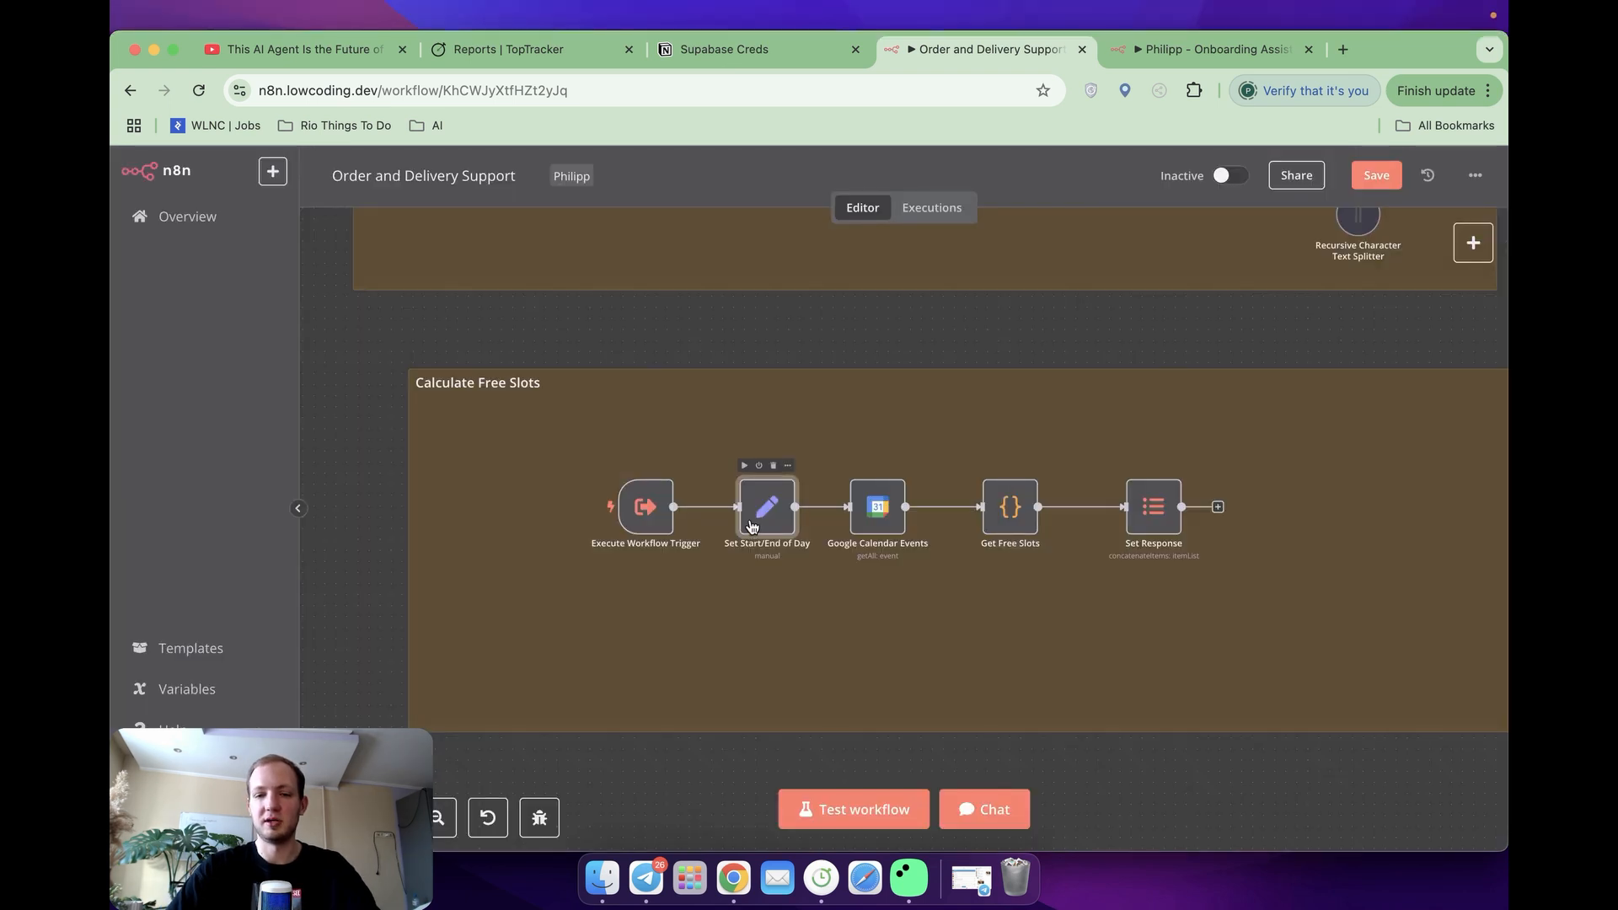
pyautogui.moveTo(711, 483)
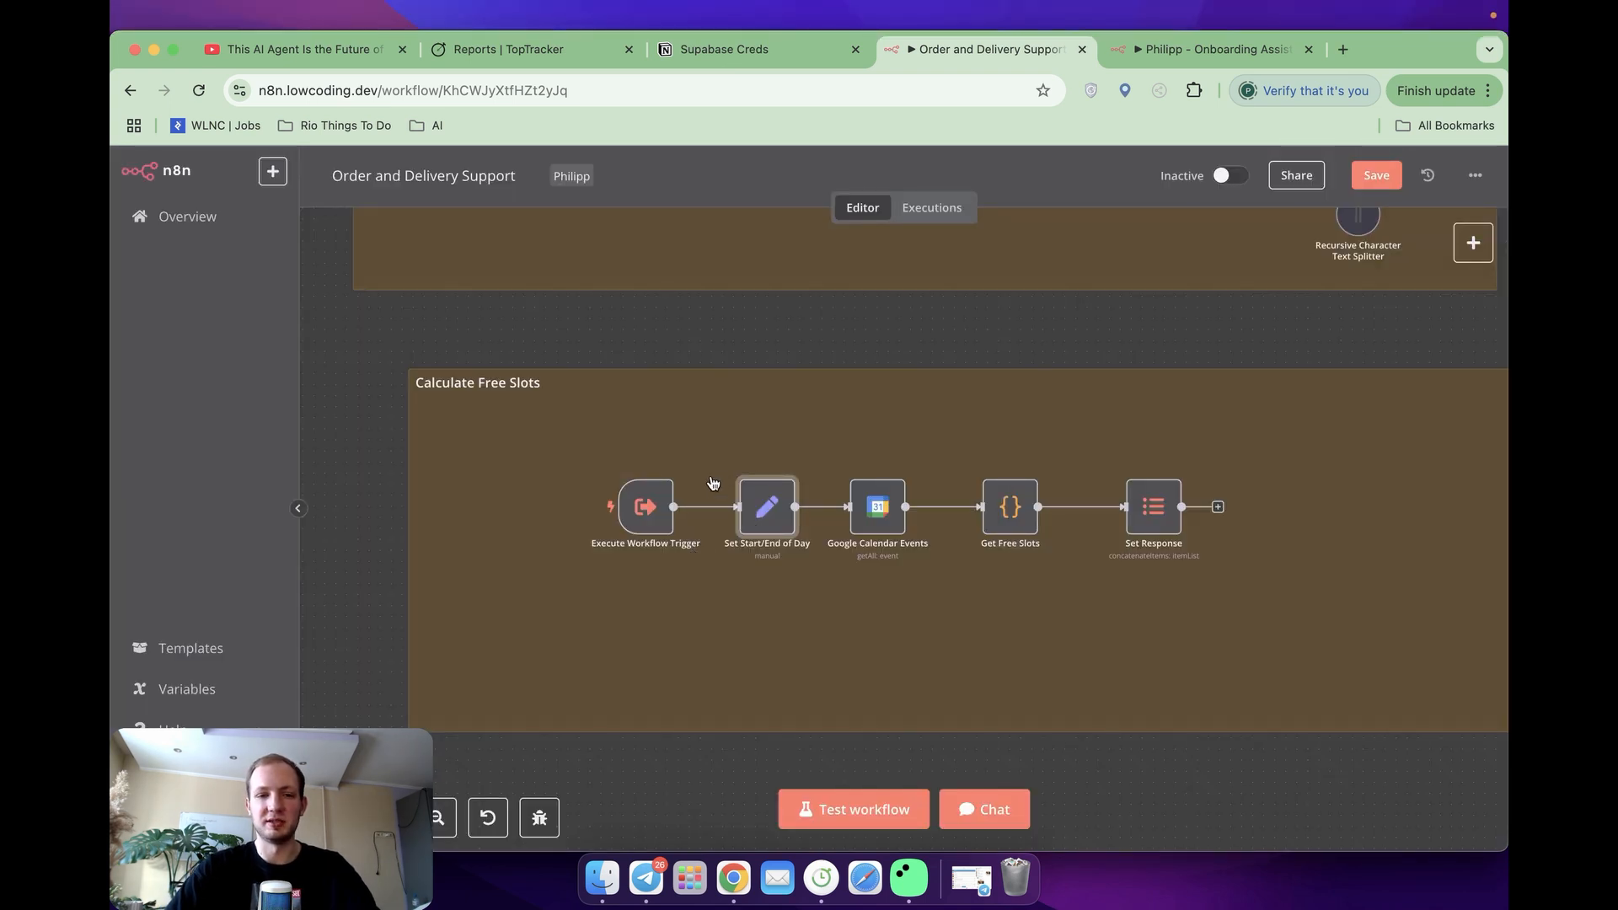
pyautogui.moveTo(834, 463)
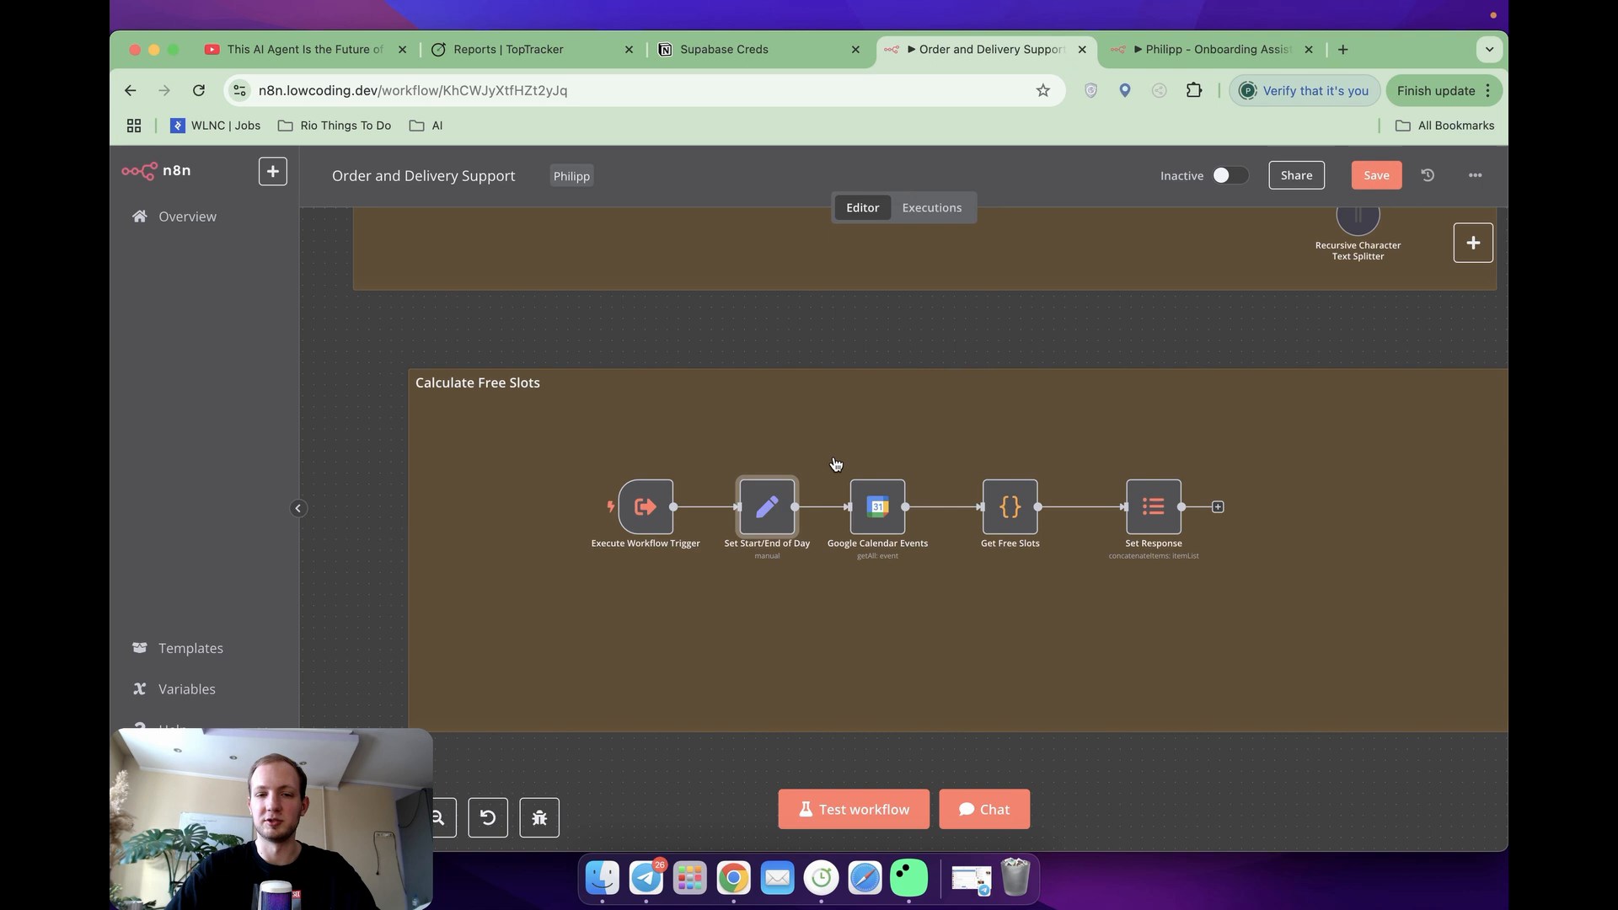
pyautogui.doubleClick(767, 507)
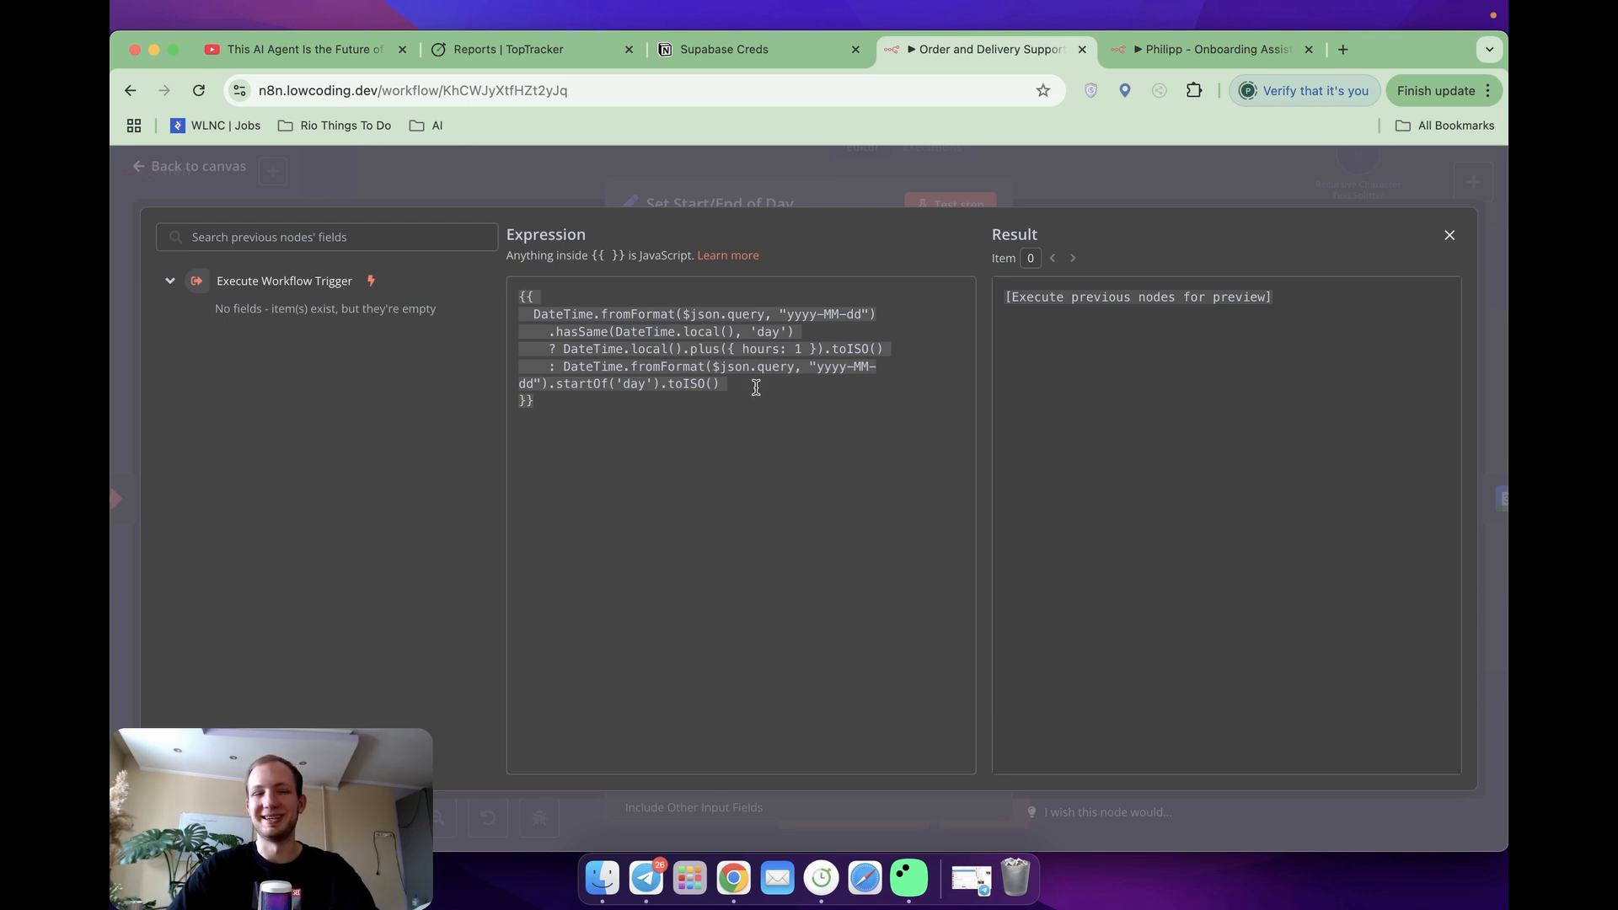
pyautogui.moveTo(687, 378)
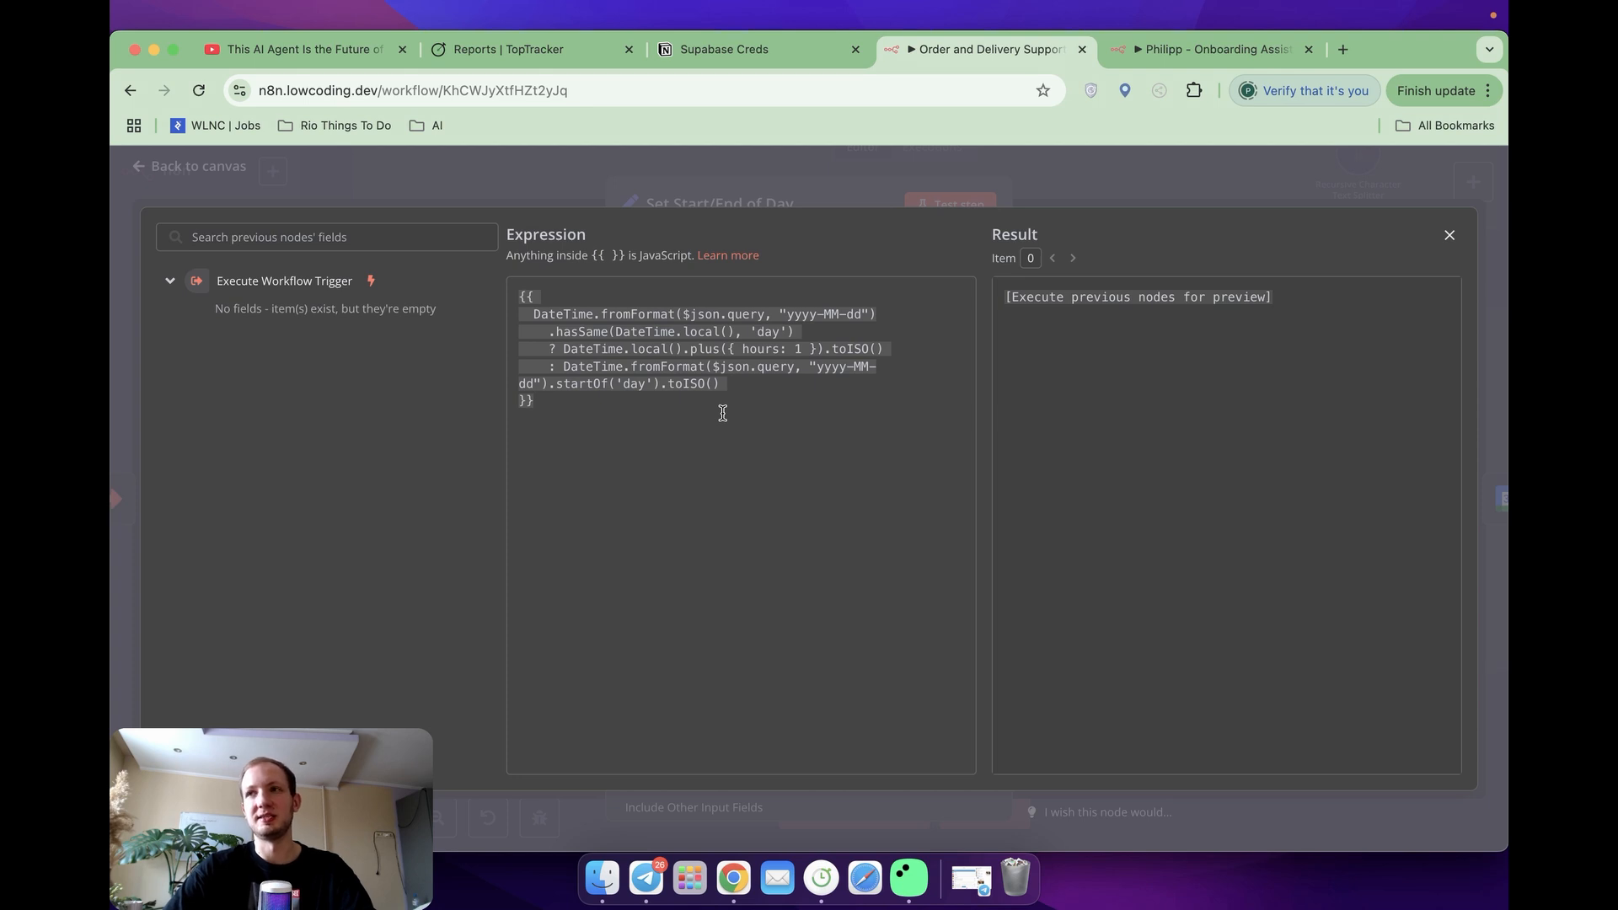
pyautogui.moveTo(759, 384)
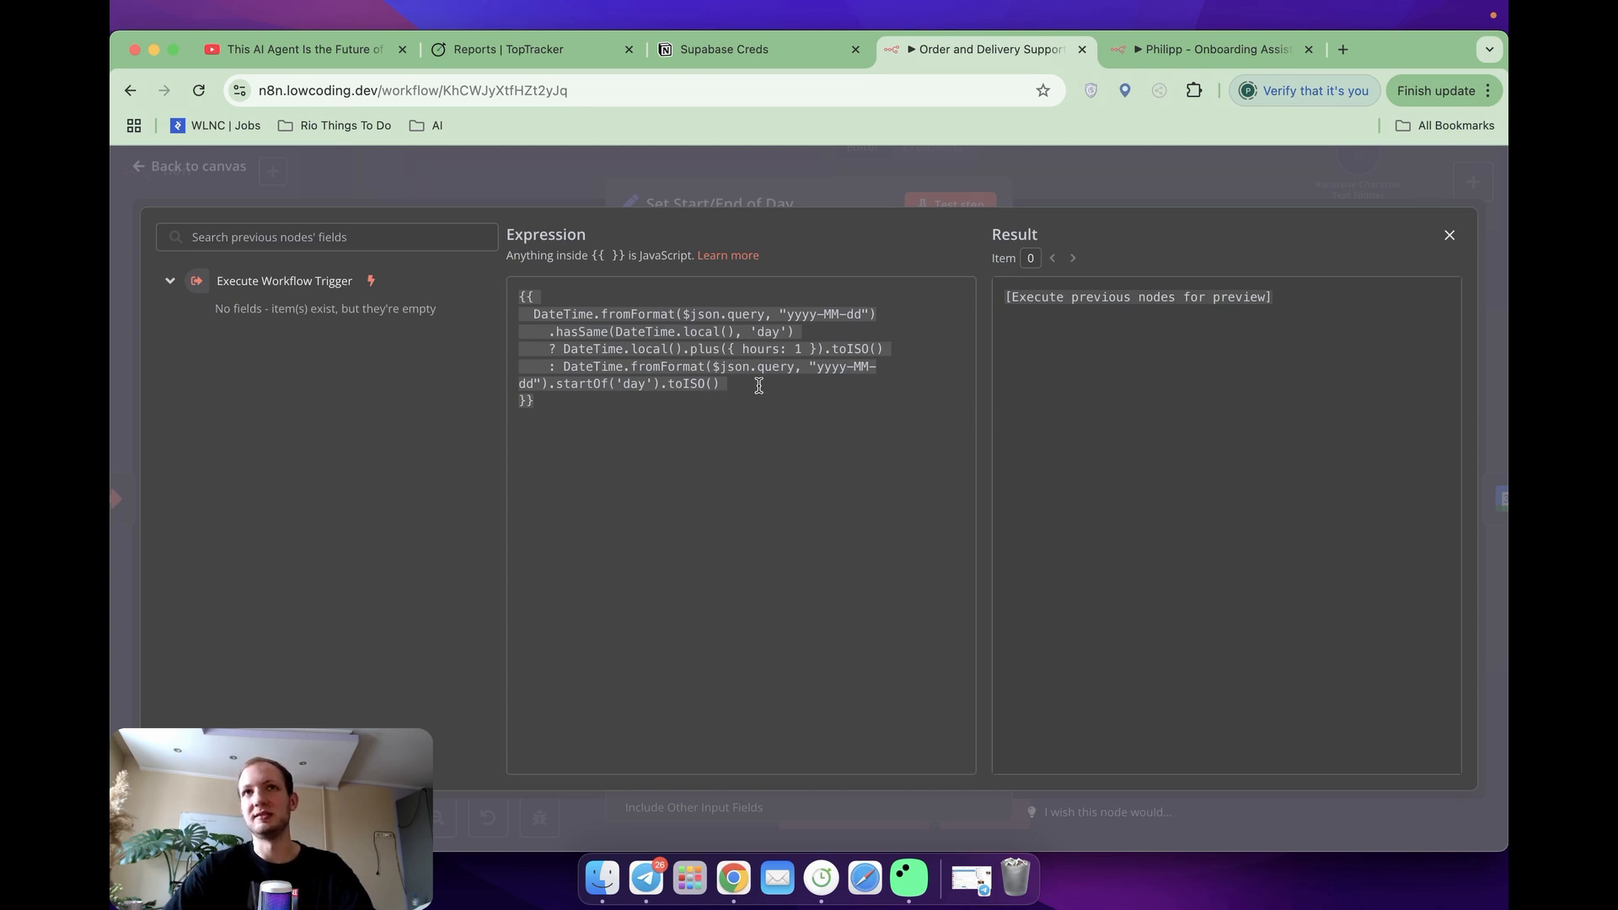
pyautogui.moveTo(719, 354)
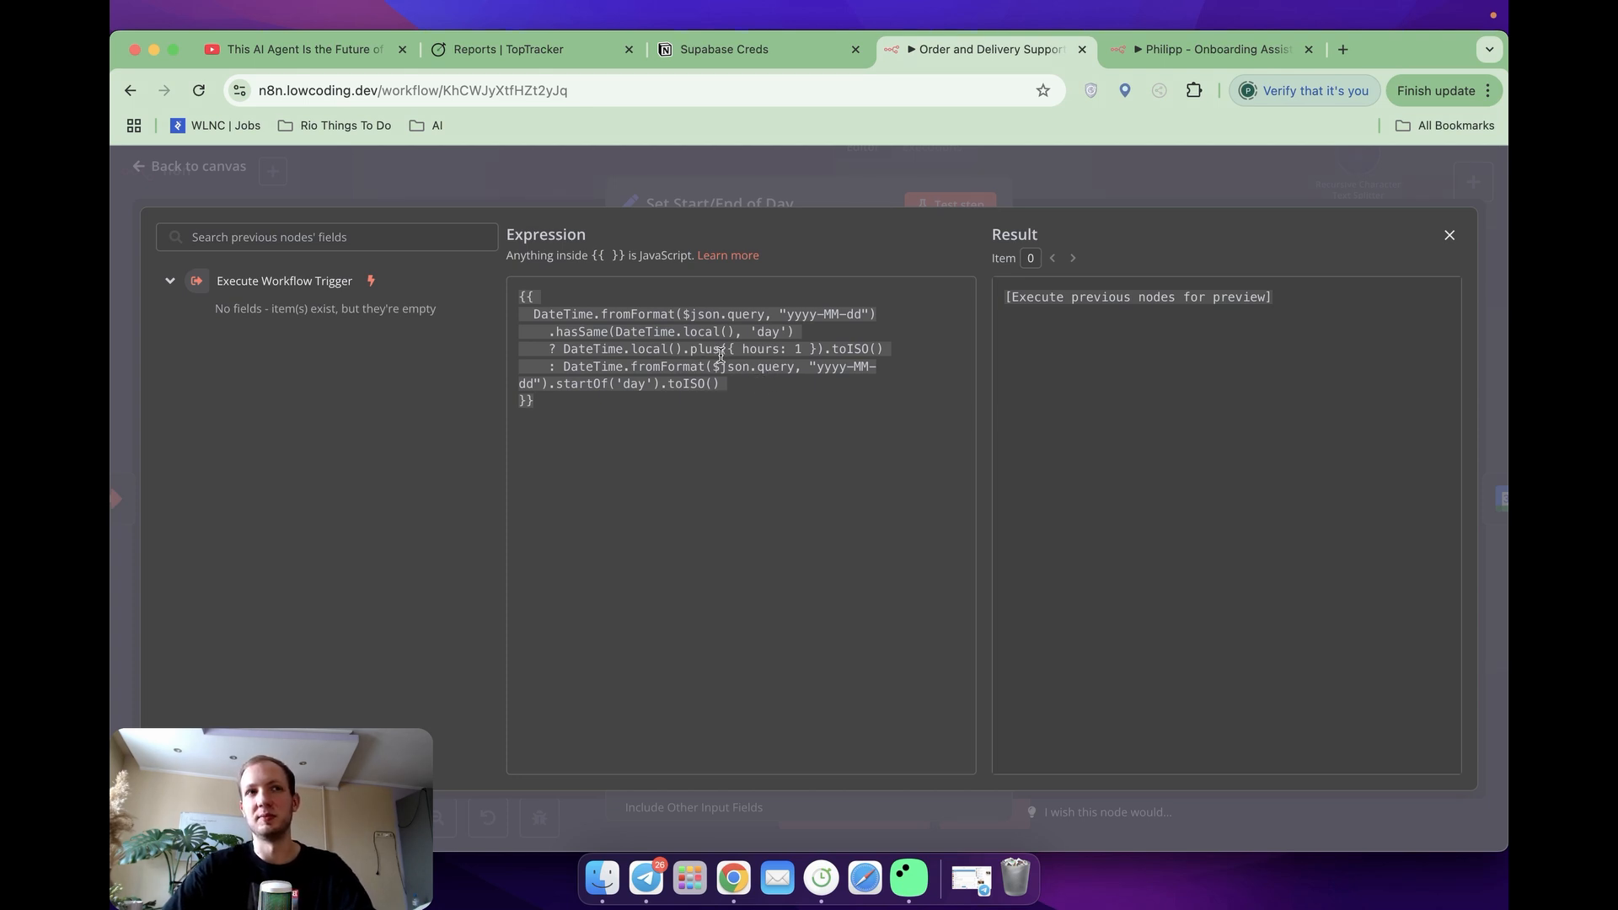
# Step: Leave the StartOfDay expression editor and review the Set node's StartOfDay and endOfDay fields
pyautogui.click(1448, 234)
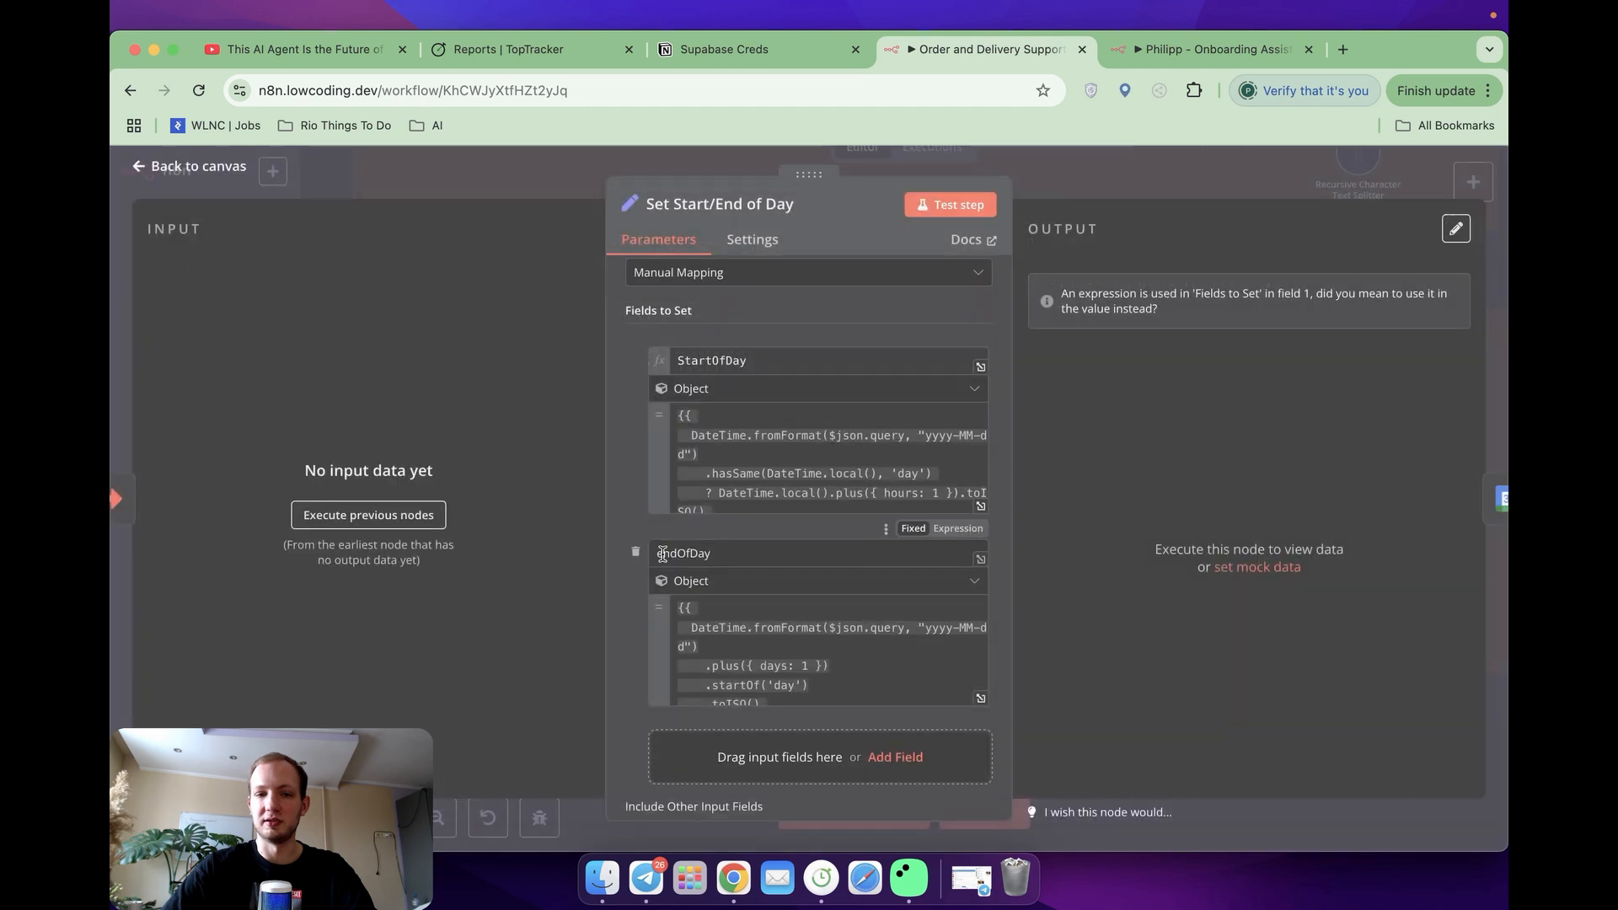
pyautogui.scroll(-3)
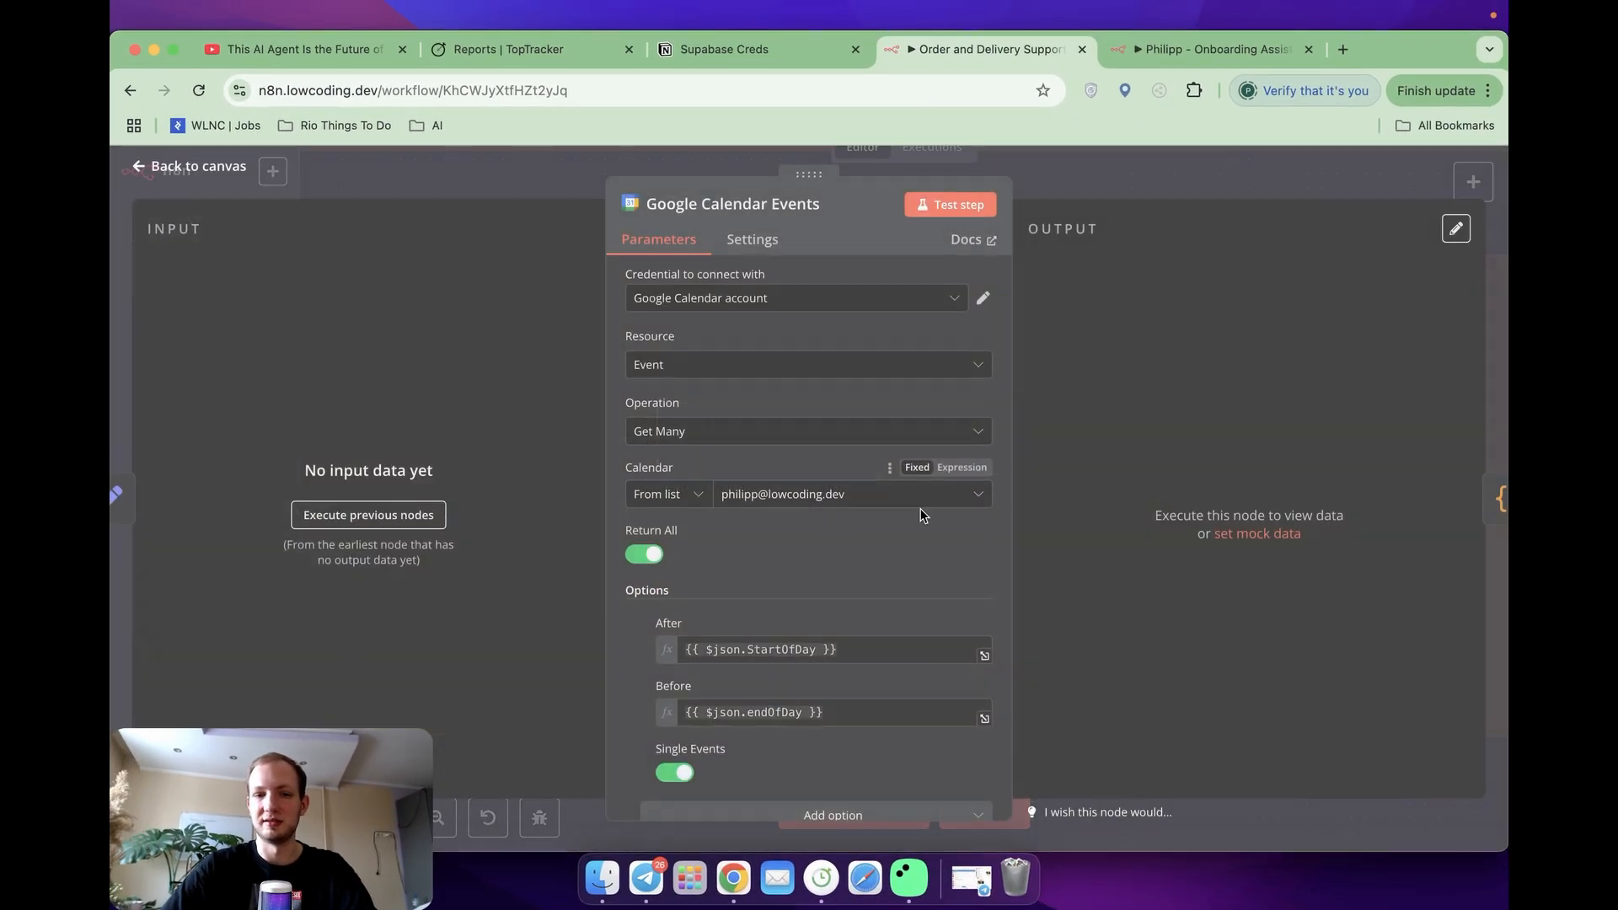
# Step: Review the Google Calendar Events node fetching events between StartOfDay and endOfDay
pyautogui.scroll(-3)
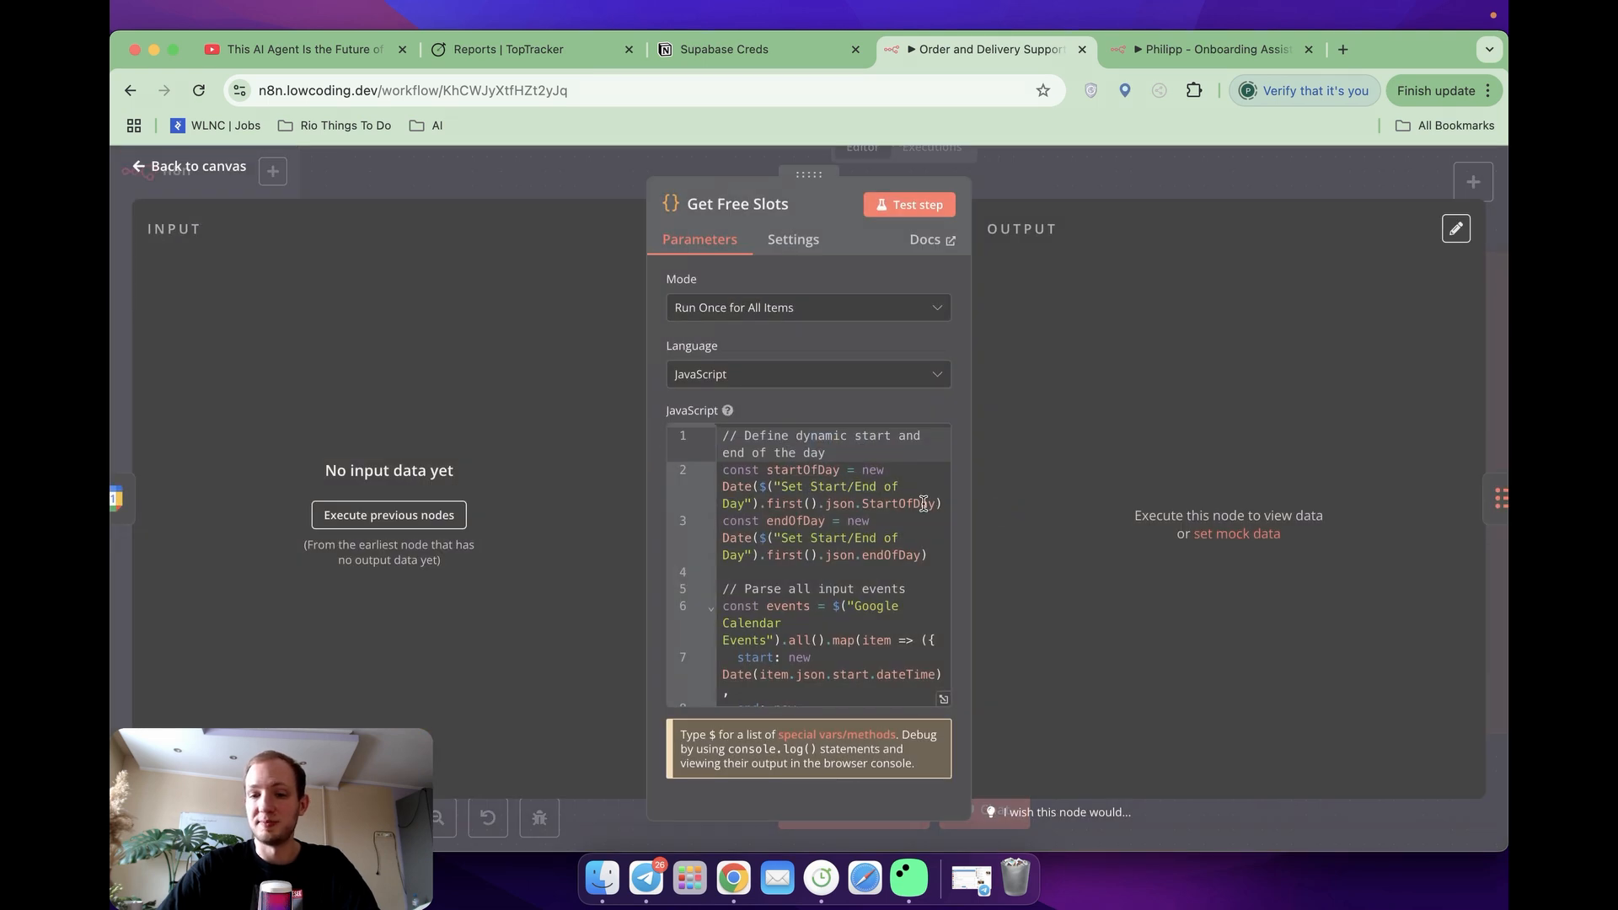
pyautogui.moveTo(907, 557)
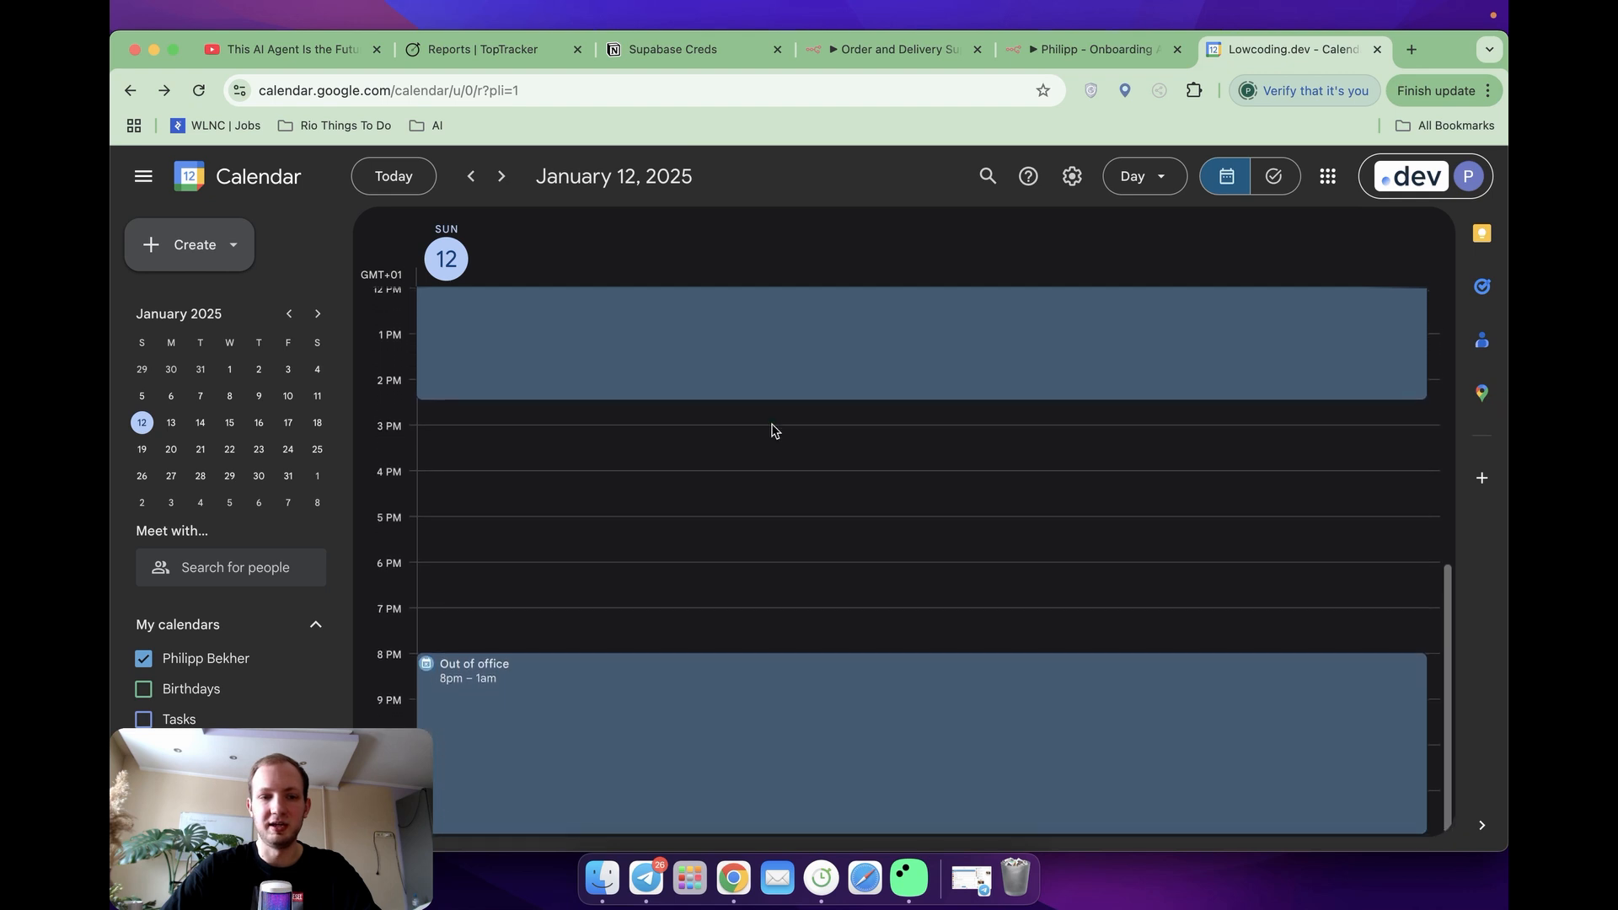
pyautogui.moveTo(515, 632)
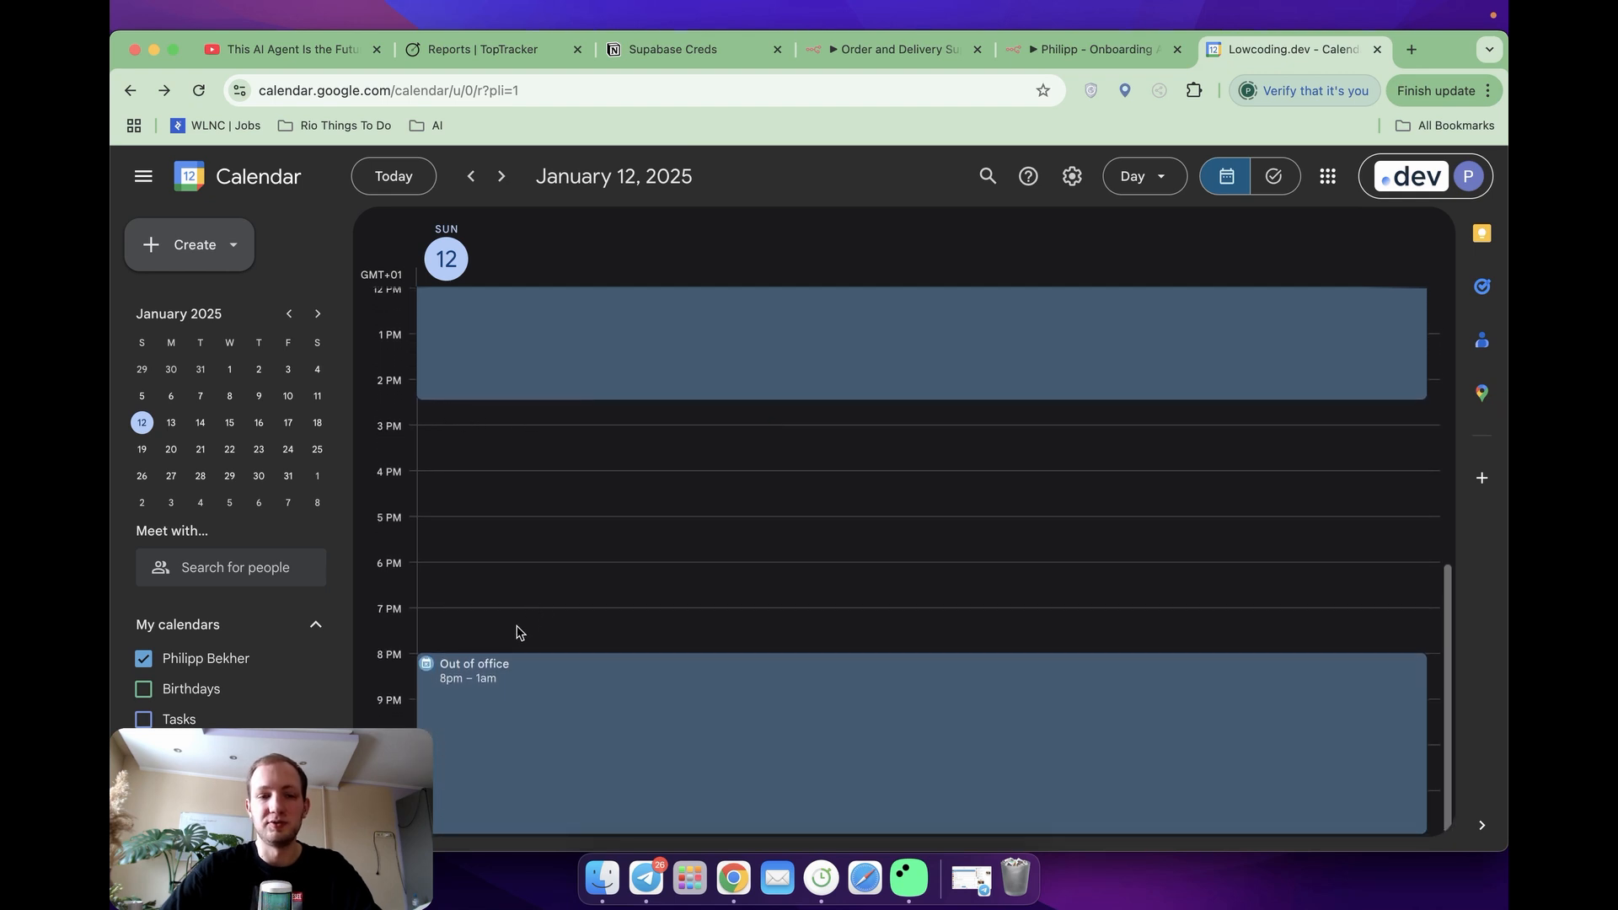
pyautogui.moveTo(470, 664)
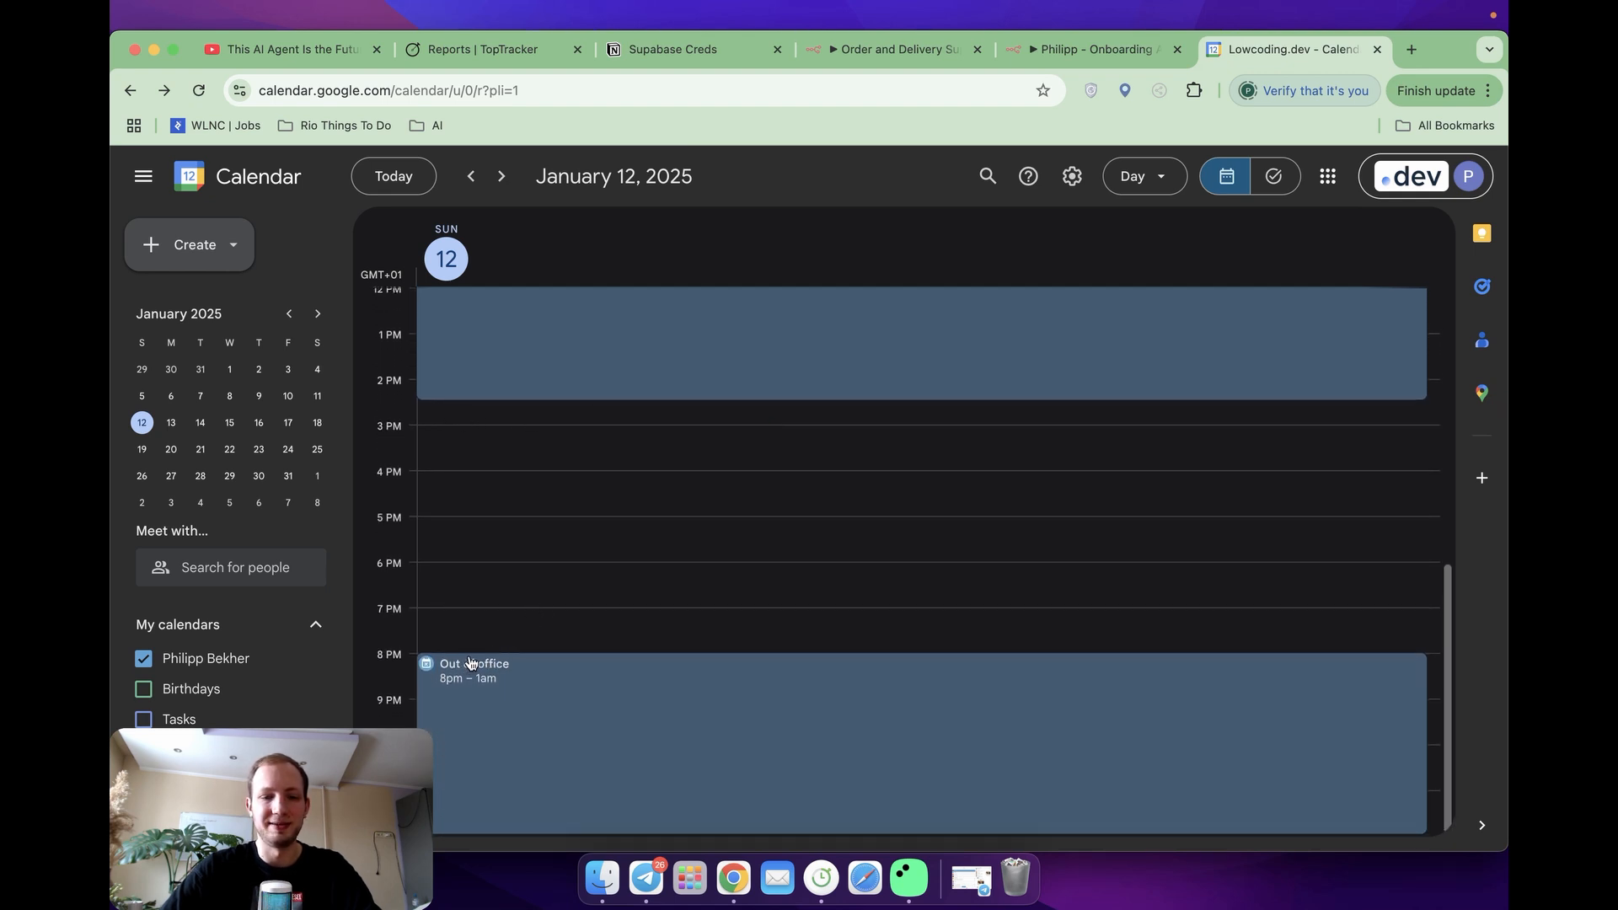
# Step: Ask the agent for an urgent support call, giving order TRK123456 and the 12th of January
pyautogui.click(891, 49)
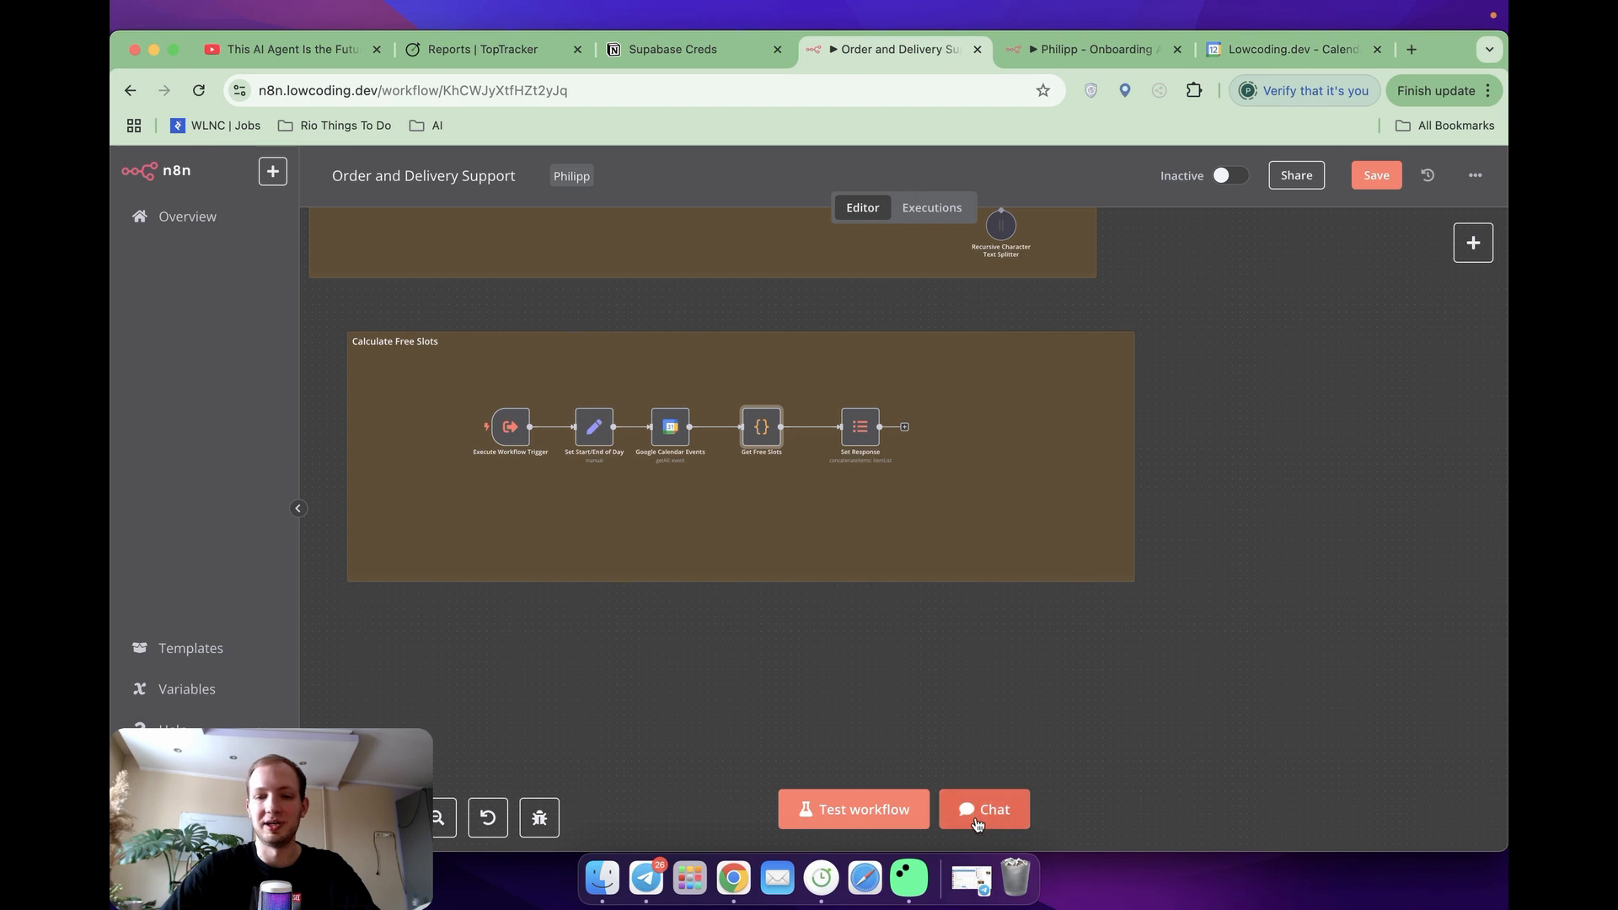
pyautogui.click(981, 809)
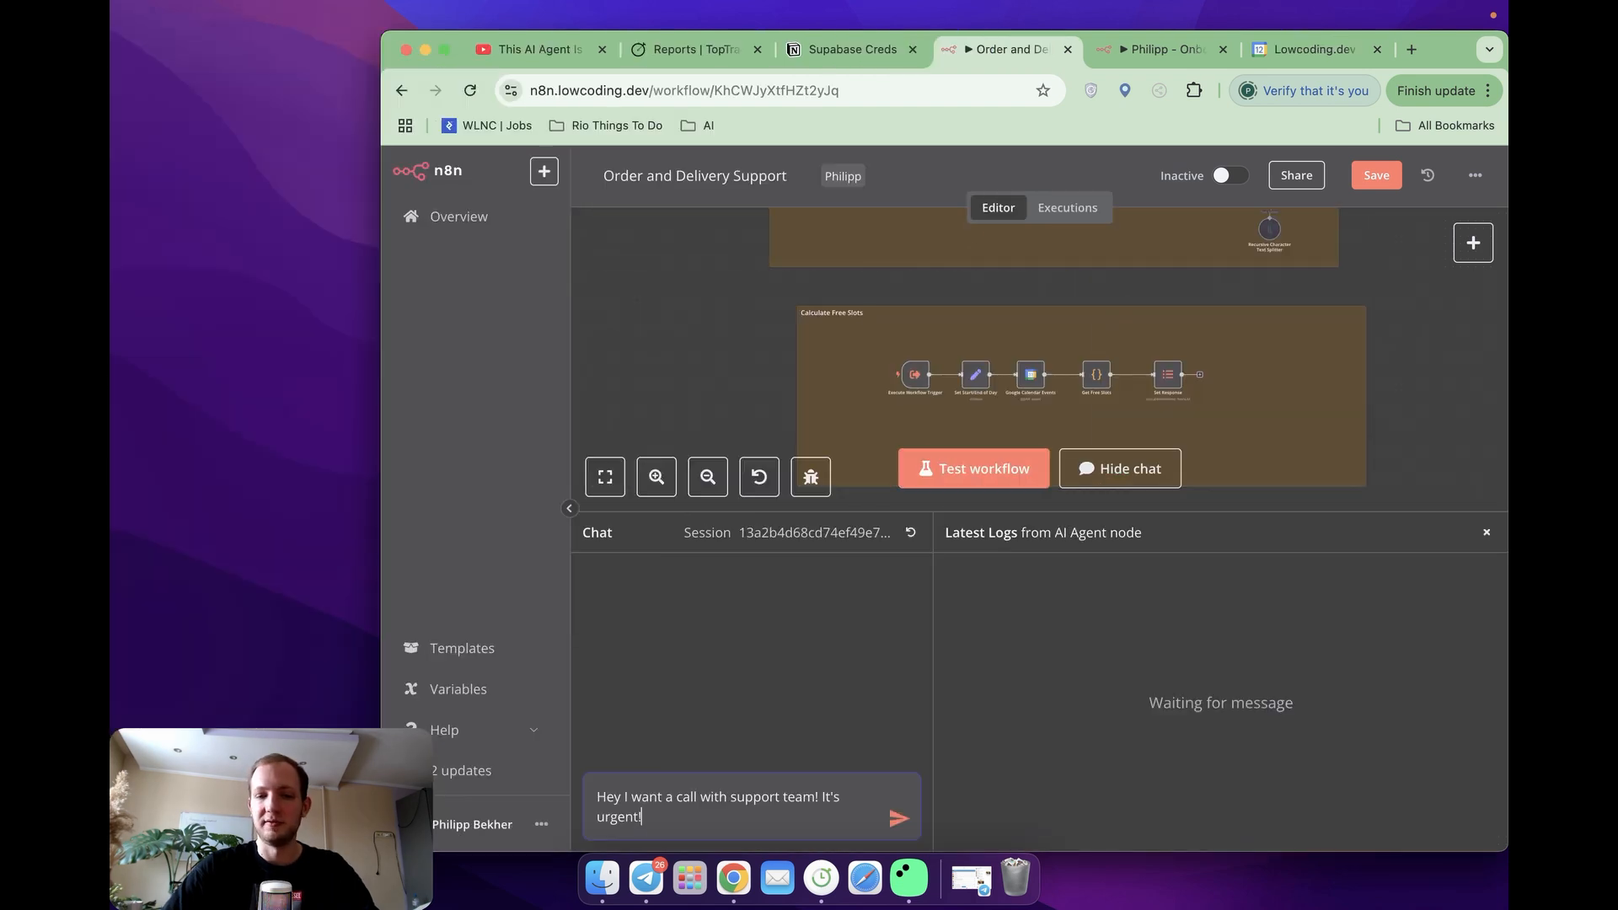
pyautogui.click(894, 817)
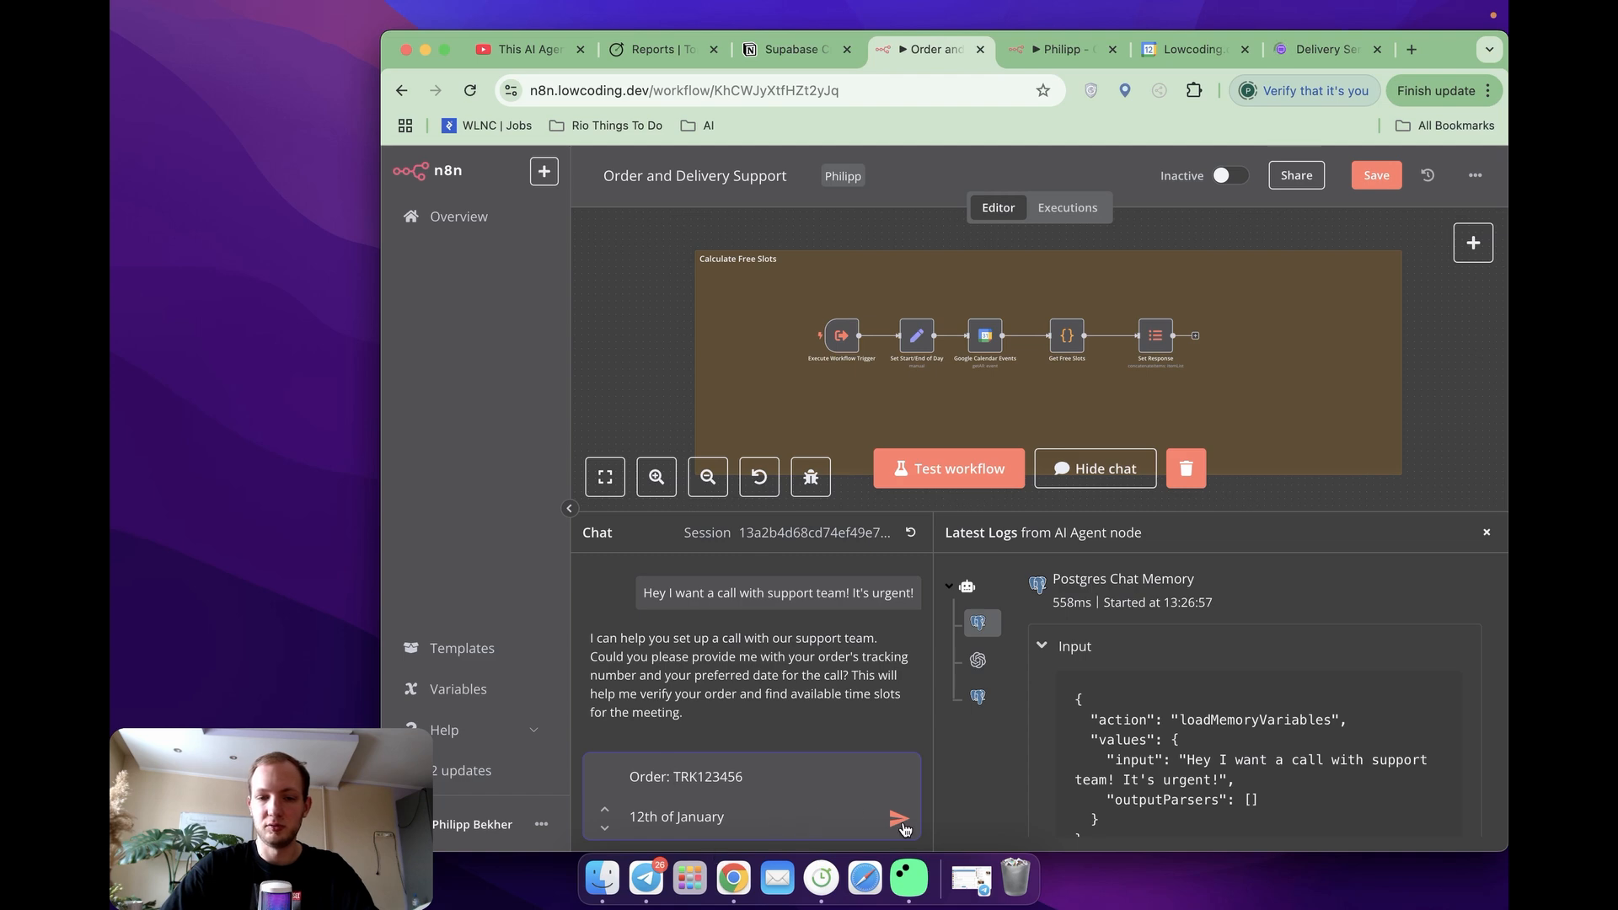
pyautogui.click(900, 819)
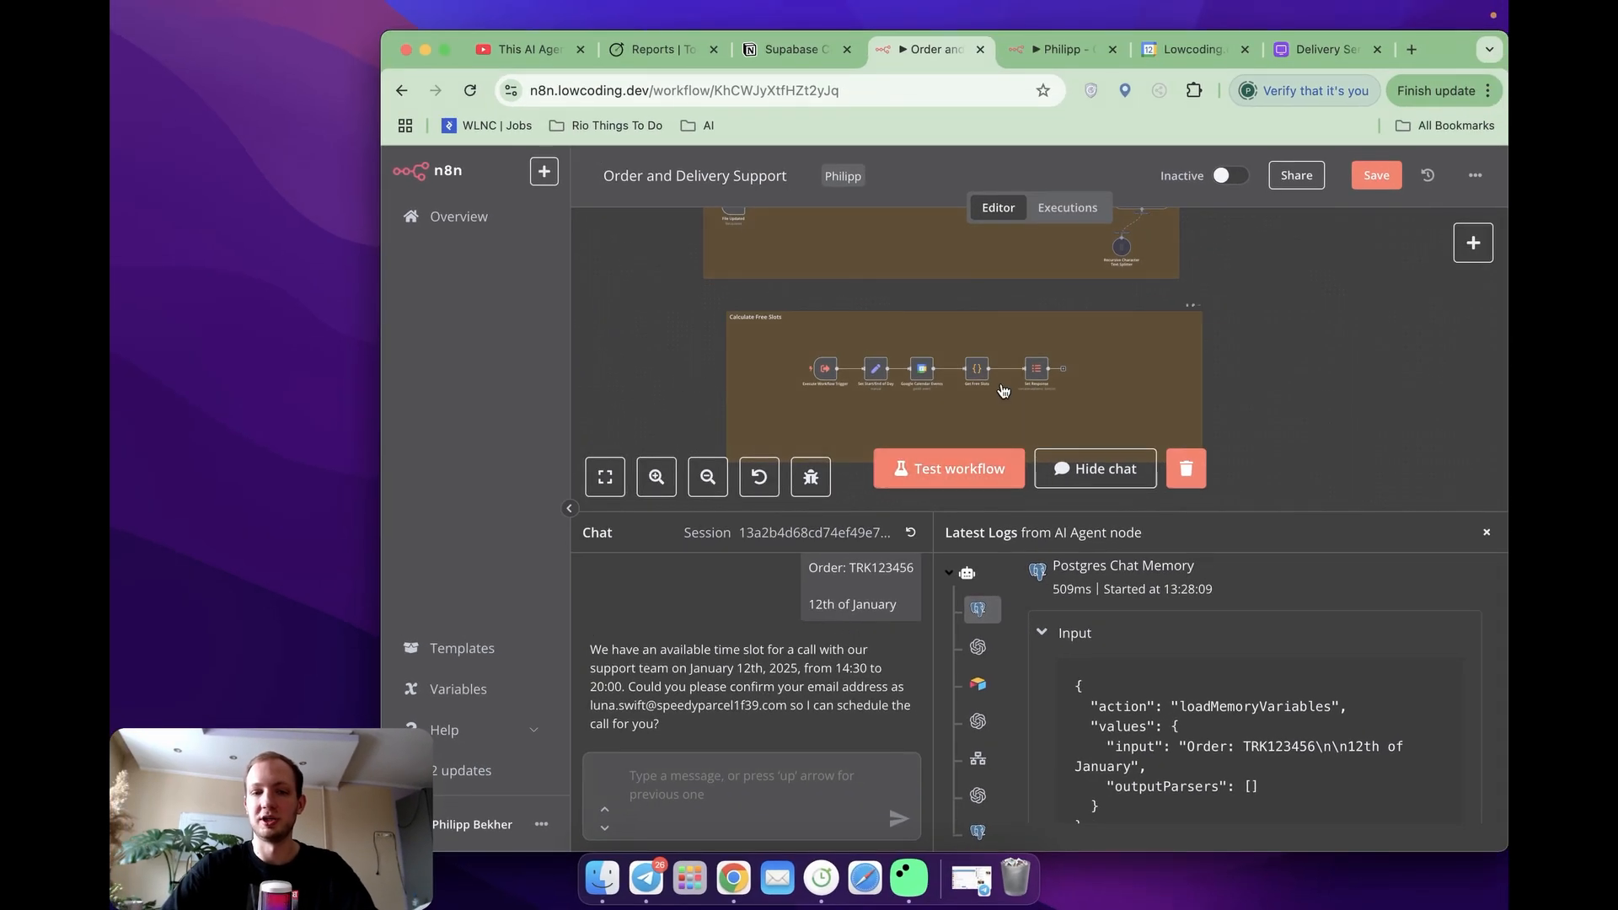
pyautogui.moveTo(880, 573)
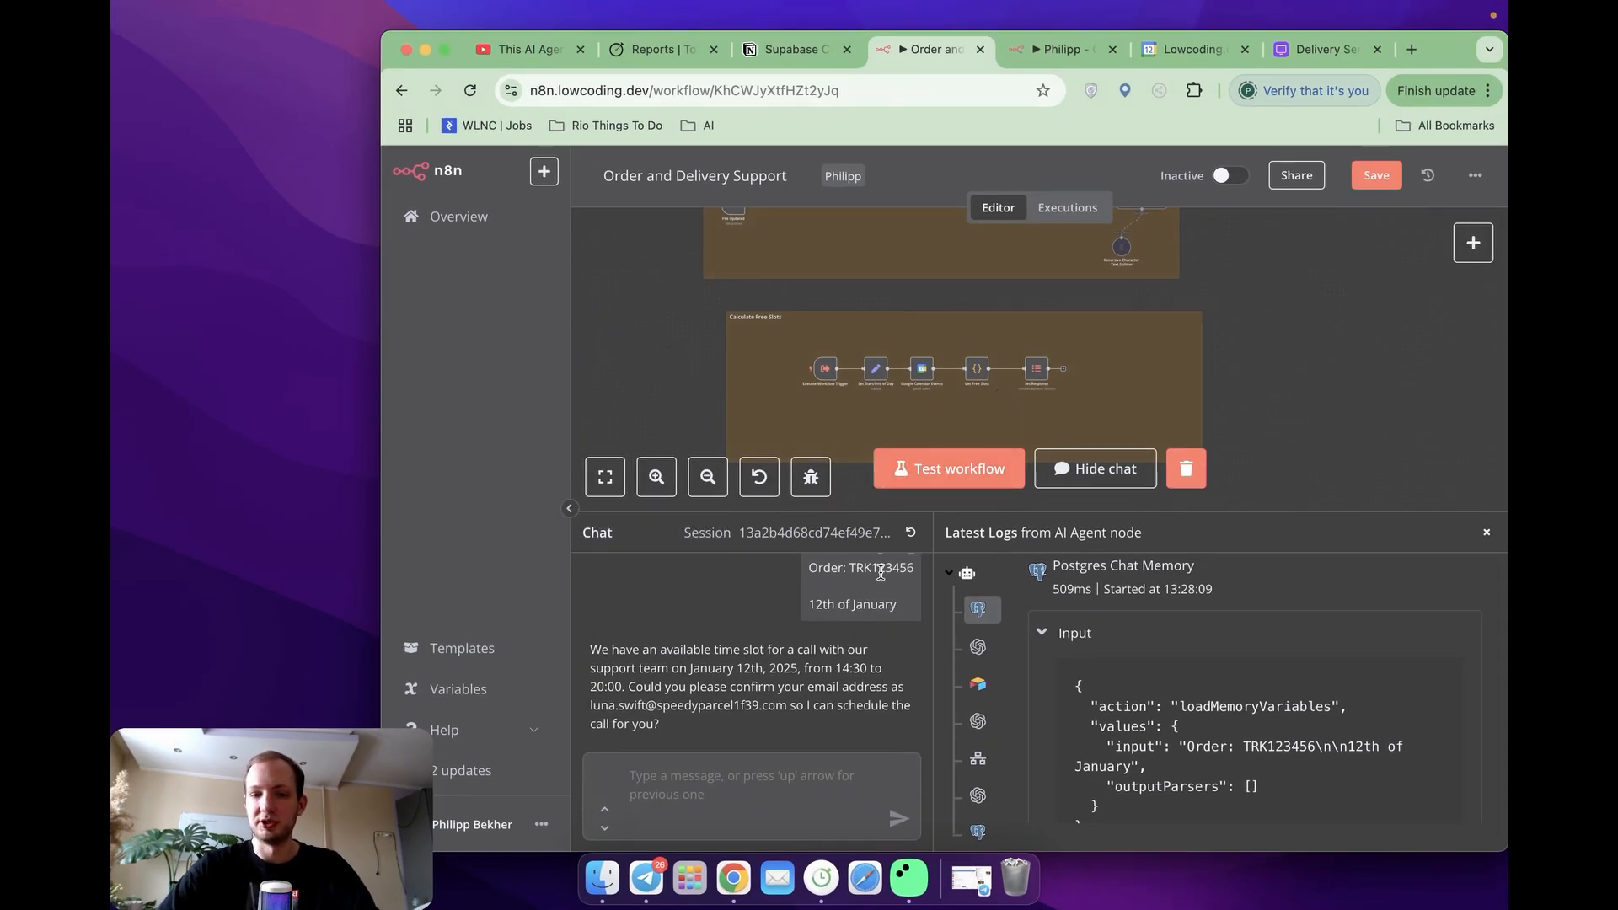
# Step: Check the Search Order log output, then request the 15:30 slot with a changed email address
pyautogui.doubleClick(876, 568)
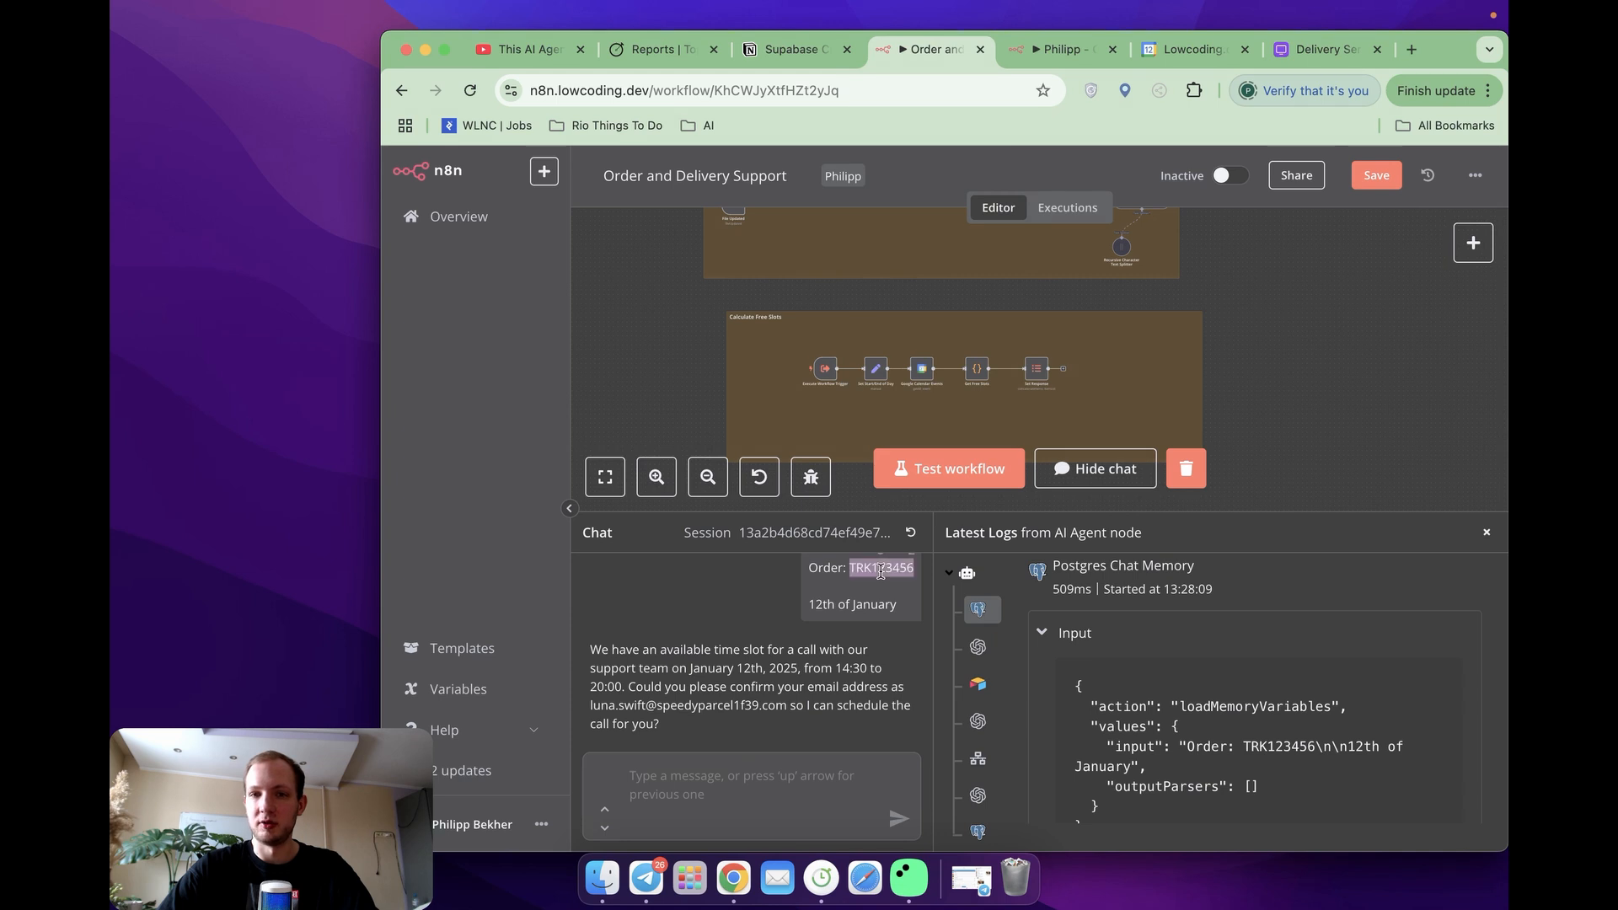
pyautogui.click(978, 684)
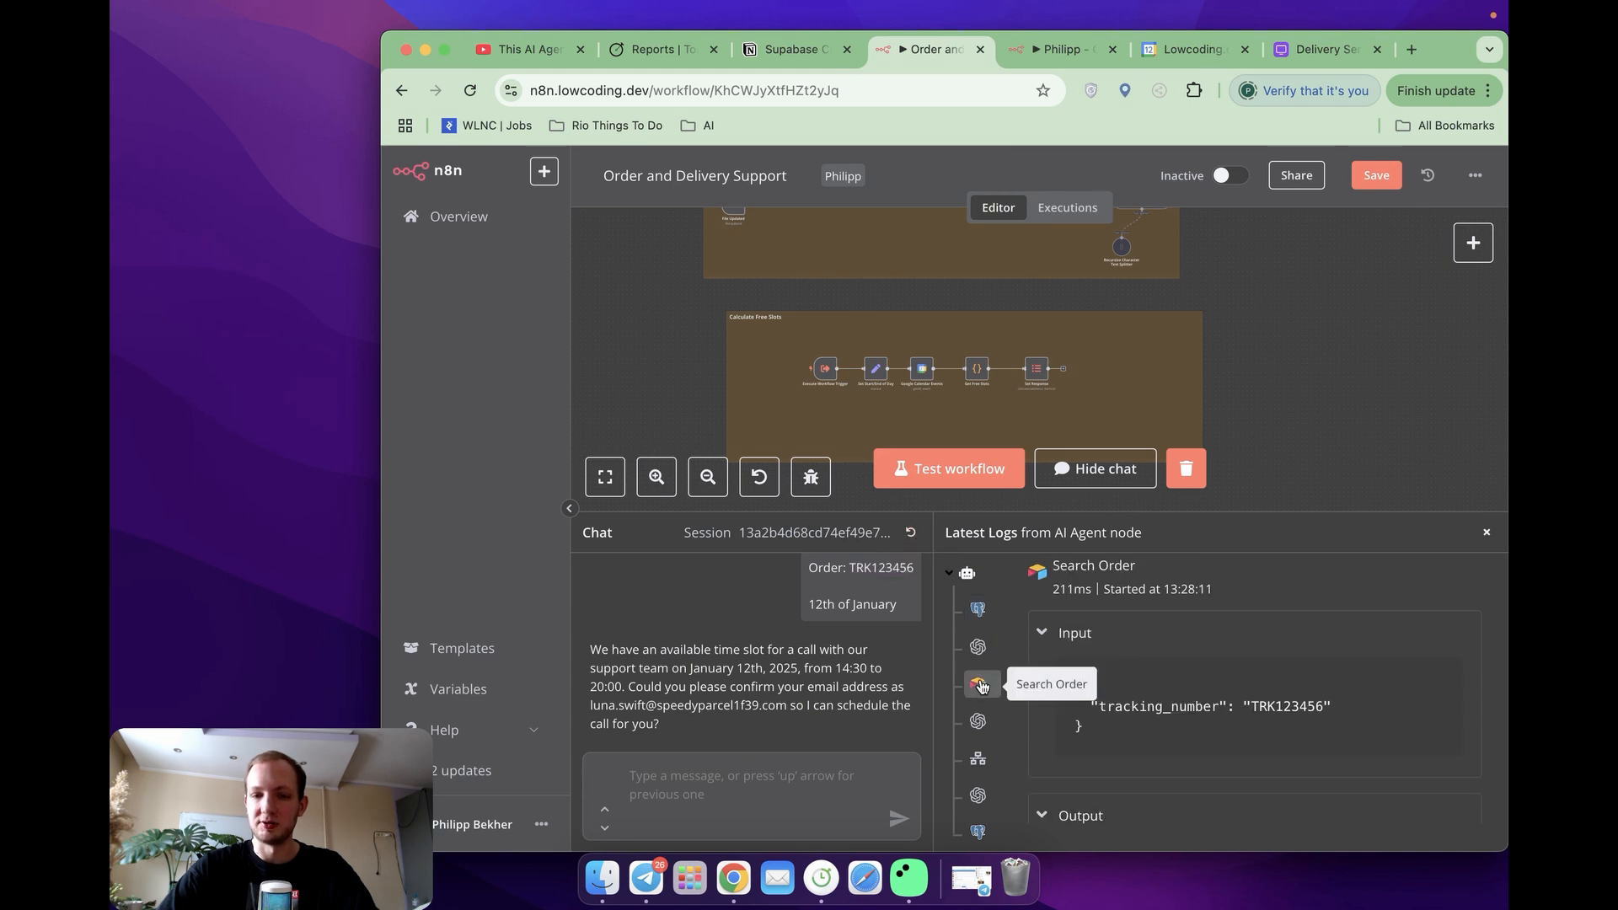
pyautogui.moveTo(881, 574)
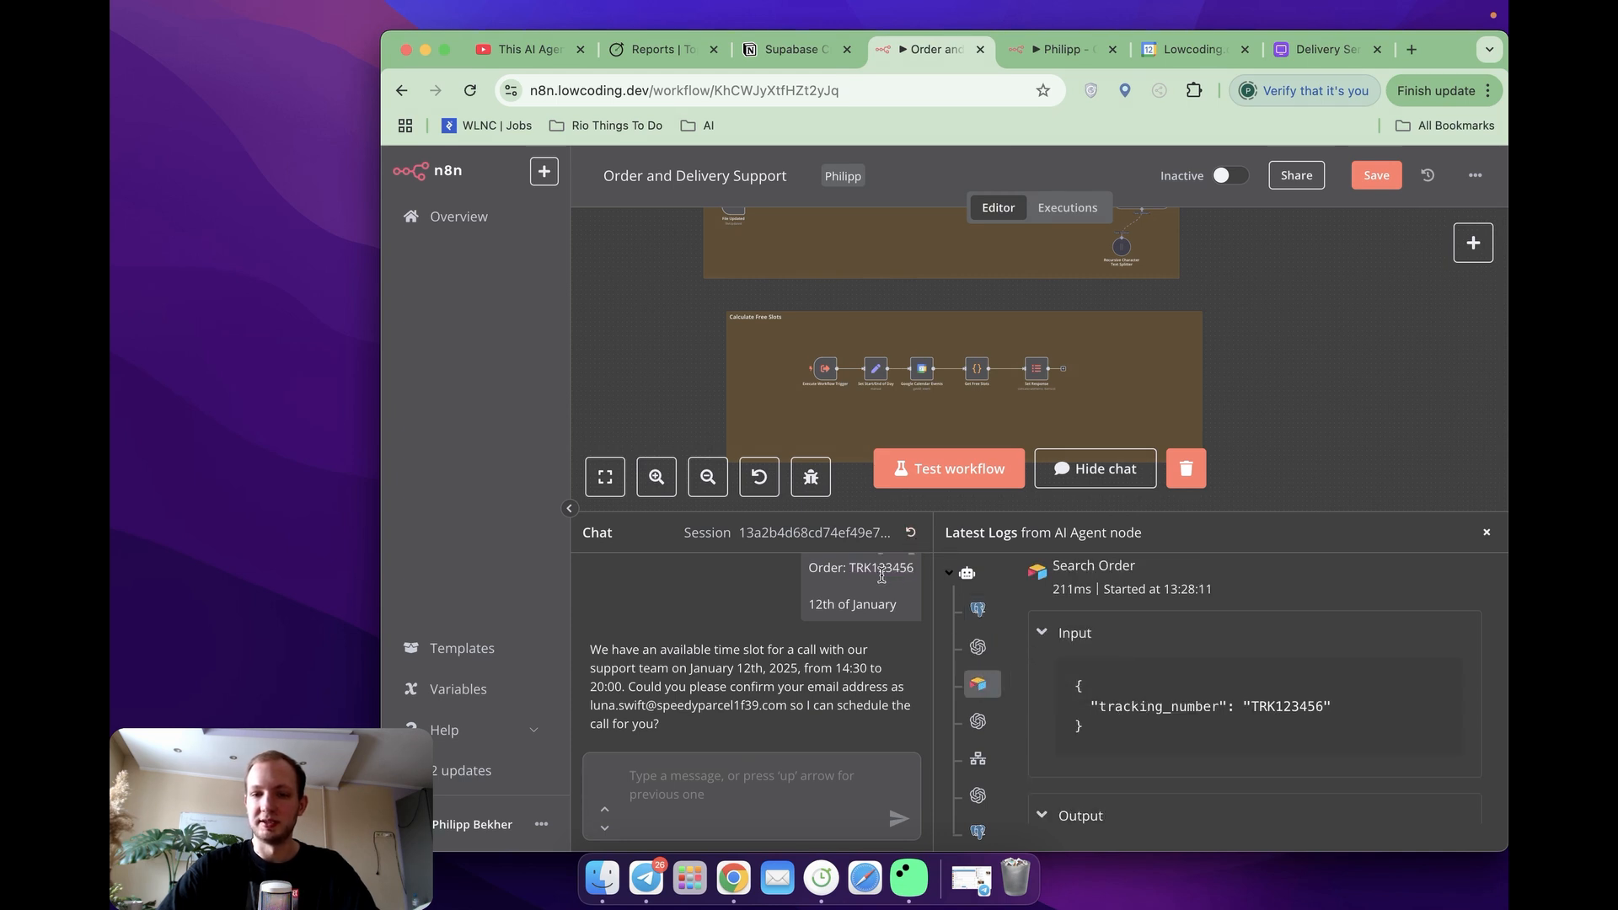
pyautogui.moveTo(1006, 718)
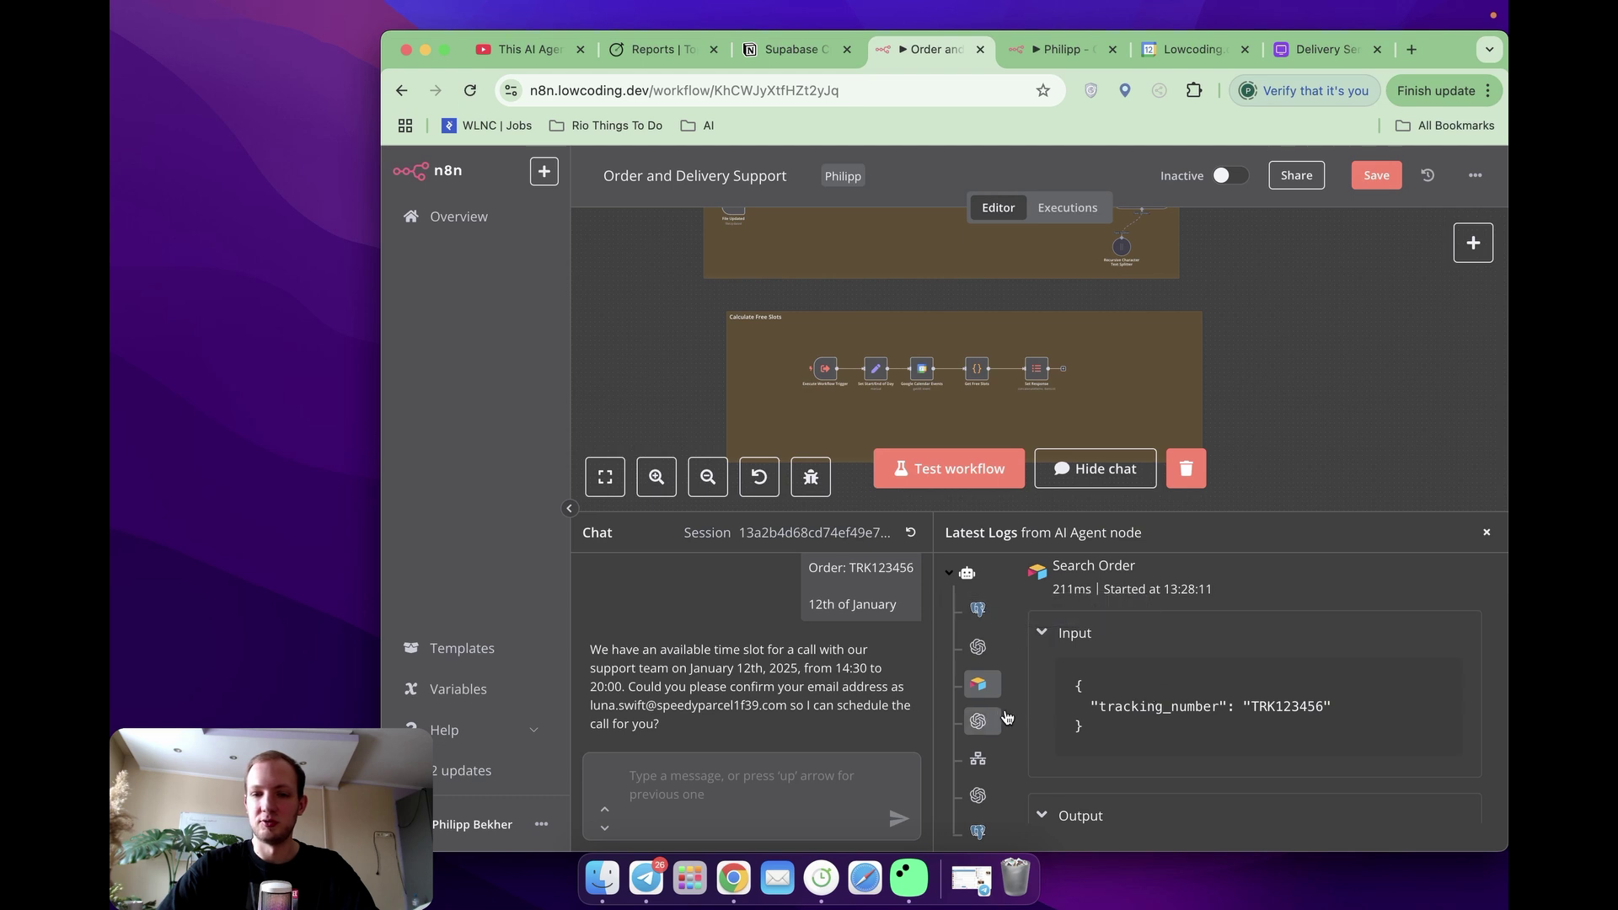
pyautogui.scroll(-3)
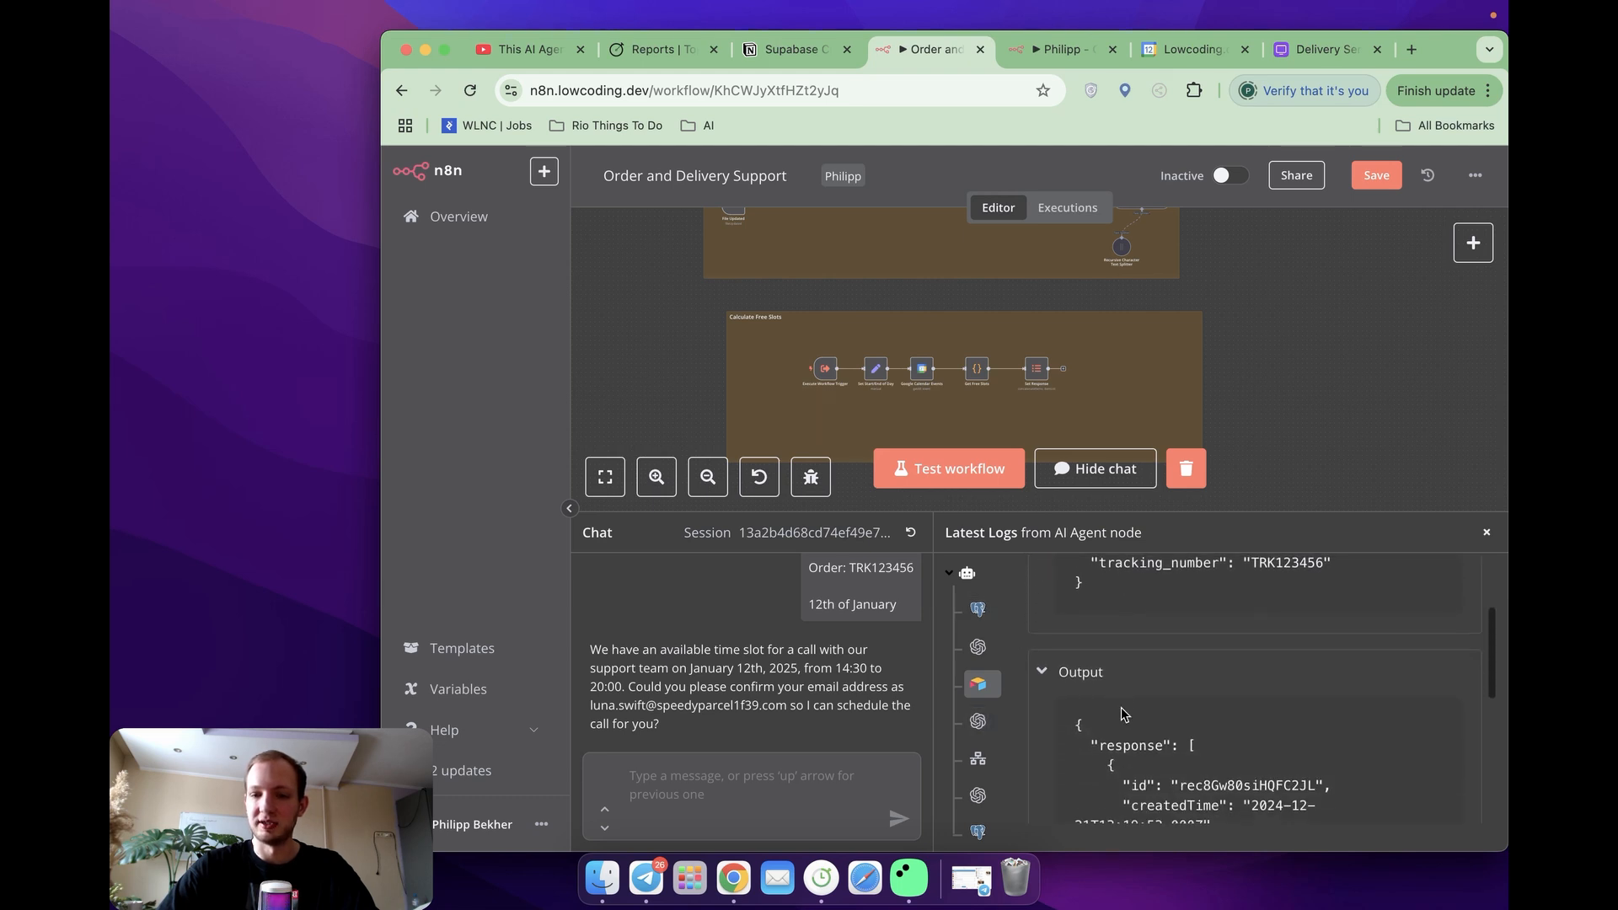
pyautogui.scroll(-3)
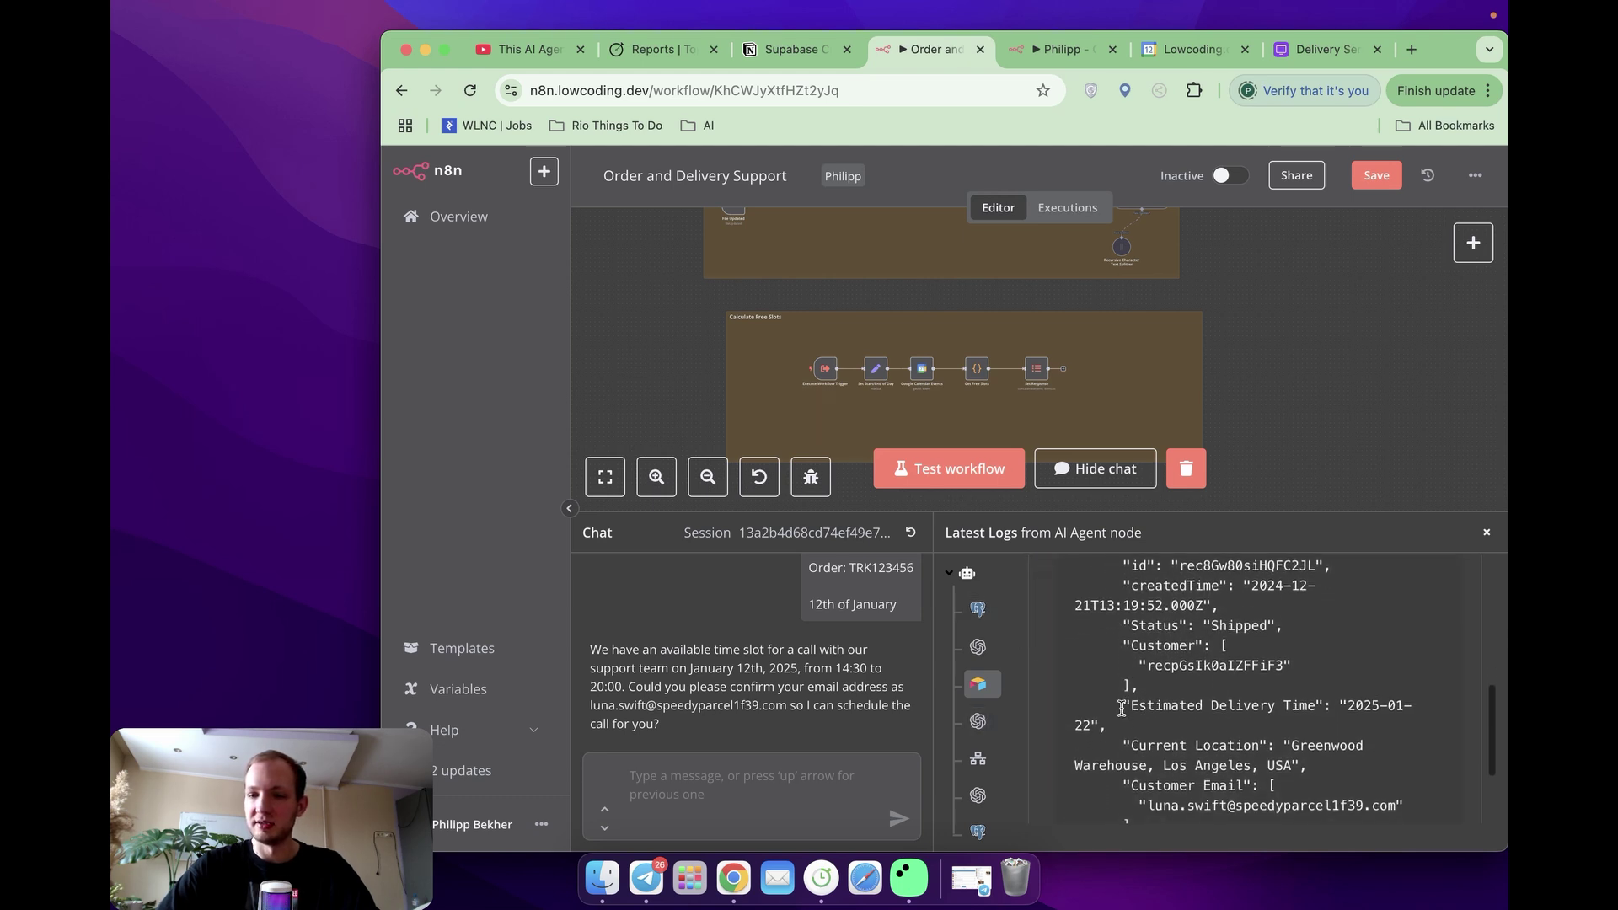
pyautogui.write("I'd like for 15:30")
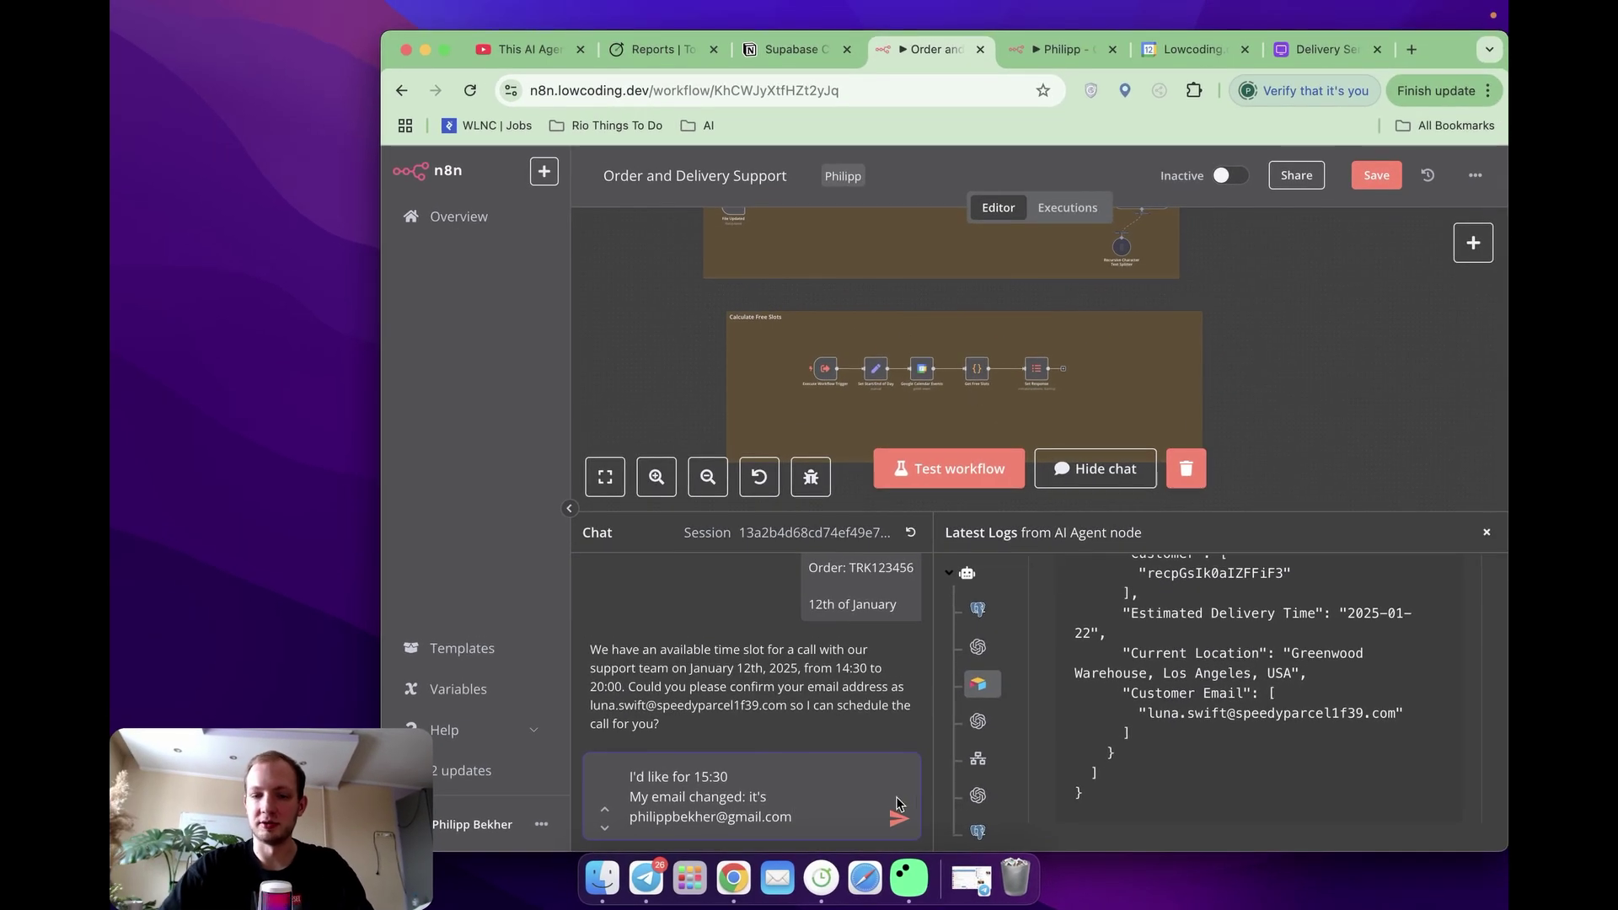
pyautogui.click(896, 816)
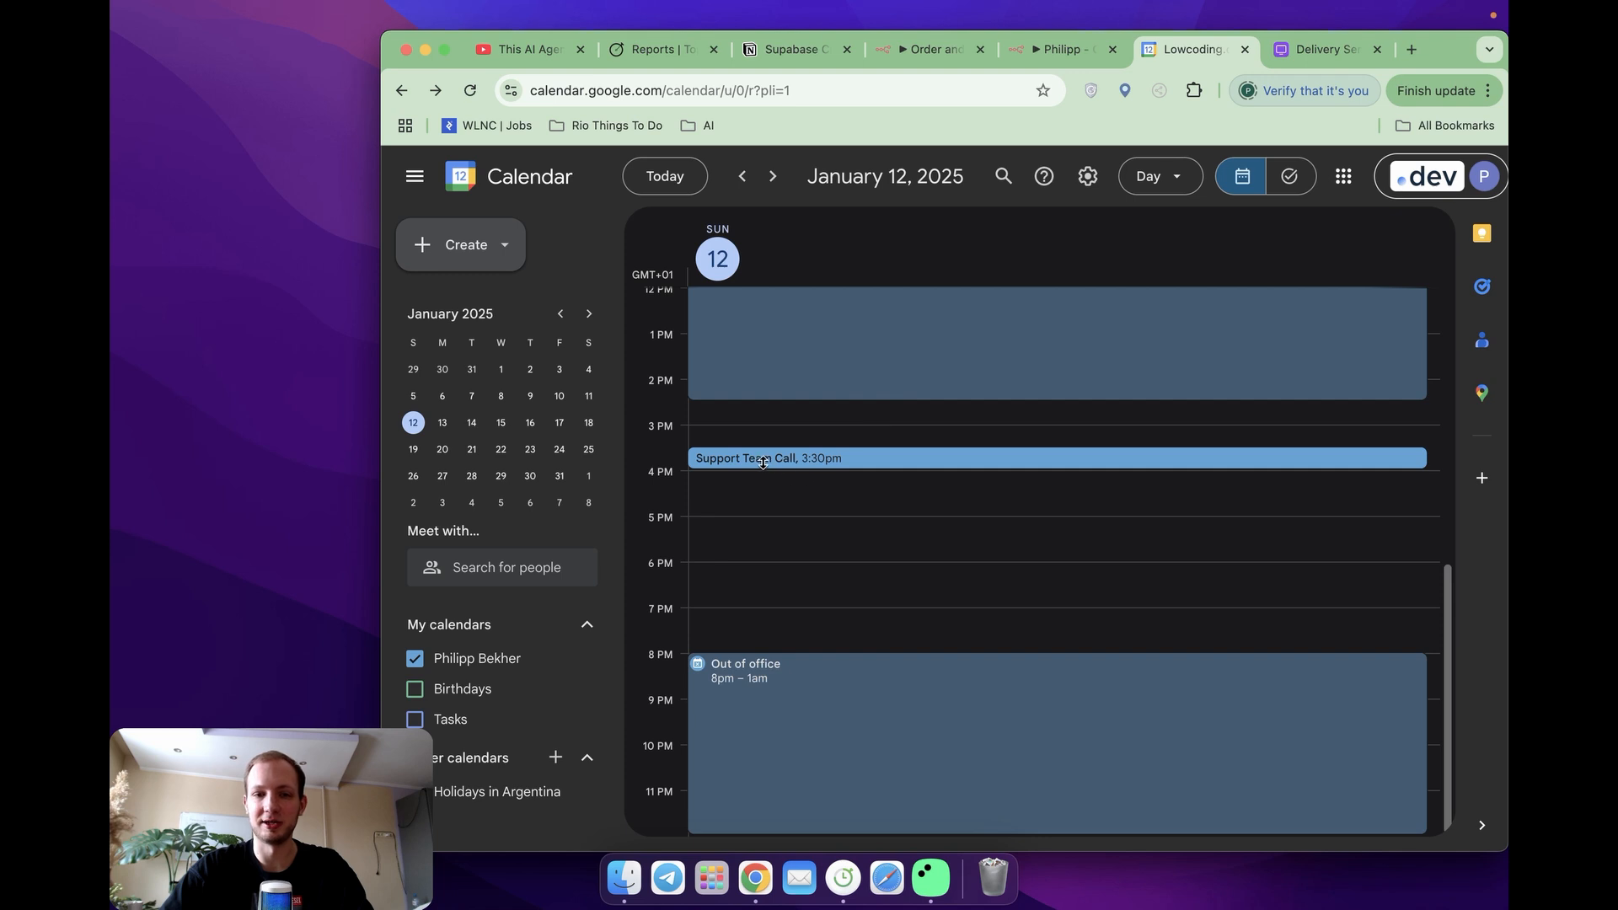
# Step: Review the Support Team Call event (3:30–4:00pm, January 12, 2025, one guest) and return to n8n
pyautogui.click(769, 458)
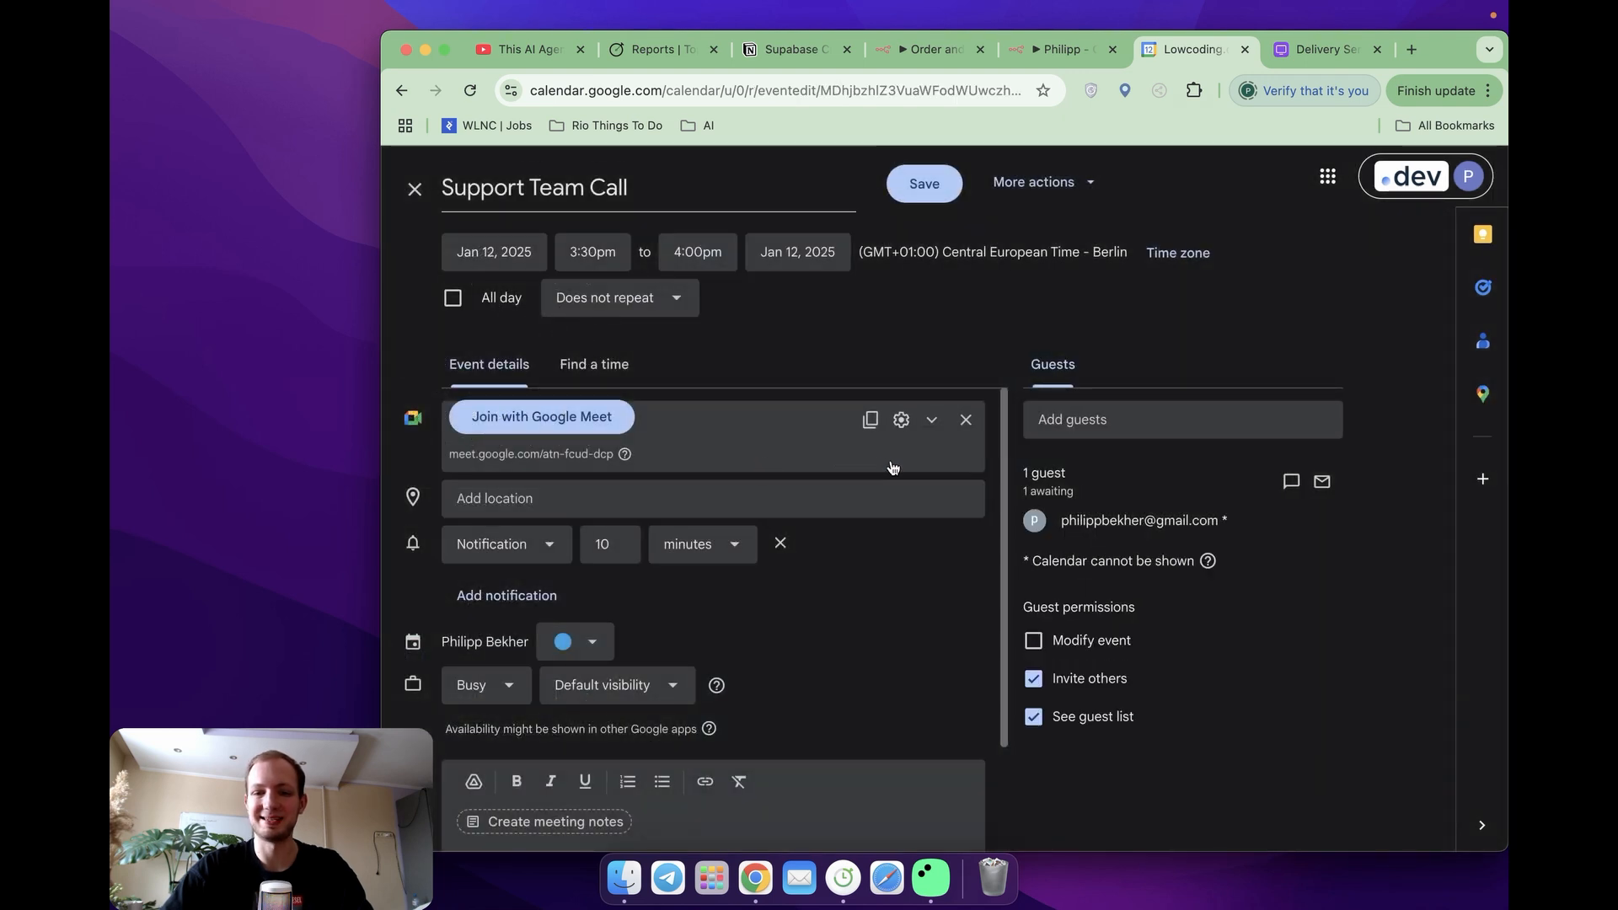
pyautogui.moveTo(1134, 521)
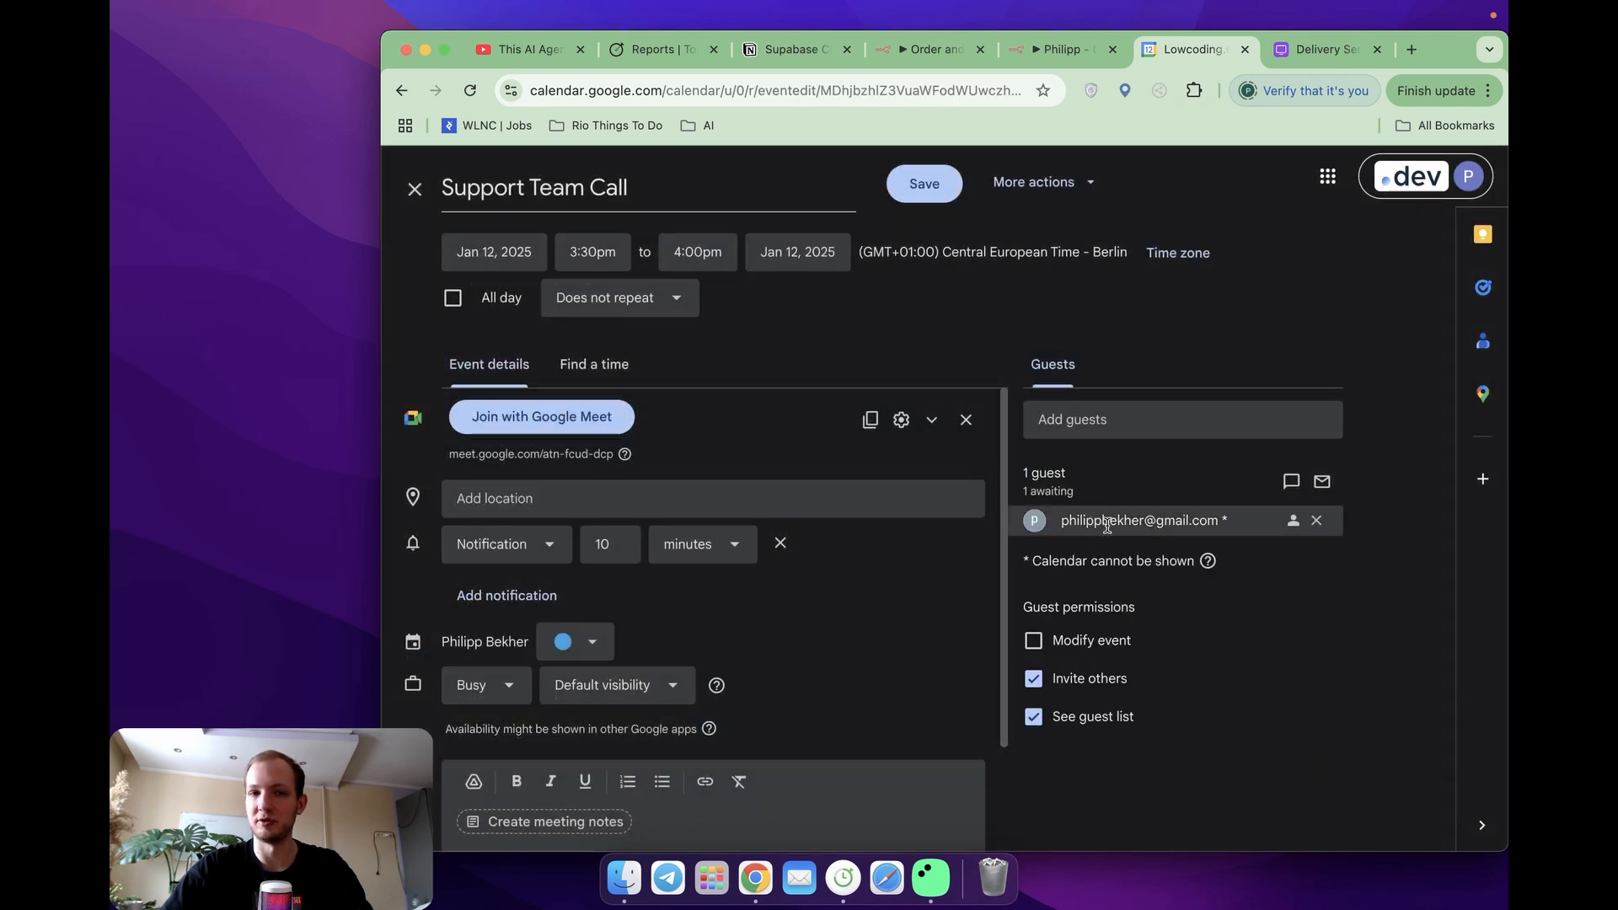
pyautogui.moveTo(861, 534)
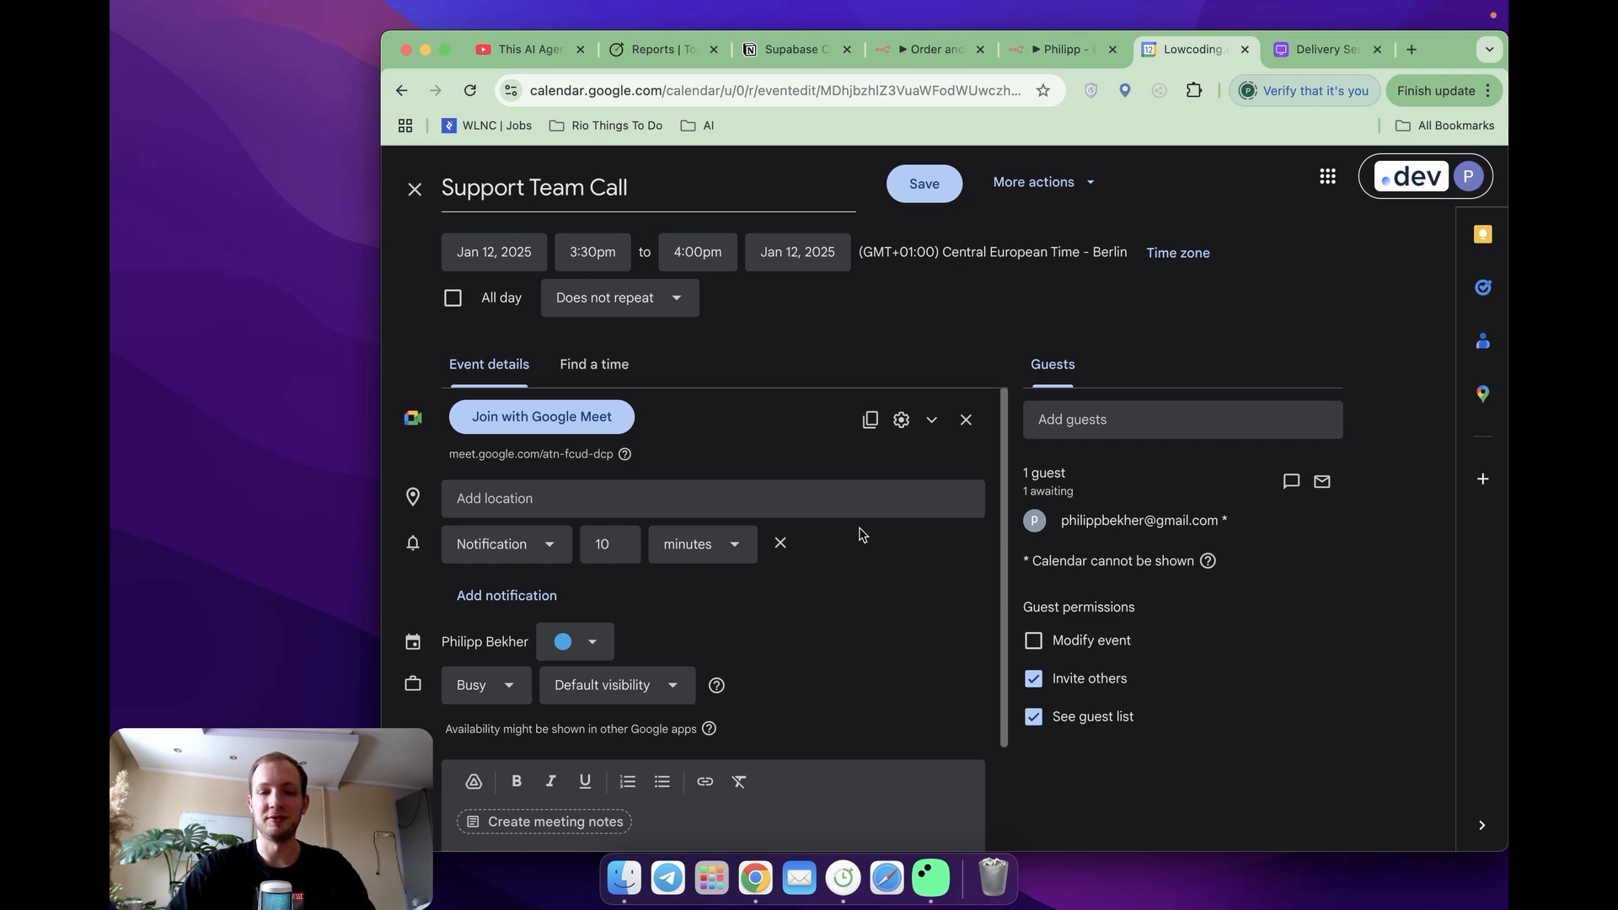
pyautogui.moveTo(1014, 195)
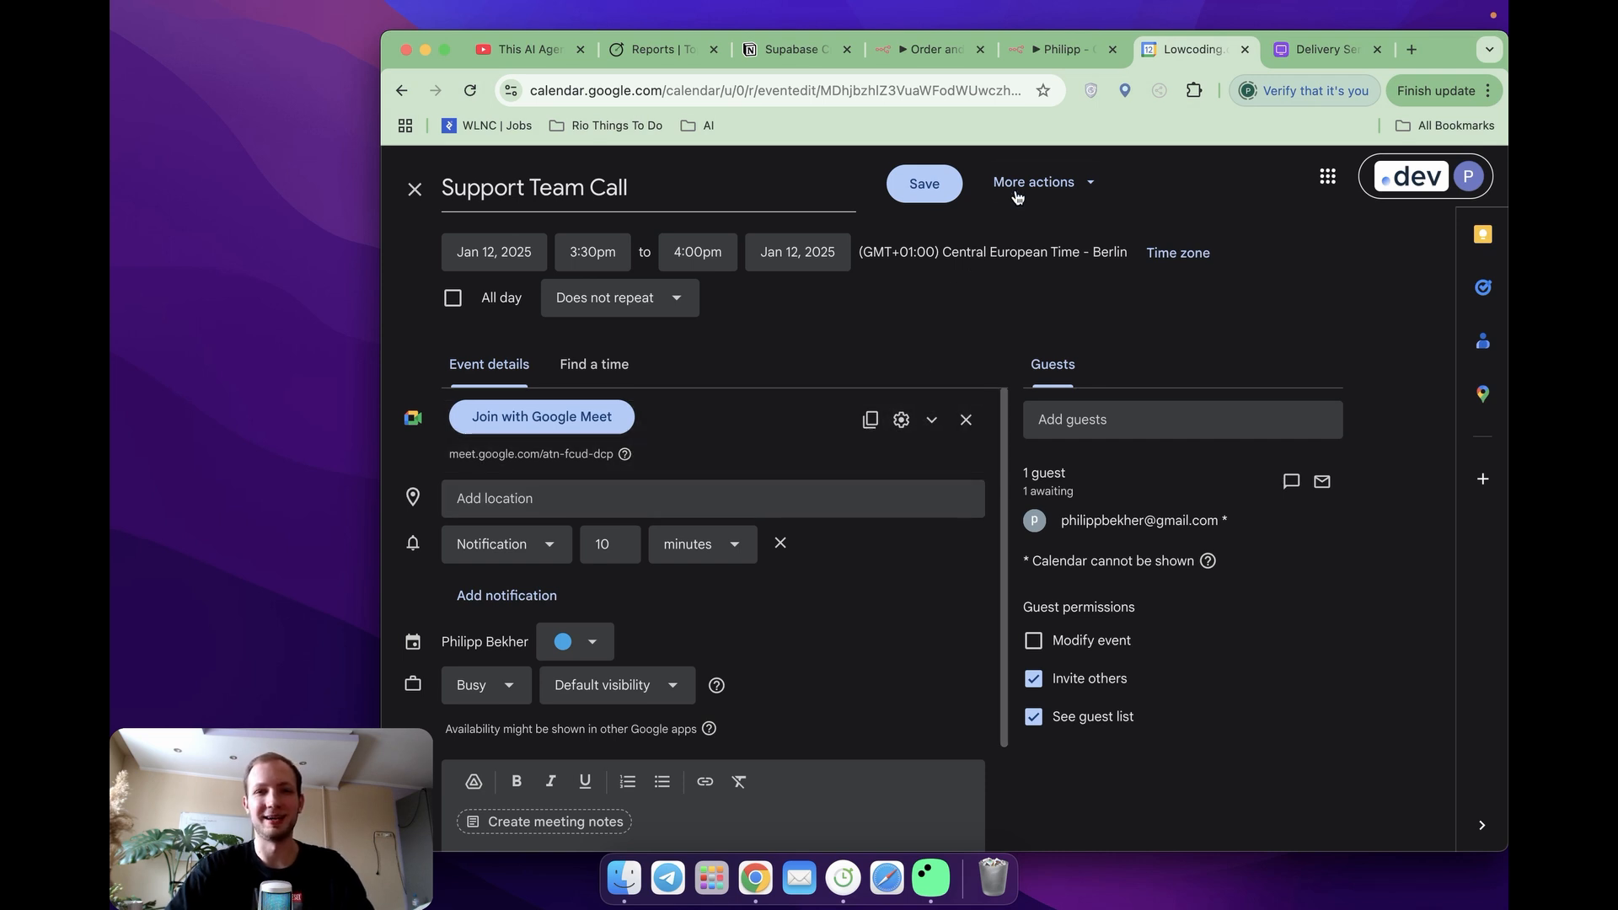
pyautogui.moveTo(1056, 49)
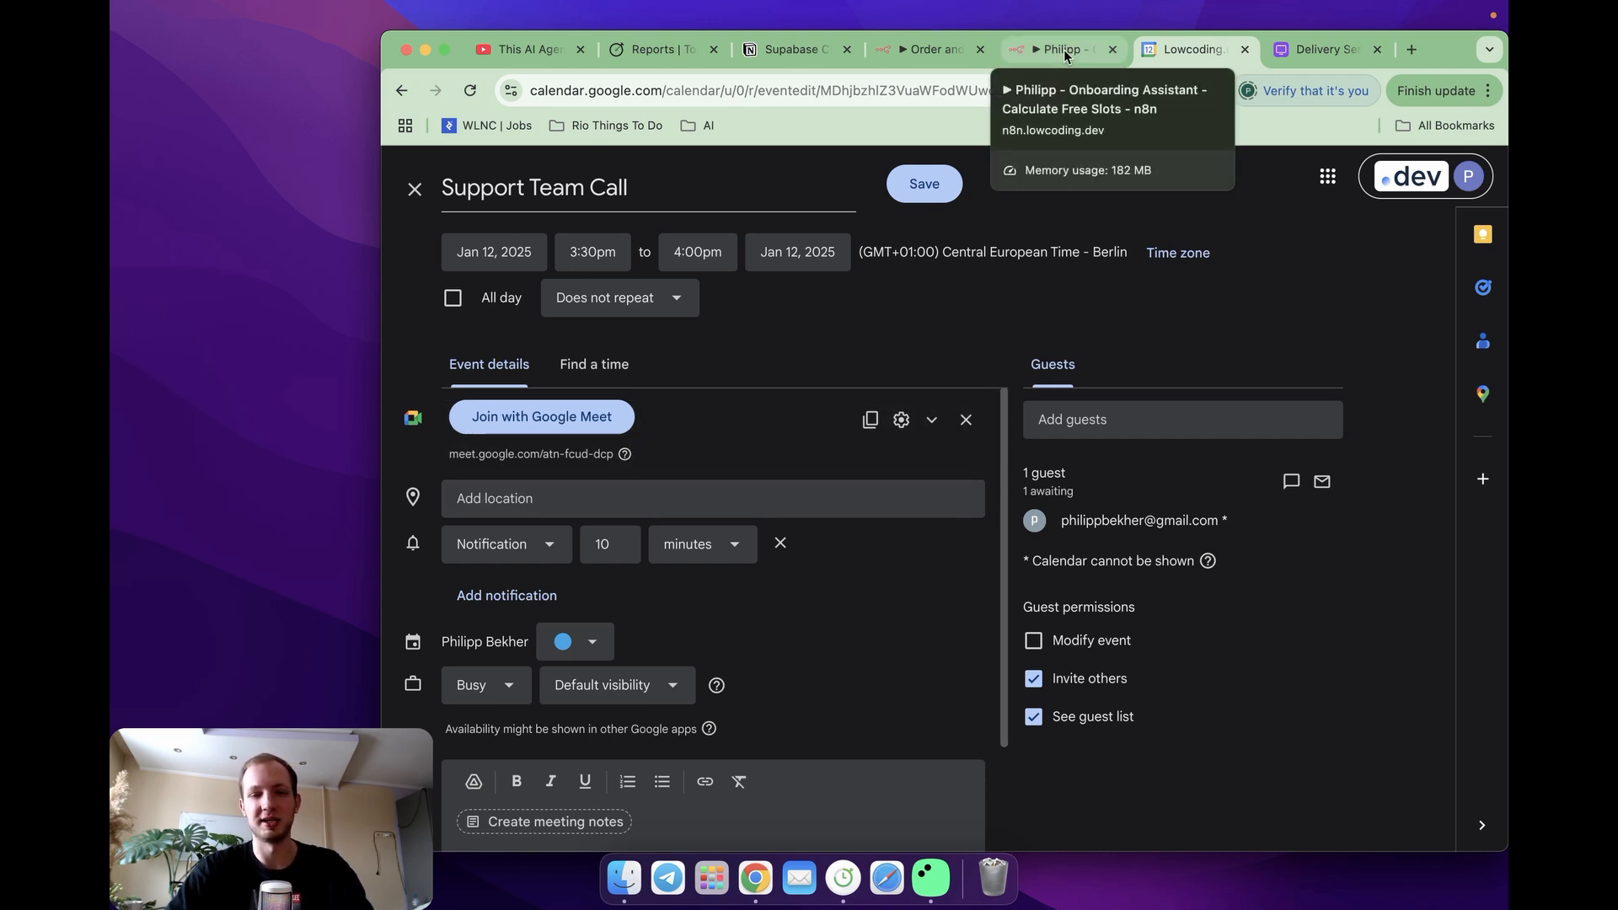
pyautogui.click(925, 49)
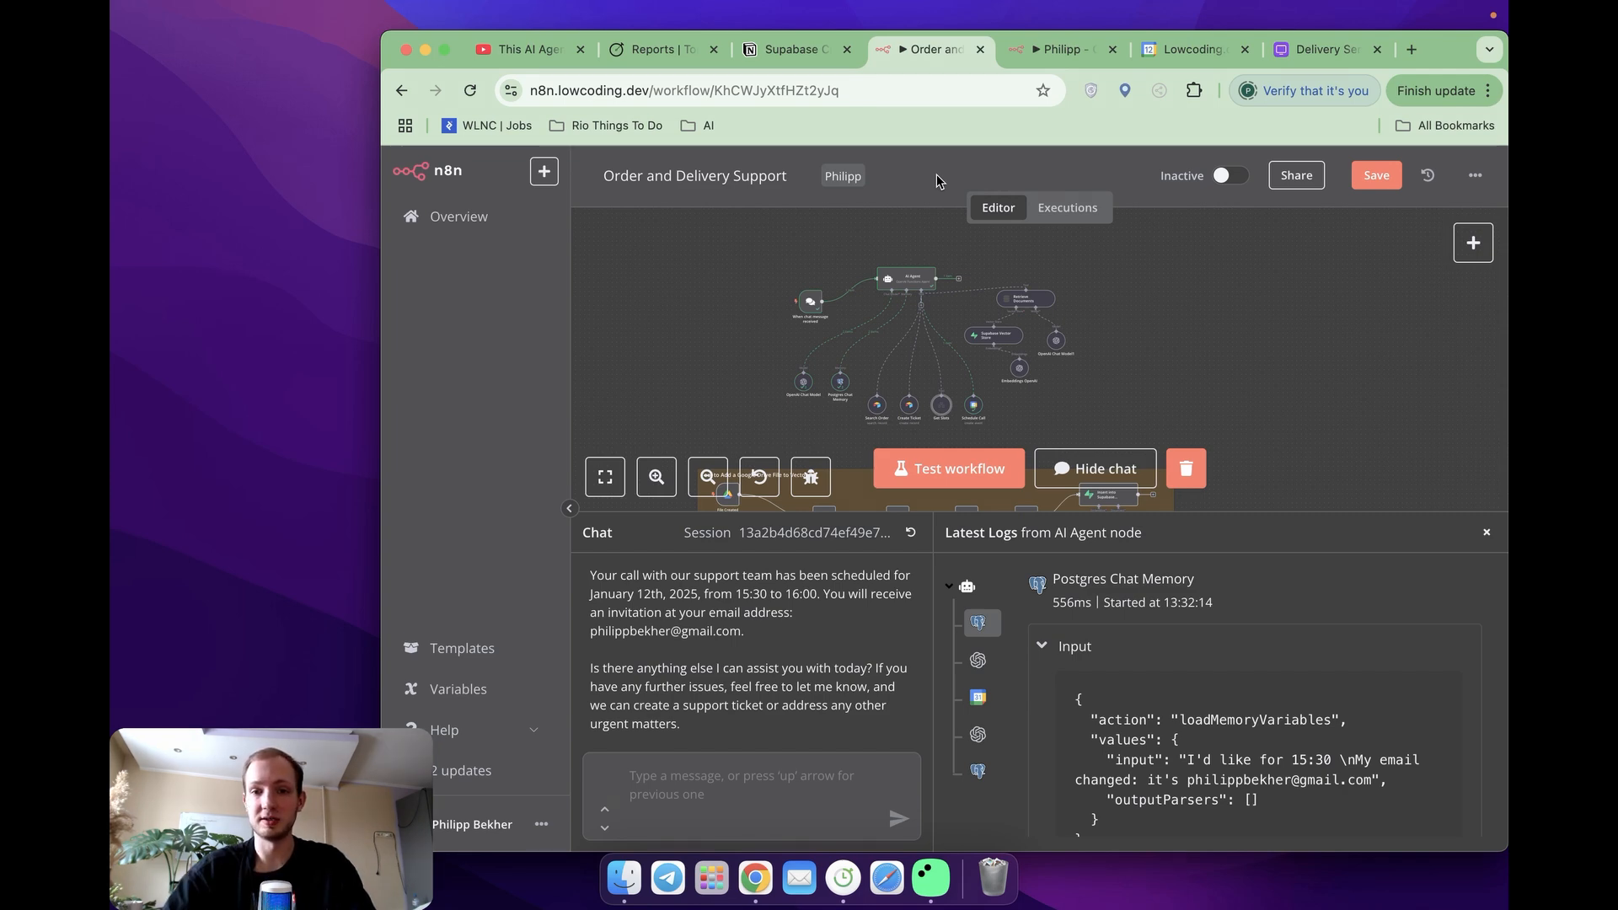
pyautogui.moveTo(1001, 312)
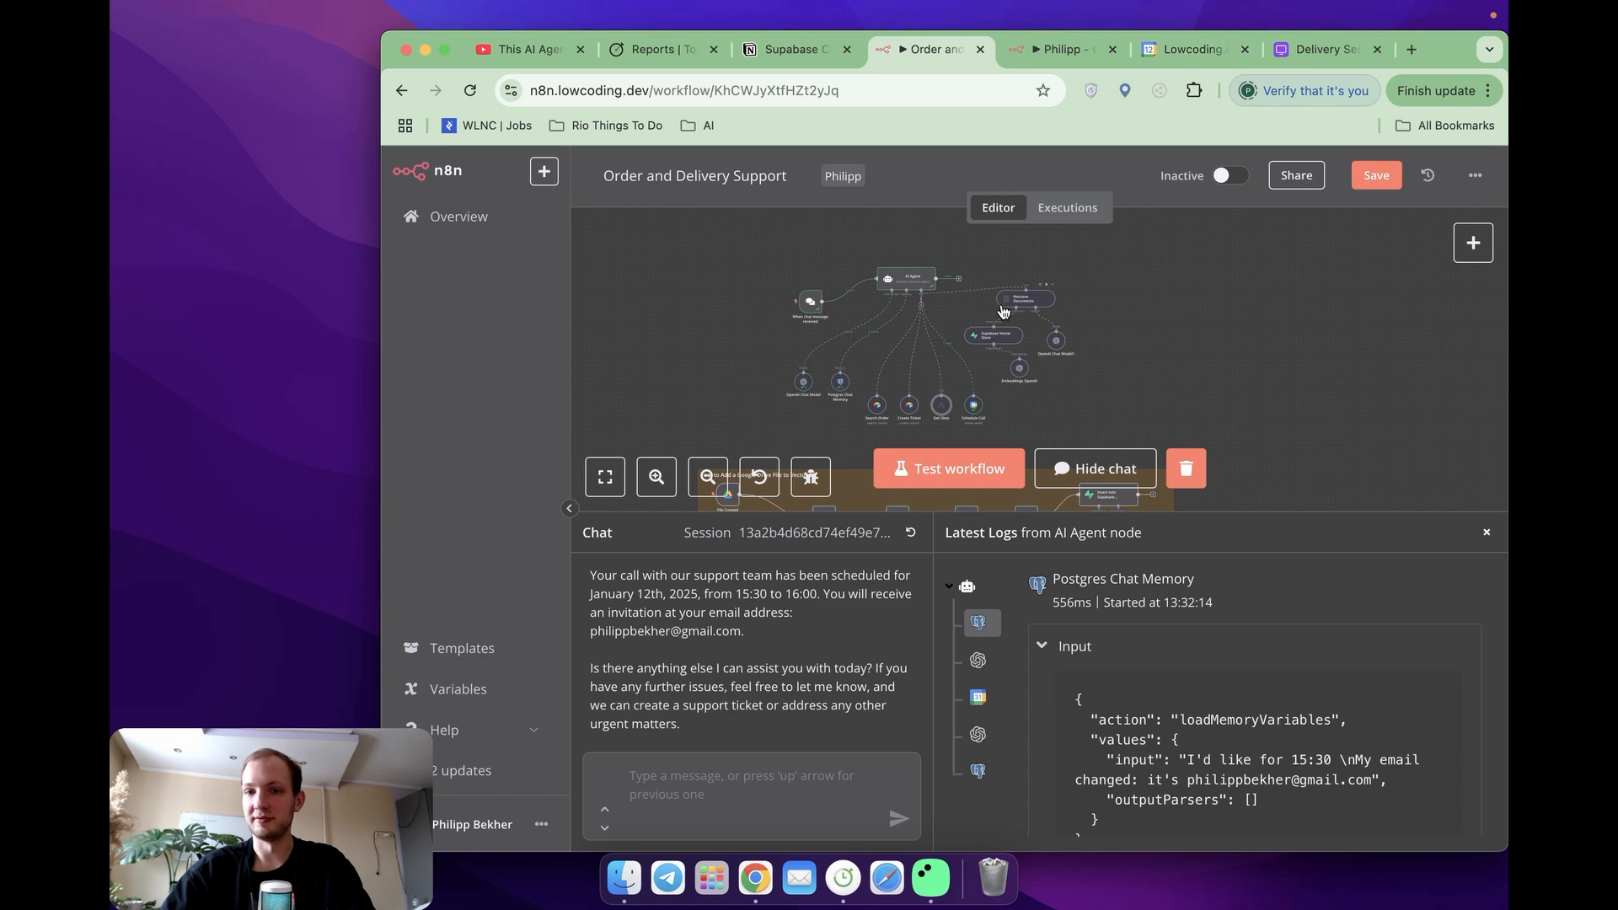
pyautogui.moveTo(967, 354)
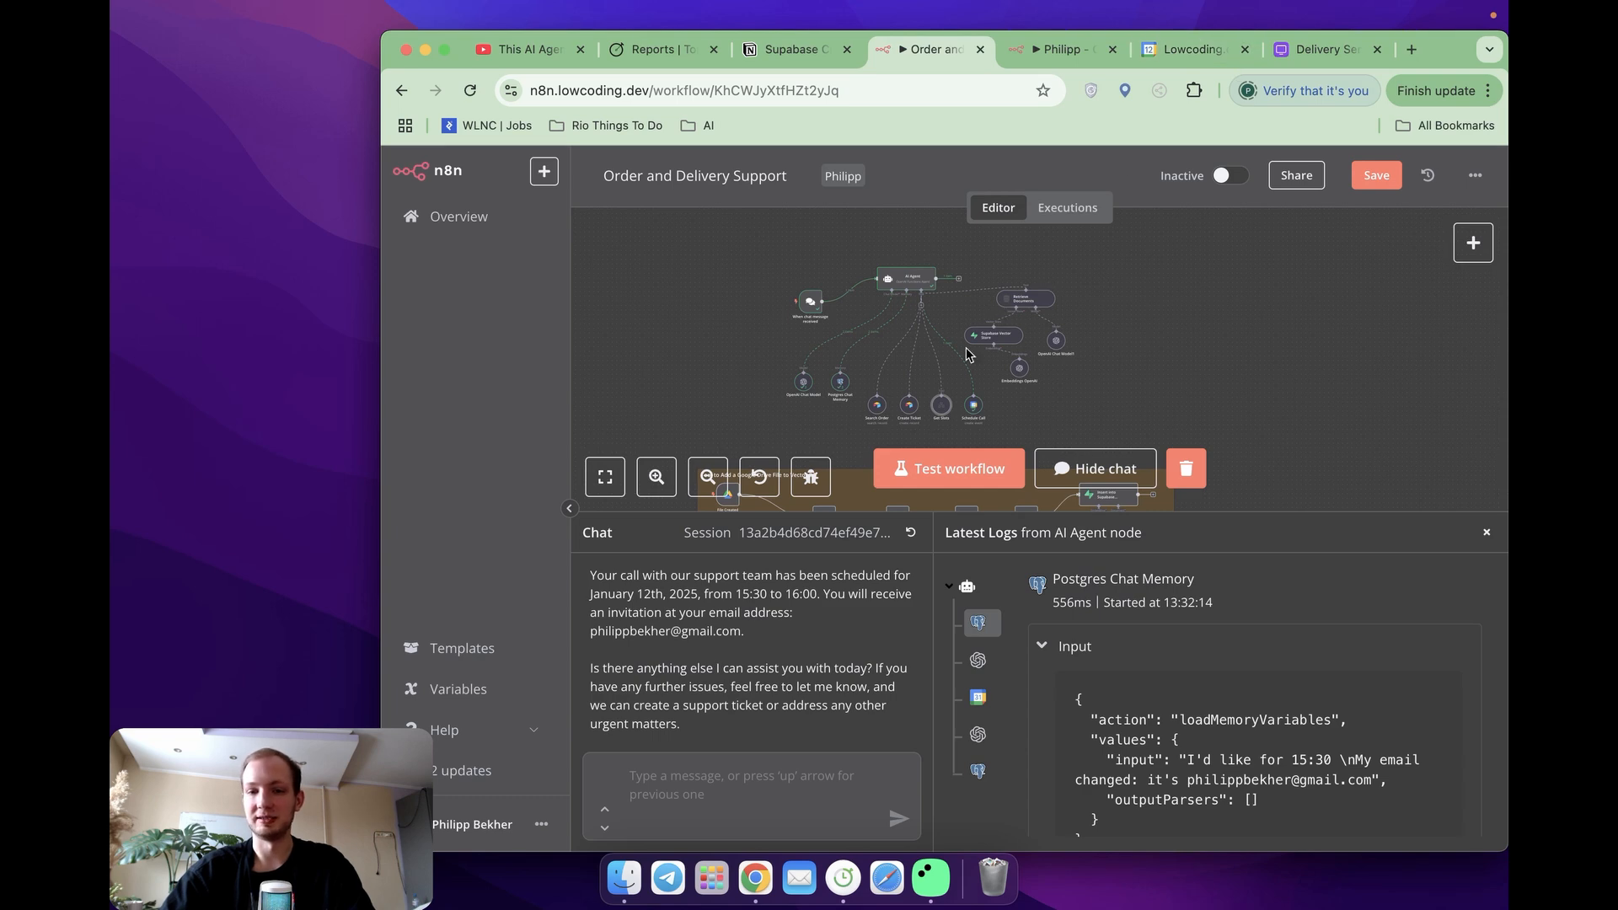